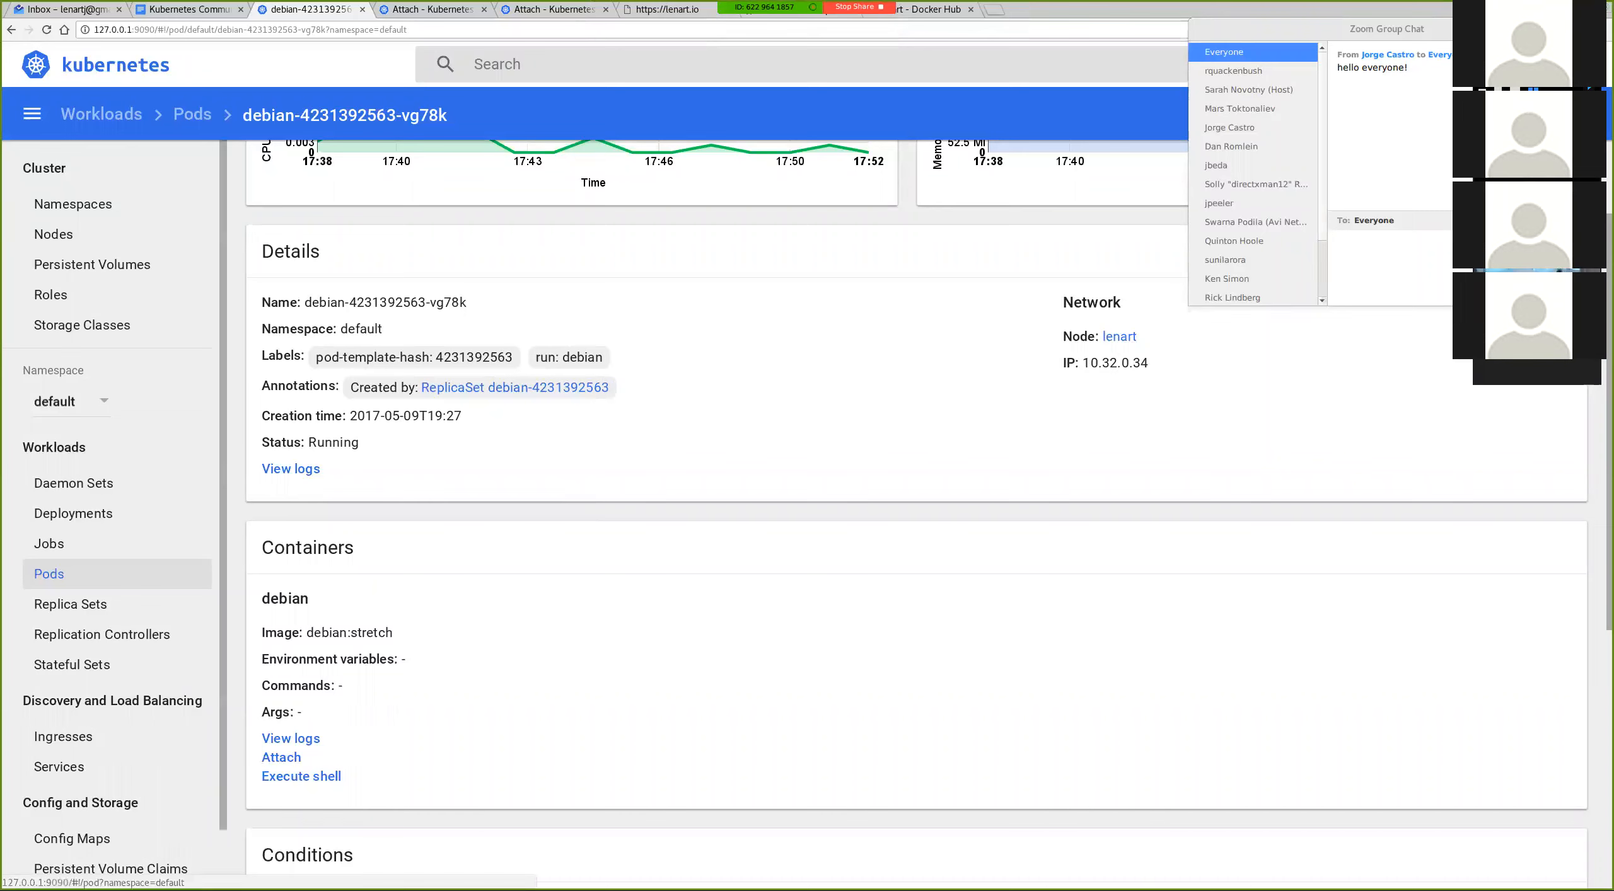
- Open the debian pod from the pods list and start an in-browser shell into its container
left_click(192, 115)
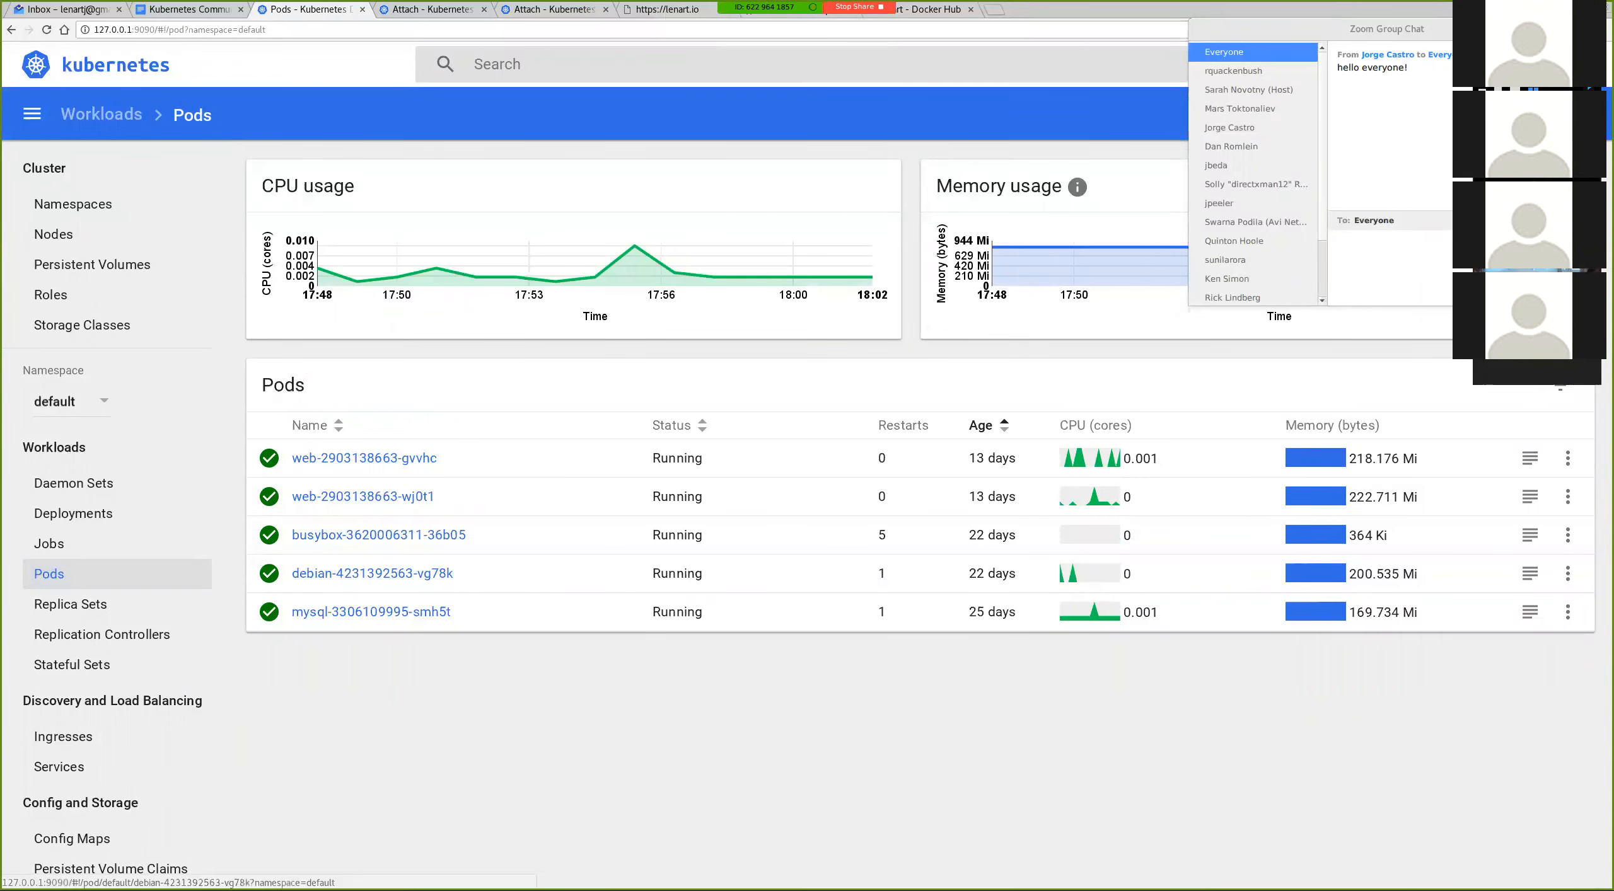
left_click(372, 574)
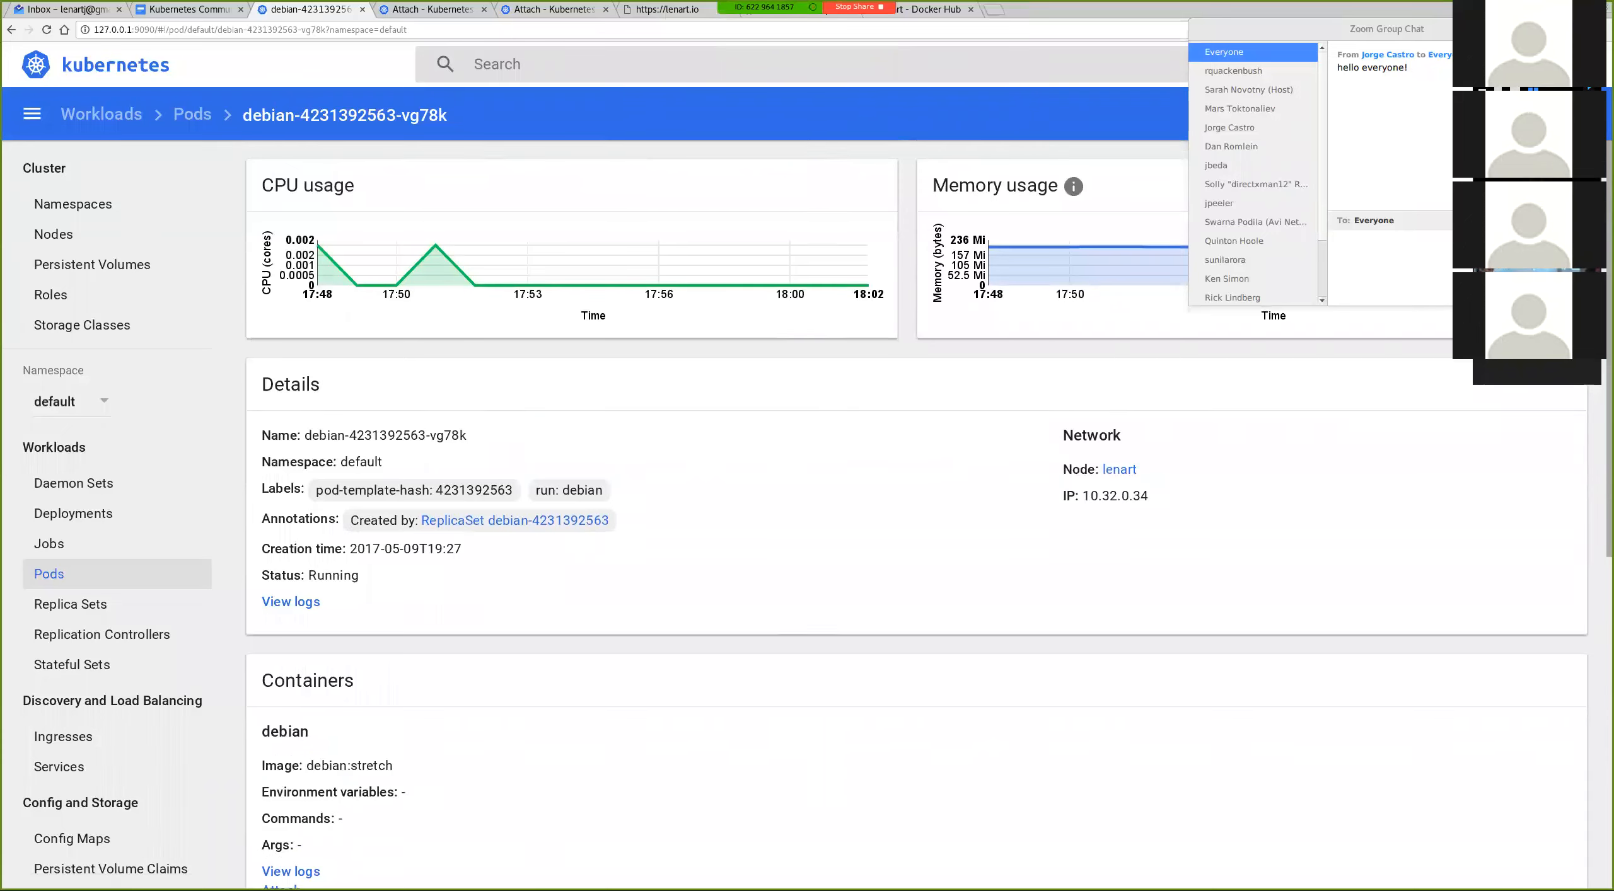
scroll("down", 3)
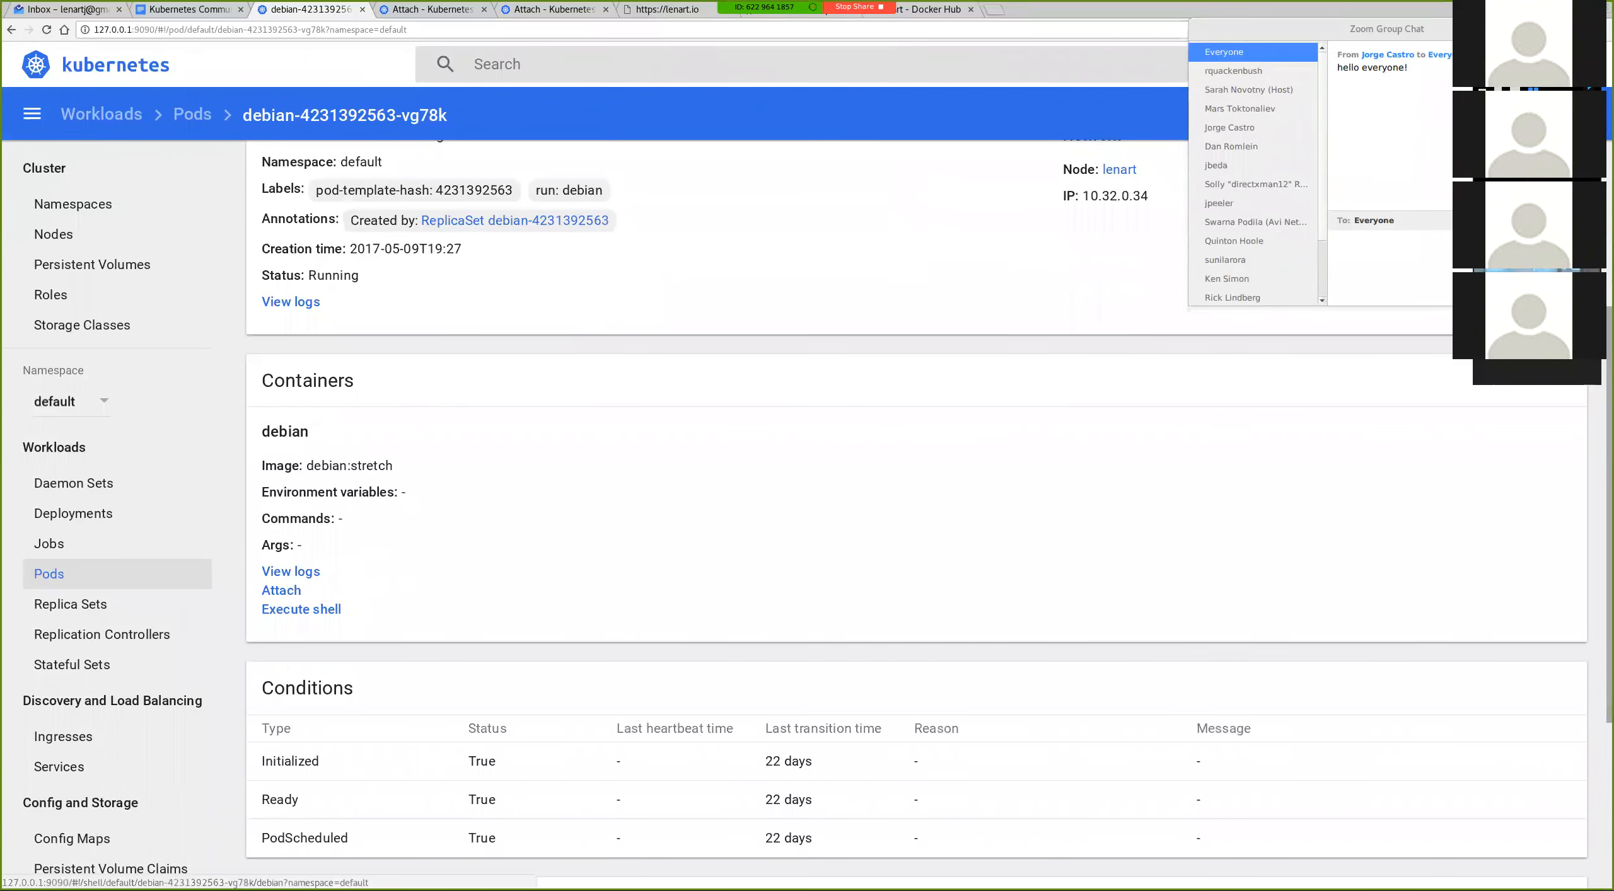
left_click(300, 608)
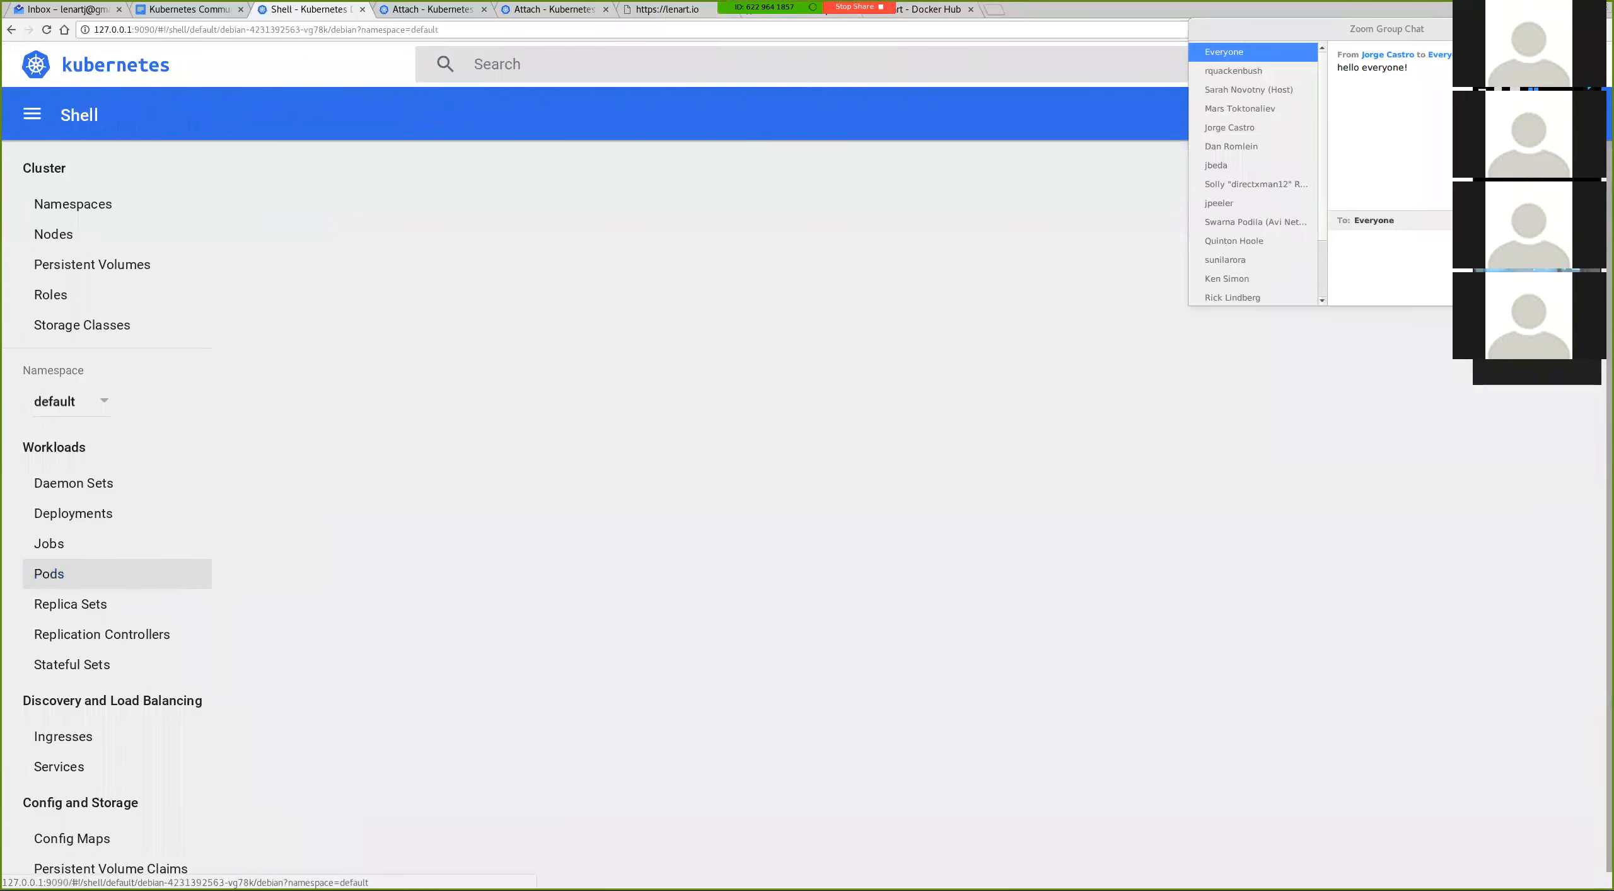
- Run ls -l and Midnight Commander (mc) in the debian container's shell
left_click(48, 573)
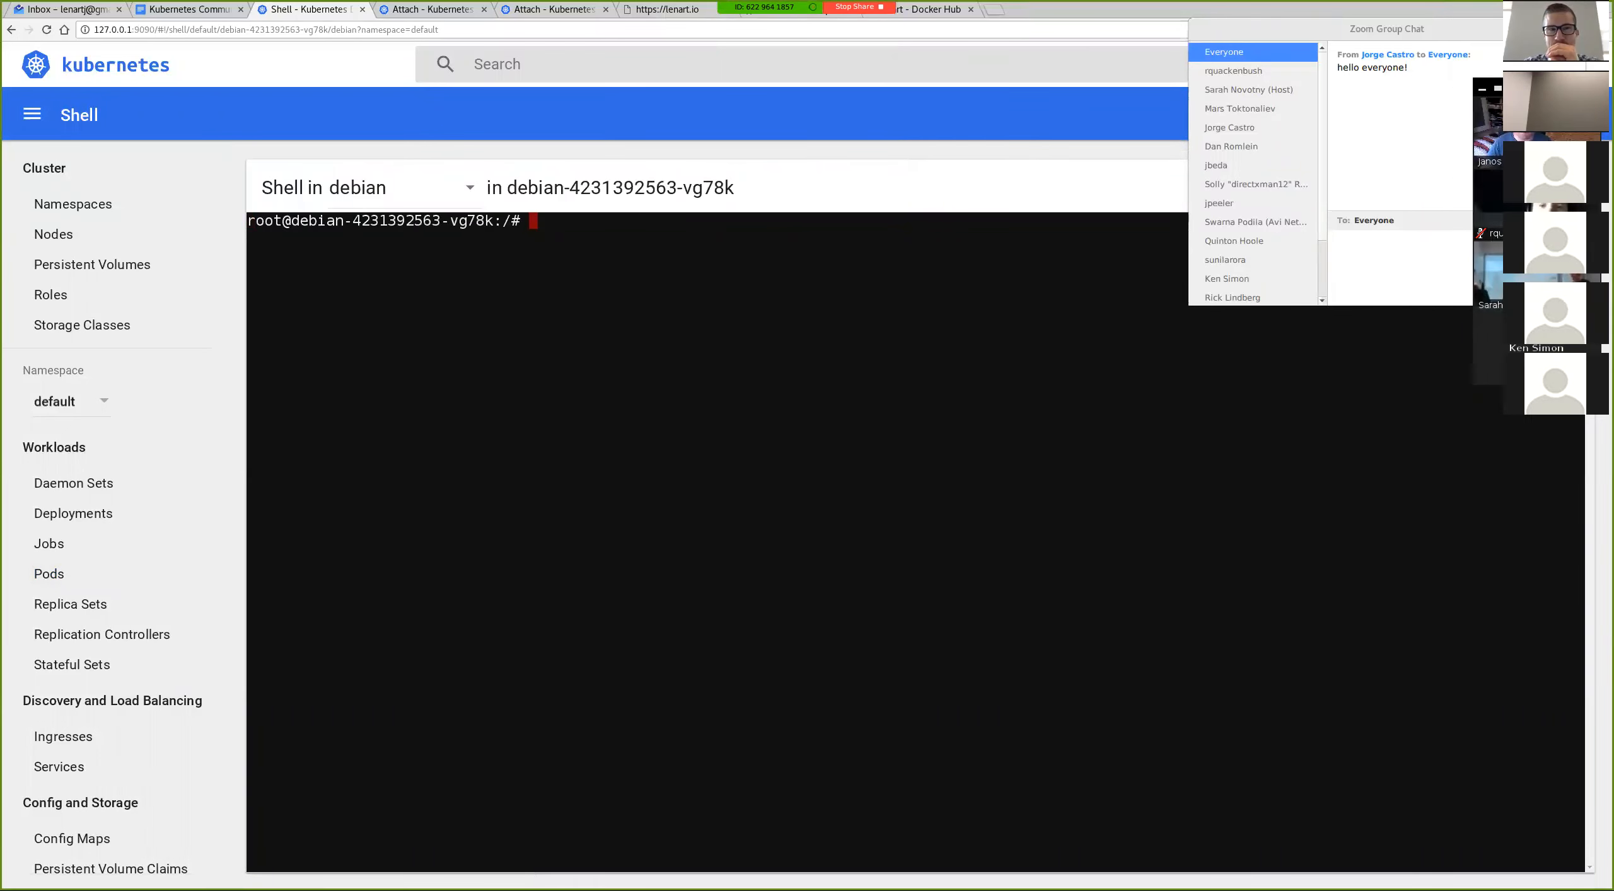
type("ls -l")
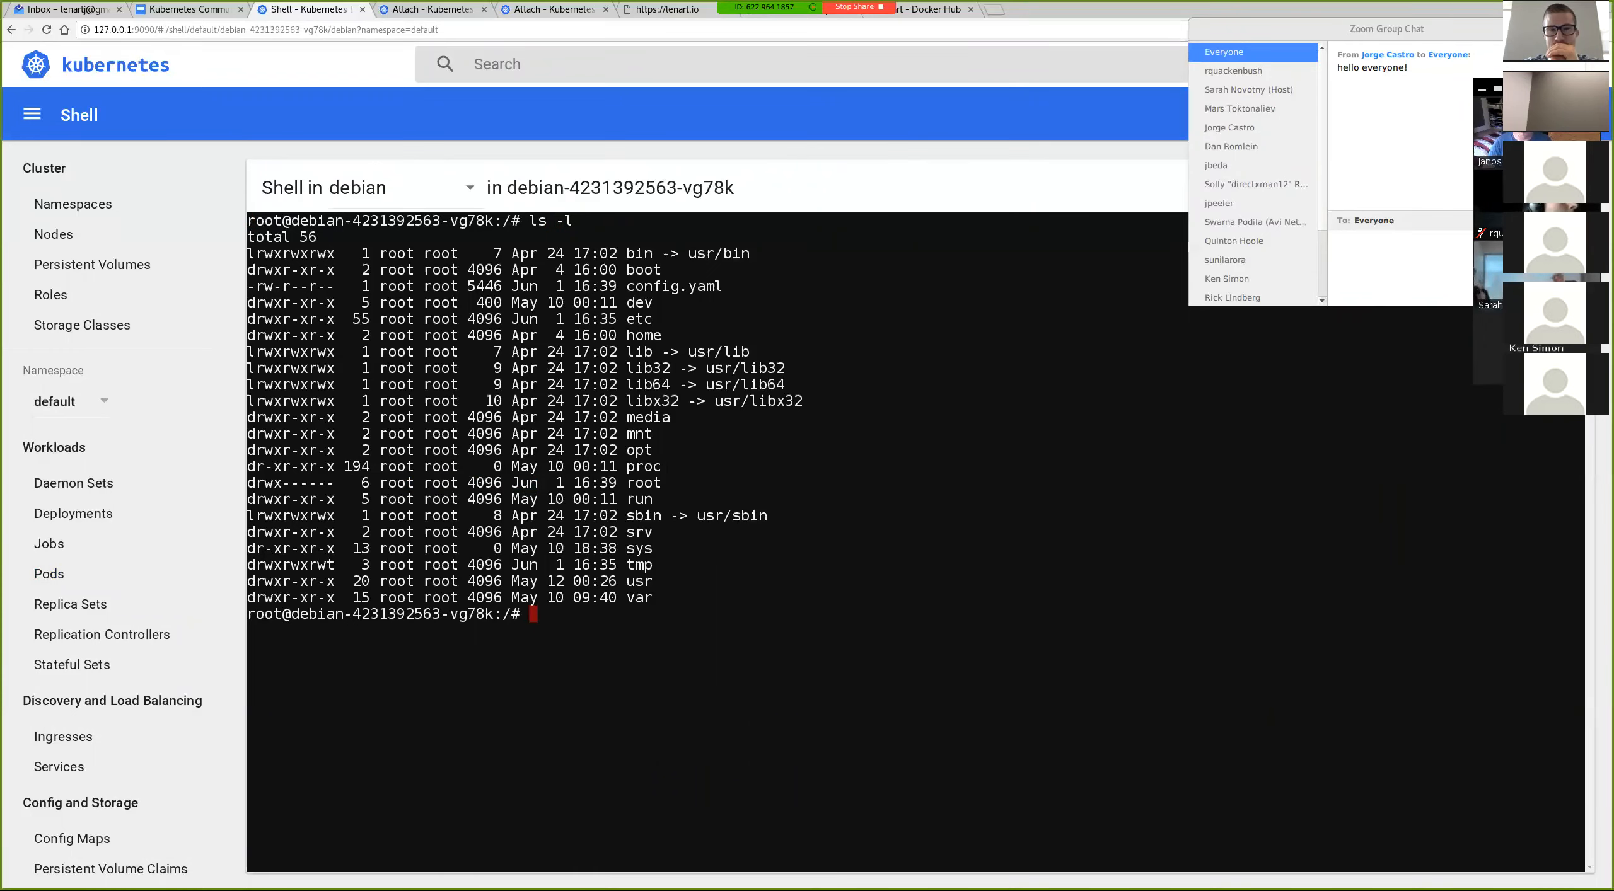
type("mc")
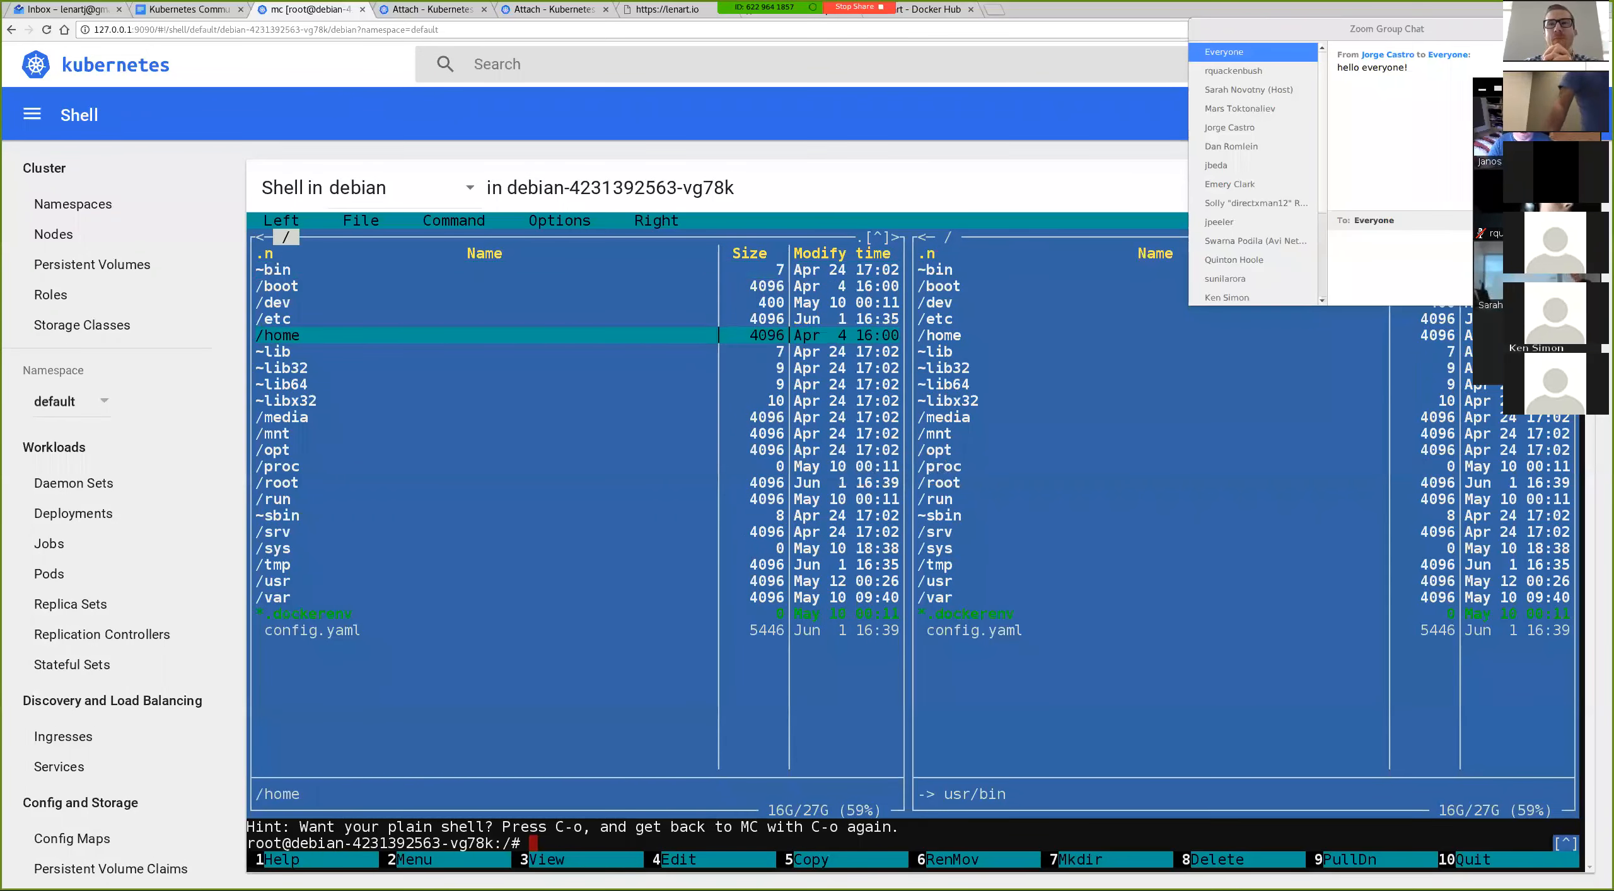
type("22")
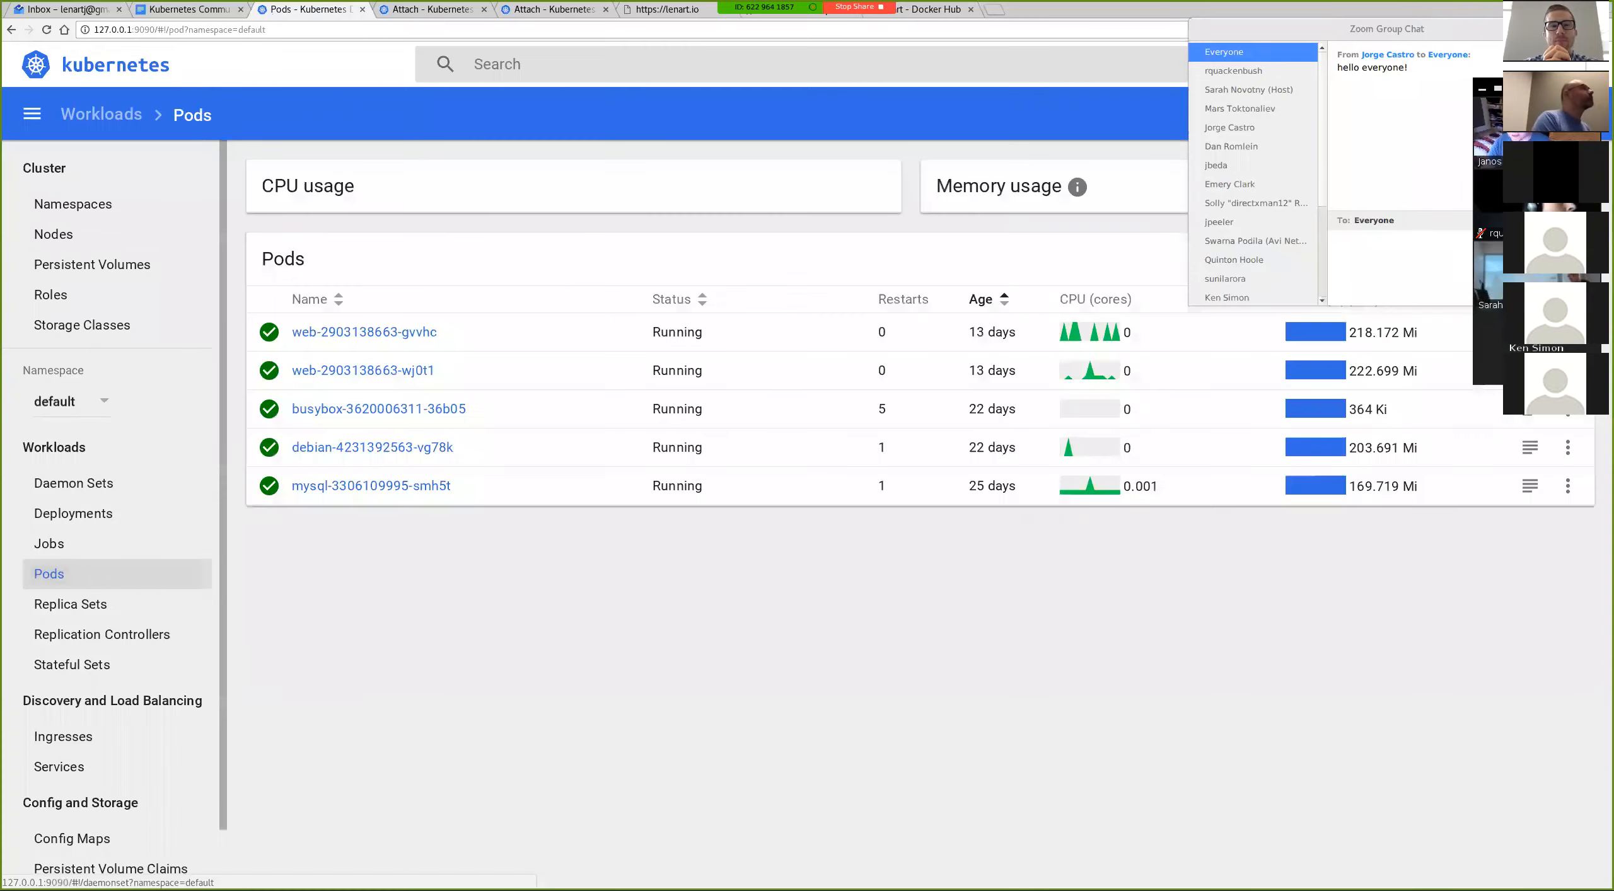
- Return to the debian pod's shell and run /usr/games/moon-buggy
left_click(373, 447)
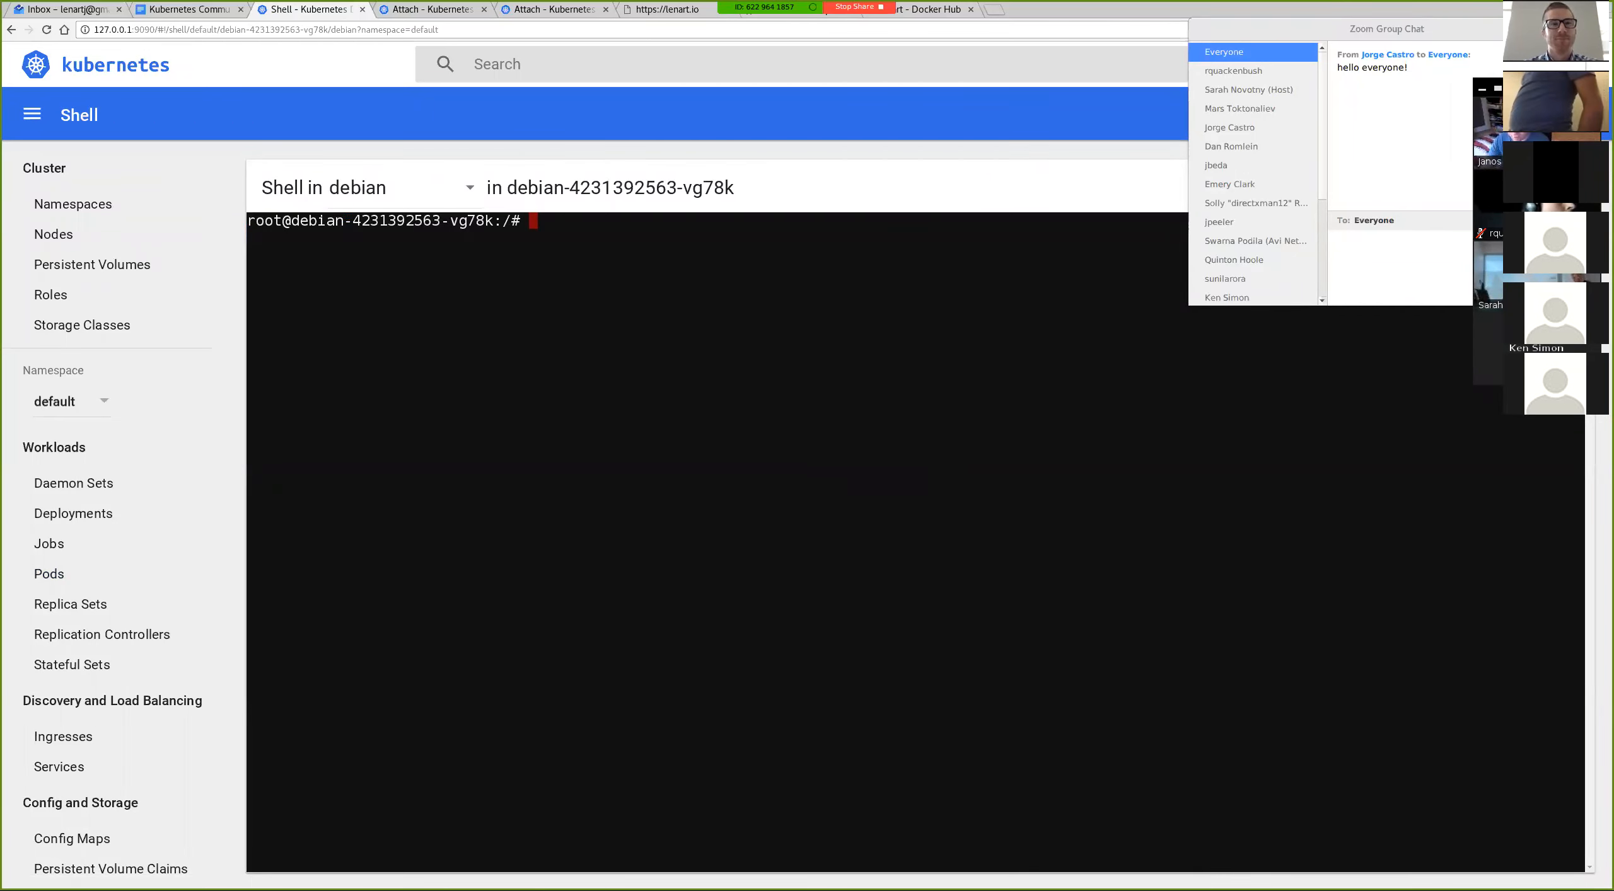
type("/usr/games/moon-buggy")
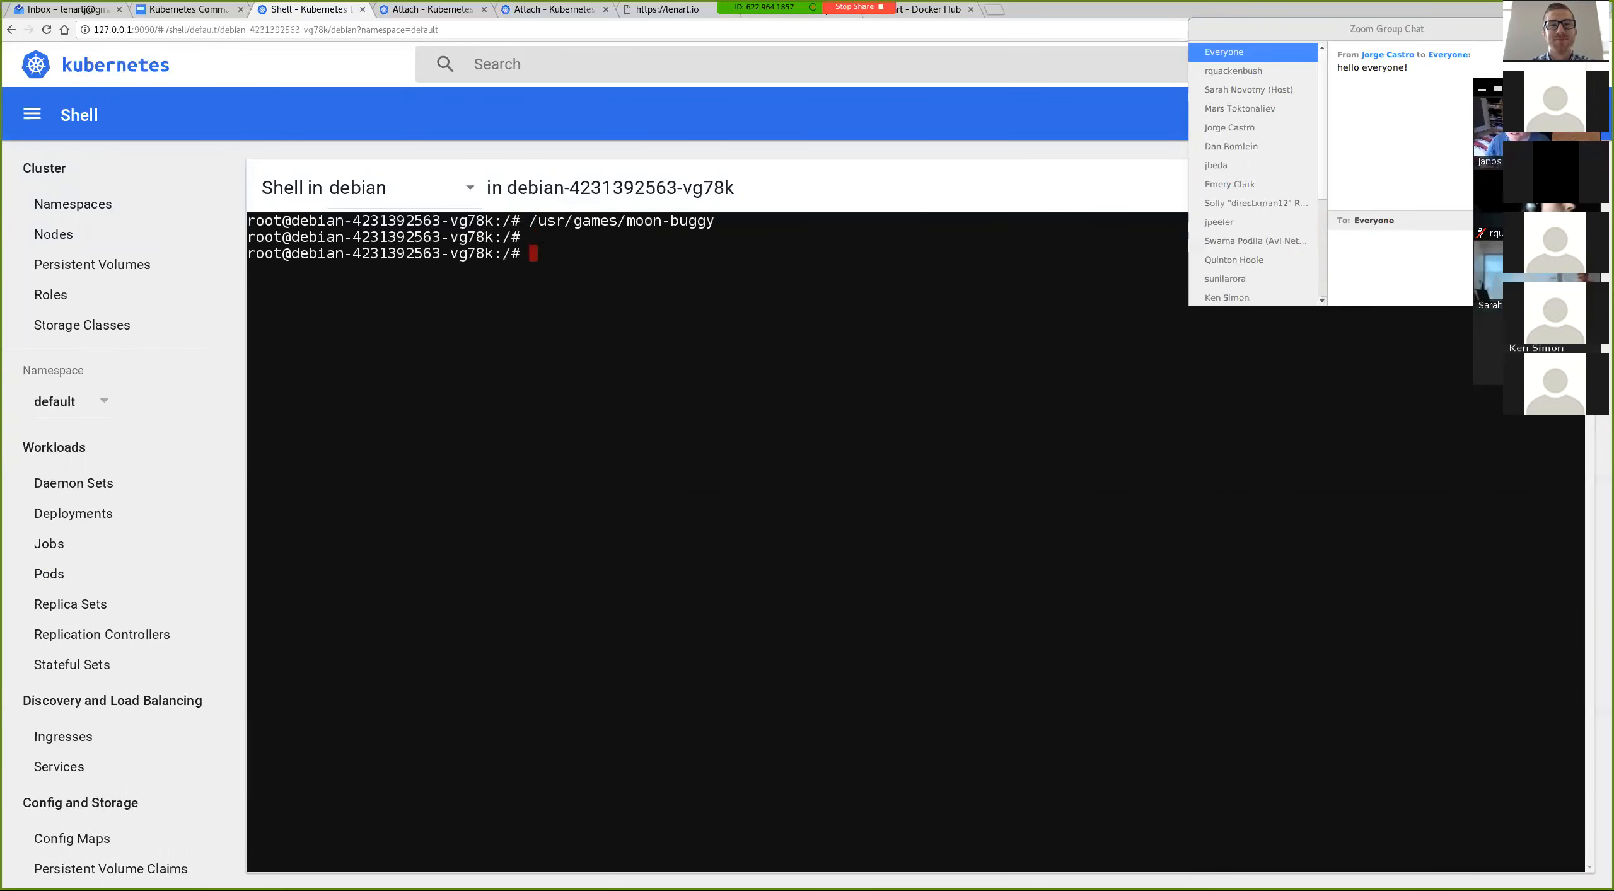
mouse_move(431, 9)
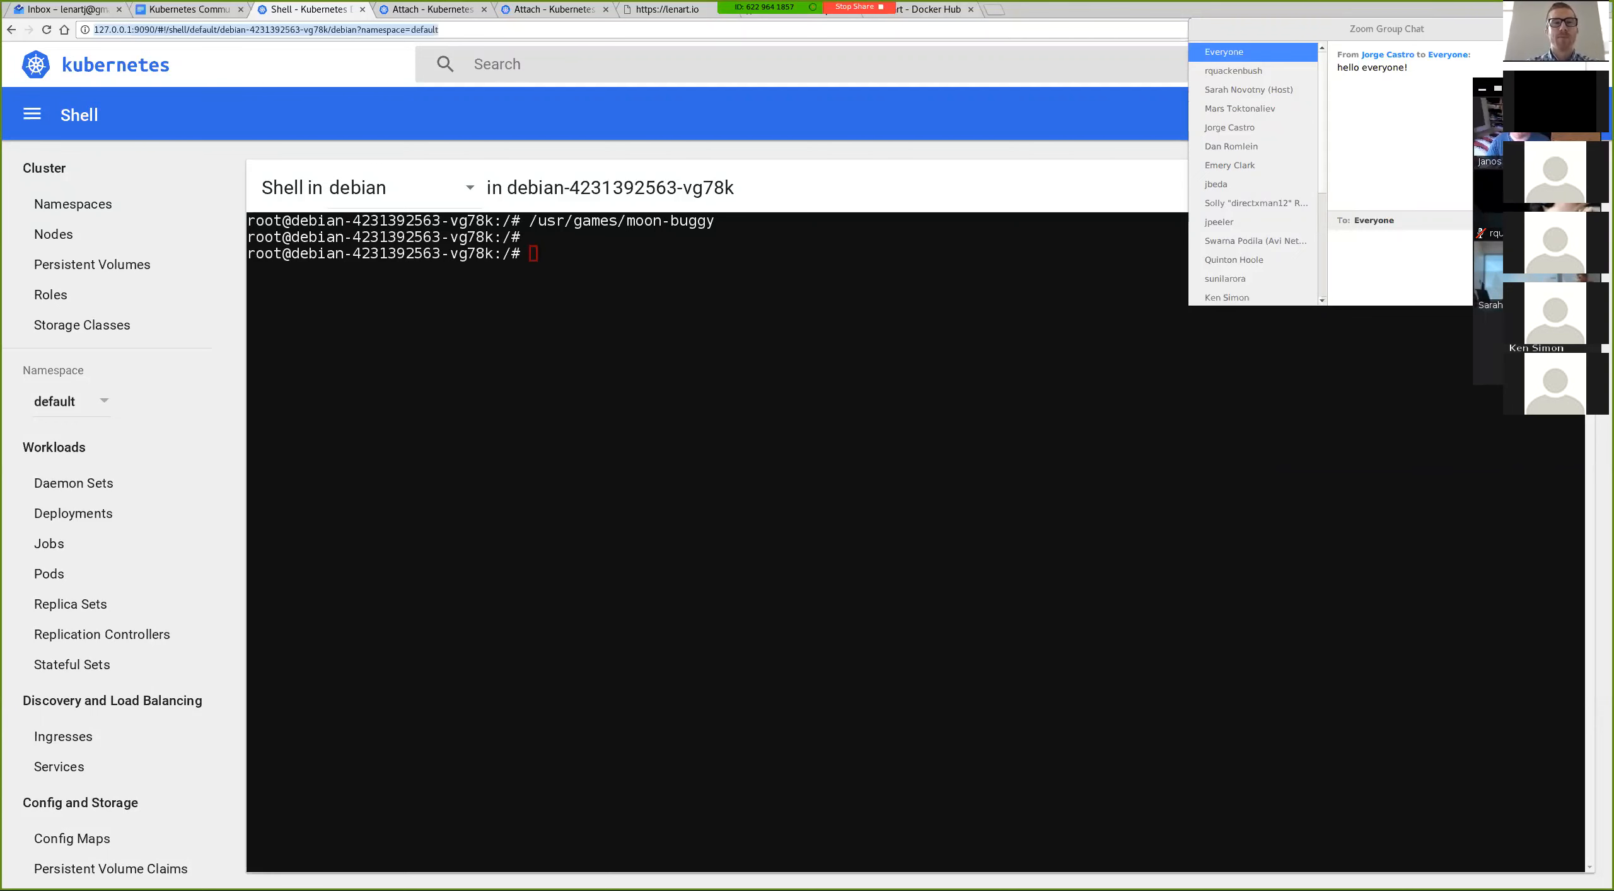
- Through the 8001 proxy dashboard, attach to the debian container and run ls -l
left_click(994, 9)
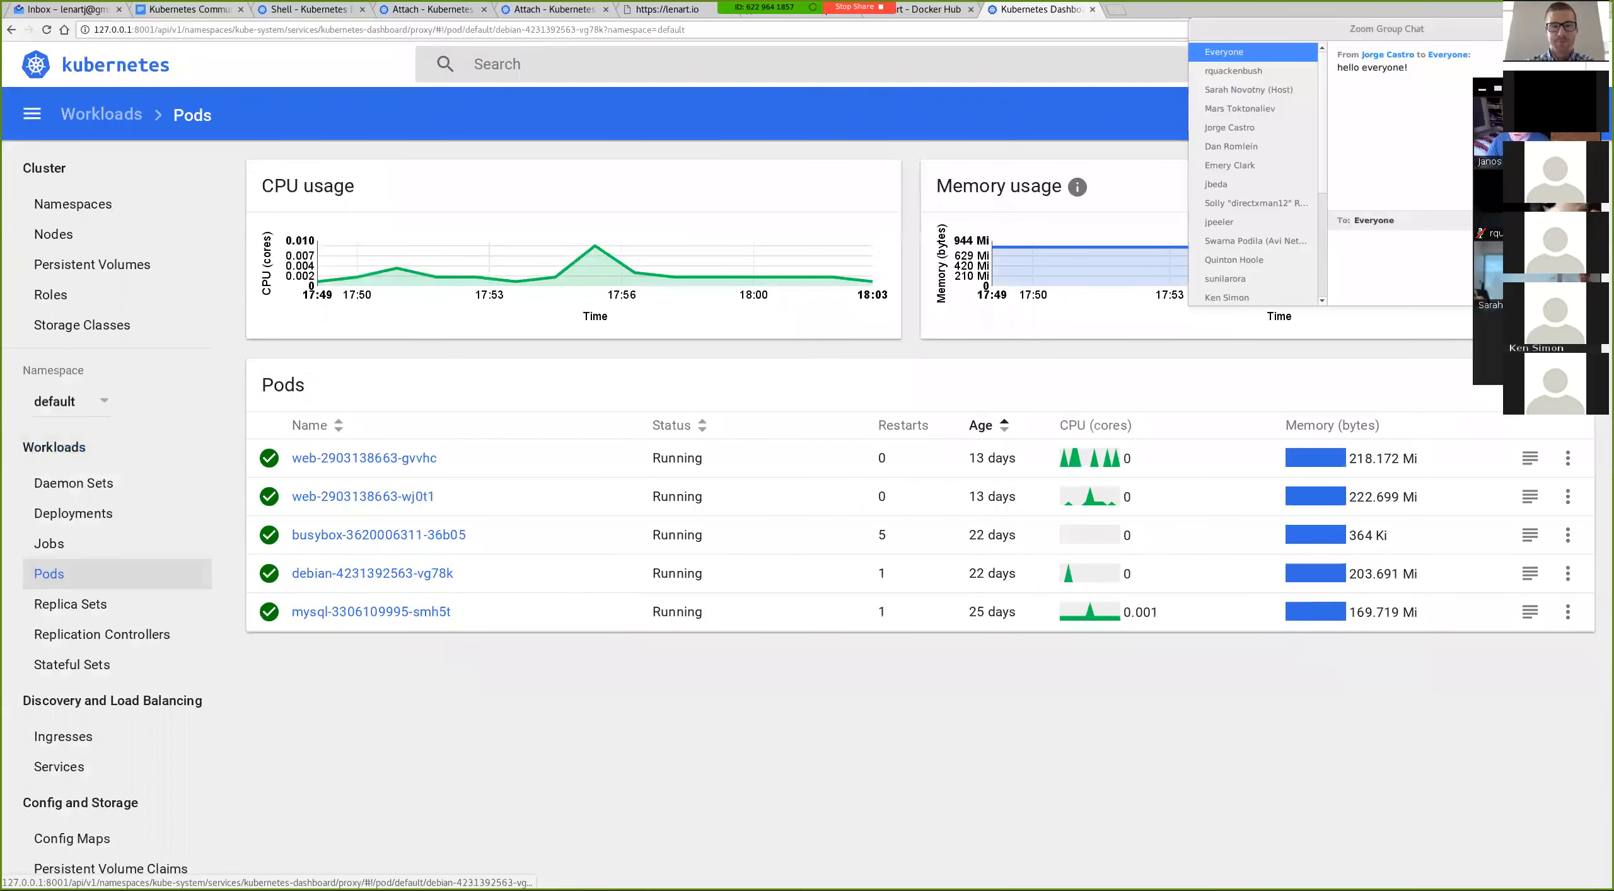
left_click(372, 574)
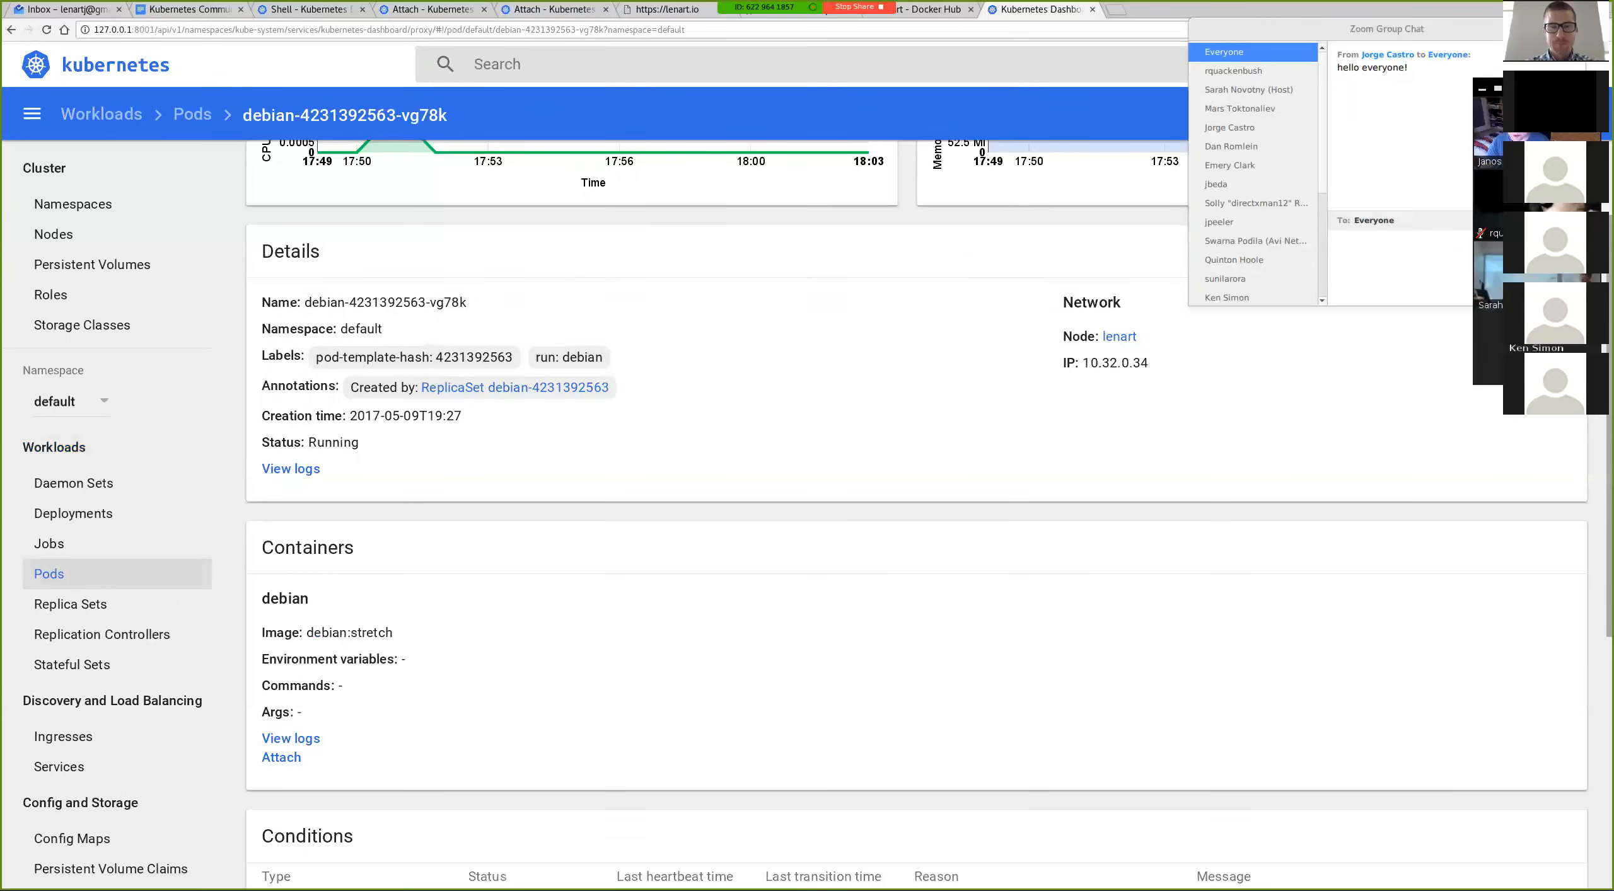
left_click(281, 757)
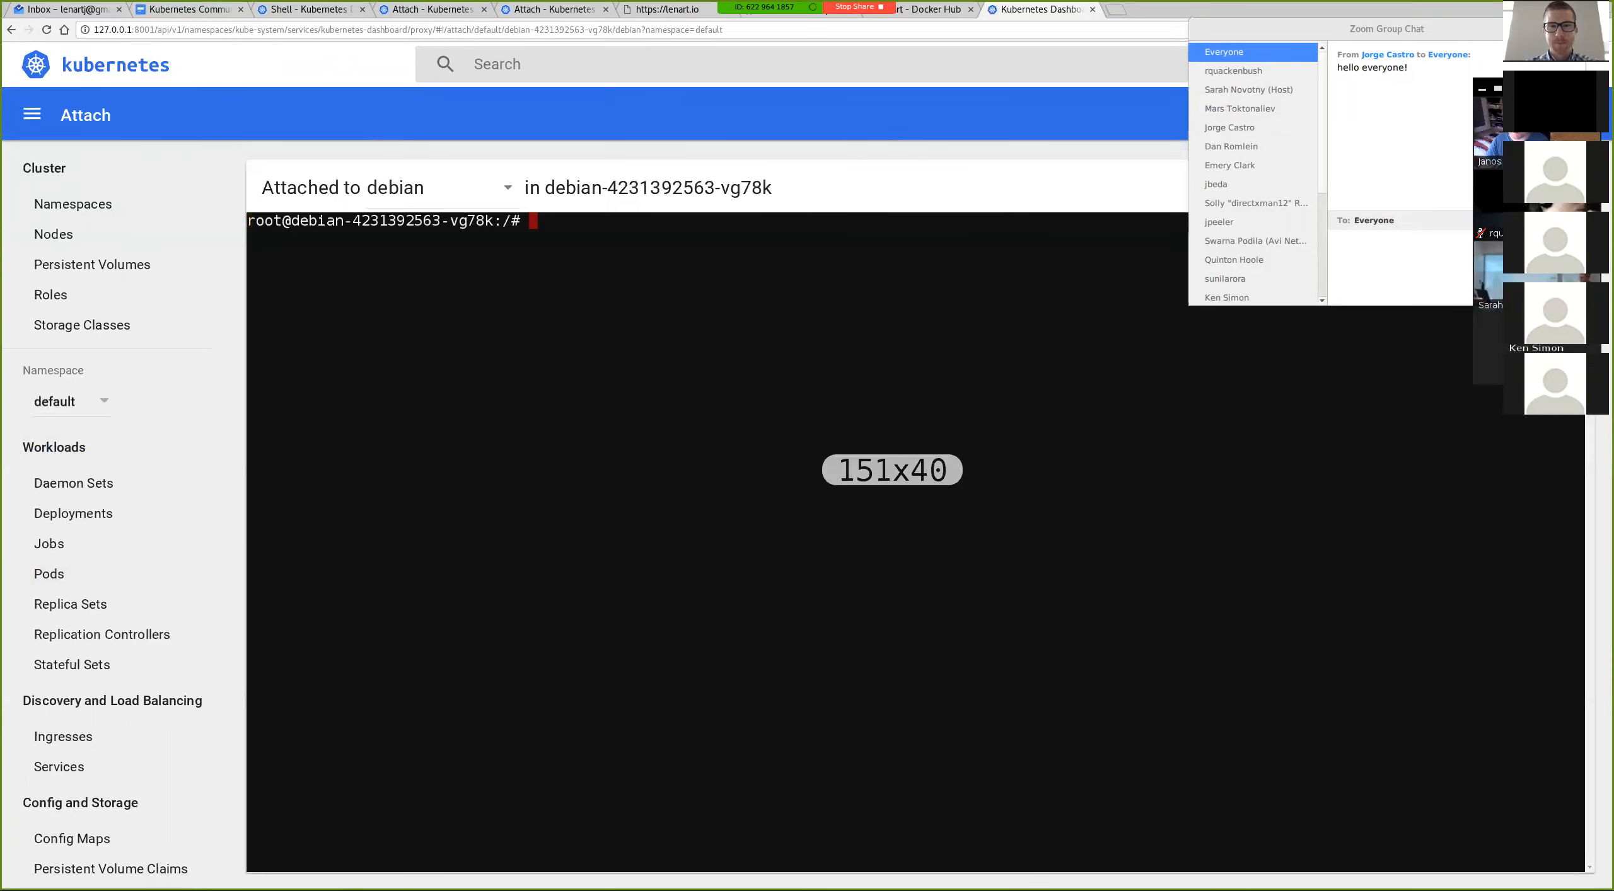
type("ls -l")
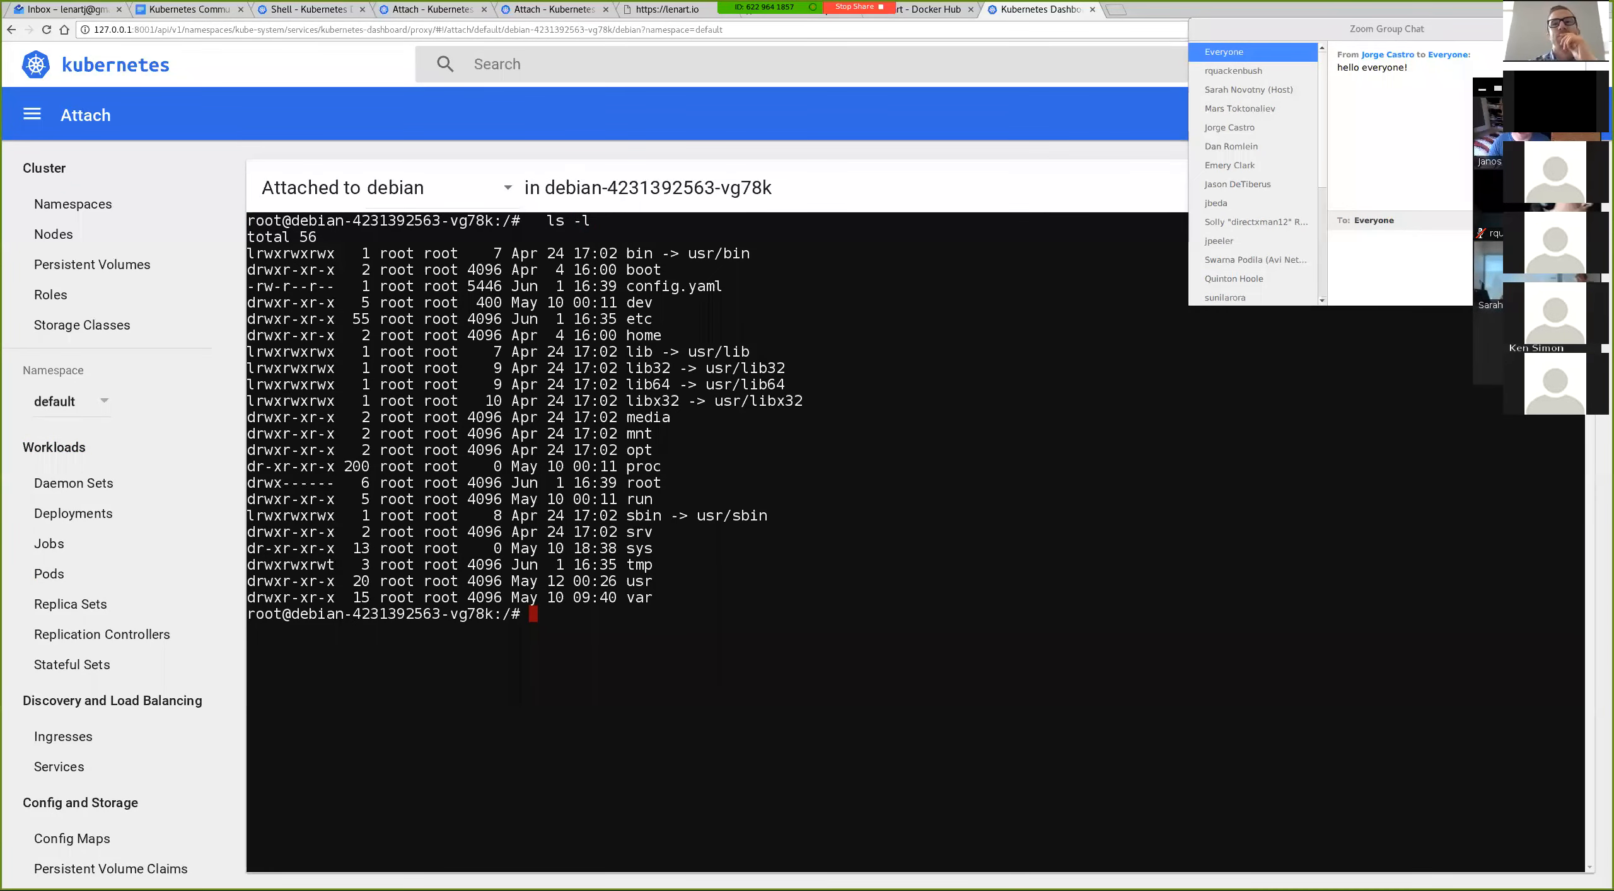
mouse_move(432, 9)
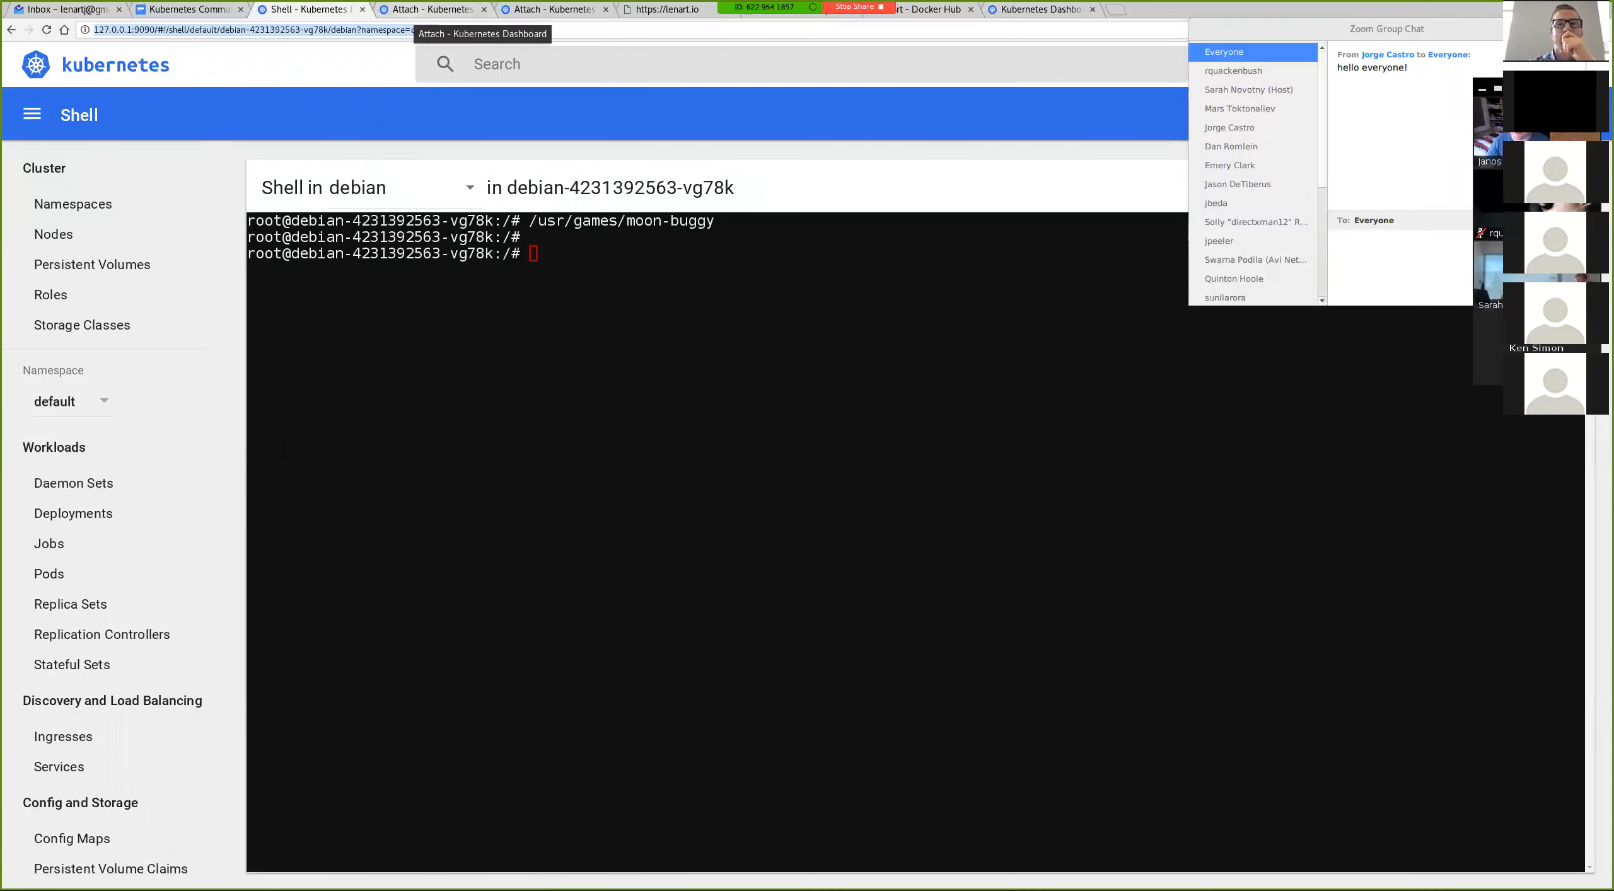
- Switch between the debian pod's shell and the nginx web pod's attached access log
left_click(432, 8)
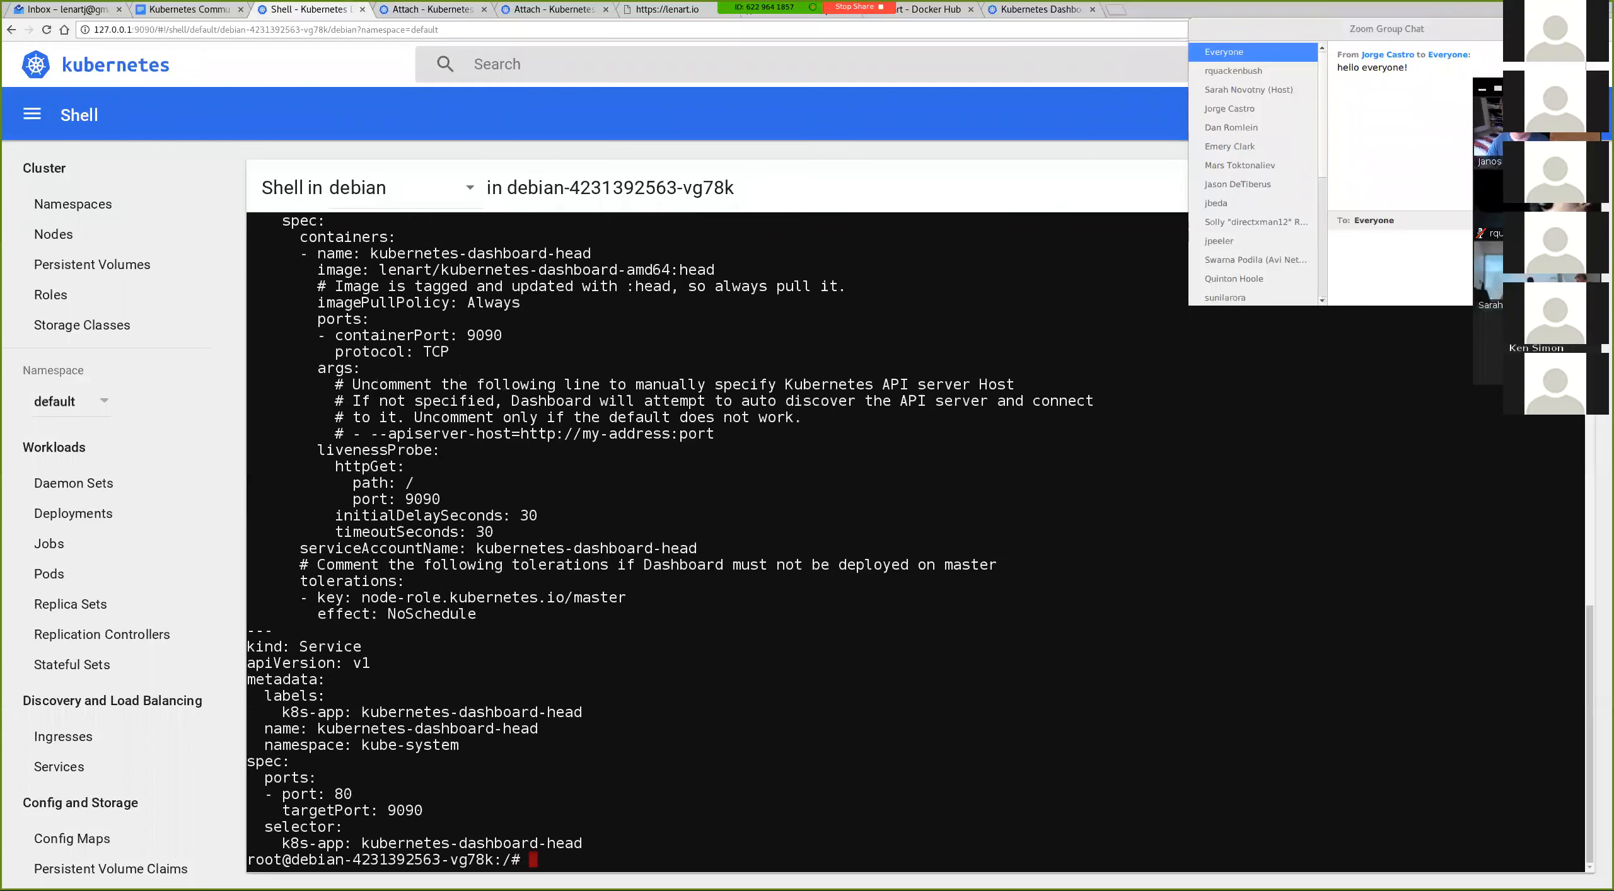
left_click(432, 9)
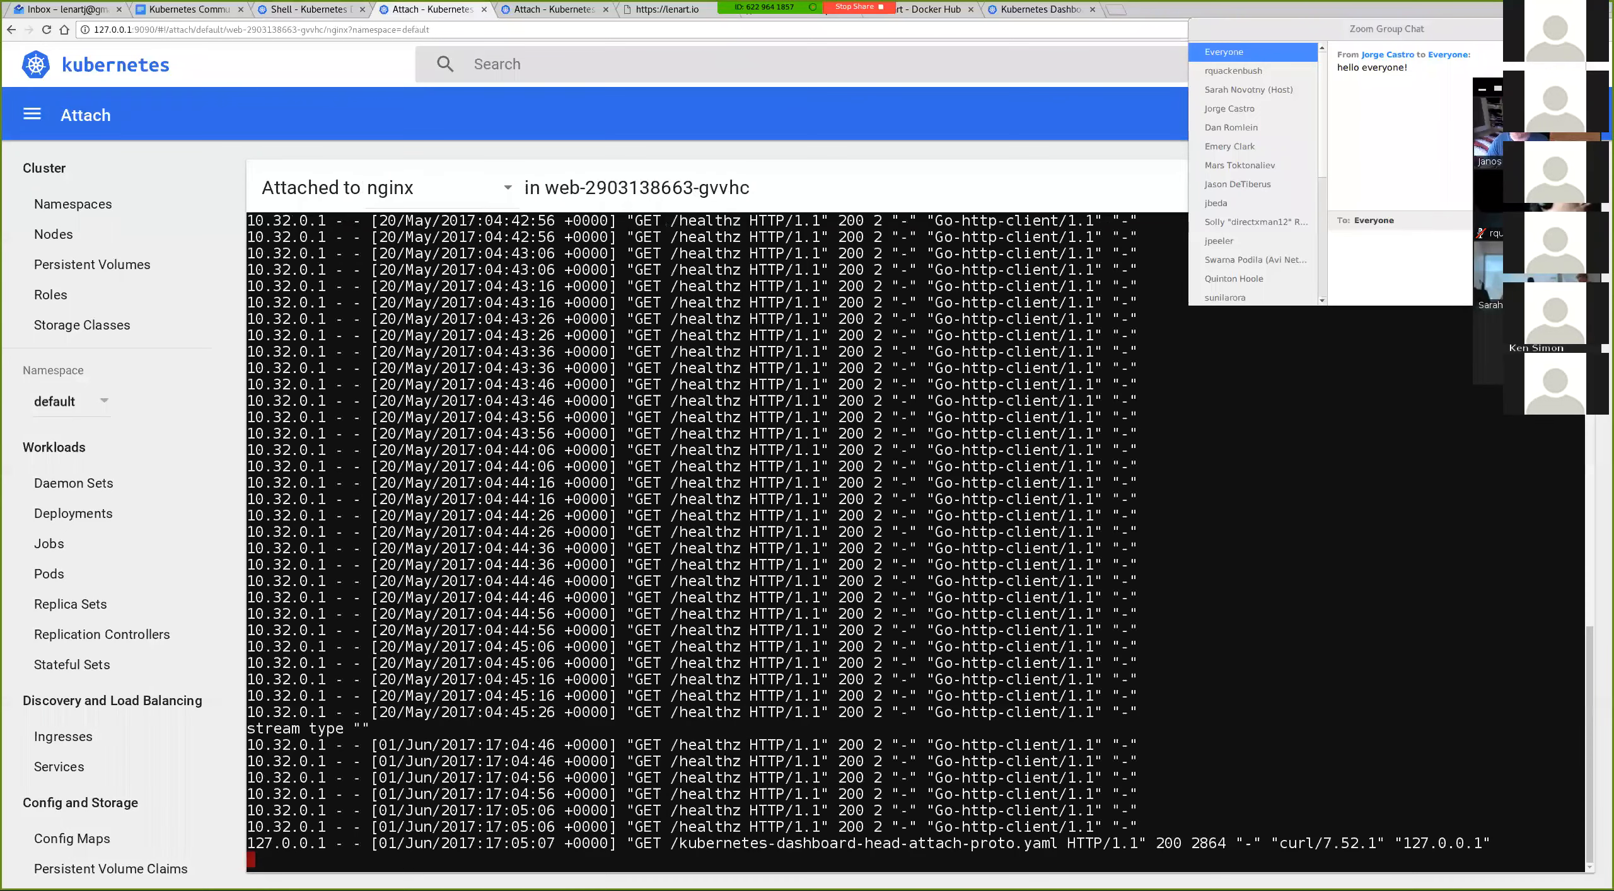
left_click_drag(581, 843, 782, 843)
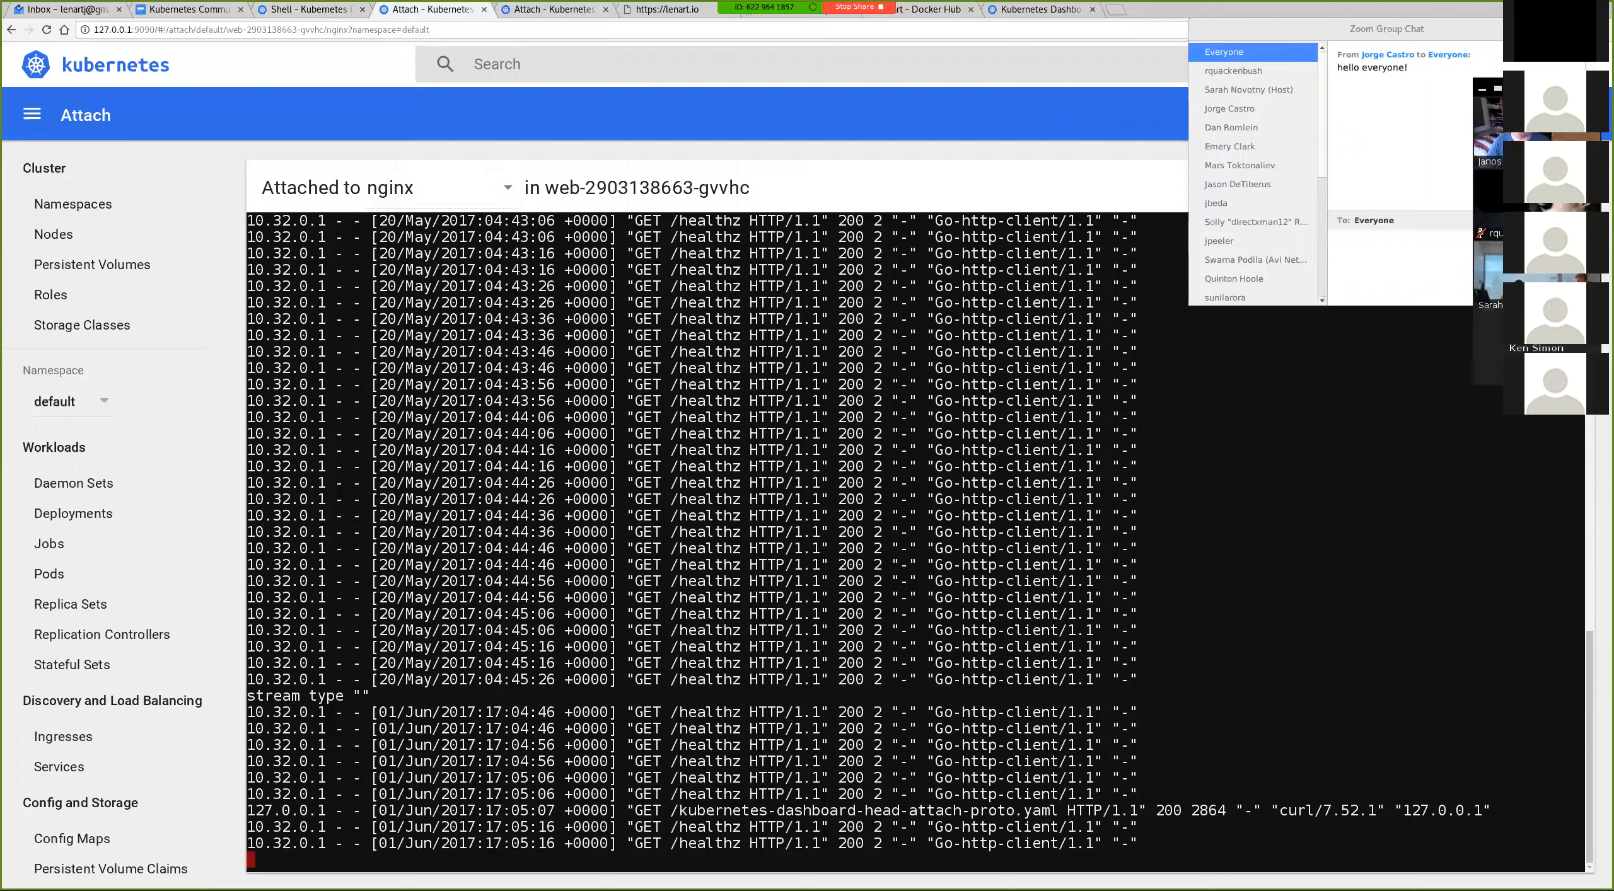
mouse_move(309, 9)
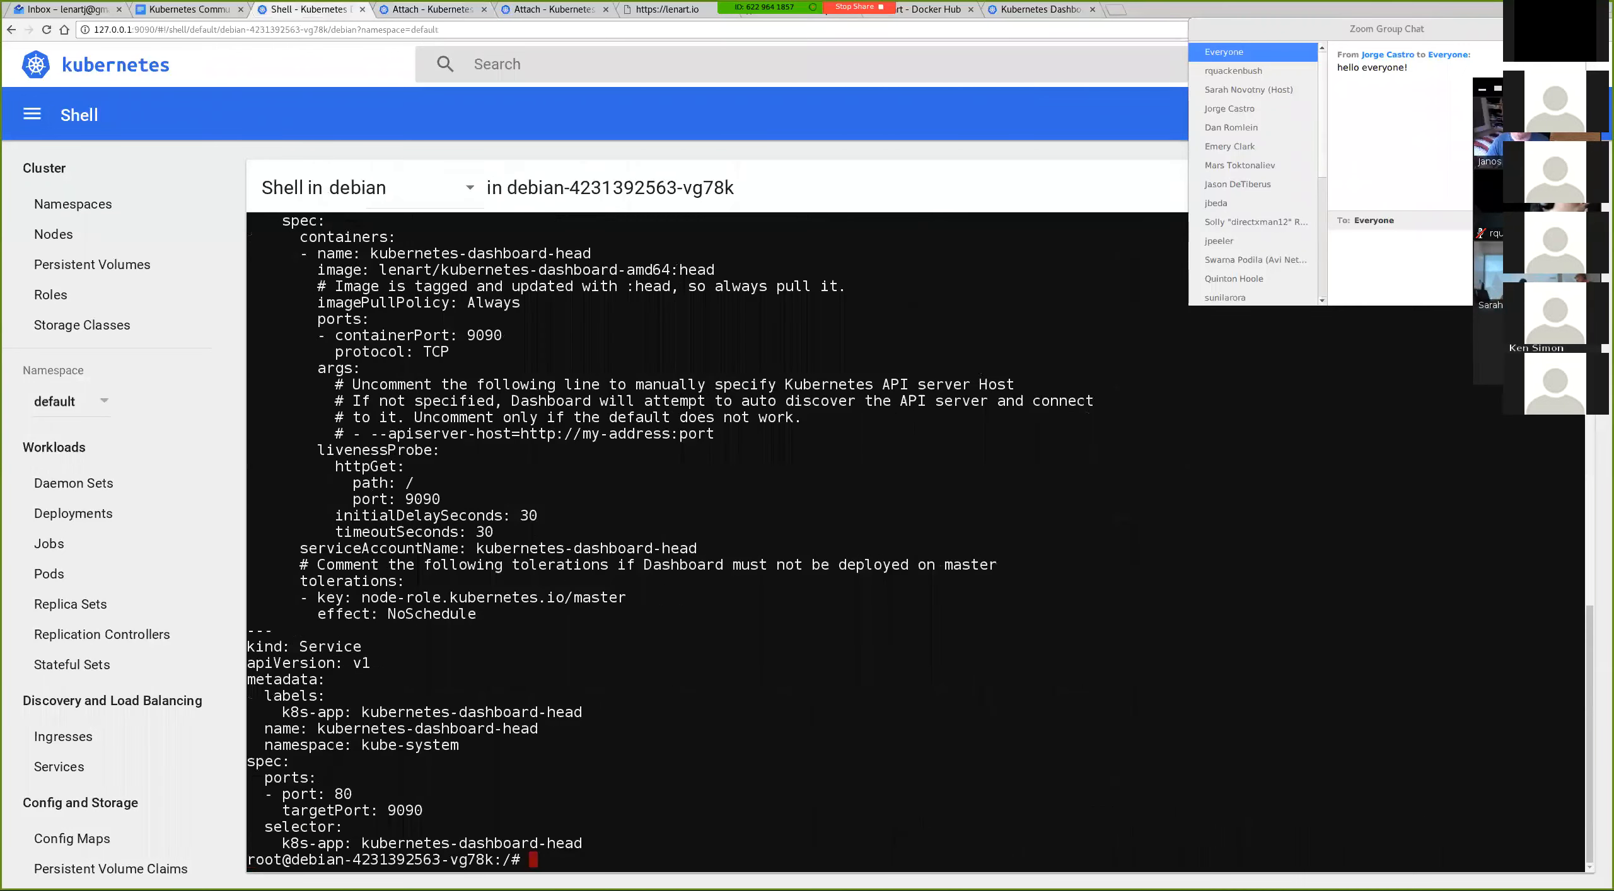
- Curl the head attach-proto.yaml manifest and describe the kubernetes-dashboard deployment with kubectl in kube-system
type("curl https://lenart.io/kubernetes-dashboard-head-attach-proto.yaml")
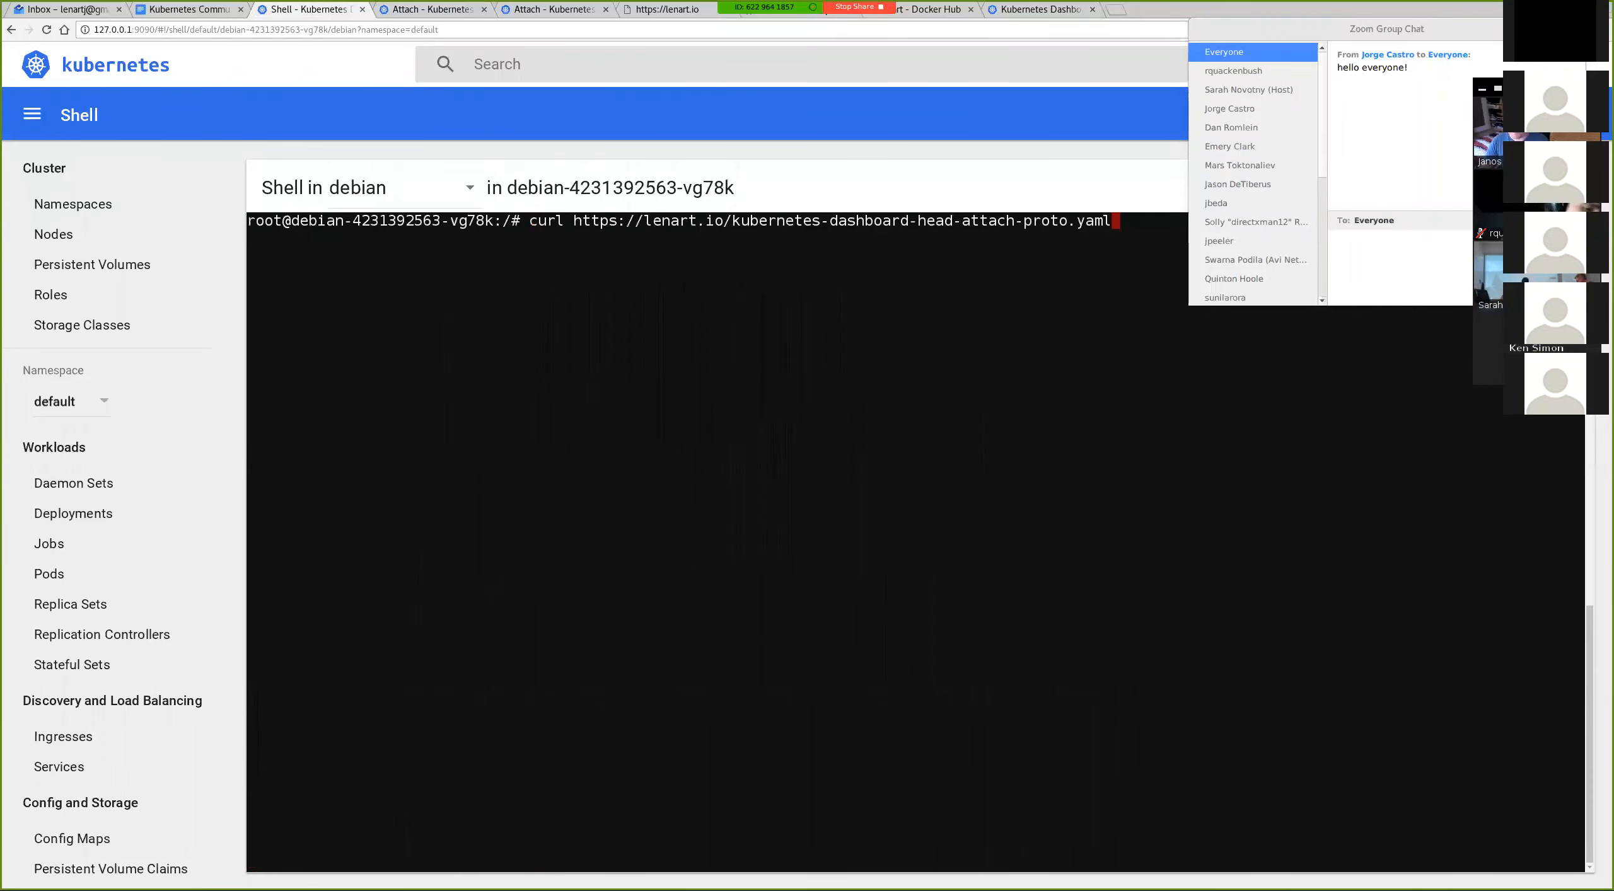
type("/usr/games/moon-buggy")
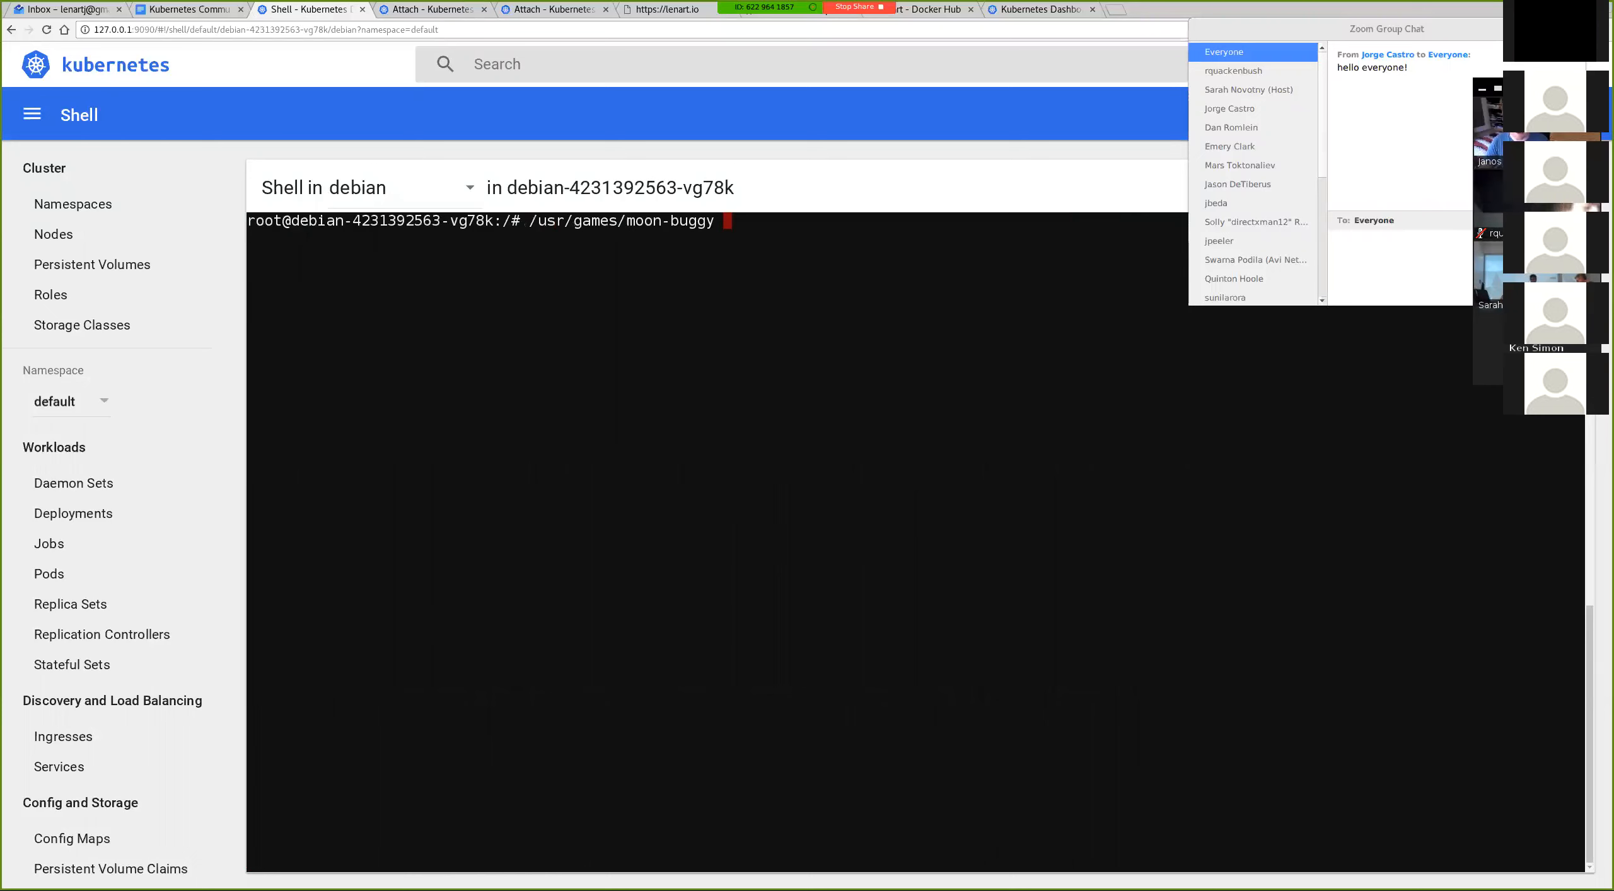
type("kubectl --kubeconfig=config.yaml --namespace=kube-system describe deploy ku")
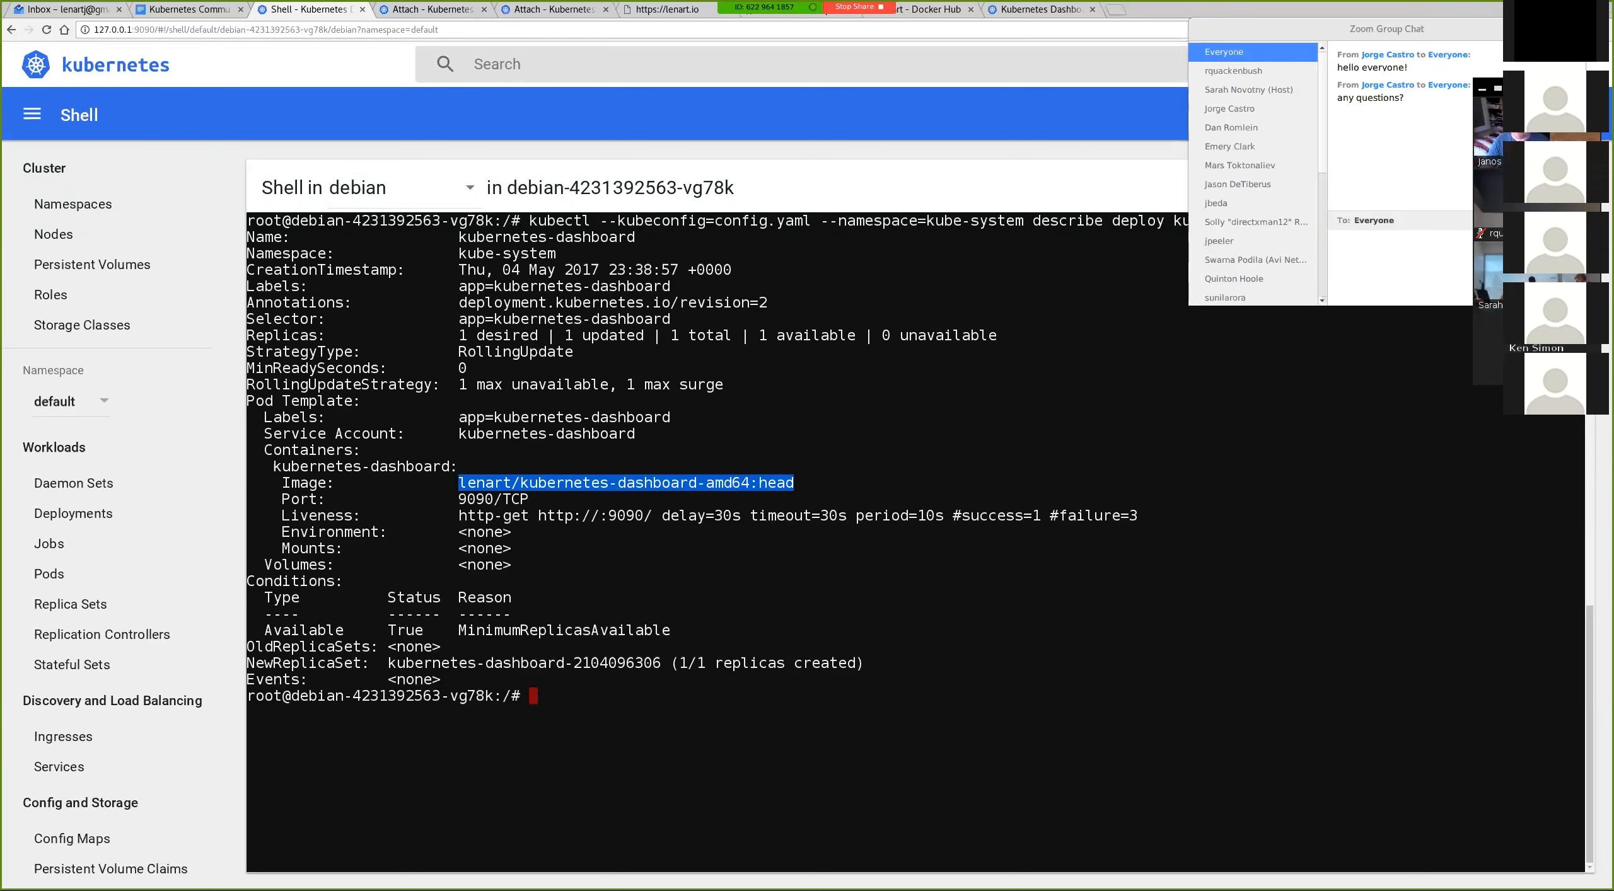
type("curl https://lenart.io/kubernetes-dashboard-head-attach-proto.yaml")
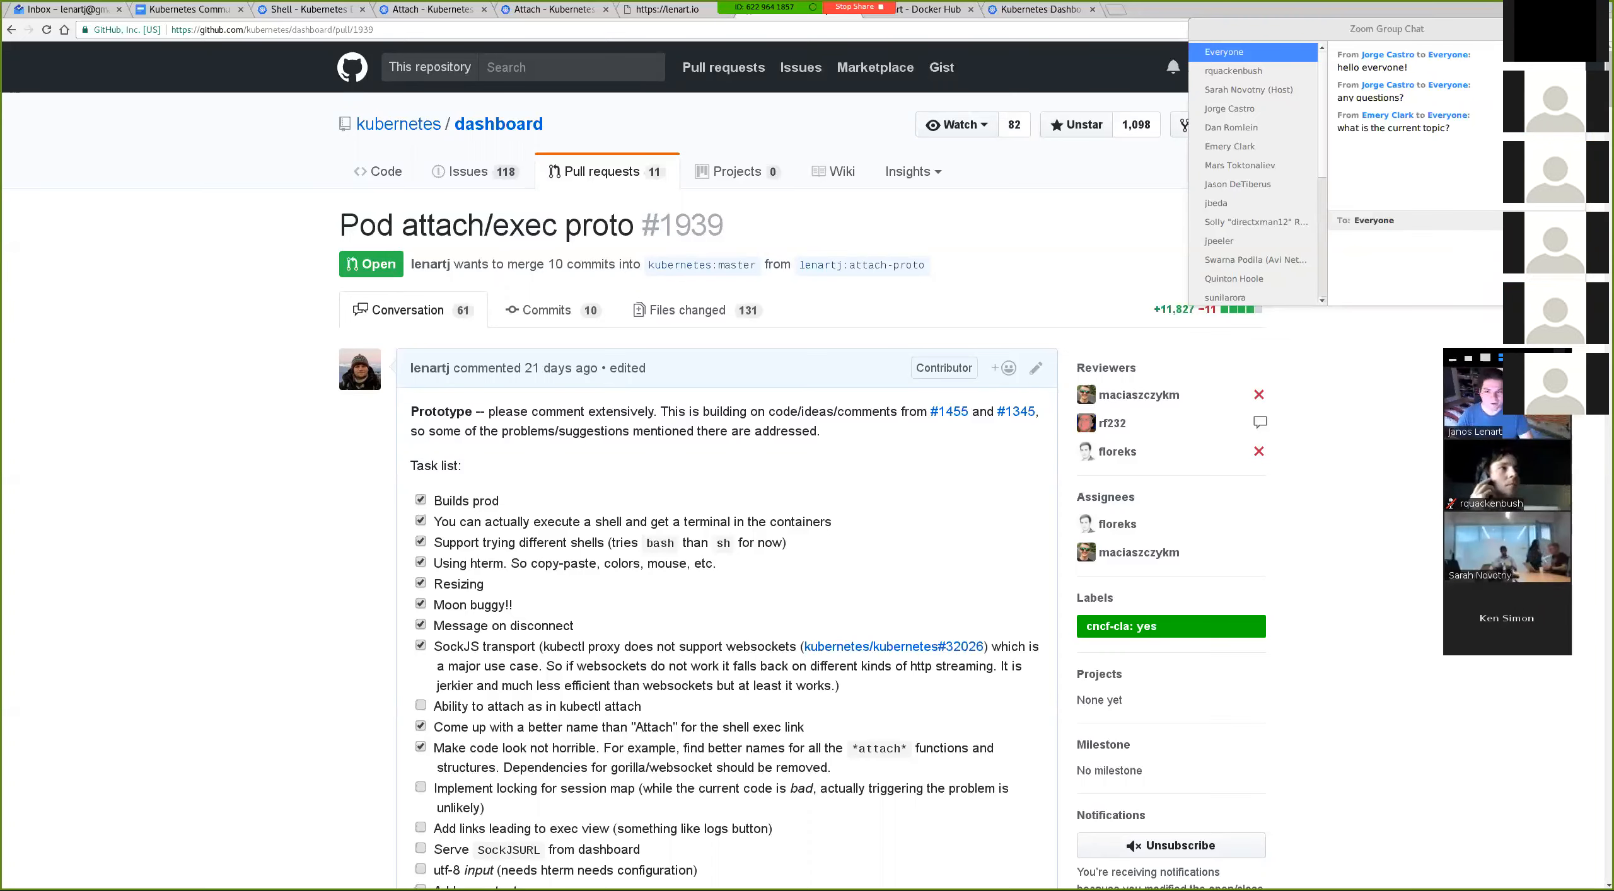
- Switch from the GitHub PR back to the Shell - Kubernetes Dashboard tab
left_click(309, 8)
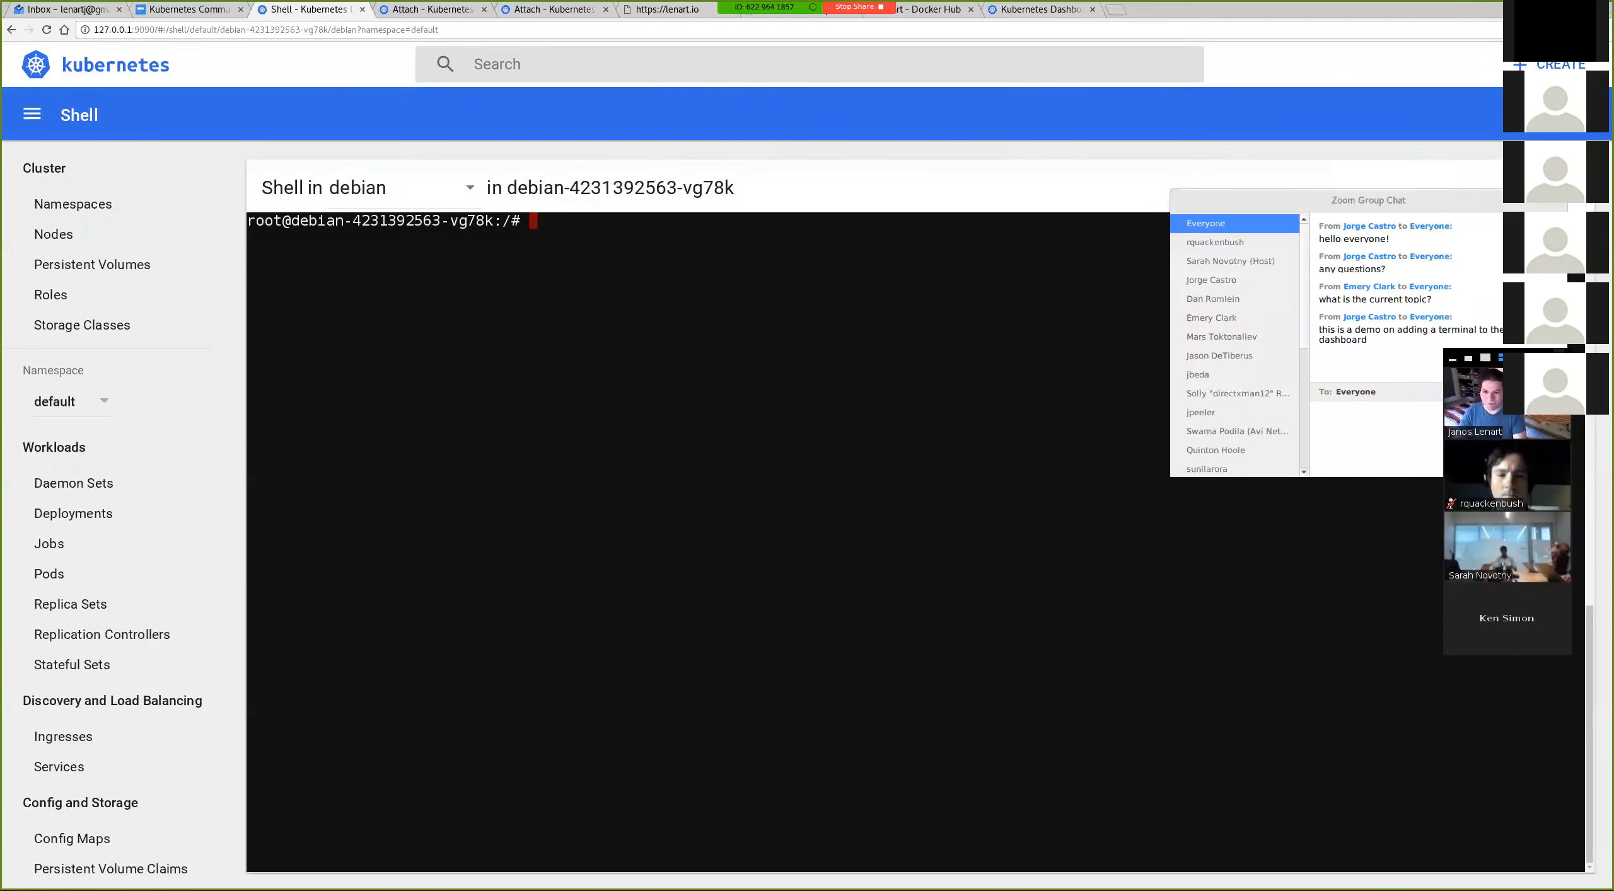
- Run tmux att in the shell and bring up the community meeting notes document
type("tmux att")
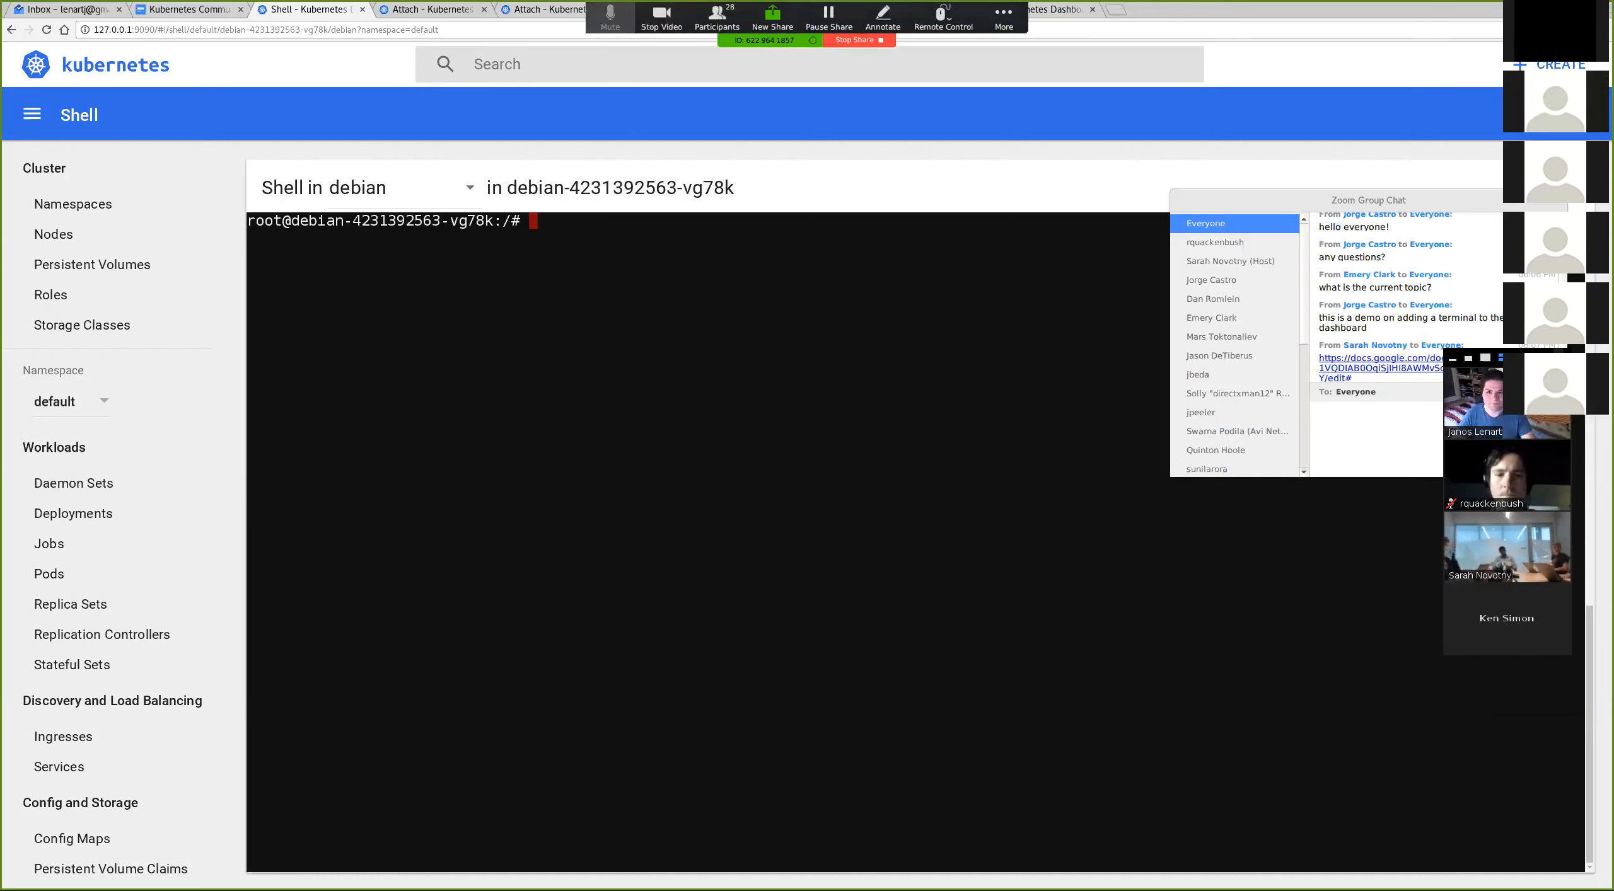
left_click(609, 19)
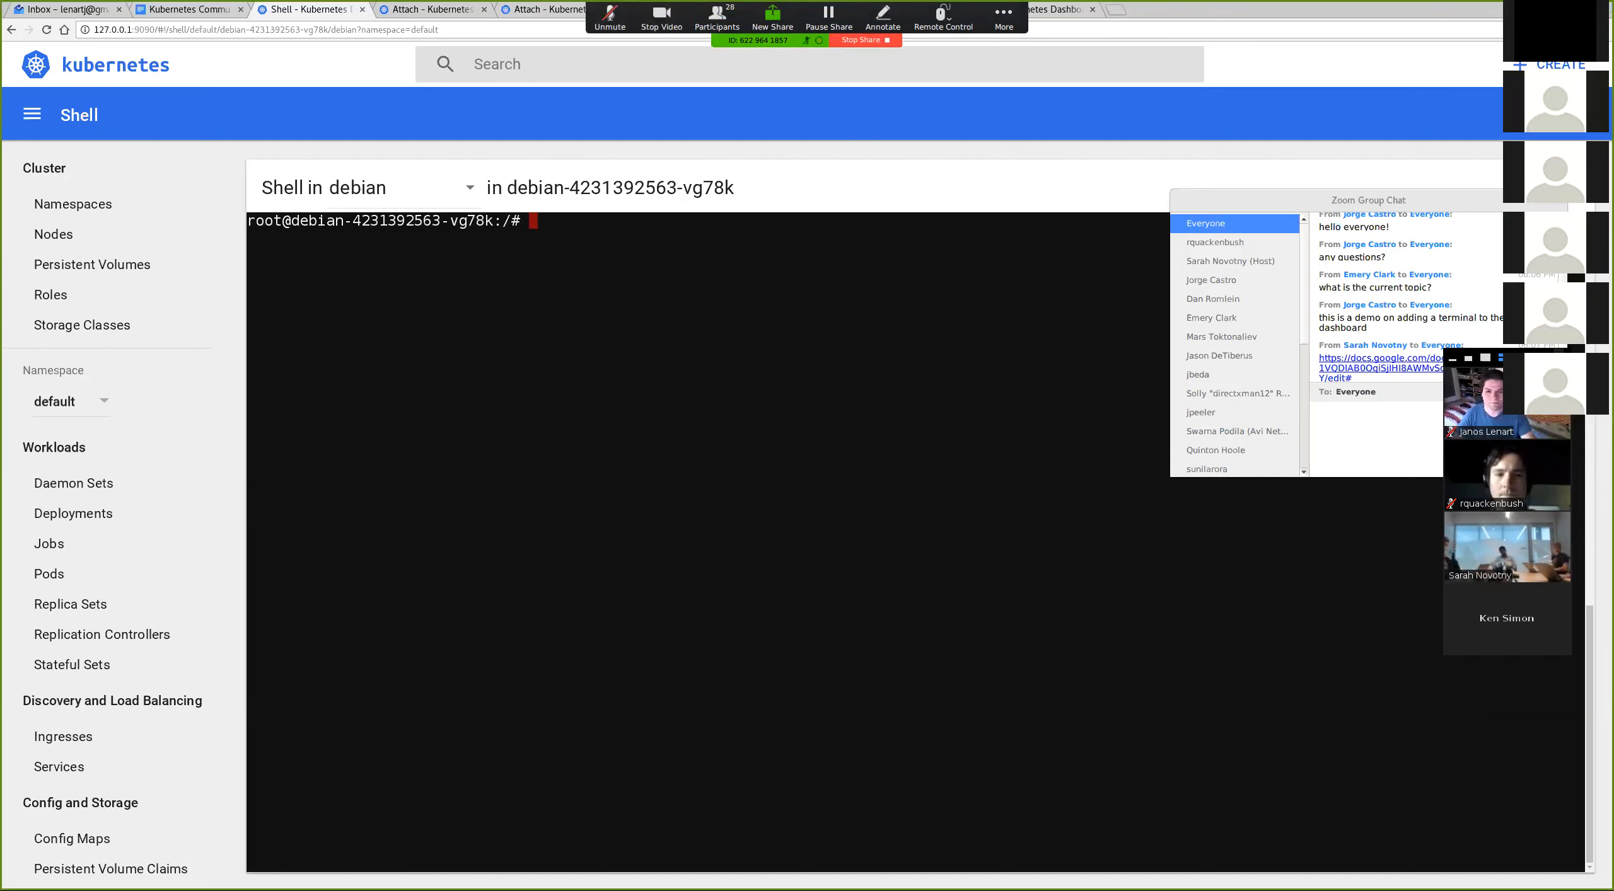
mouse_move(661, 16)
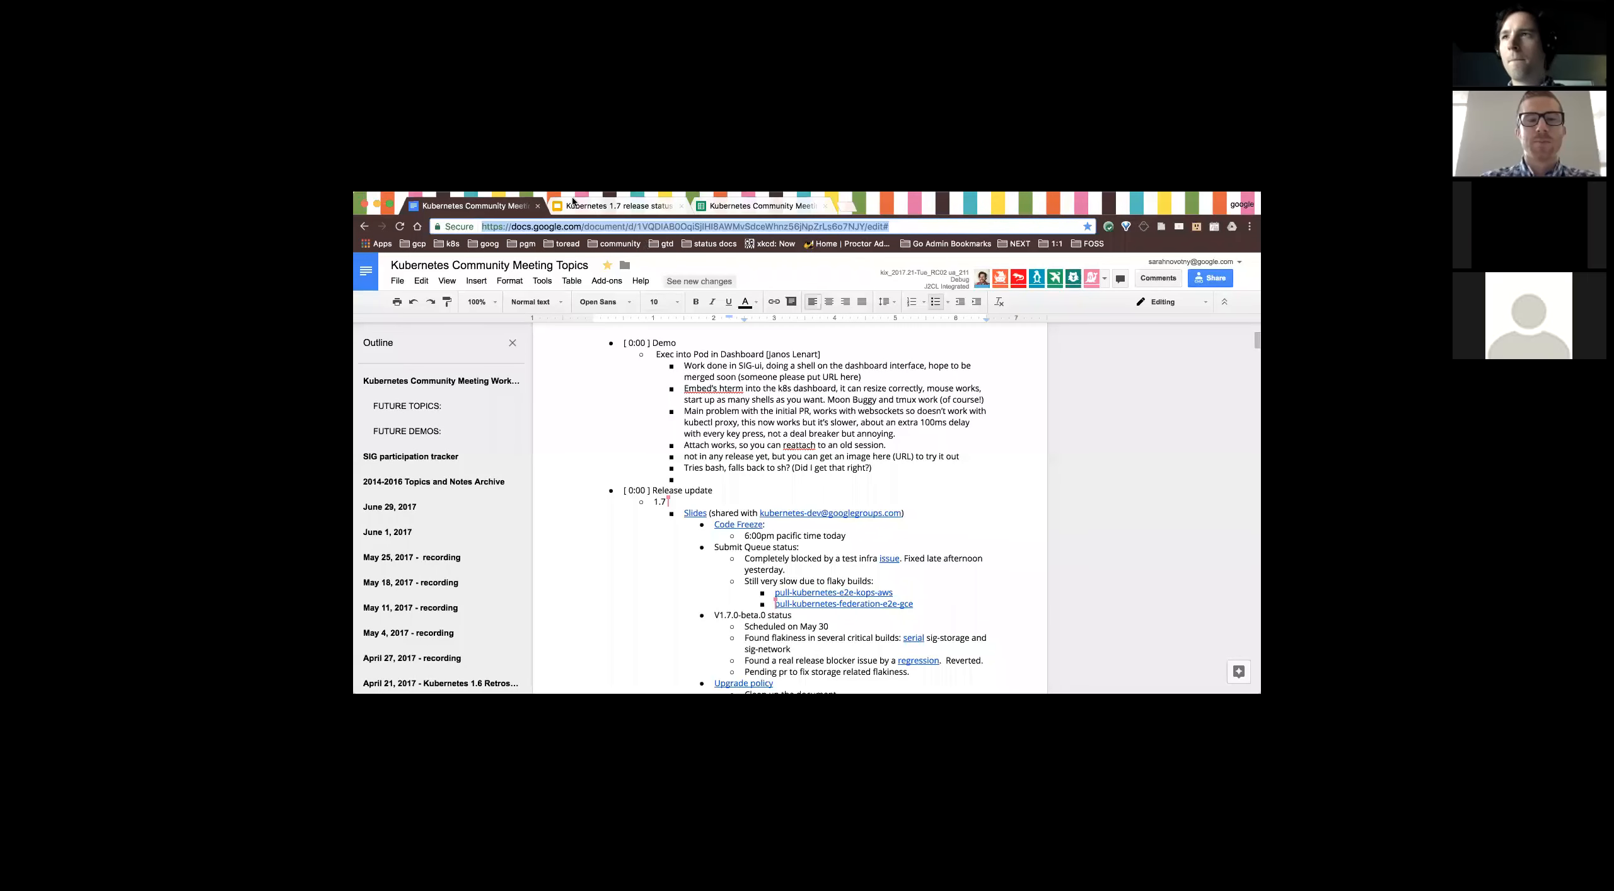
- Switch to the Kubernetes 1.7 release status presentation at the Week of June 1 slide
left_click(615, 206)
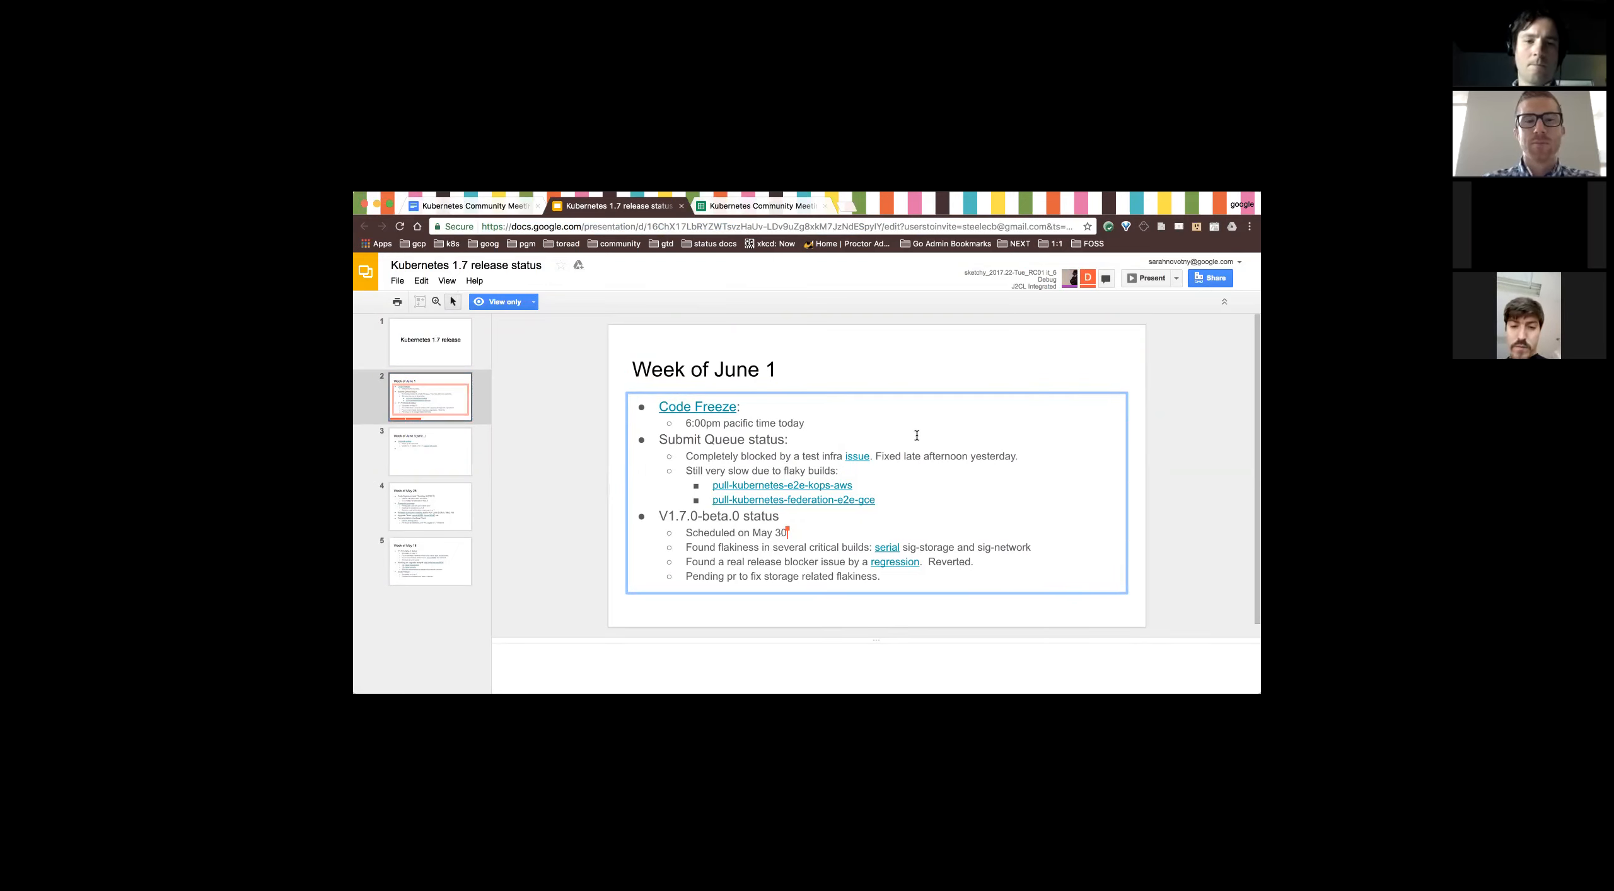
mouse_move(1084, 451)
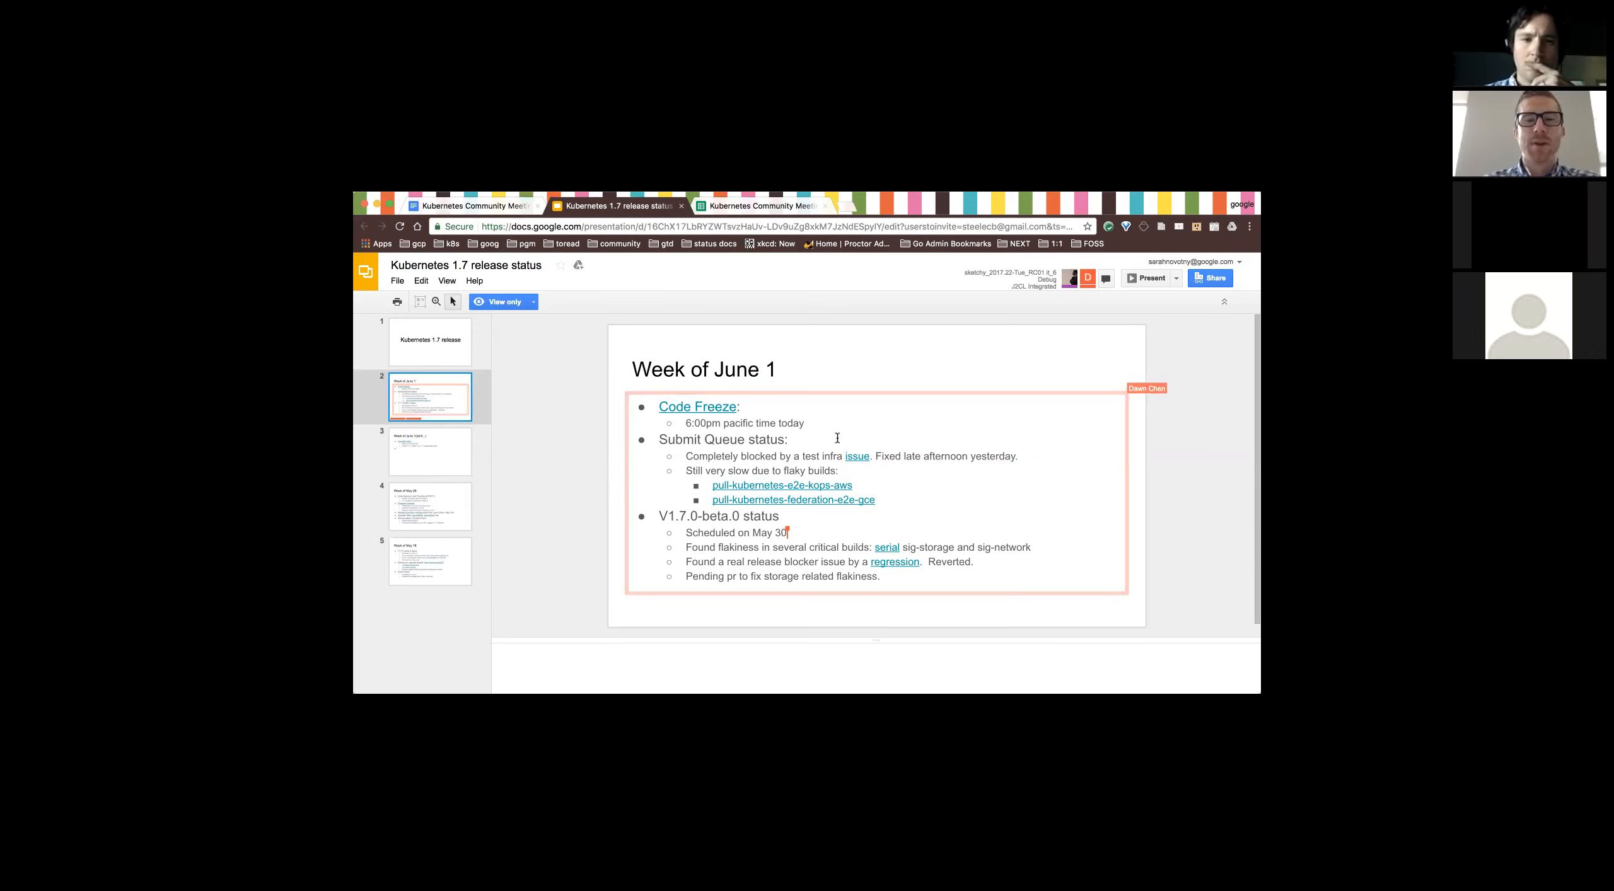
mouse_move(1037, 478)
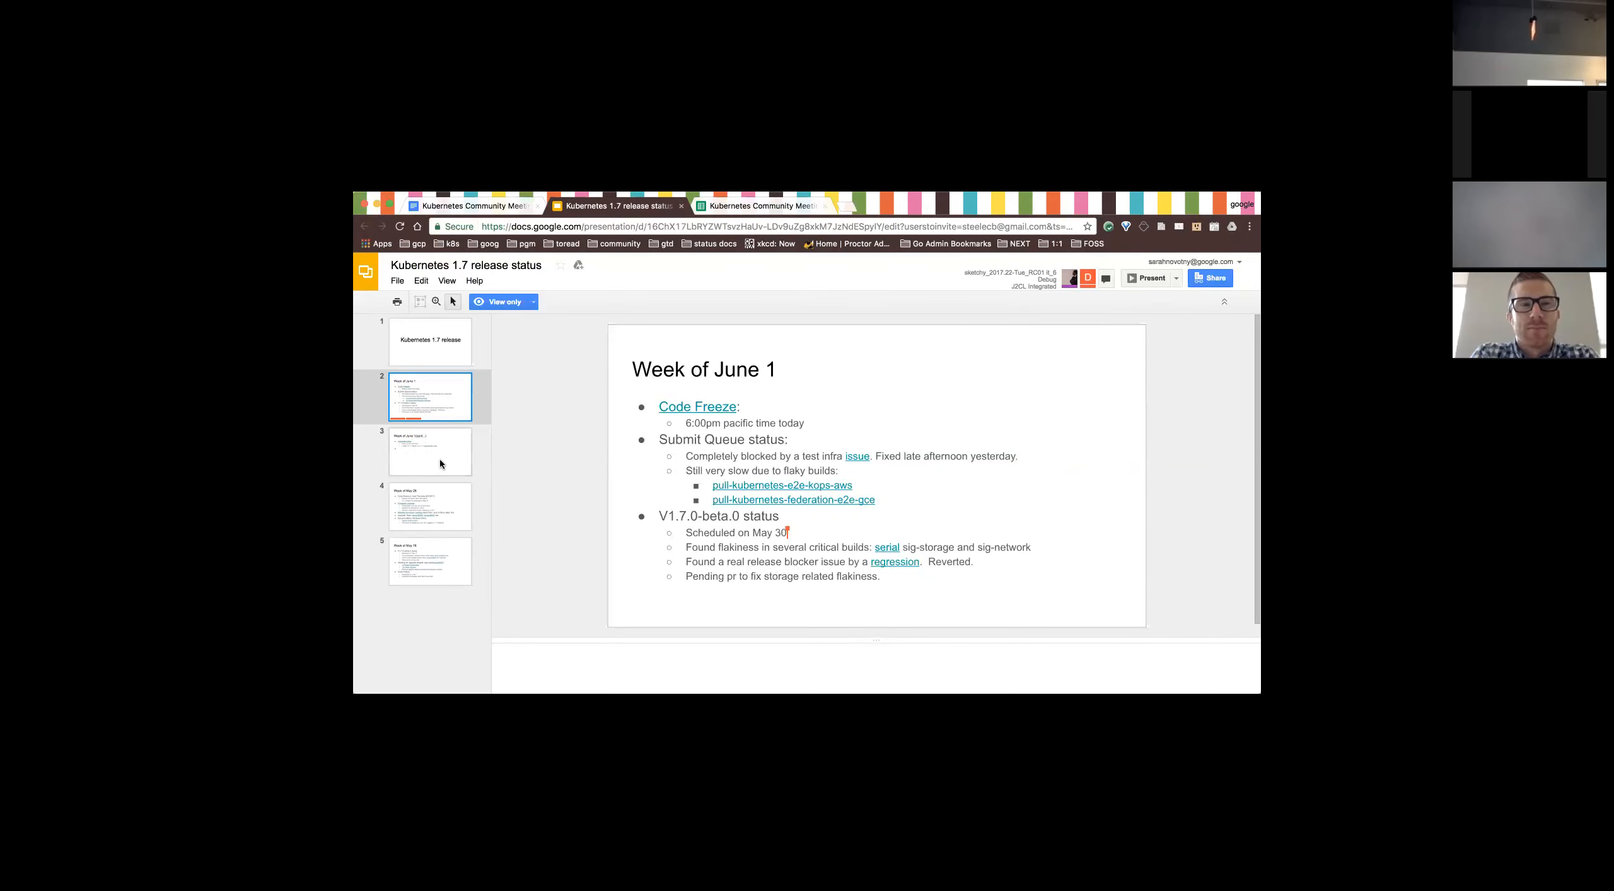
- Step through the Week of June 1 slides and land on the Week of May 25 slide
left_click(429, 452)
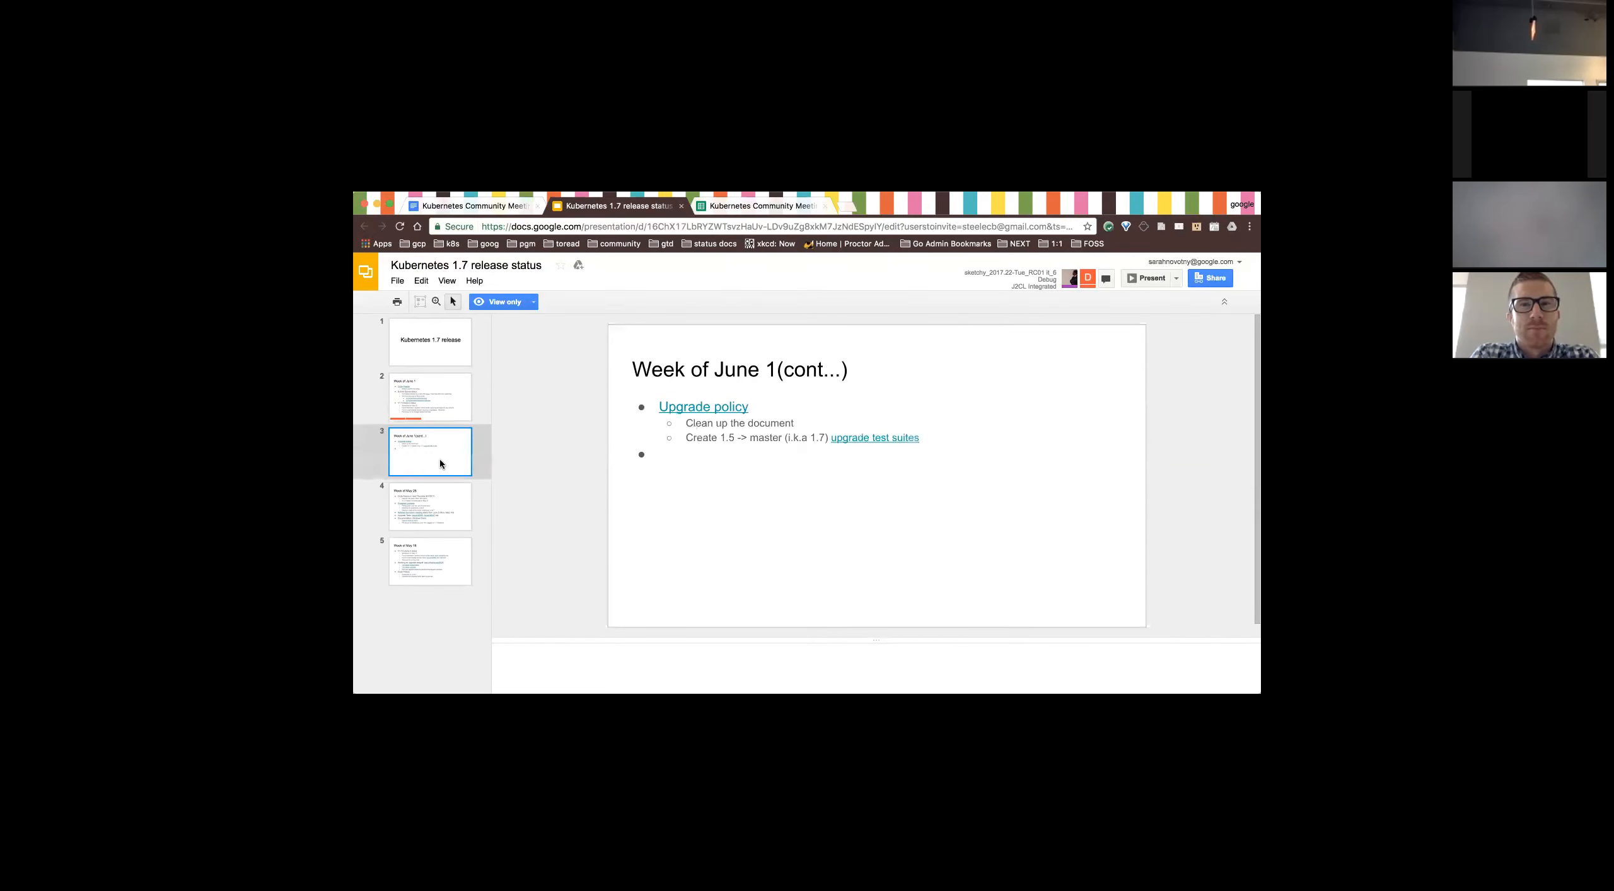
left_click(429, 396)
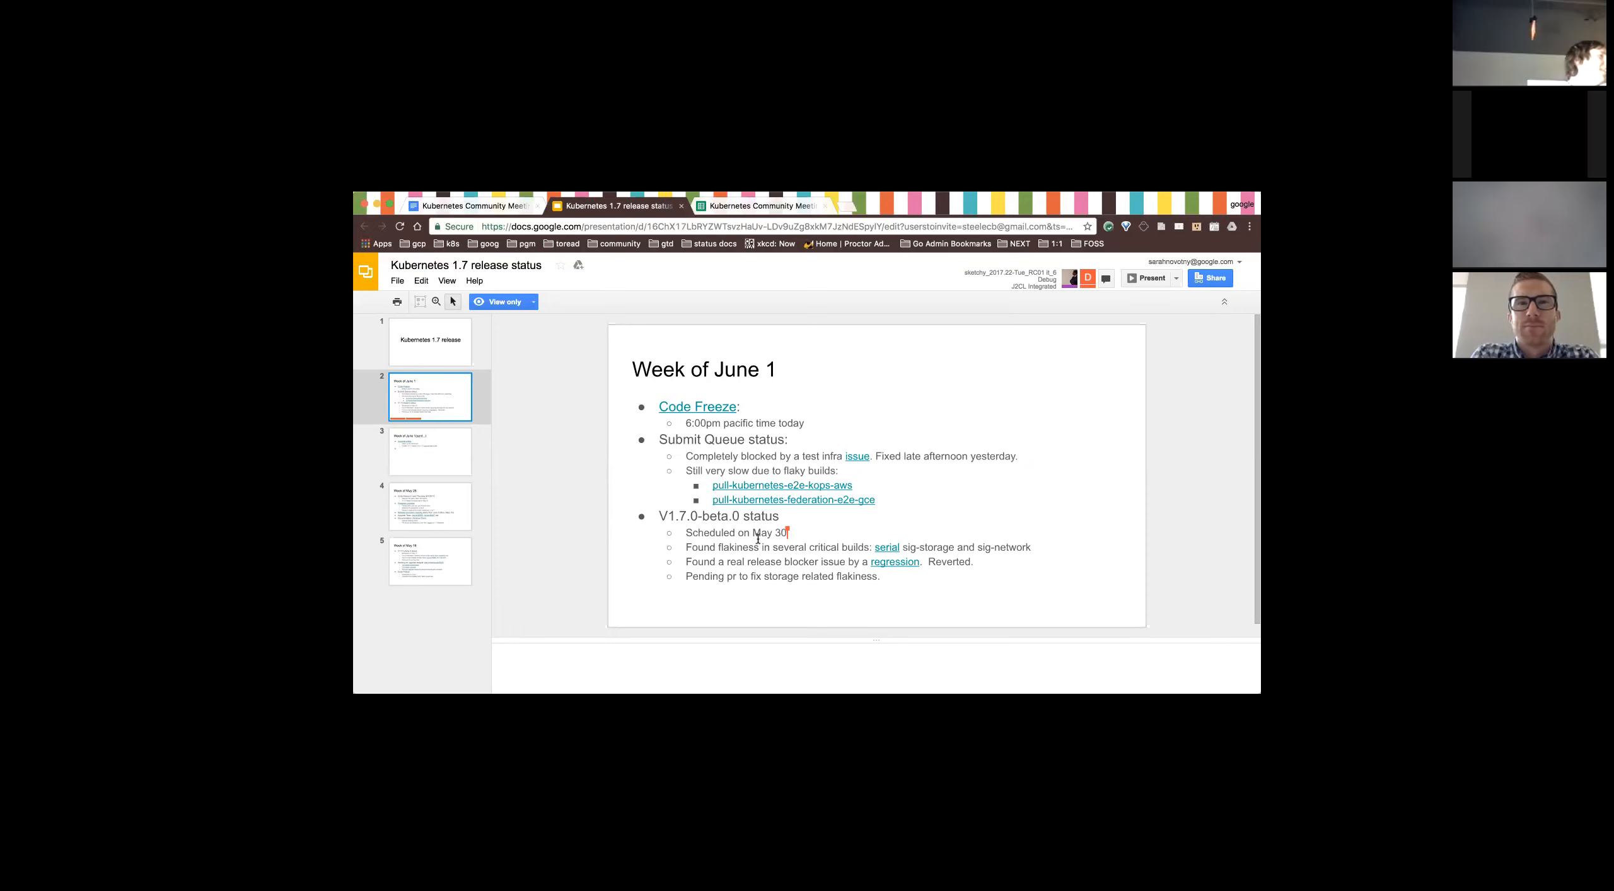
left_click(429, 451)
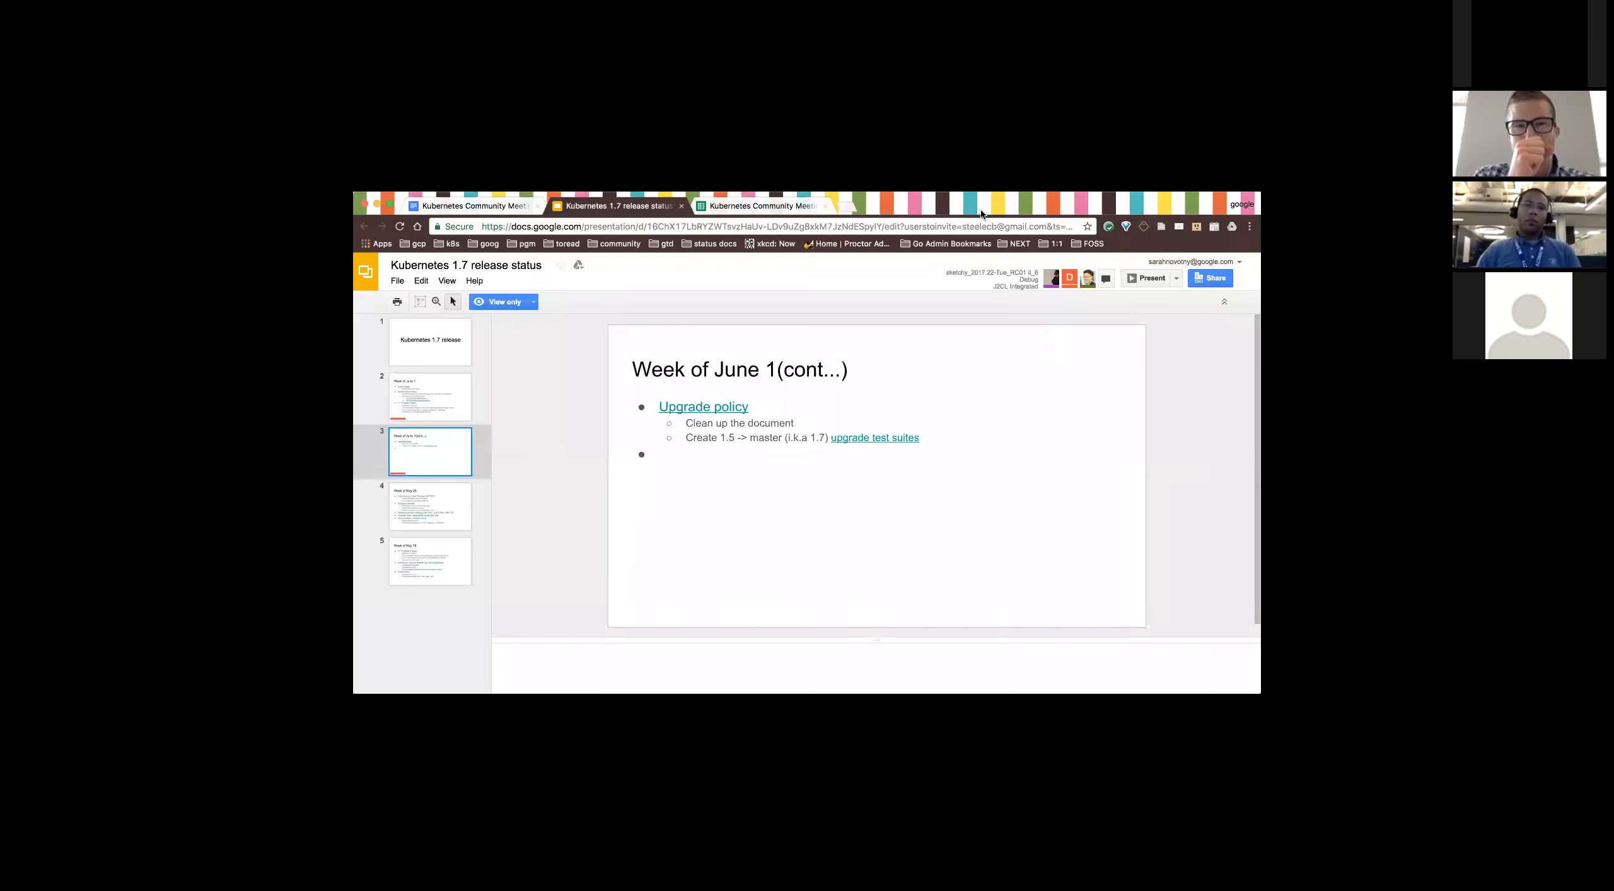
mouse_move(834, 575)
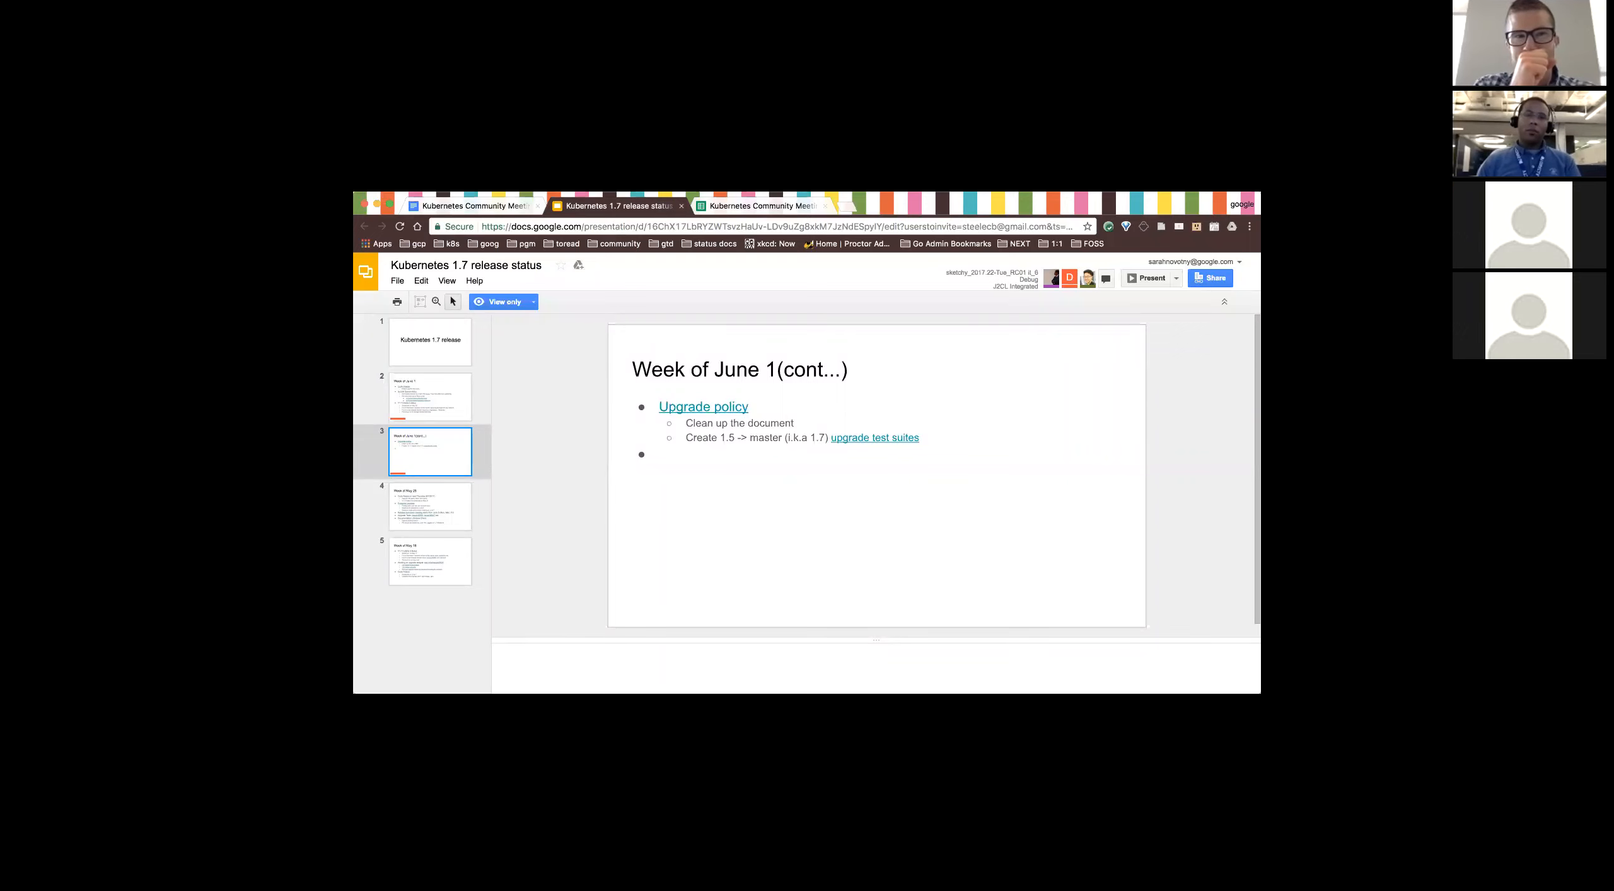
mouse_move(827, 482)
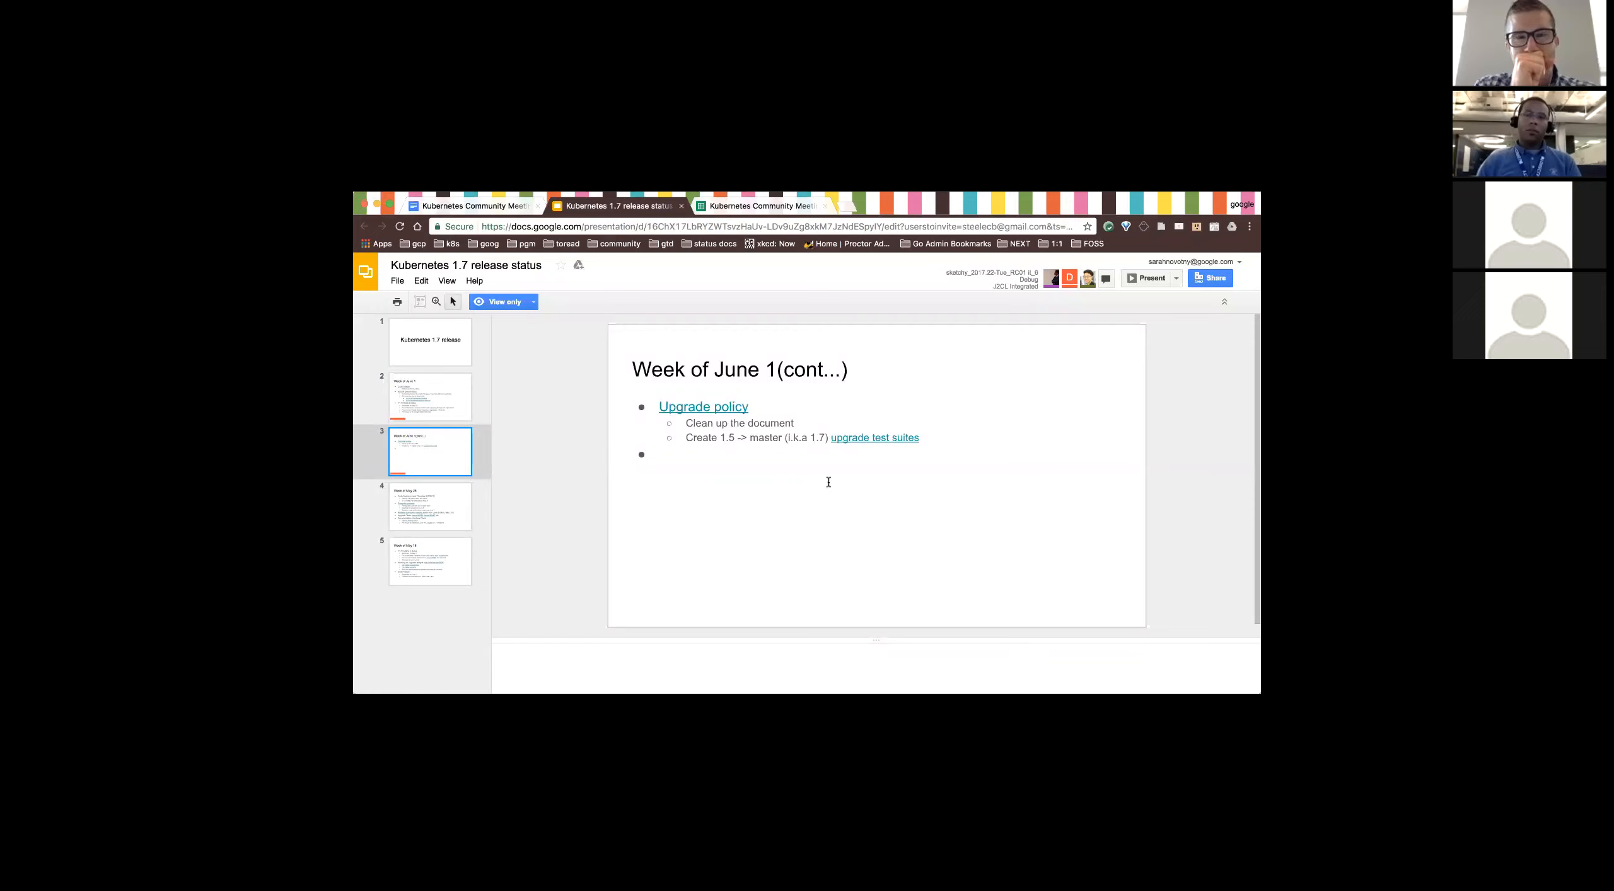
mouse_move(828, 486)
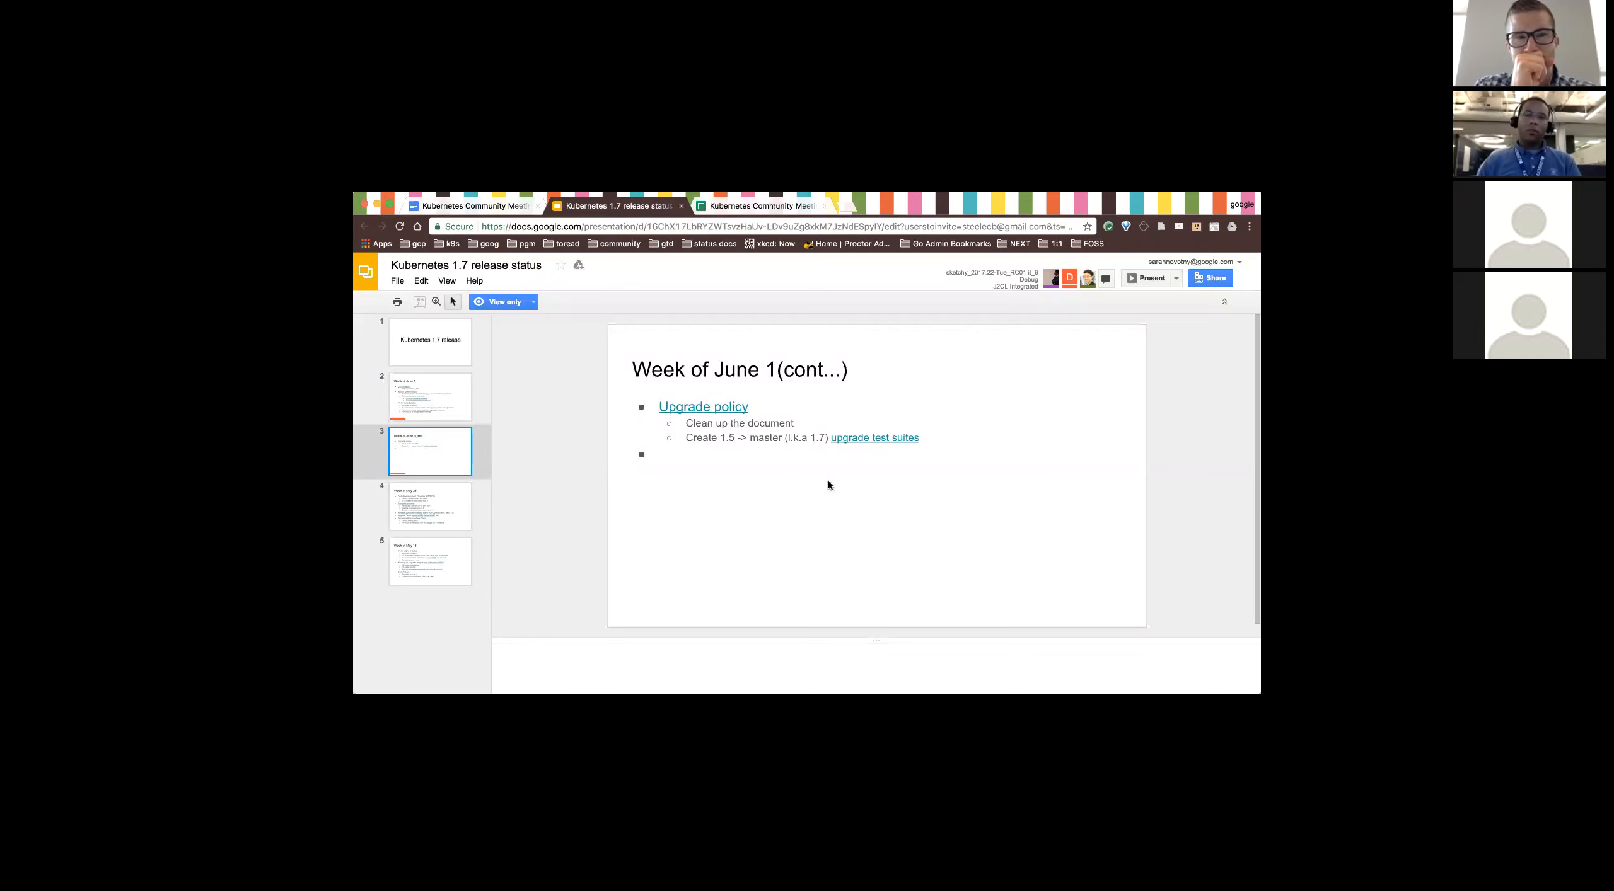
mouse_move(1066, 227)
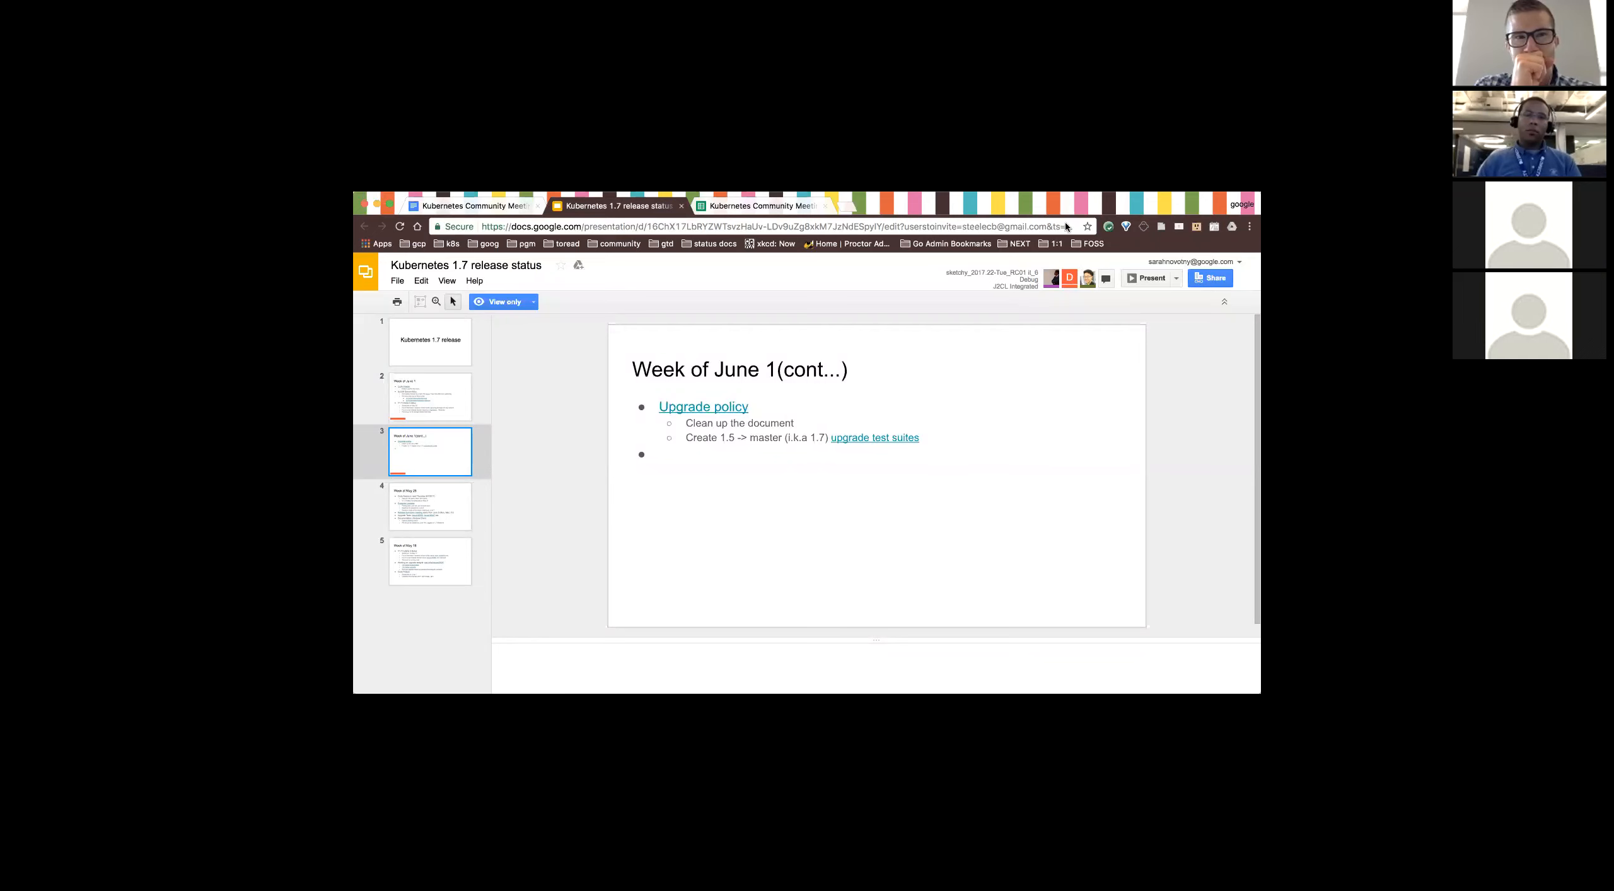
left_click(430, 506)
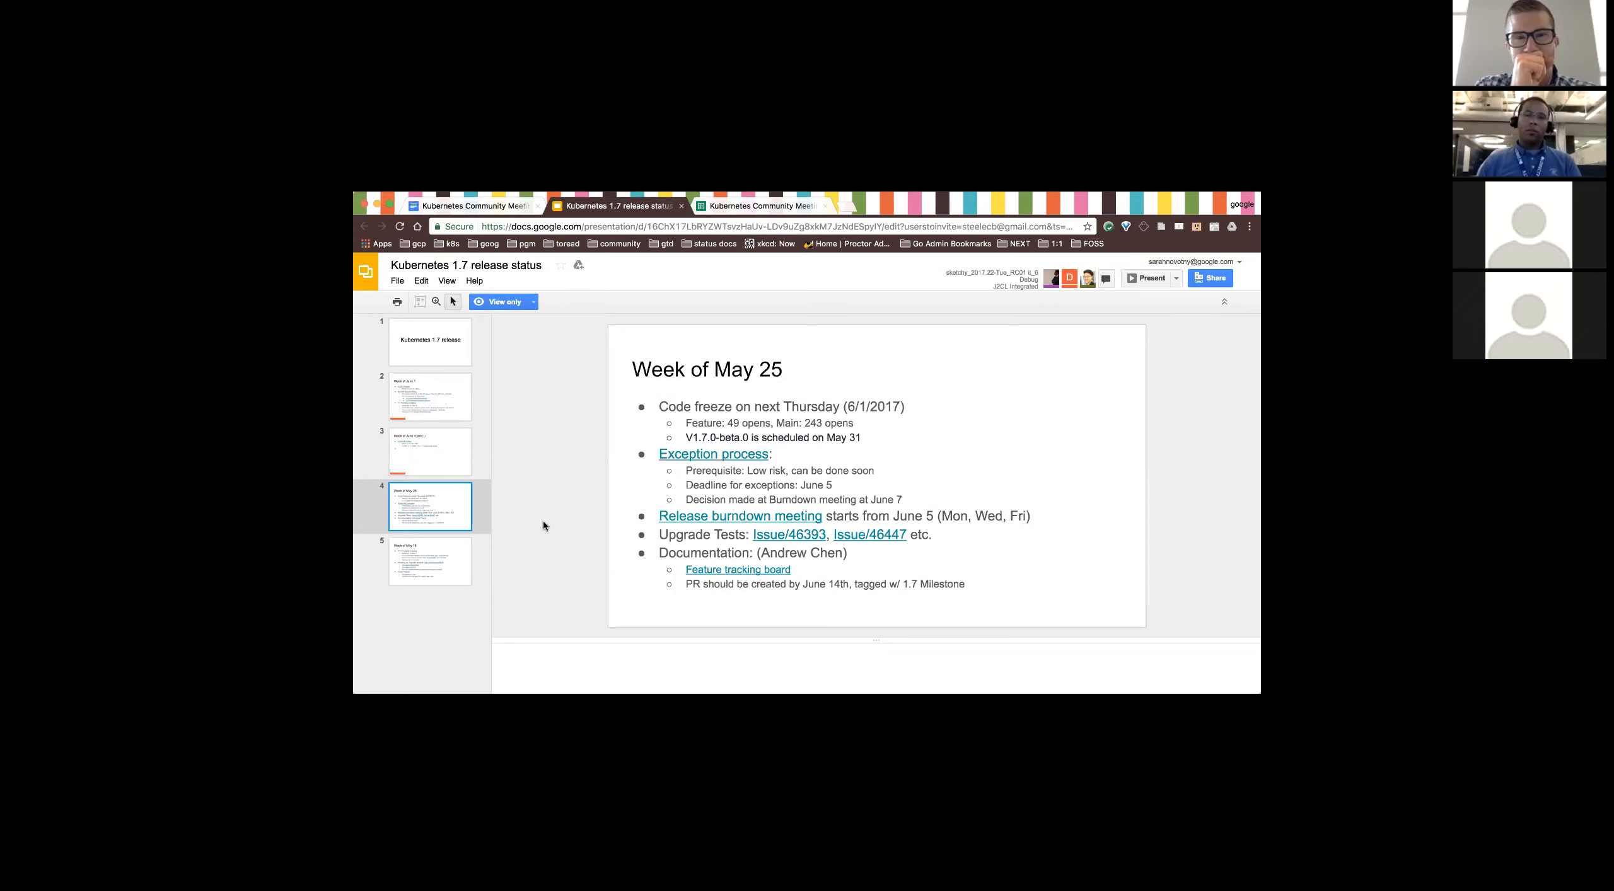
mouse_move(759, 219)
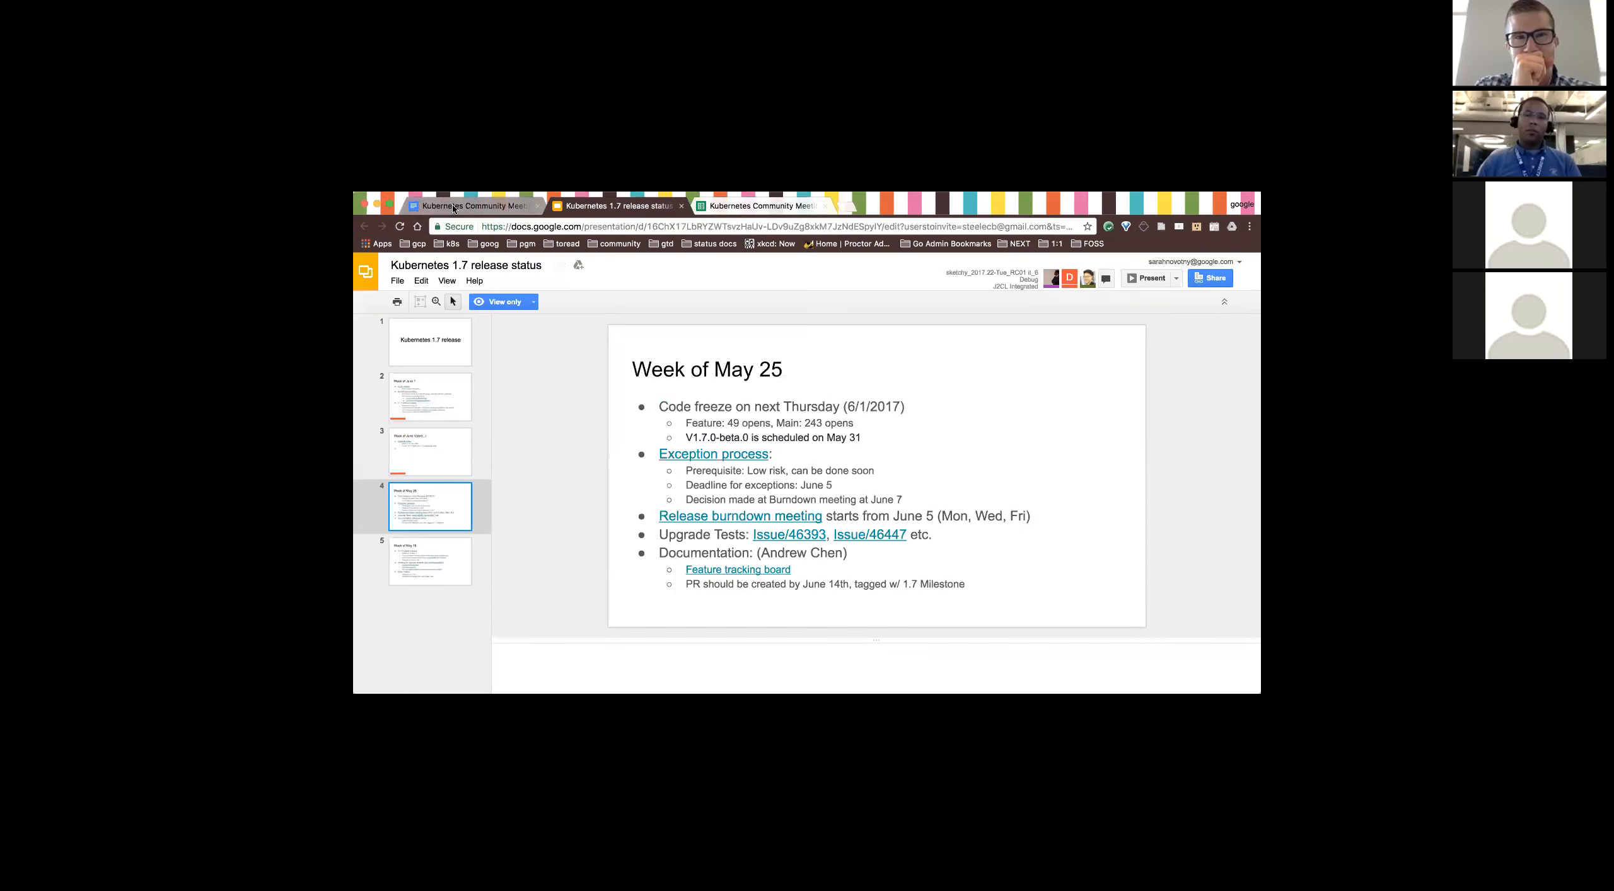
- Glance at the meeting notes document and return to the release status presentation
left_click(474, 204)
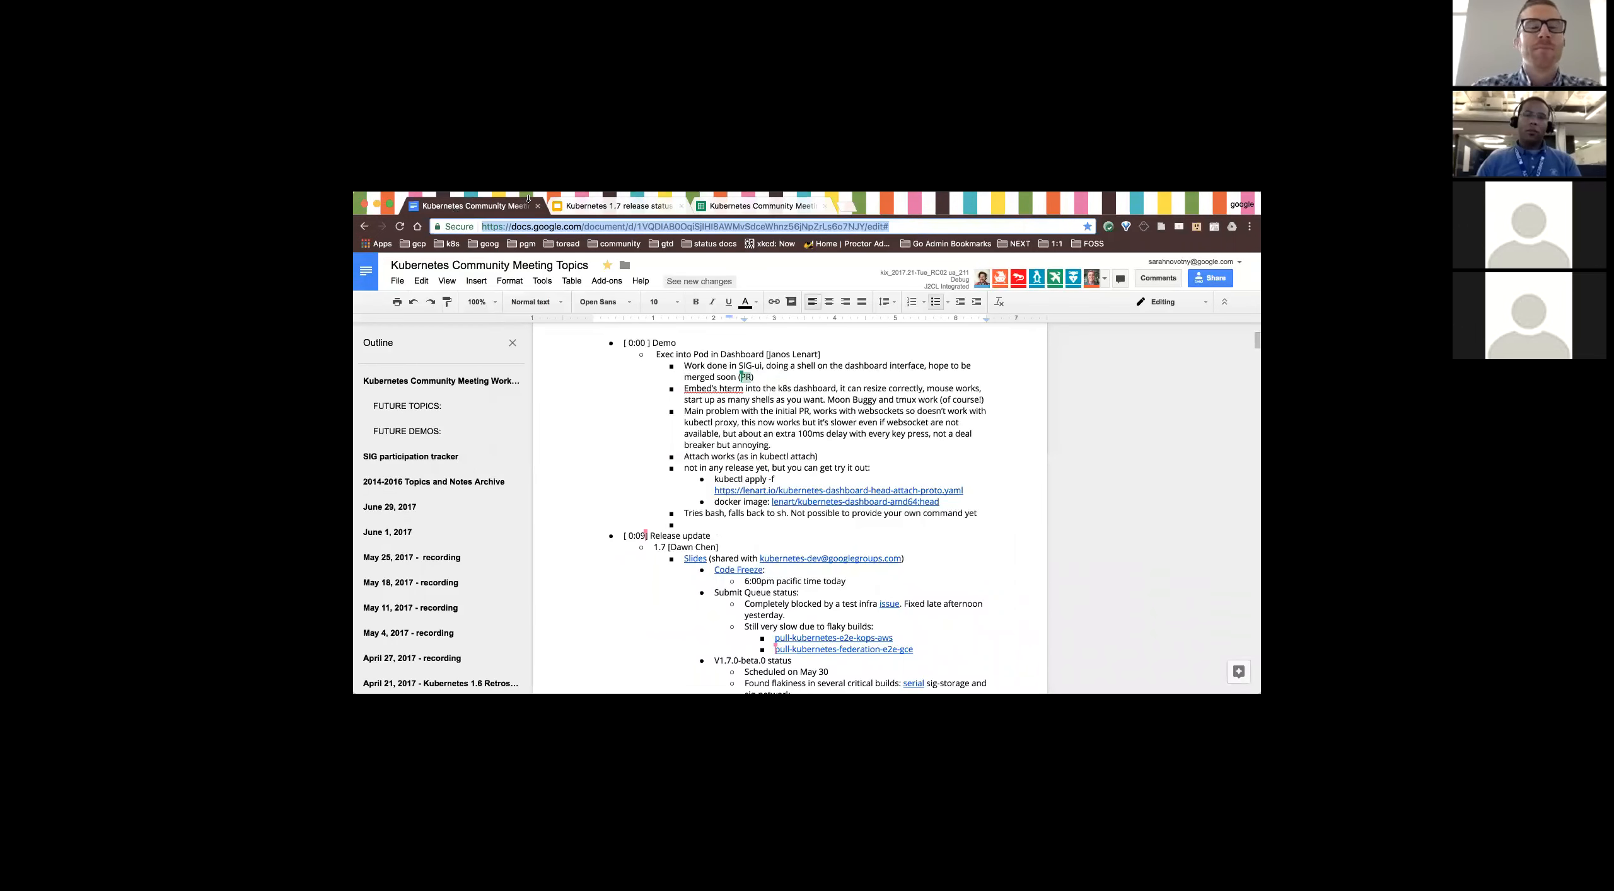
mouse_move(619, 204)
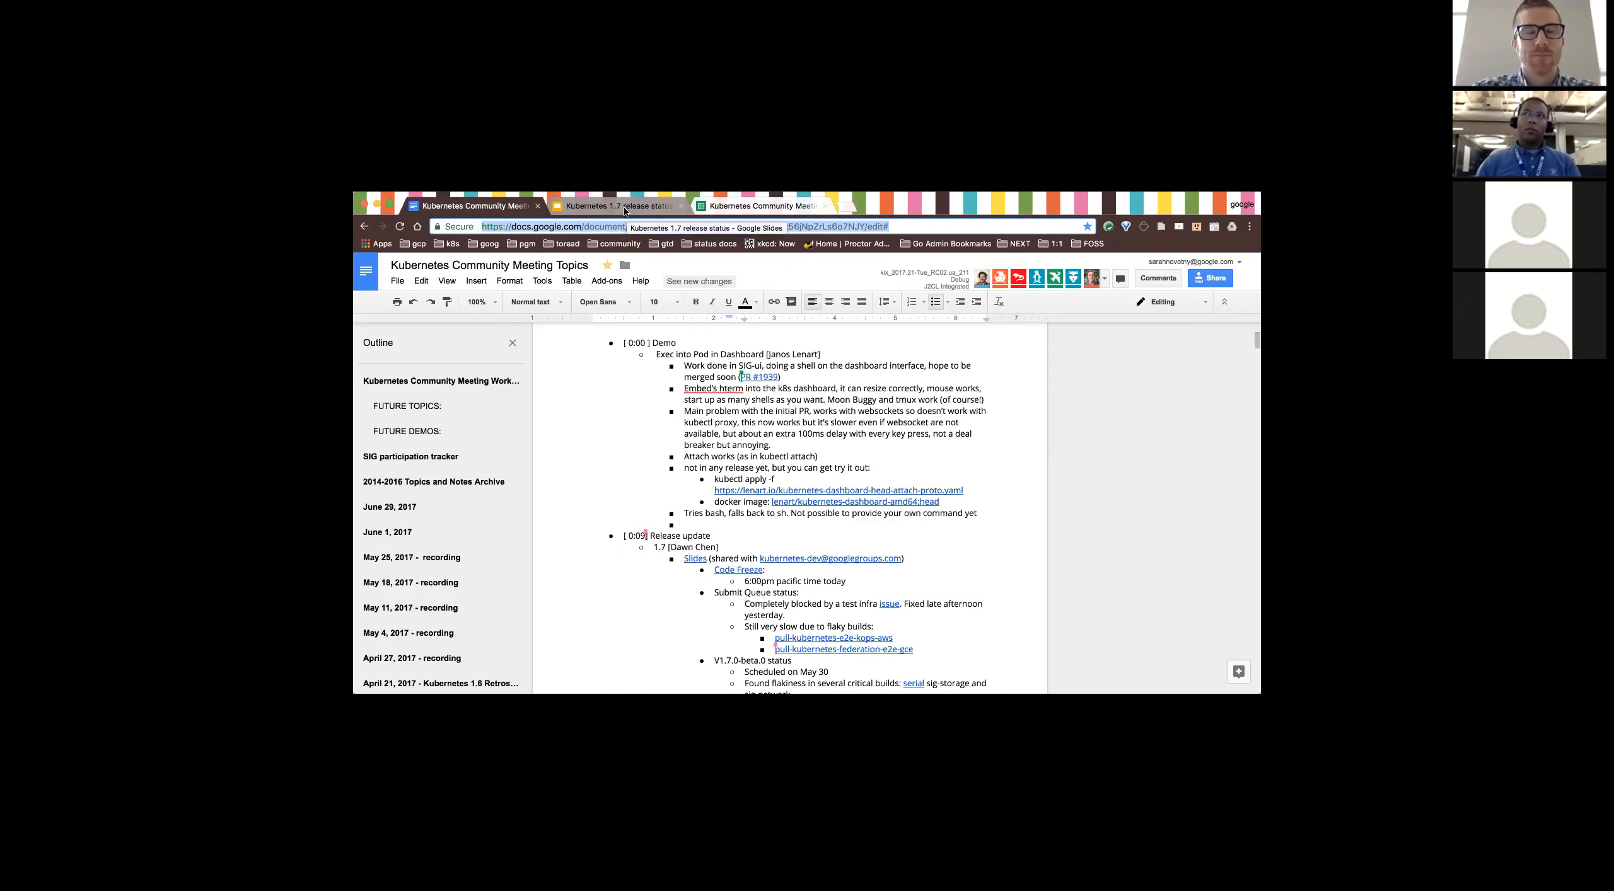
left_click(618, 205)
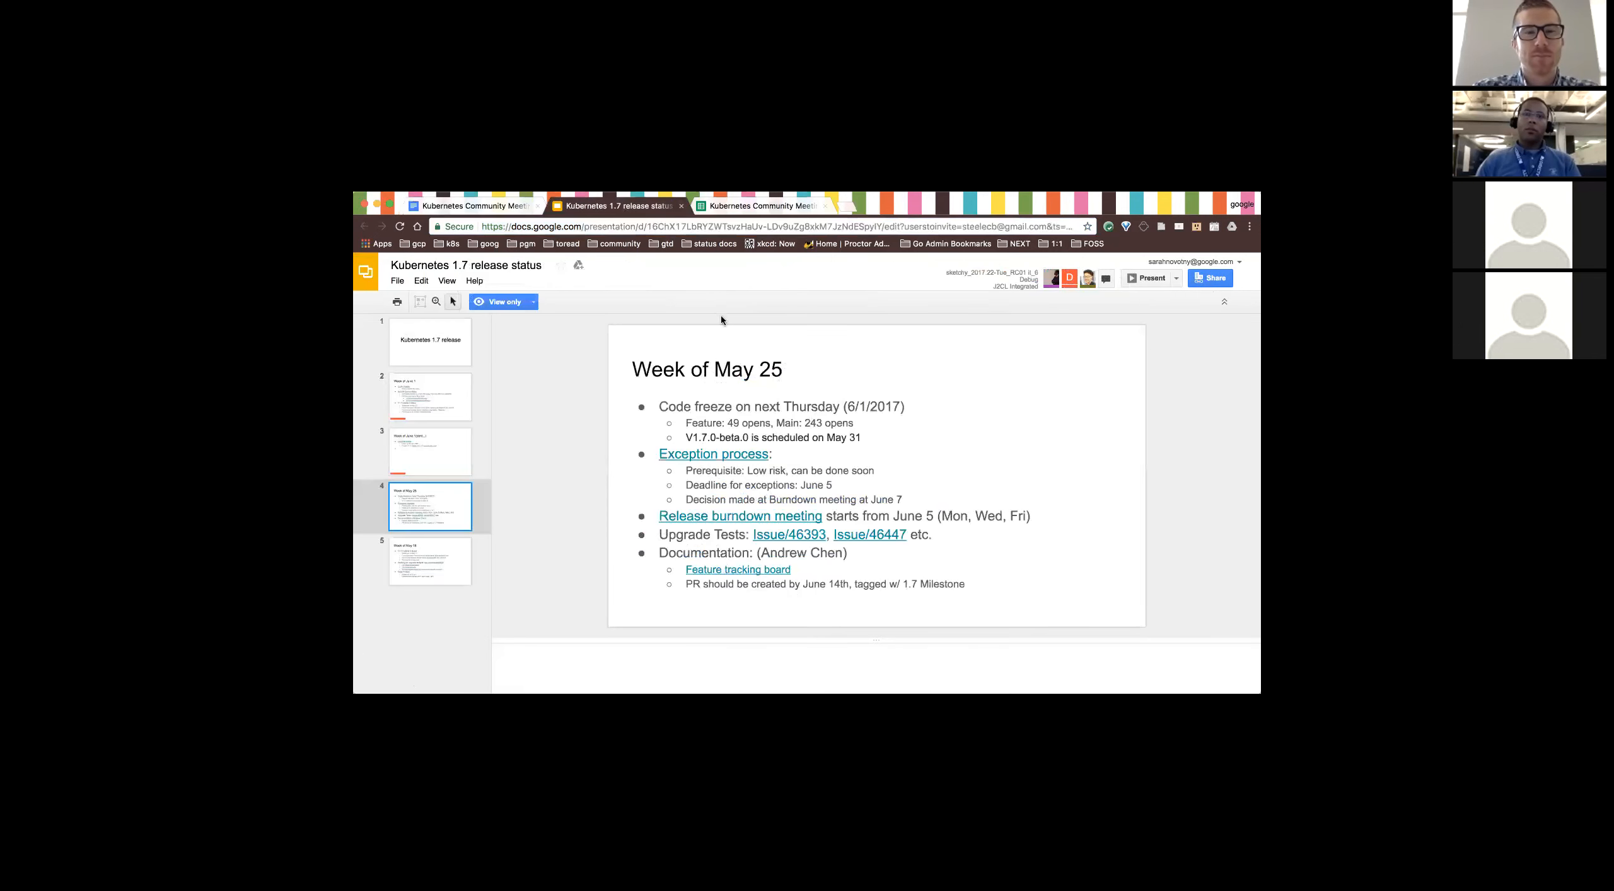
mouse_move(575, 457)
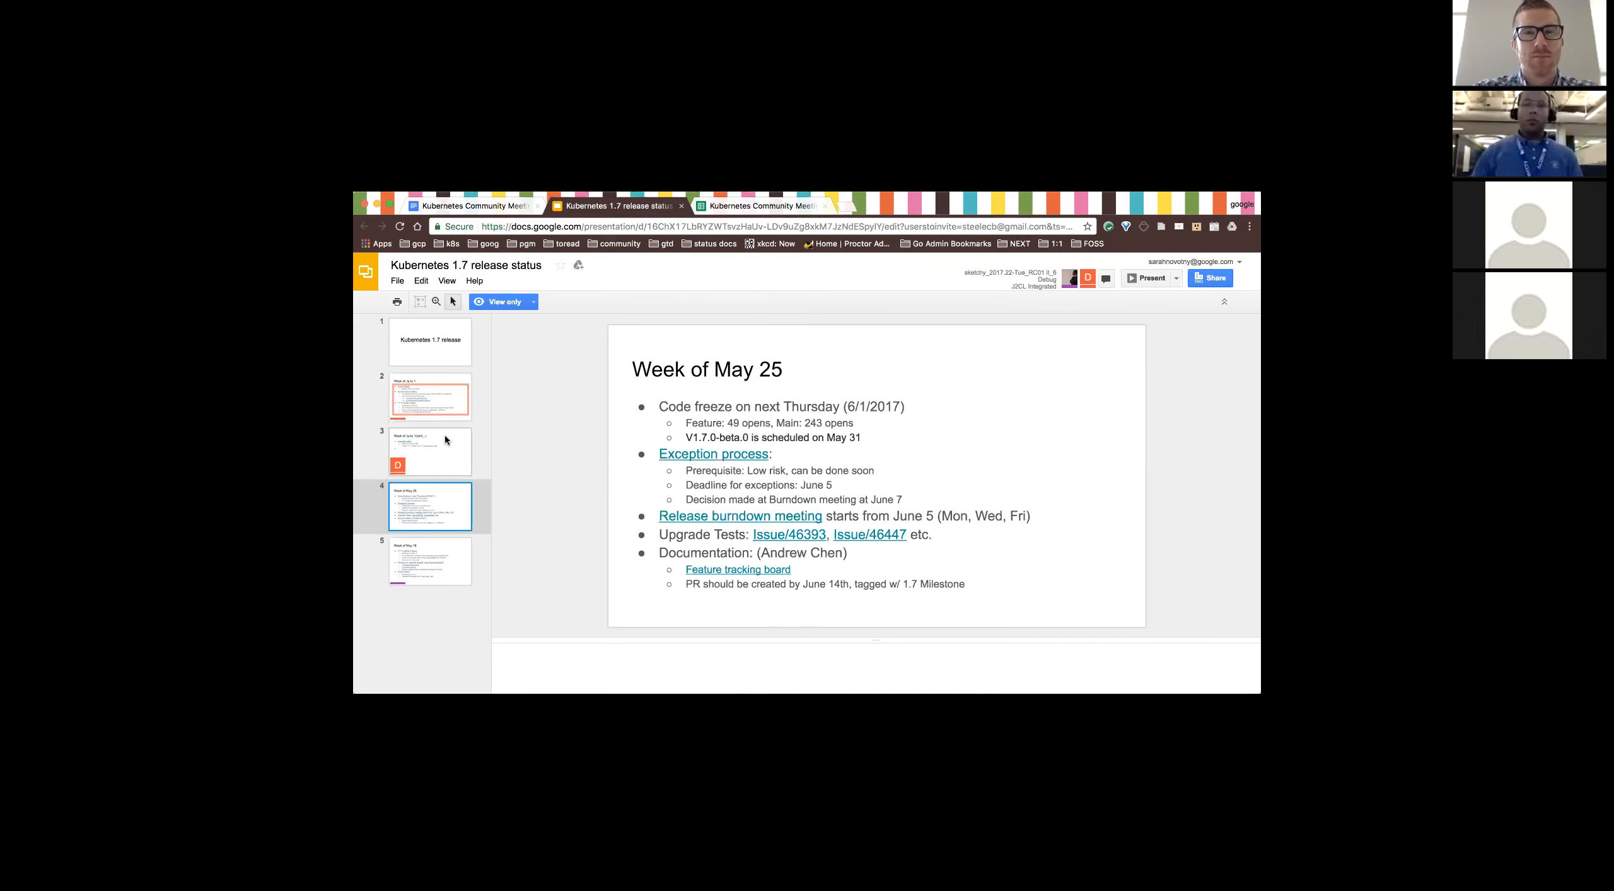
mouse_move(520, 473)
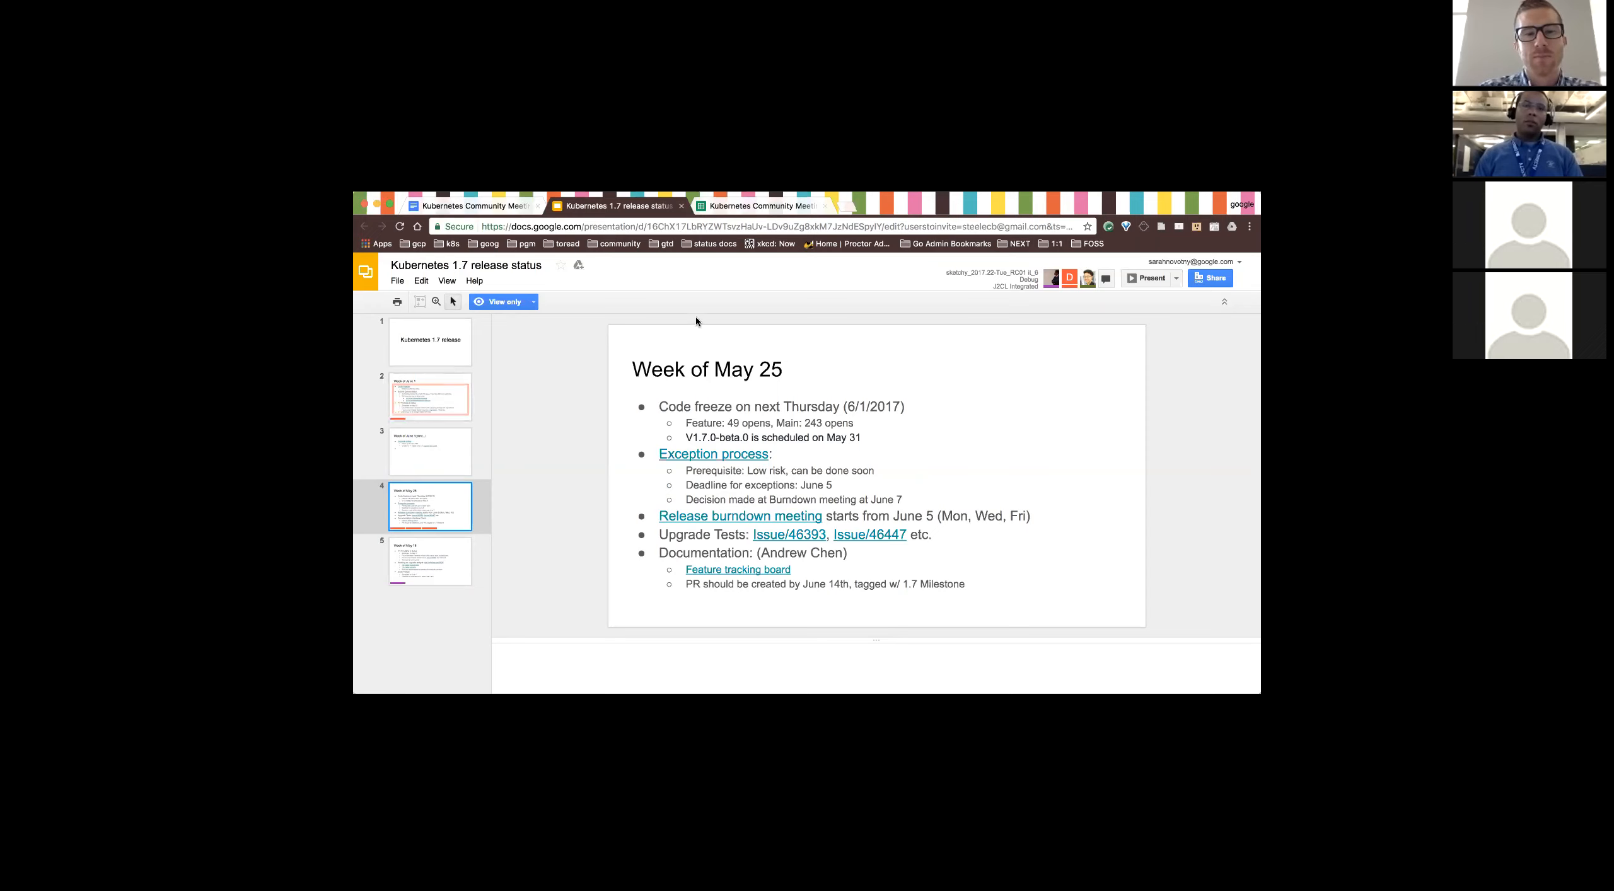
mouse_move(873, 233)
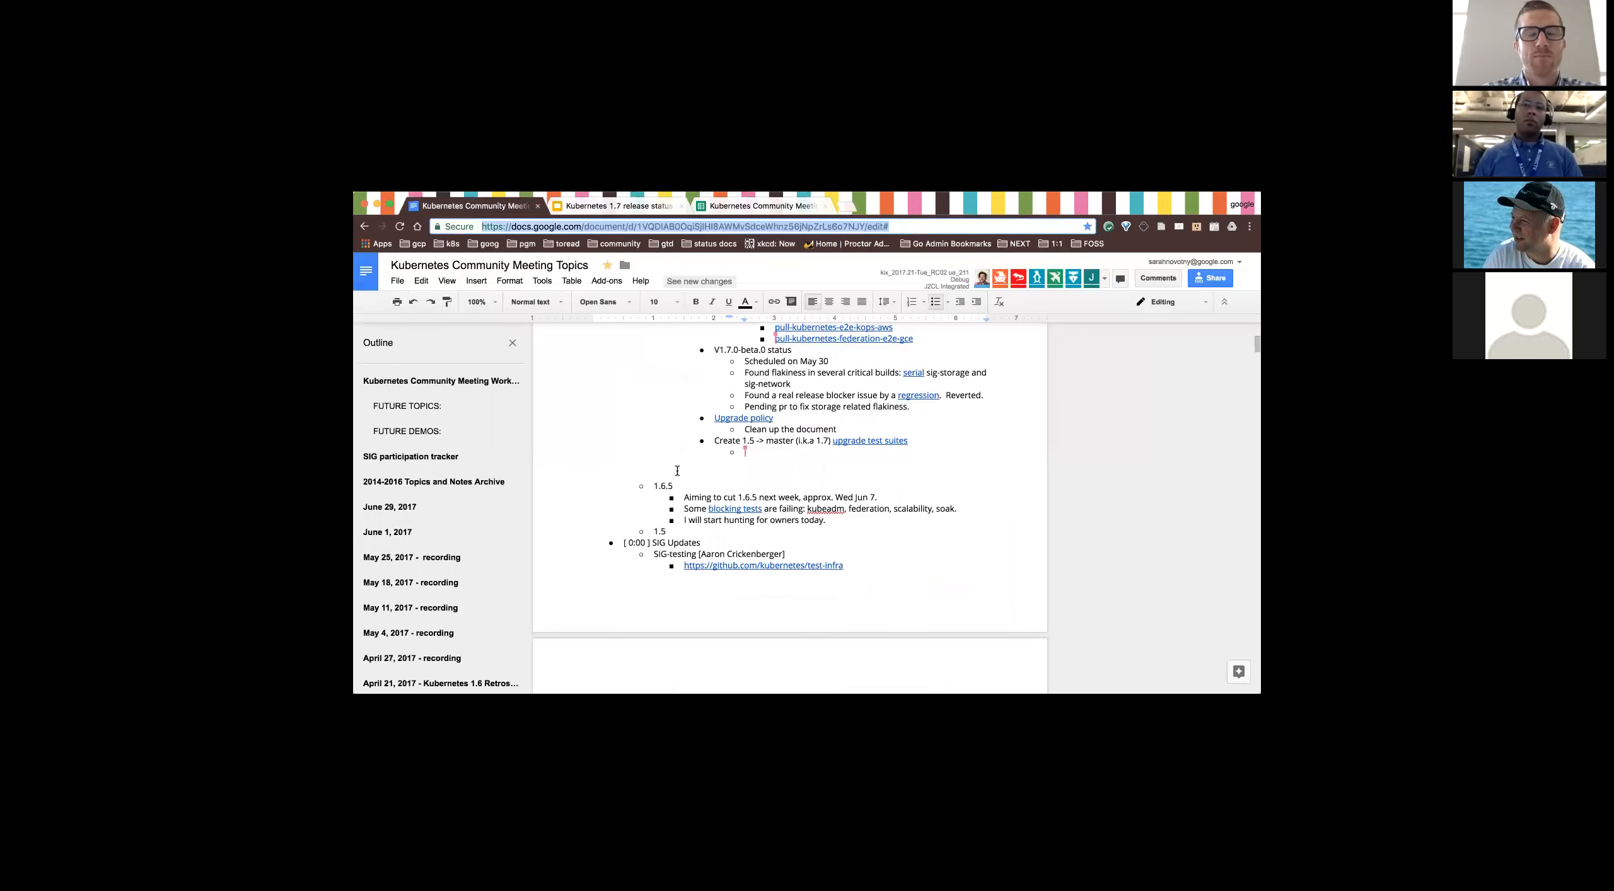
- Replace the milestone-process placeholder with "For the immediate term, ping garrett"
scroll("down", 3)
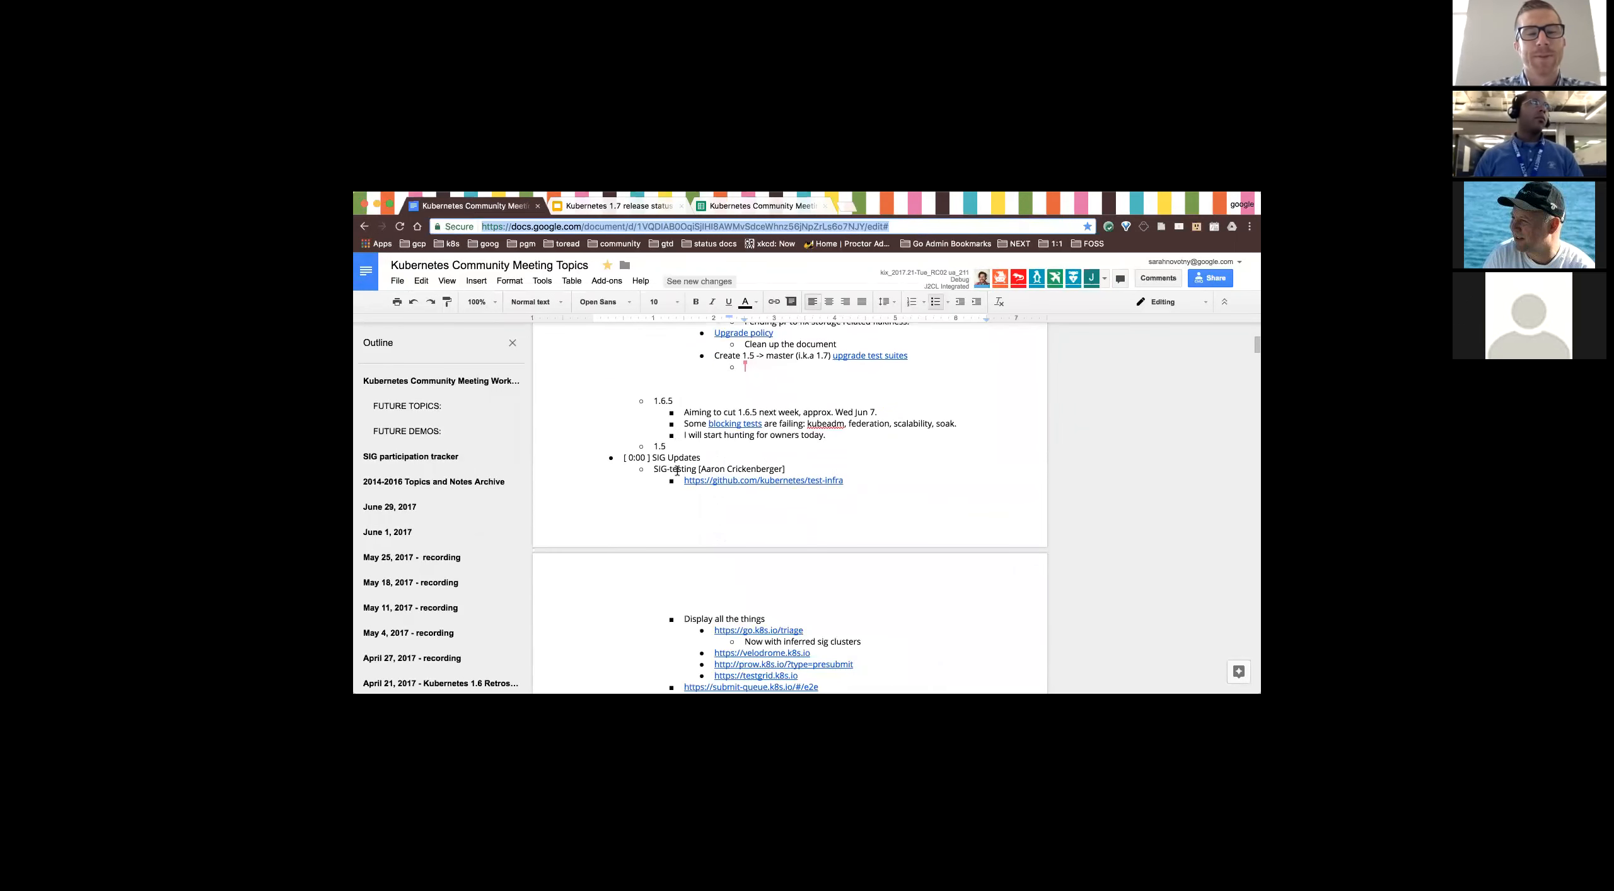
scroll("down", 3)
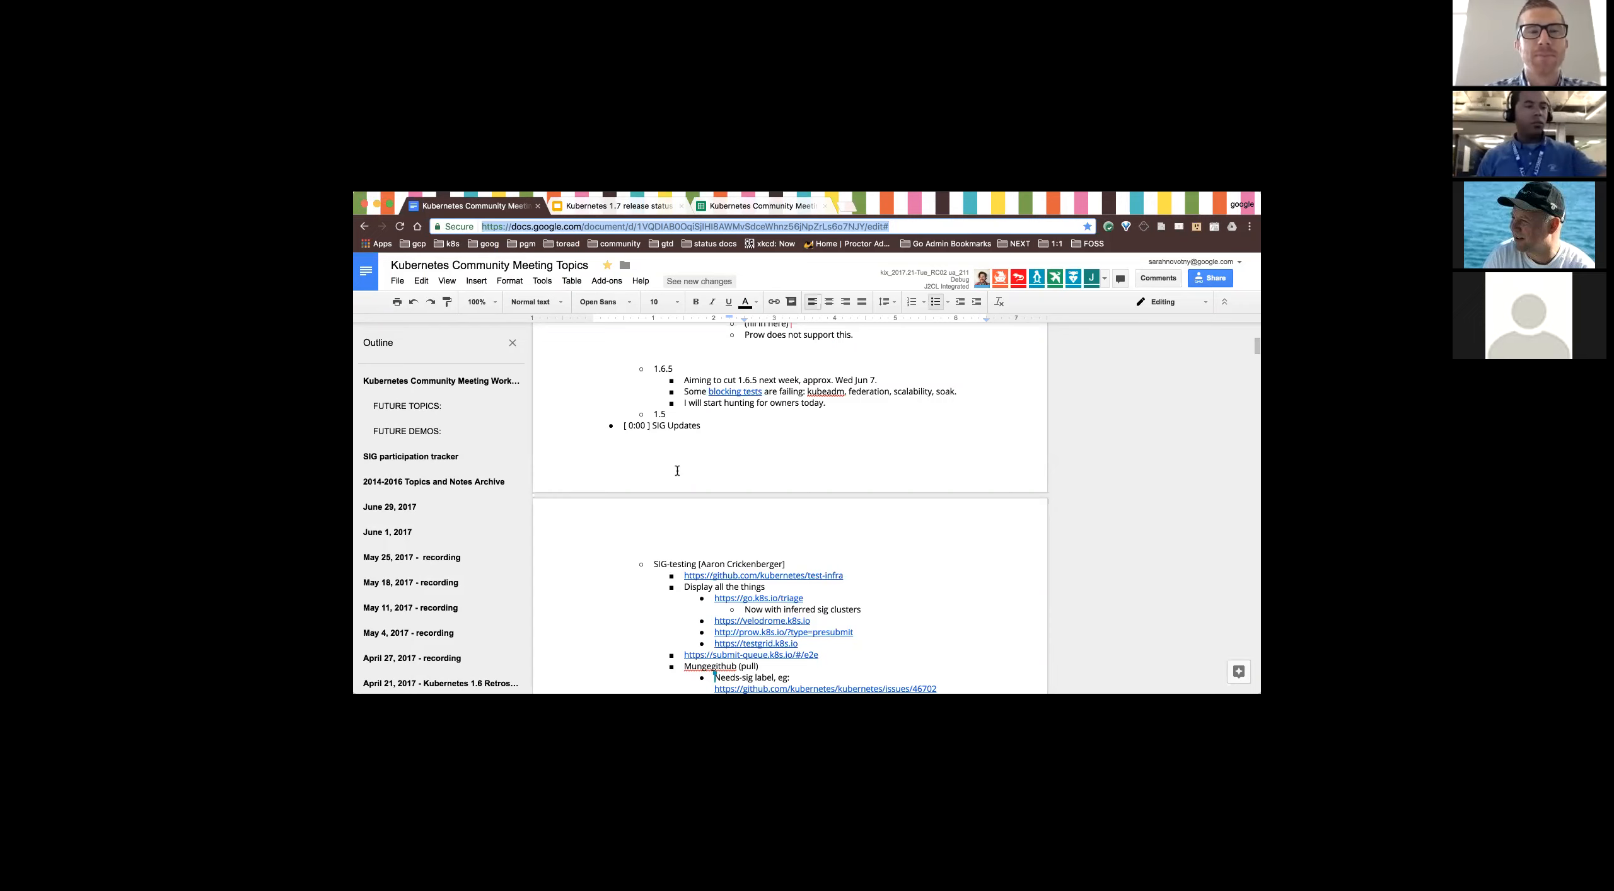
mouse_move(677, 474)
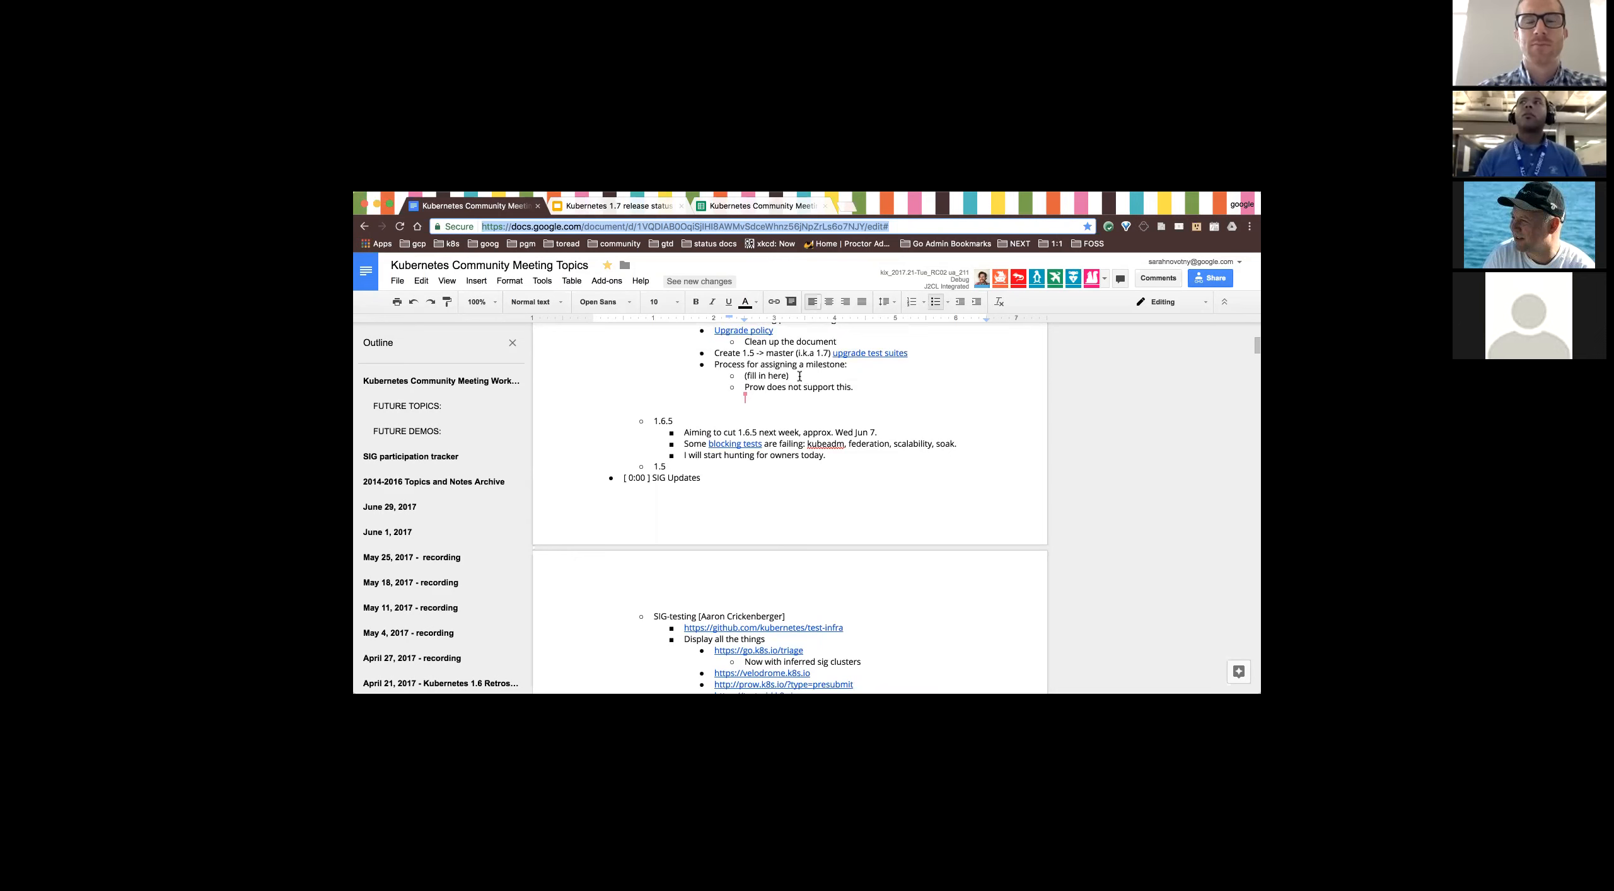
double_click(765, 375)
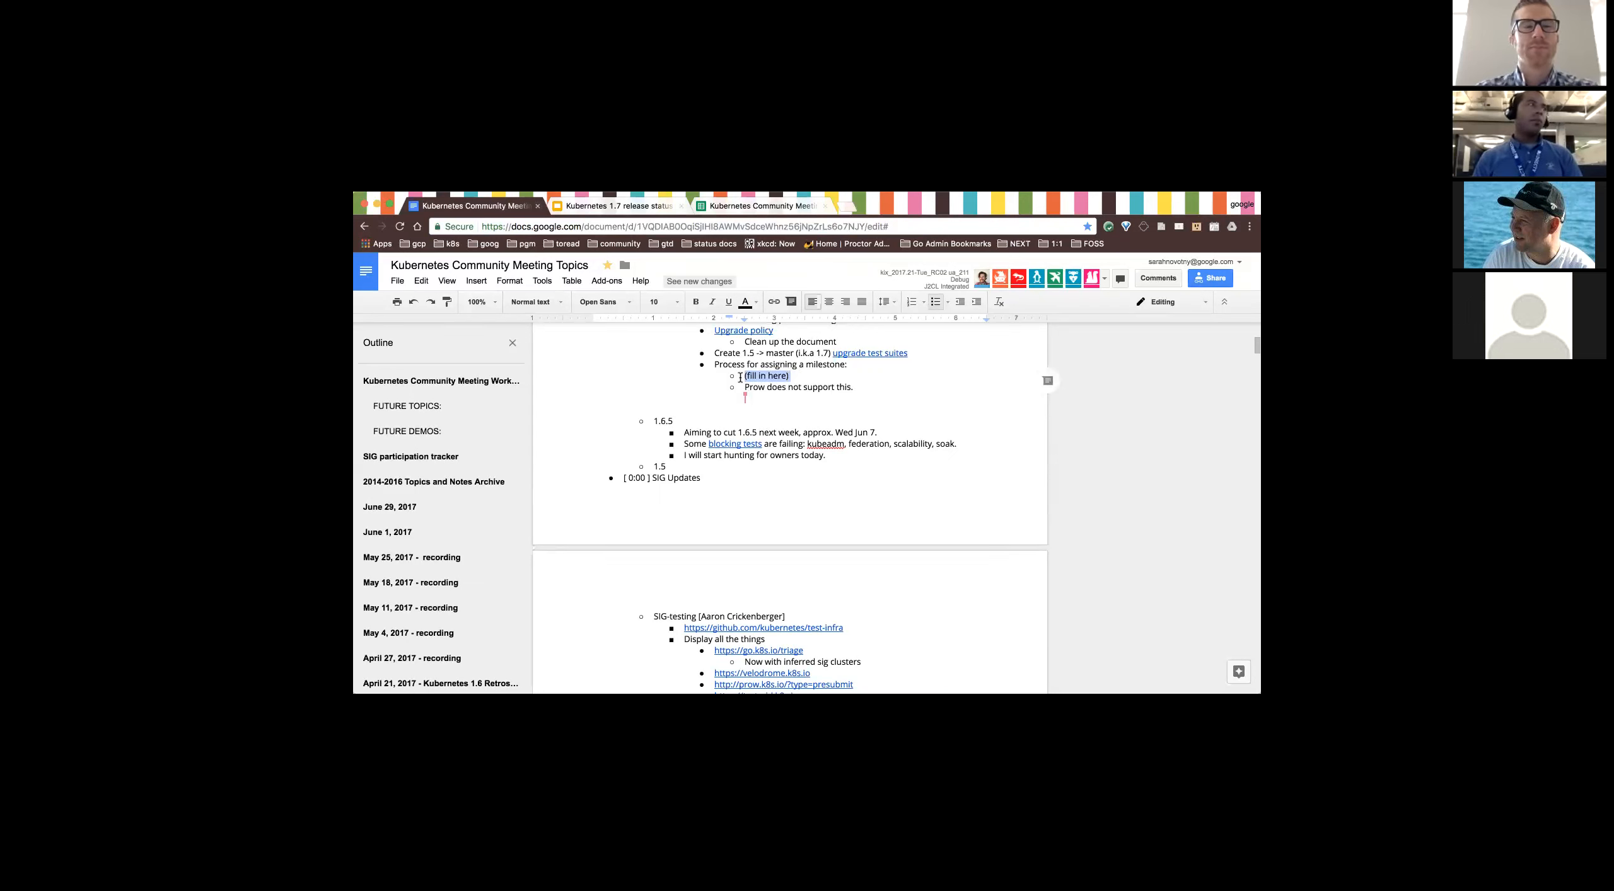
type("For the immediate ter")
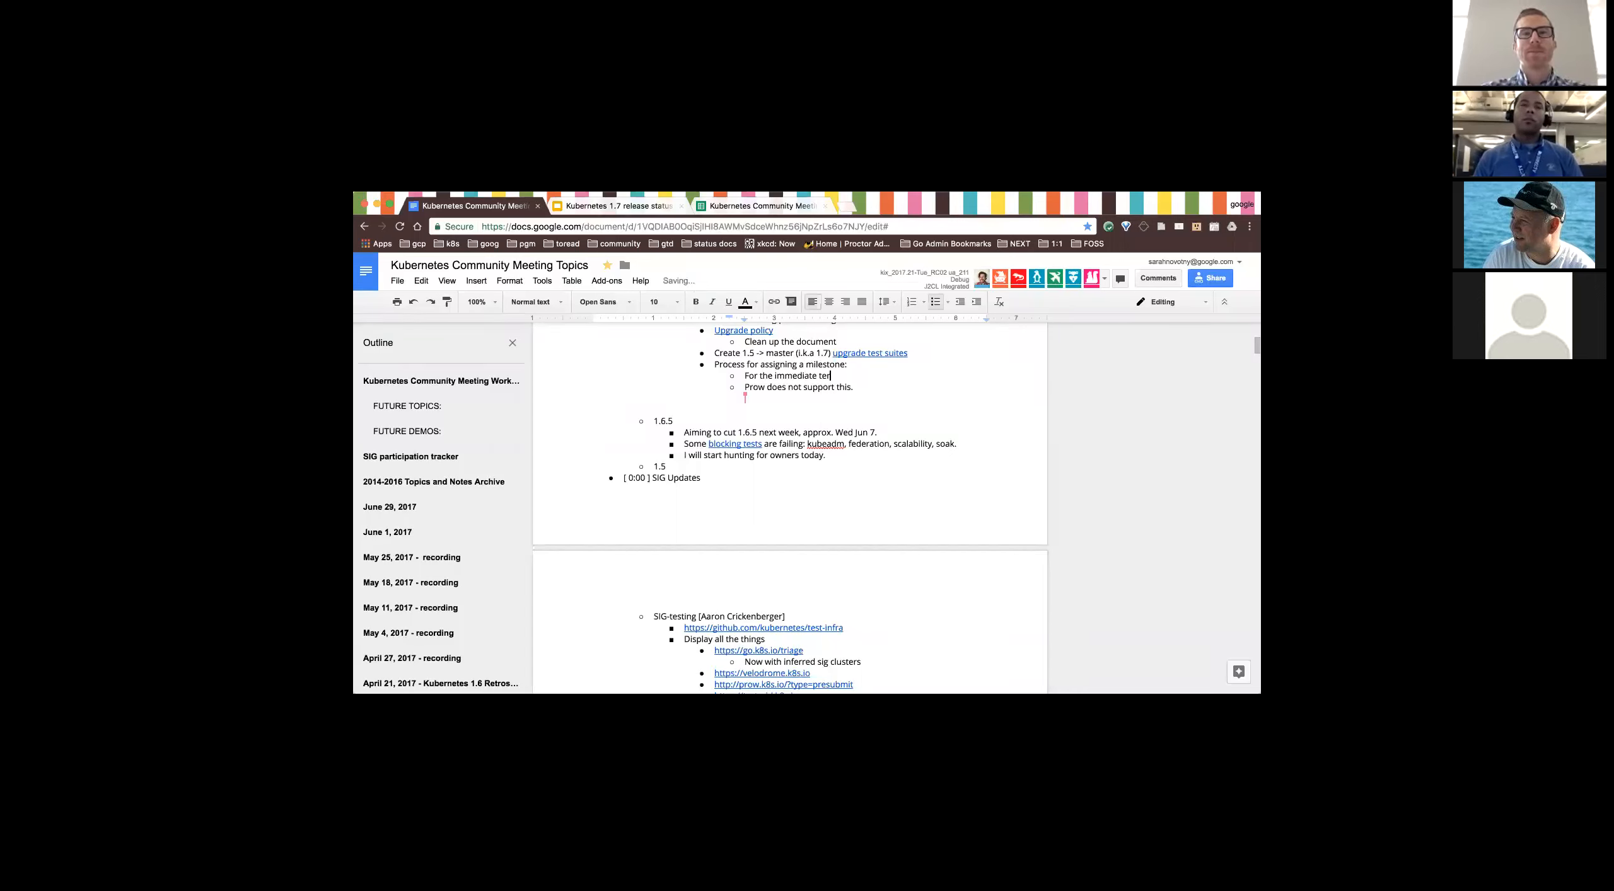
type("m, ping")
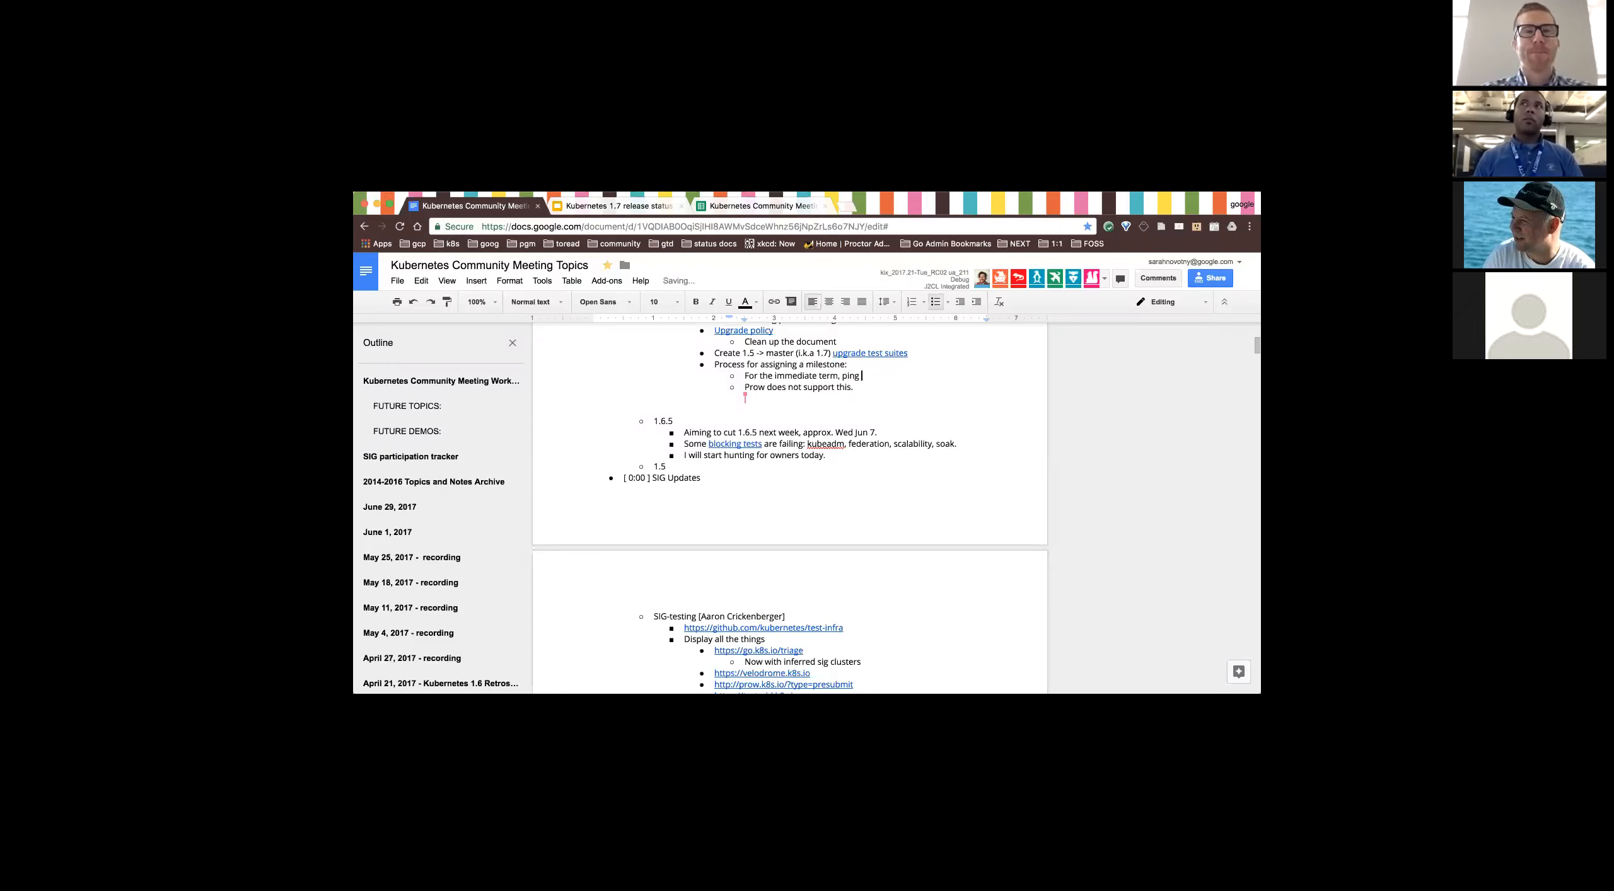
type("g")
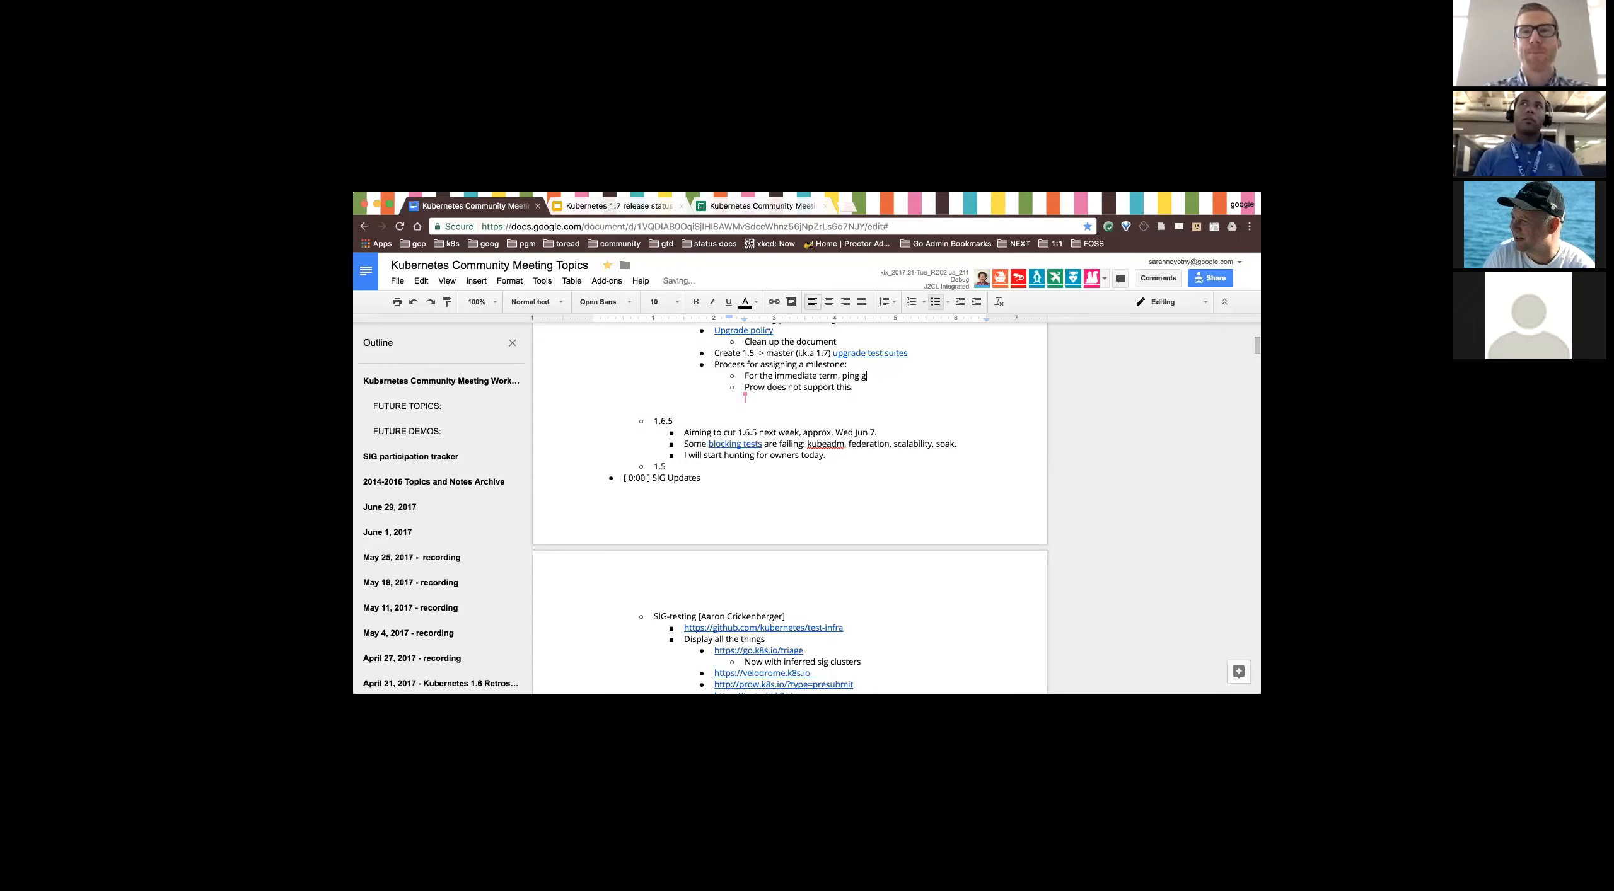
type("arrett")
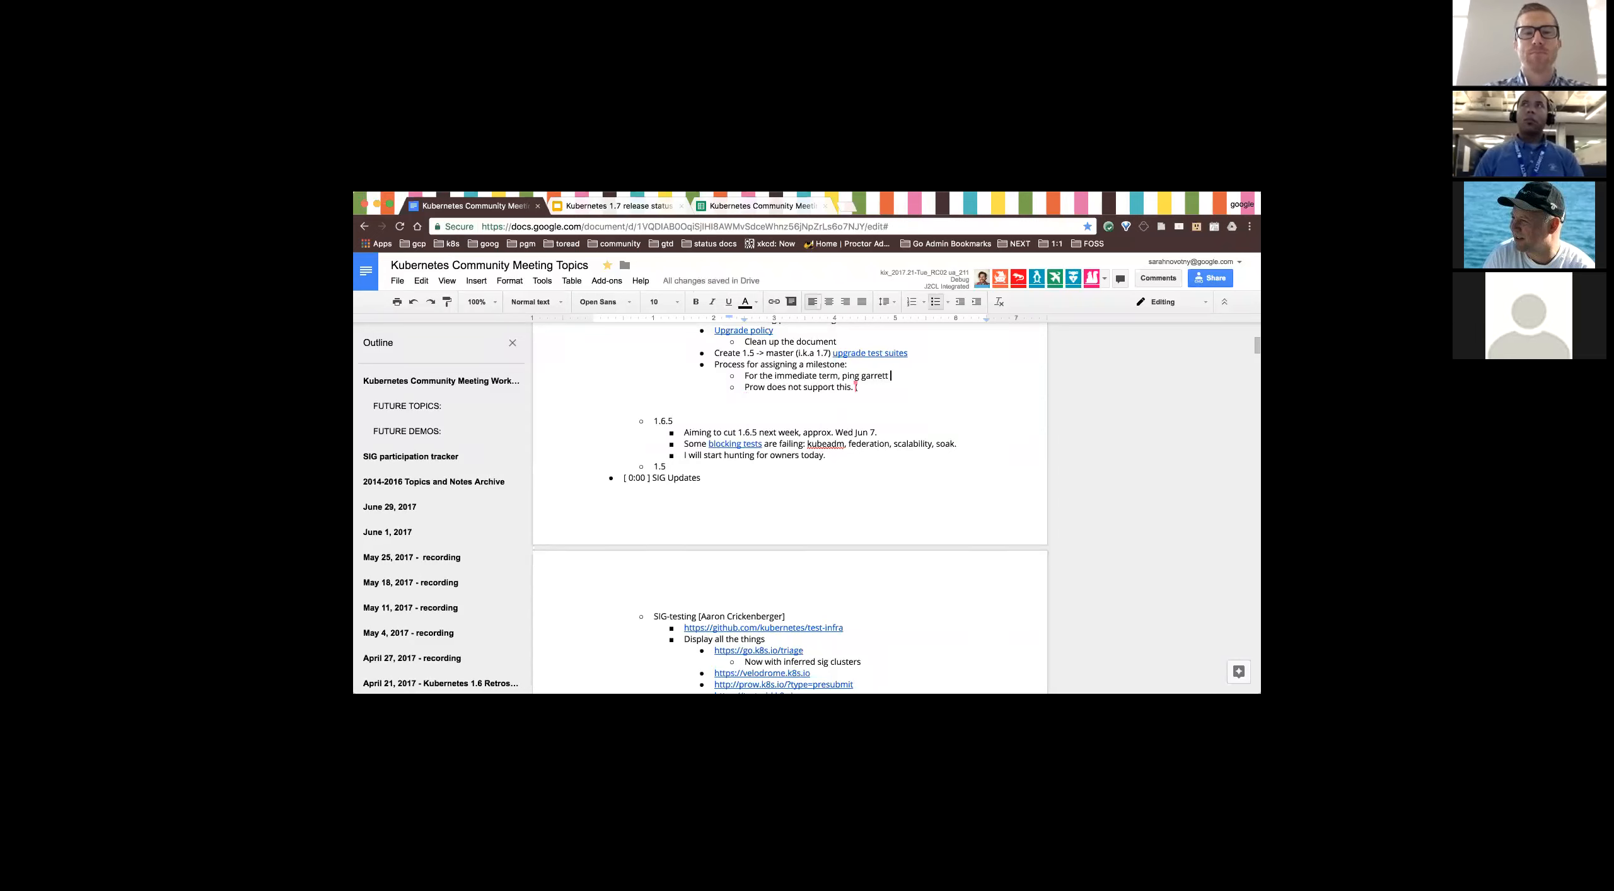
- Add "(PRs accepted, hint hint)" after "Prow does not support this."
type("(PRs accepted,")
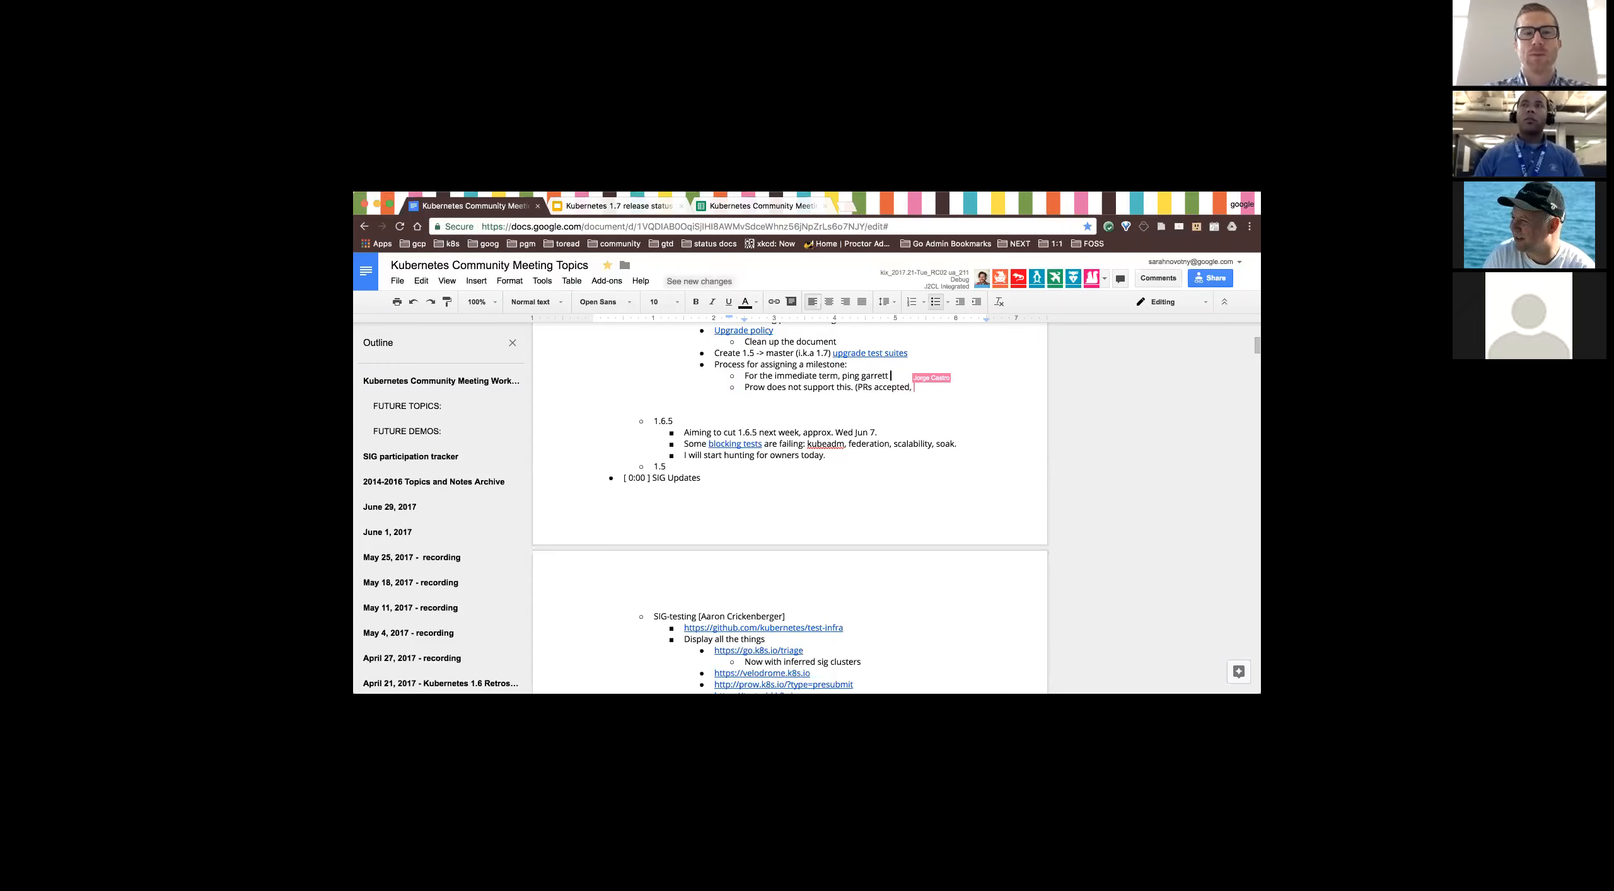
type("hint hint")
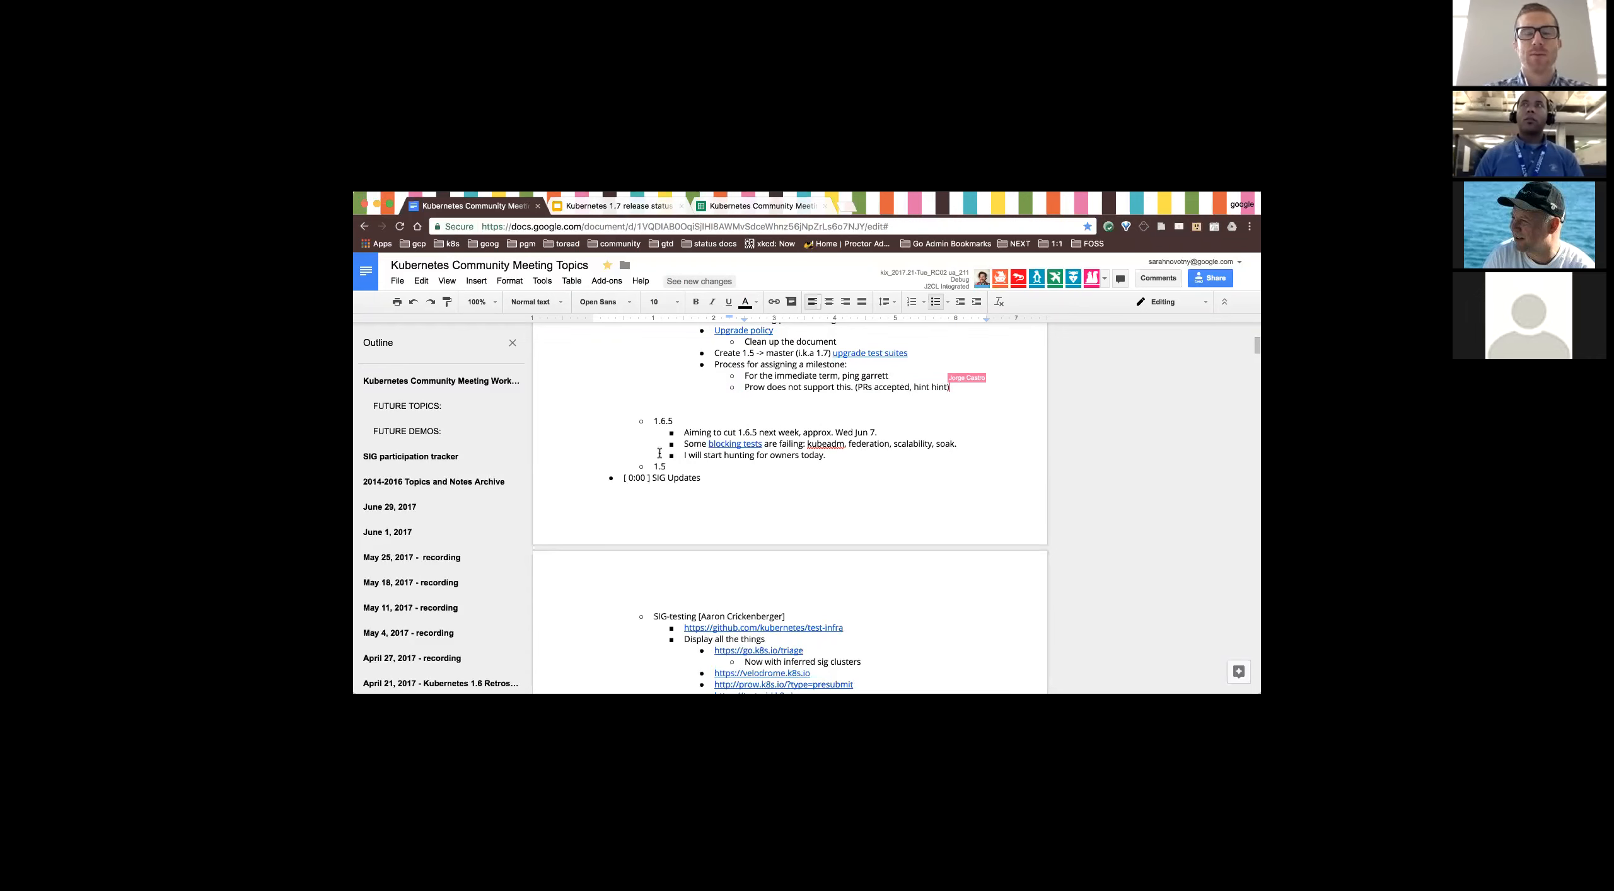
scroll("down", 3)
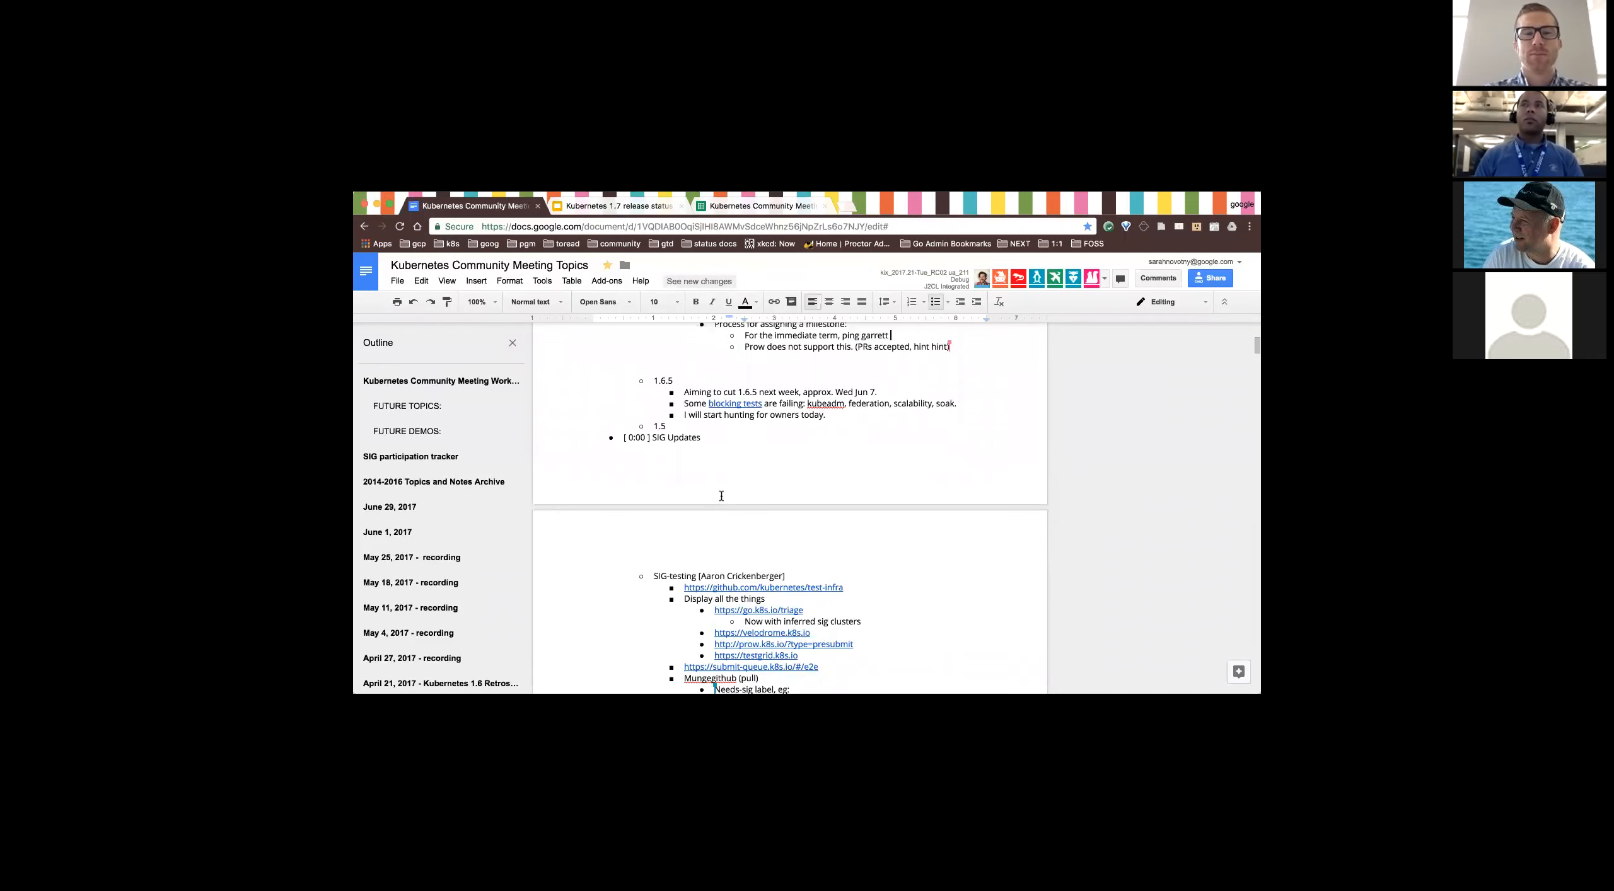
mouse_move(743, 521)
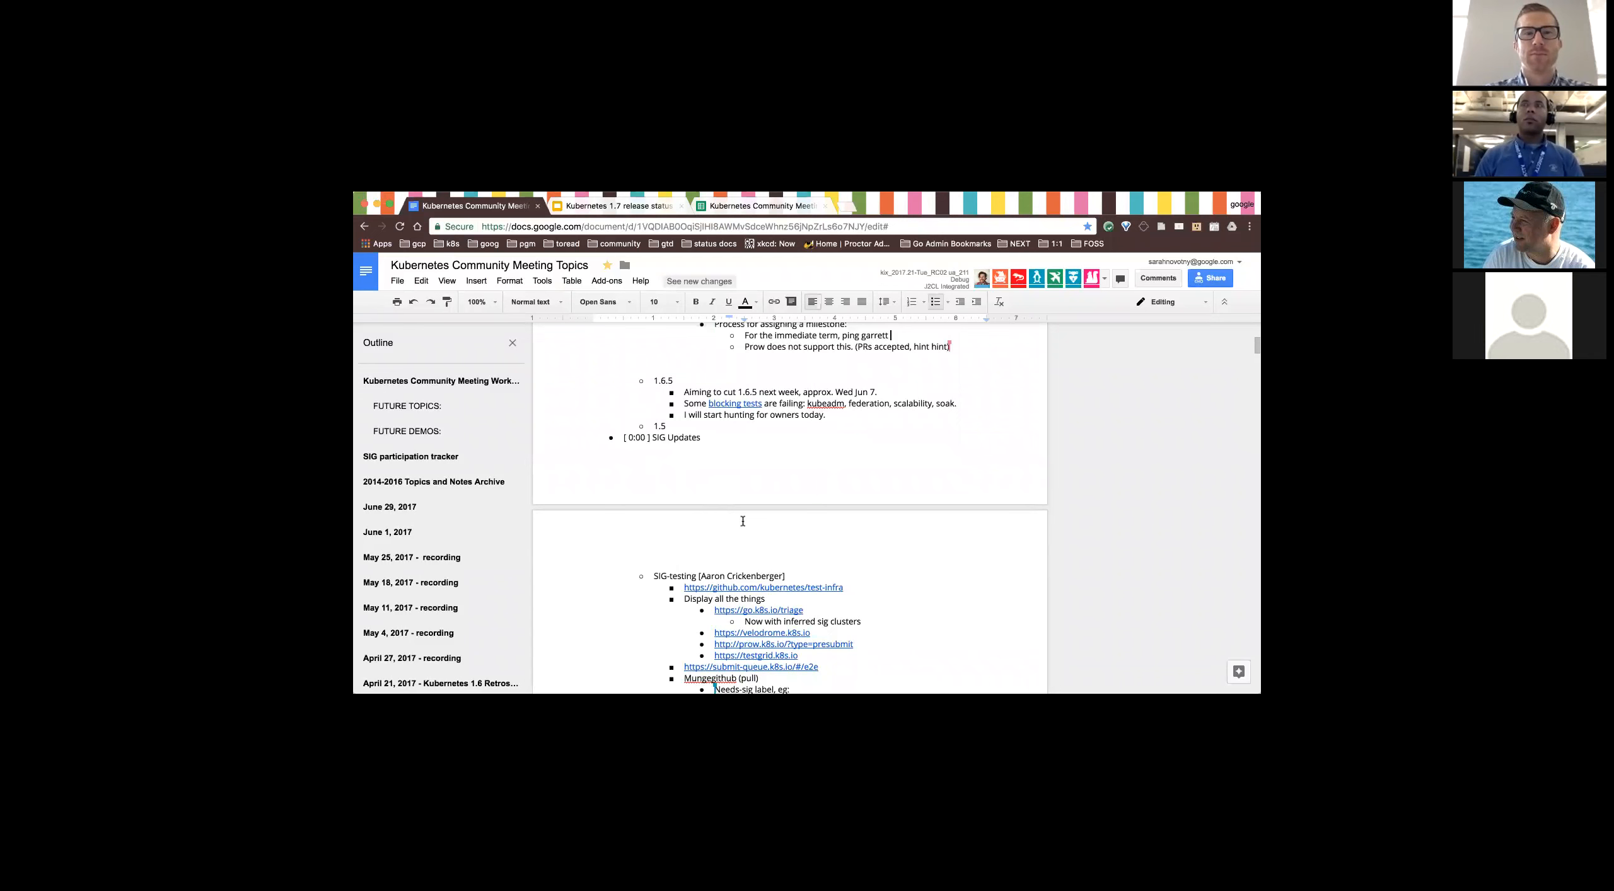
mouse_move(707, 463)
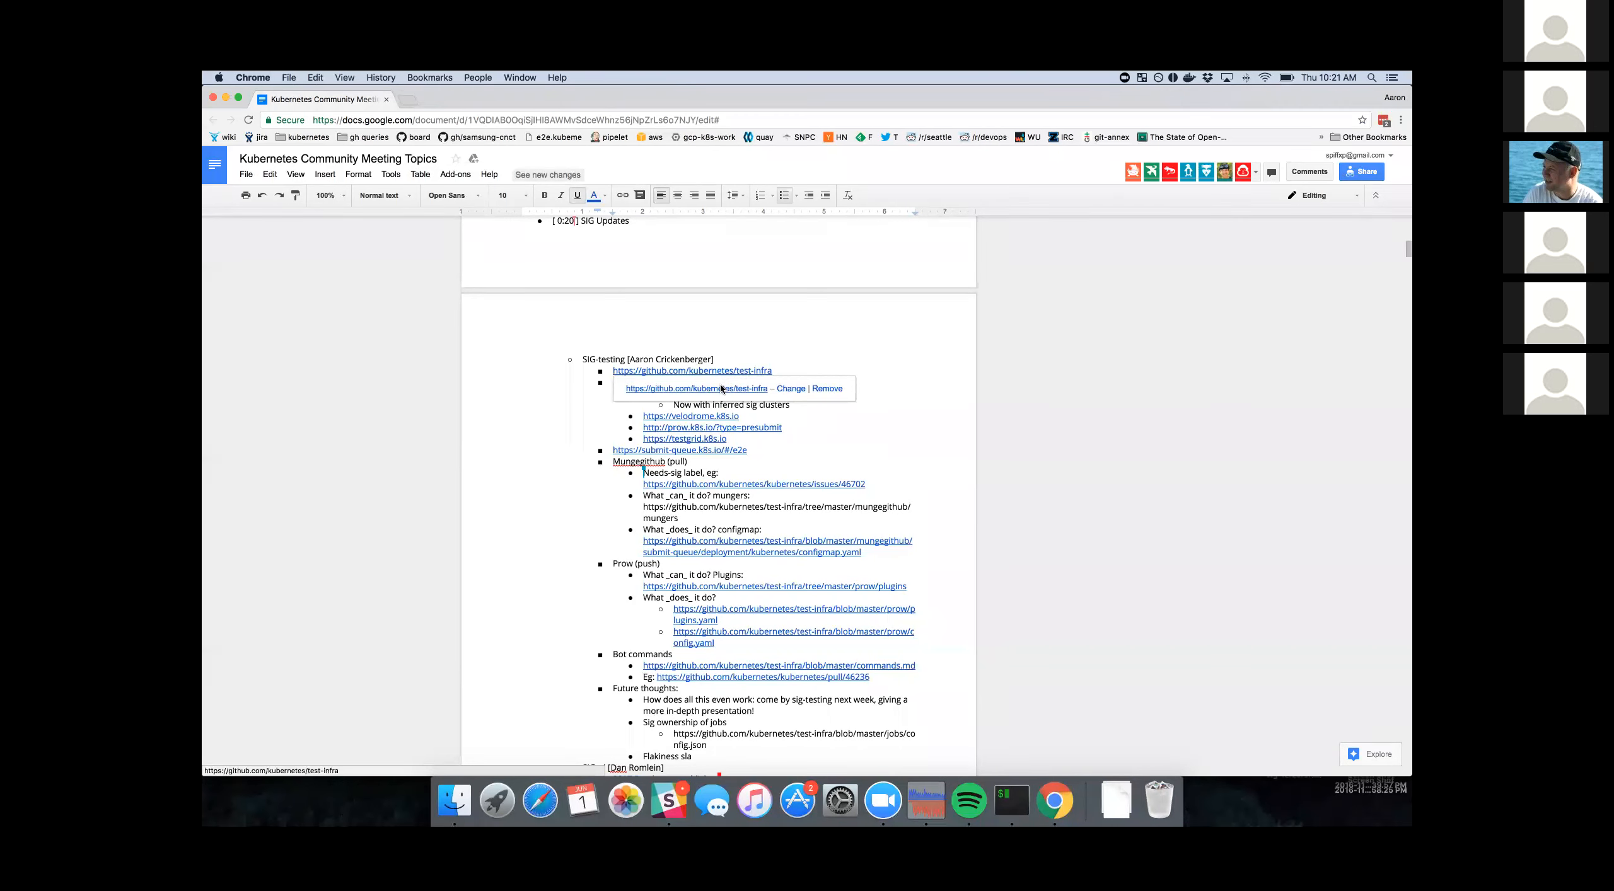
- Open the kubernetes/test-infra repository from the SIG-testing links in the notes
left_click(693, 371)
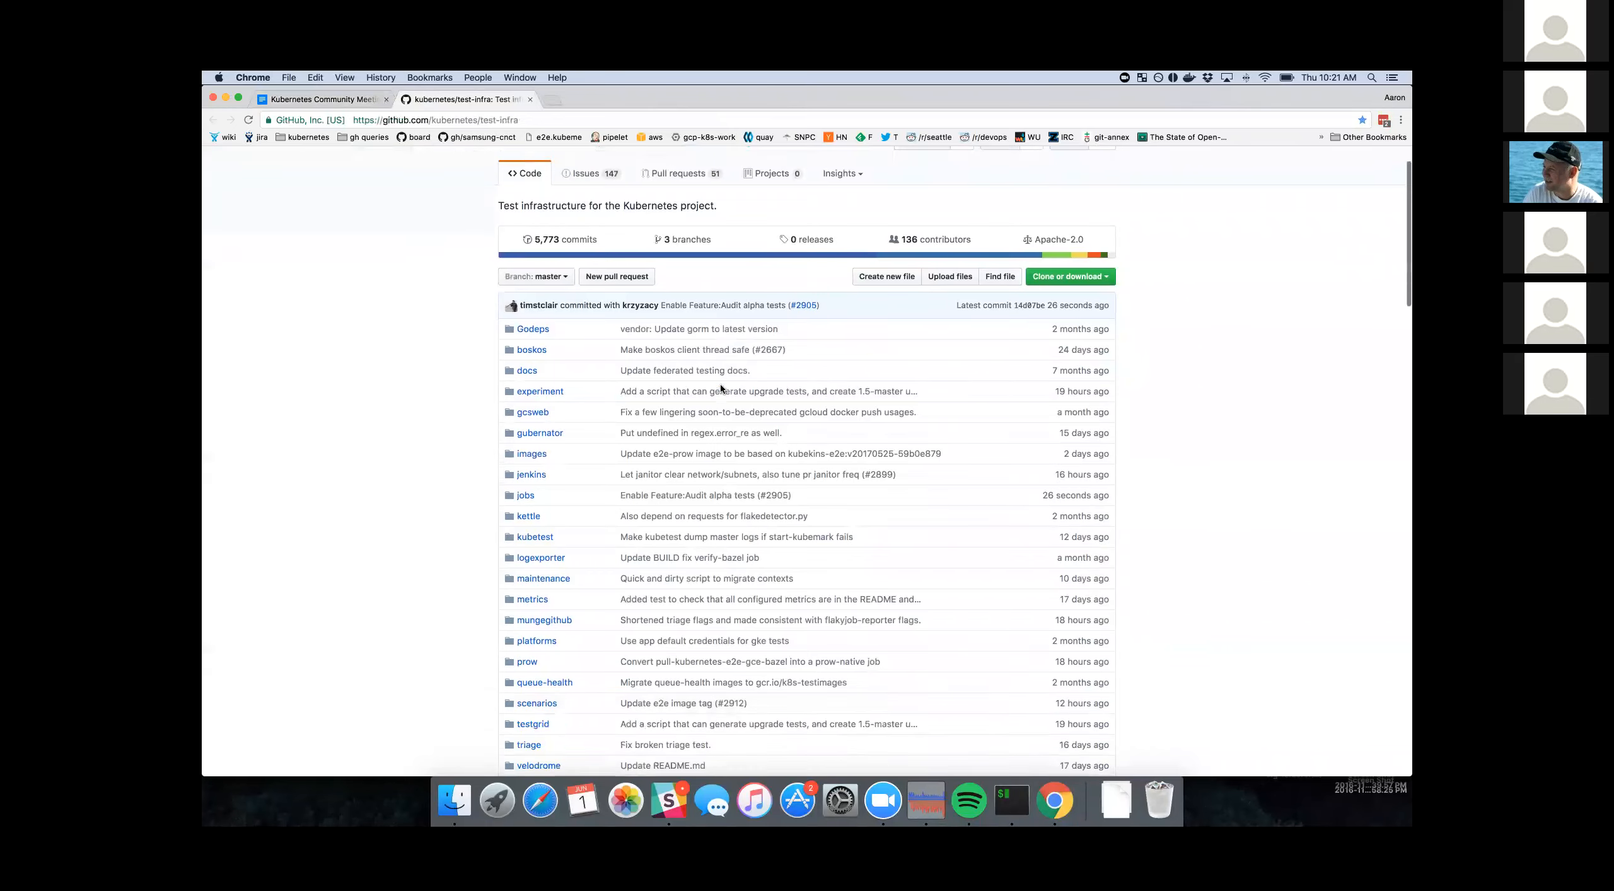
- Scroll the test-infra README and open Kubernetes TestGrid in a new tab
scroll("down", 3)
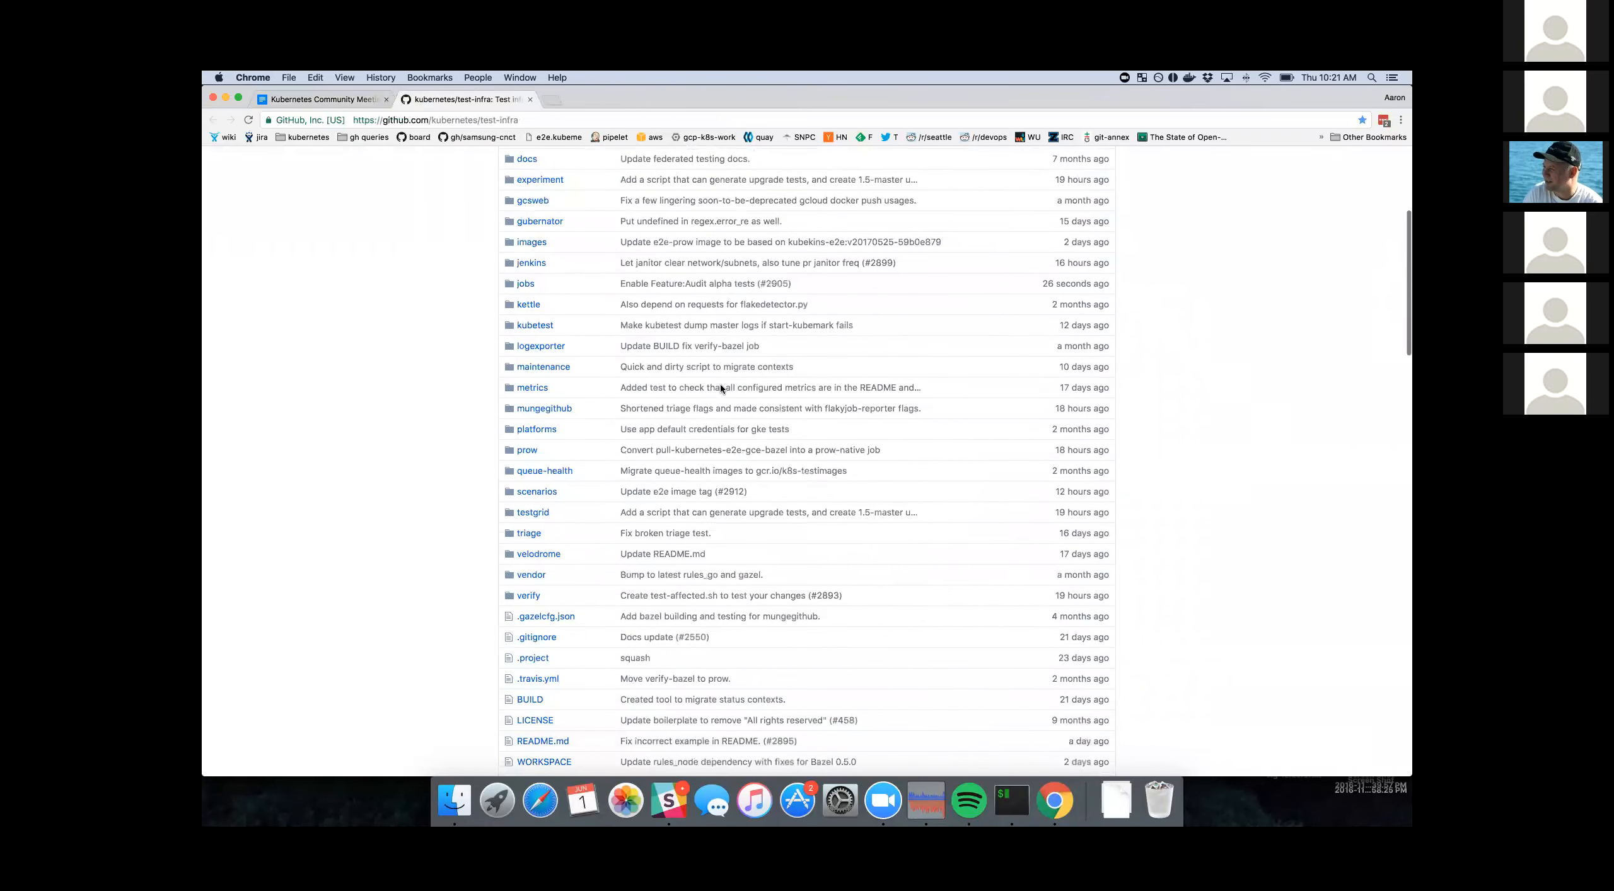
scroll("down", 3)
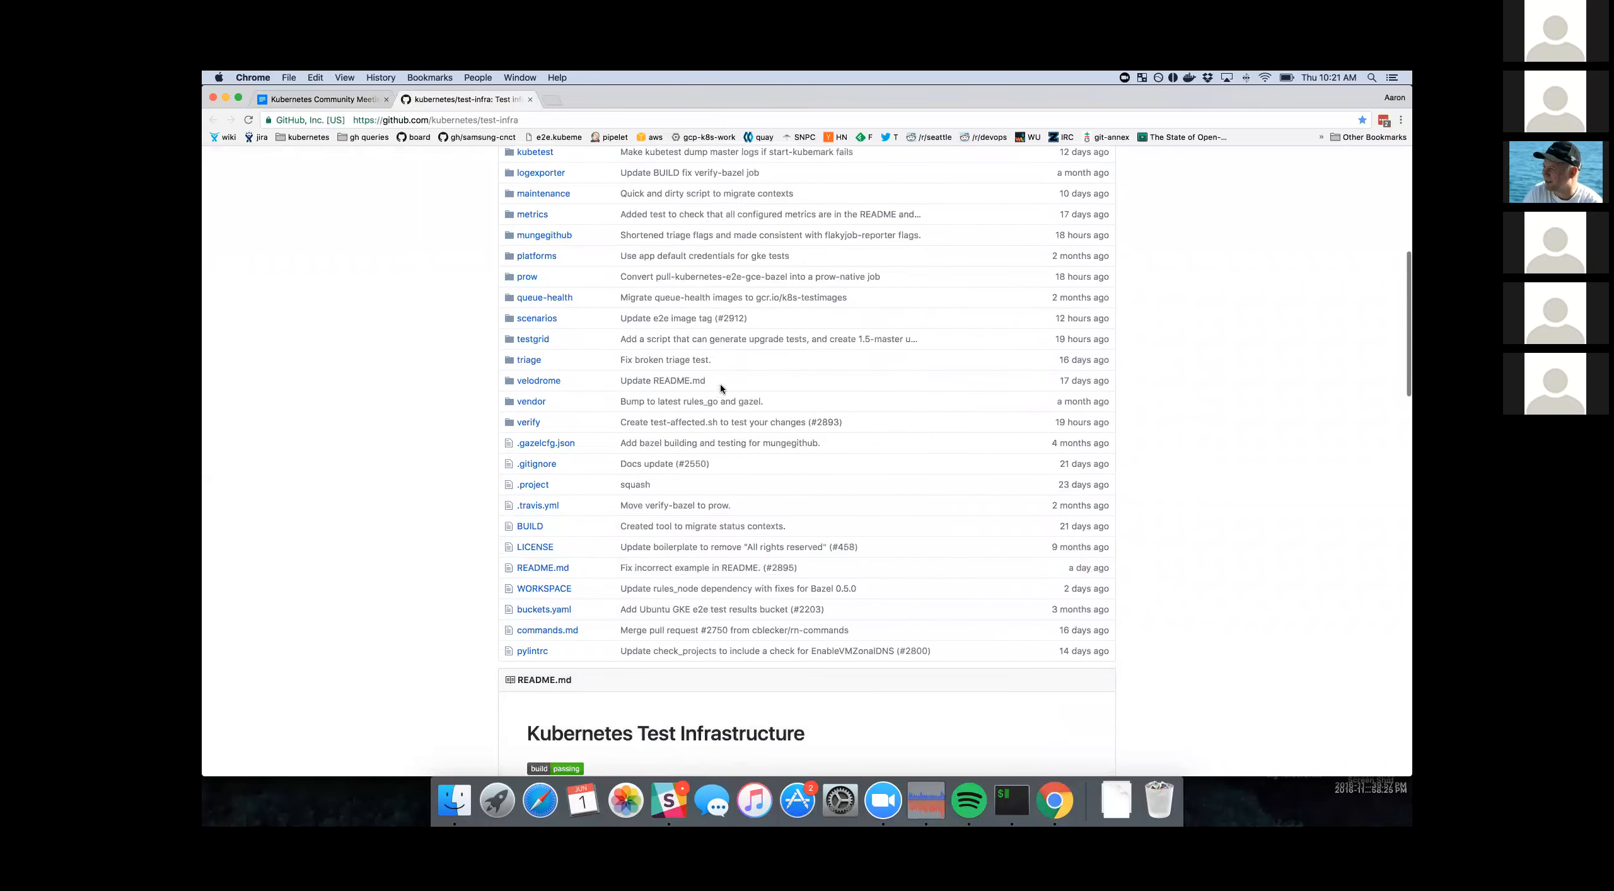
scroll("down", 3)
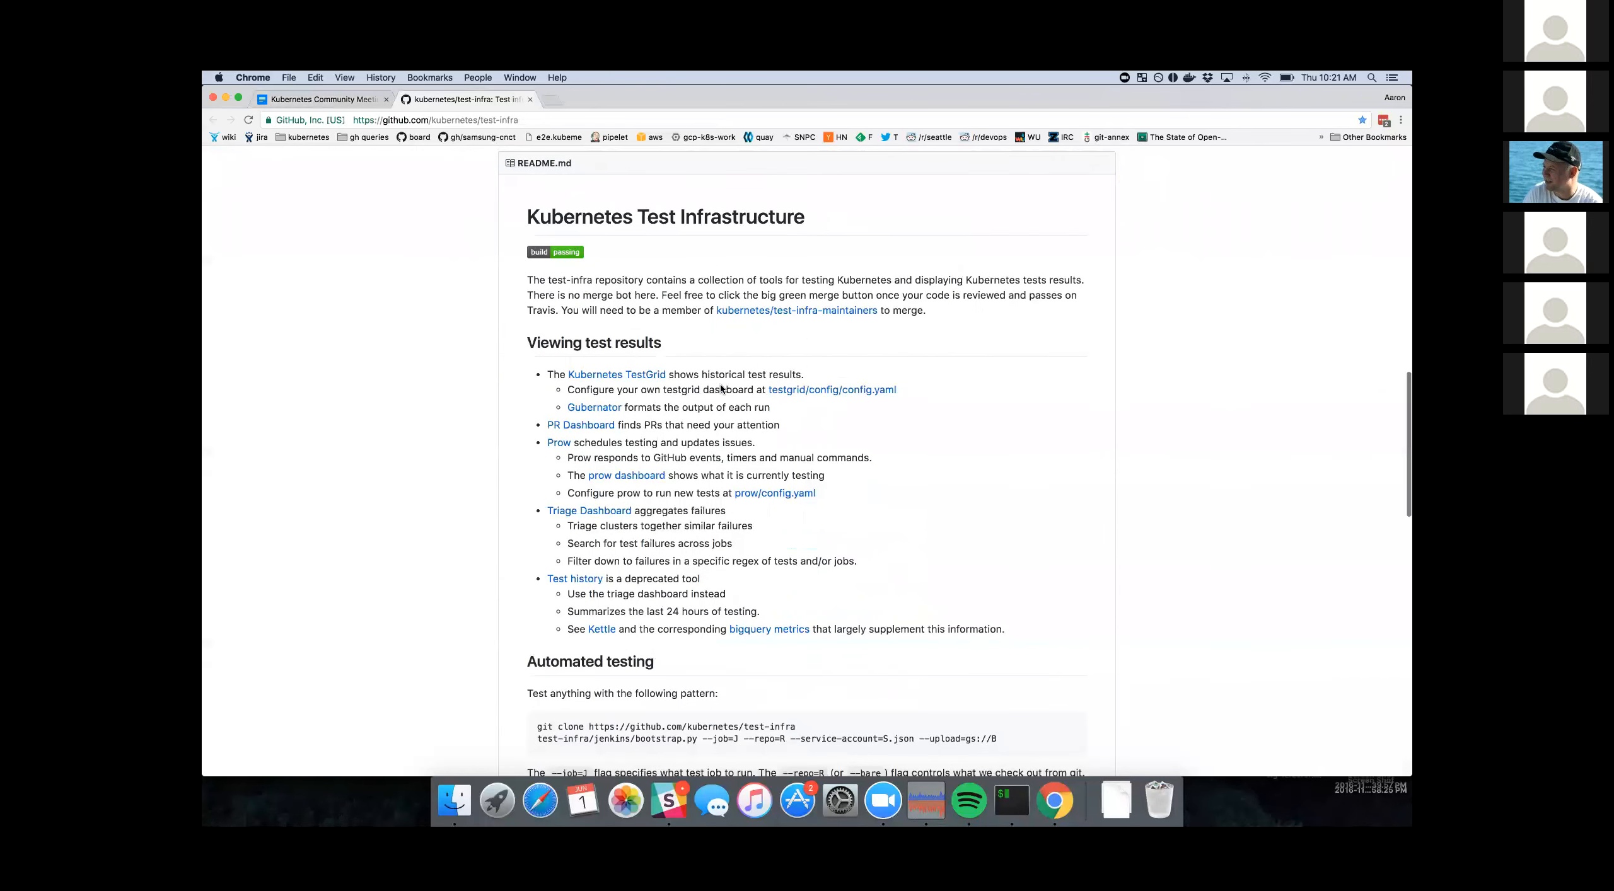
scroll("down", 3)
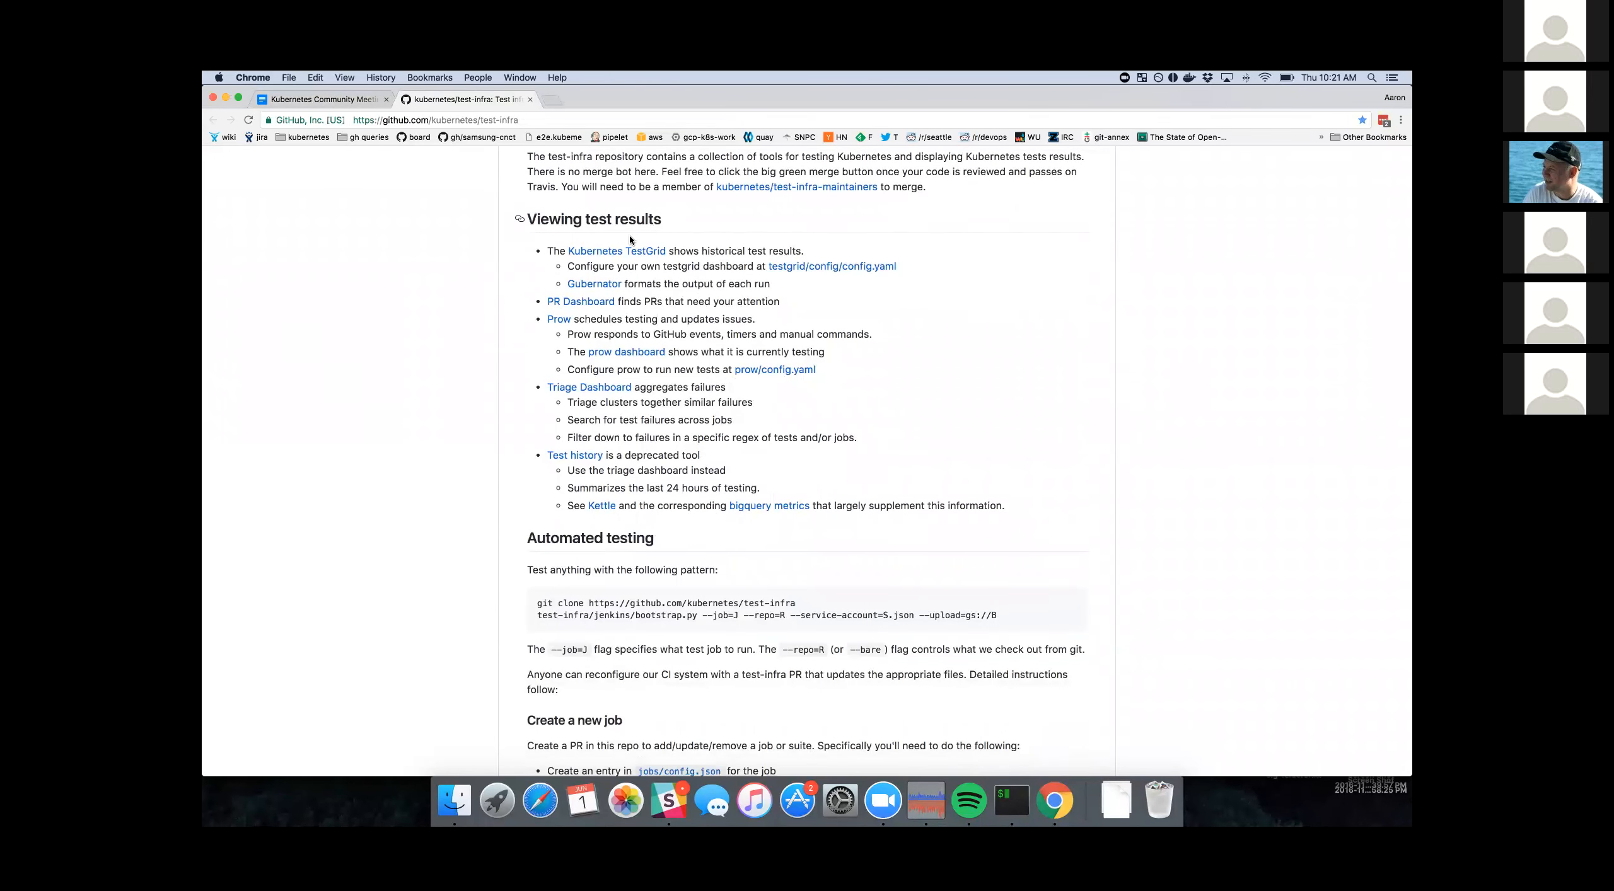
mouse_move(616, 251)
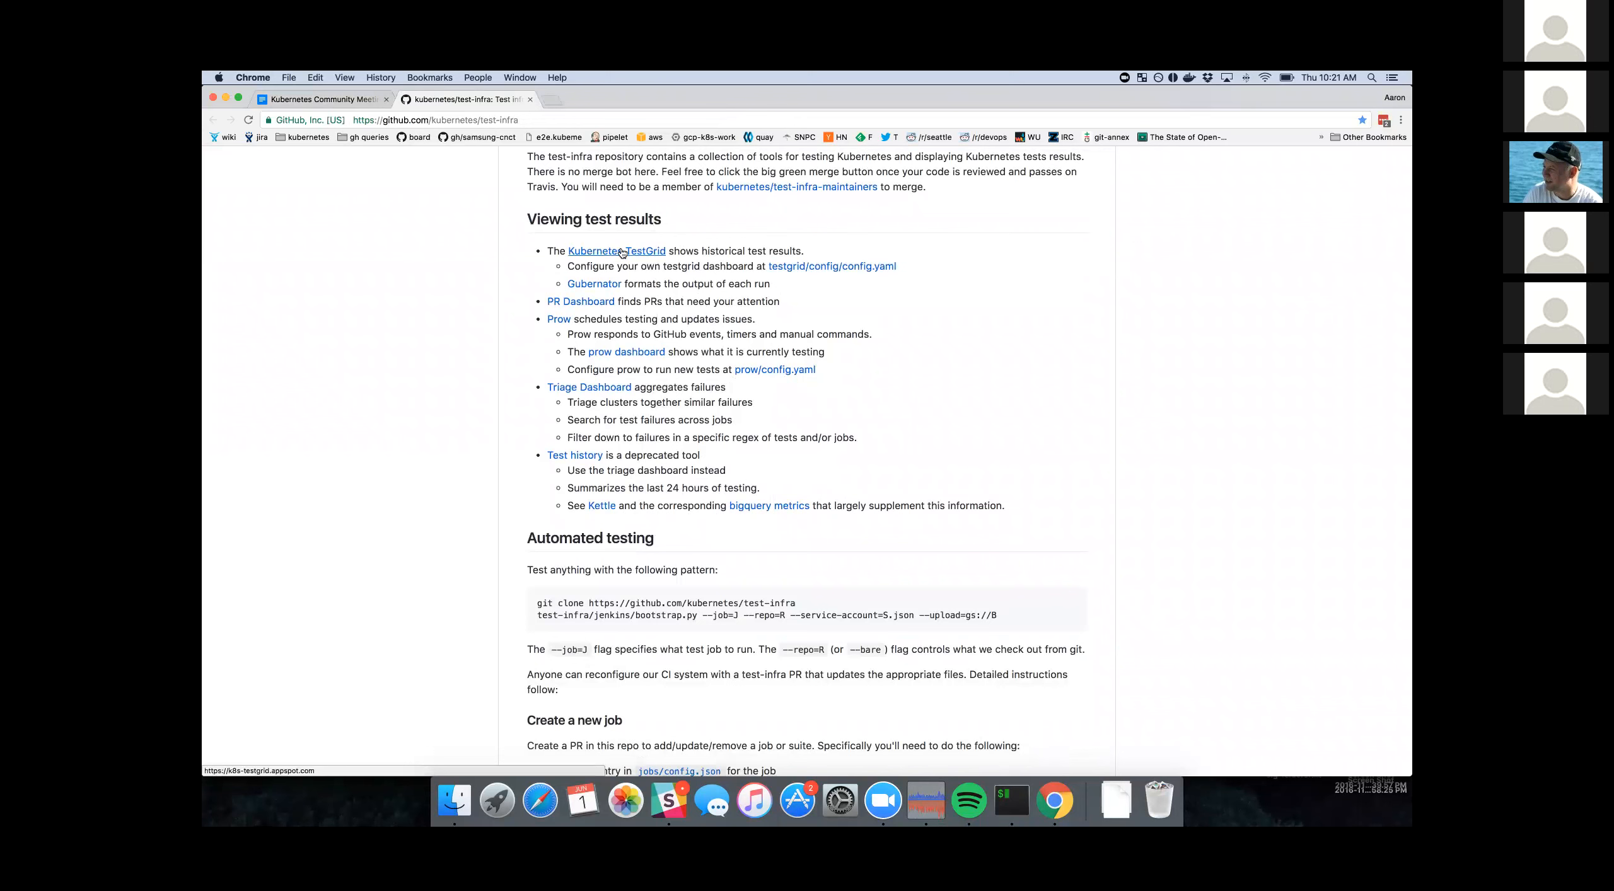
left_click(615, 249)
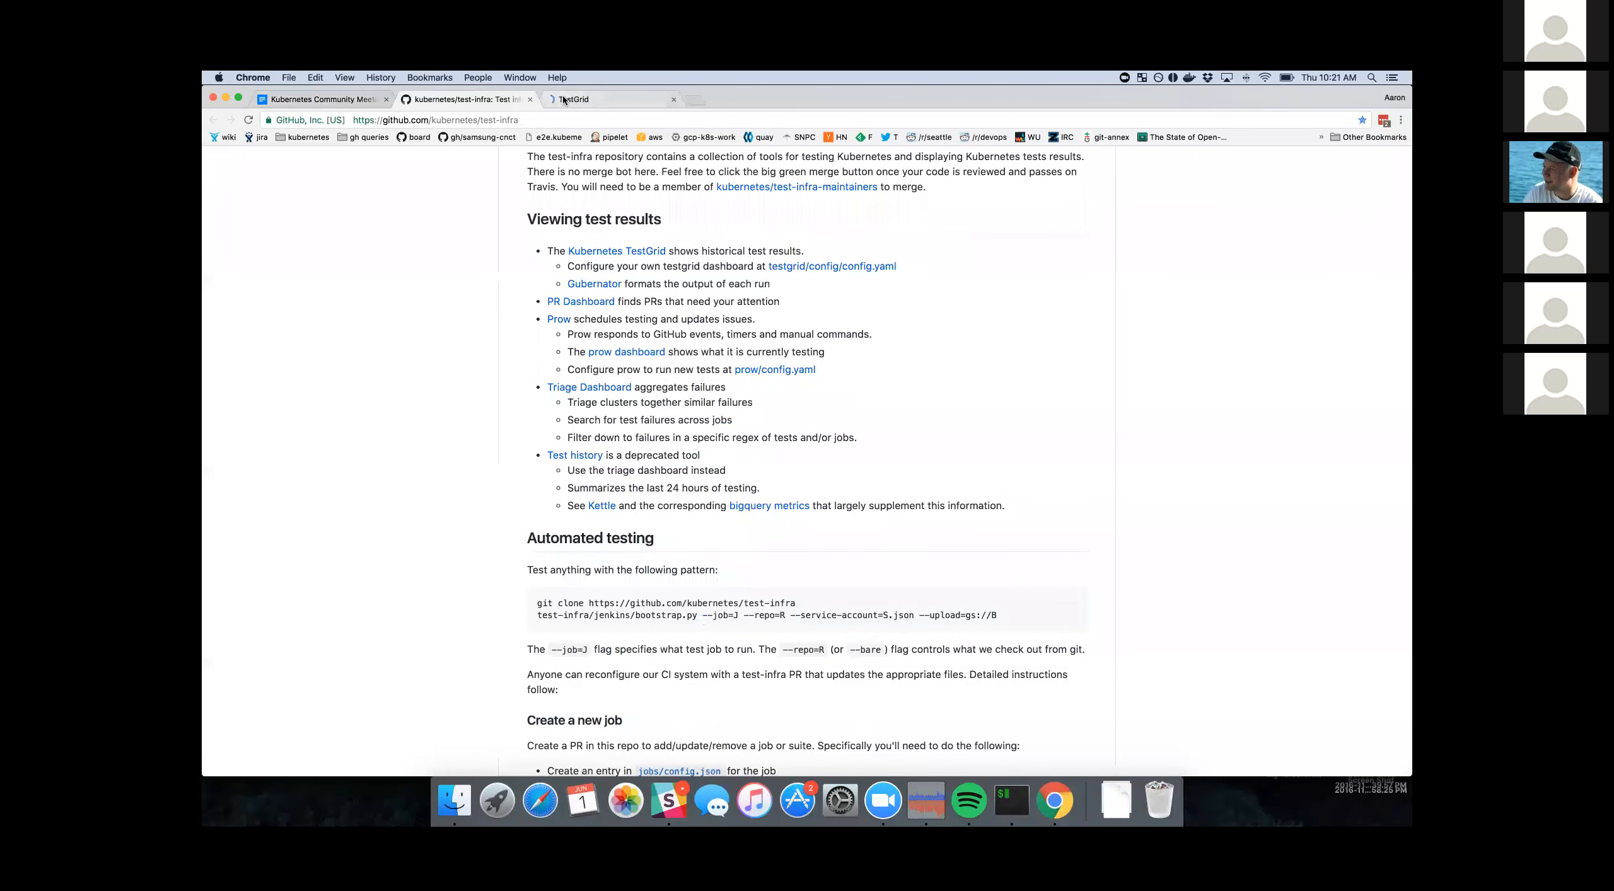
left_click(575, 98)
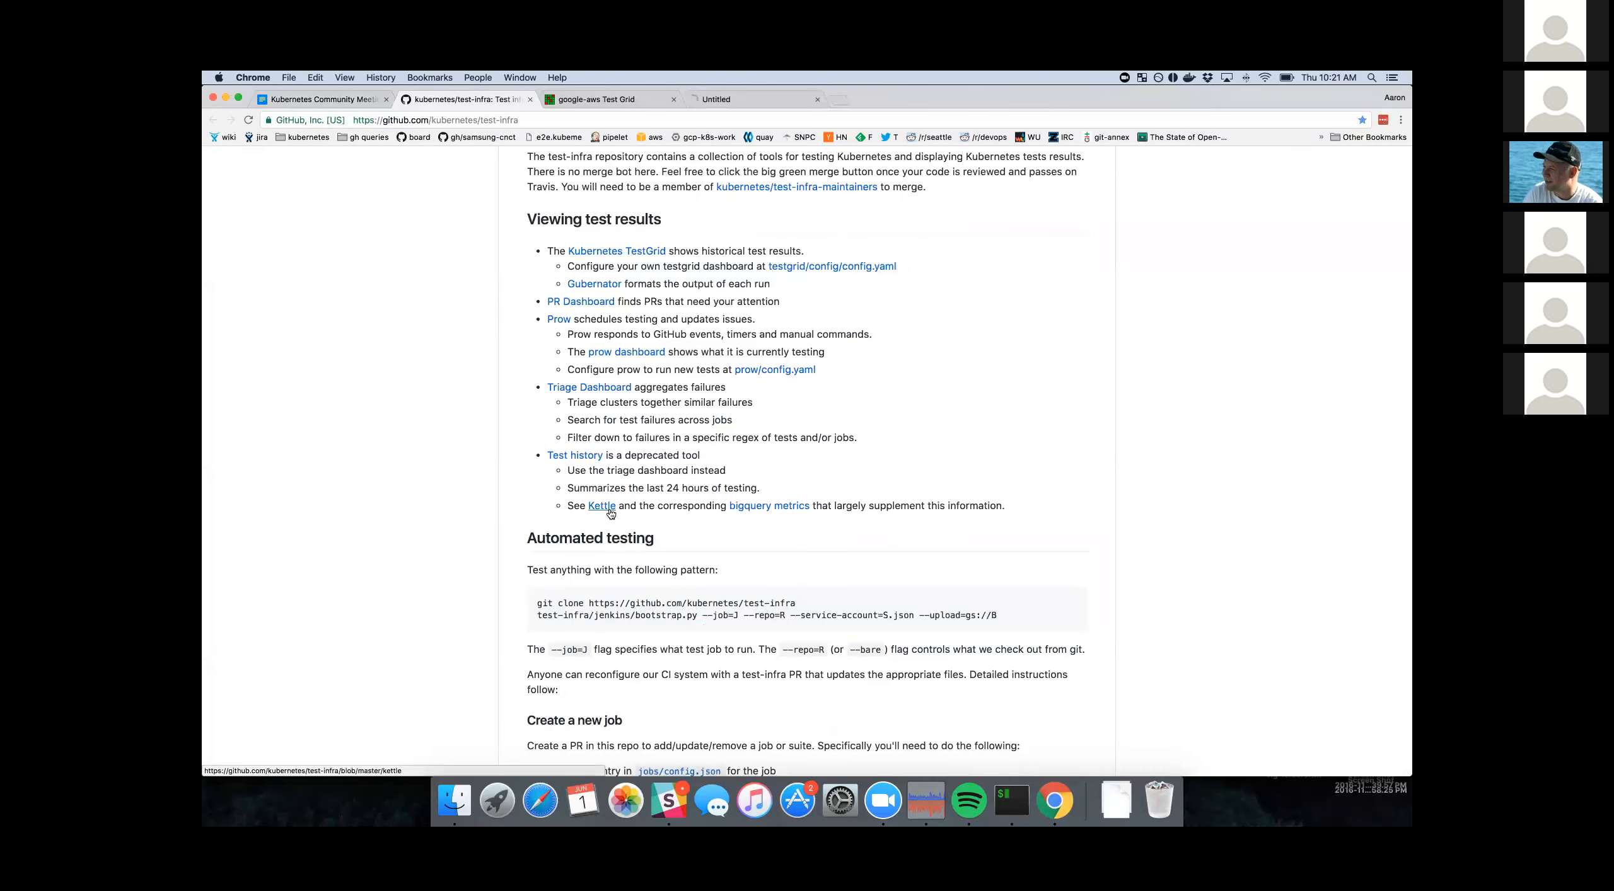
- Open Kettle in a new tab, then enter the bigquery metrics folder of test-infra
left_click(601, 505)
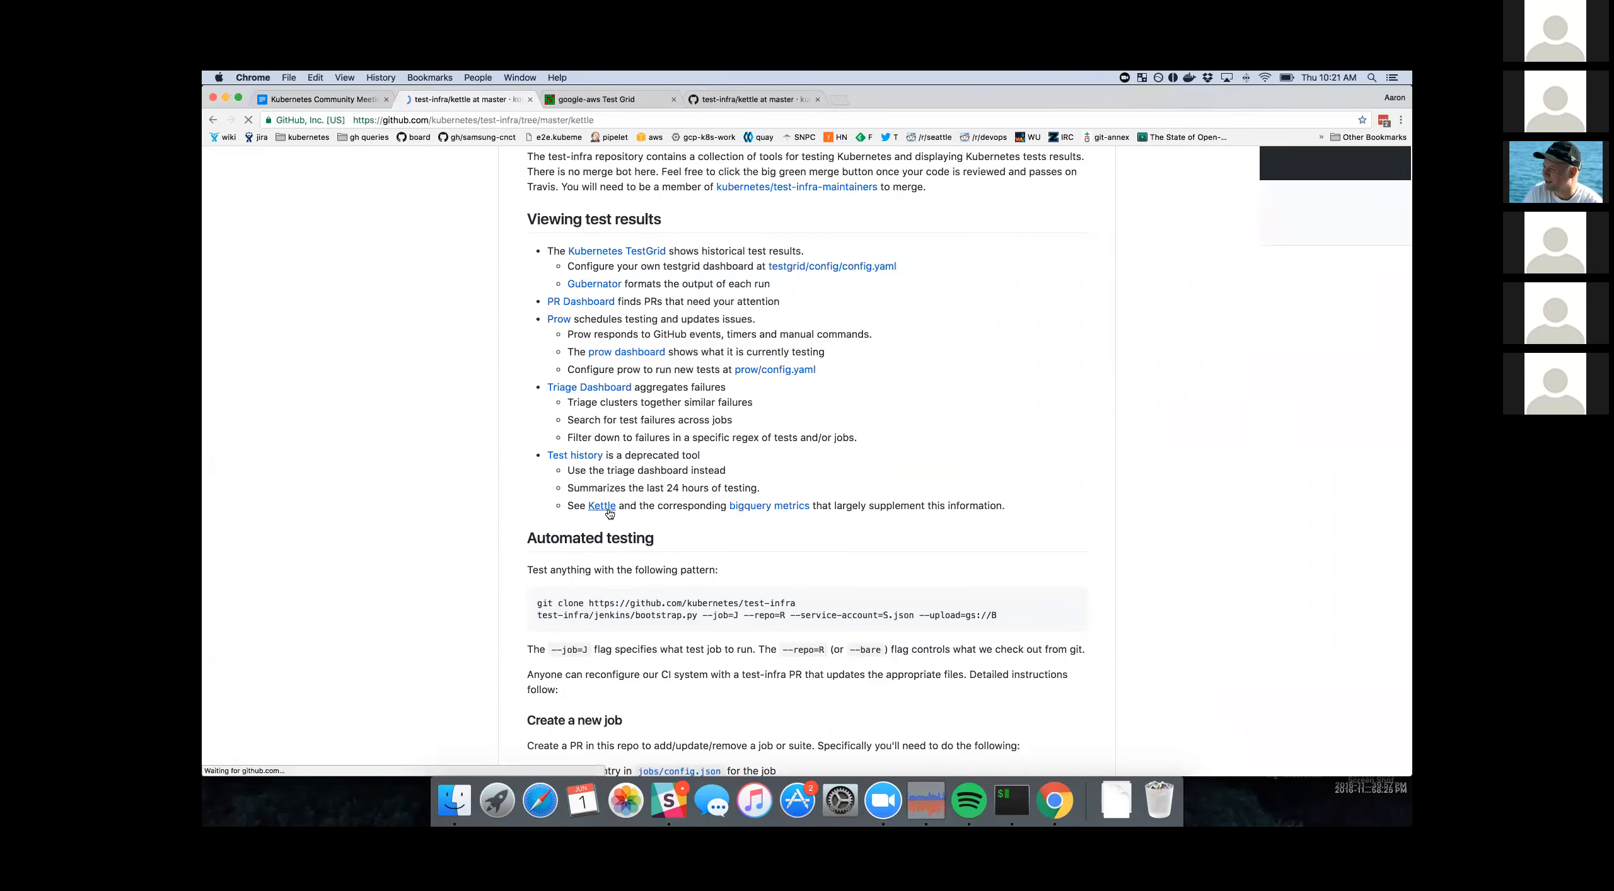
left_click(600, 505)
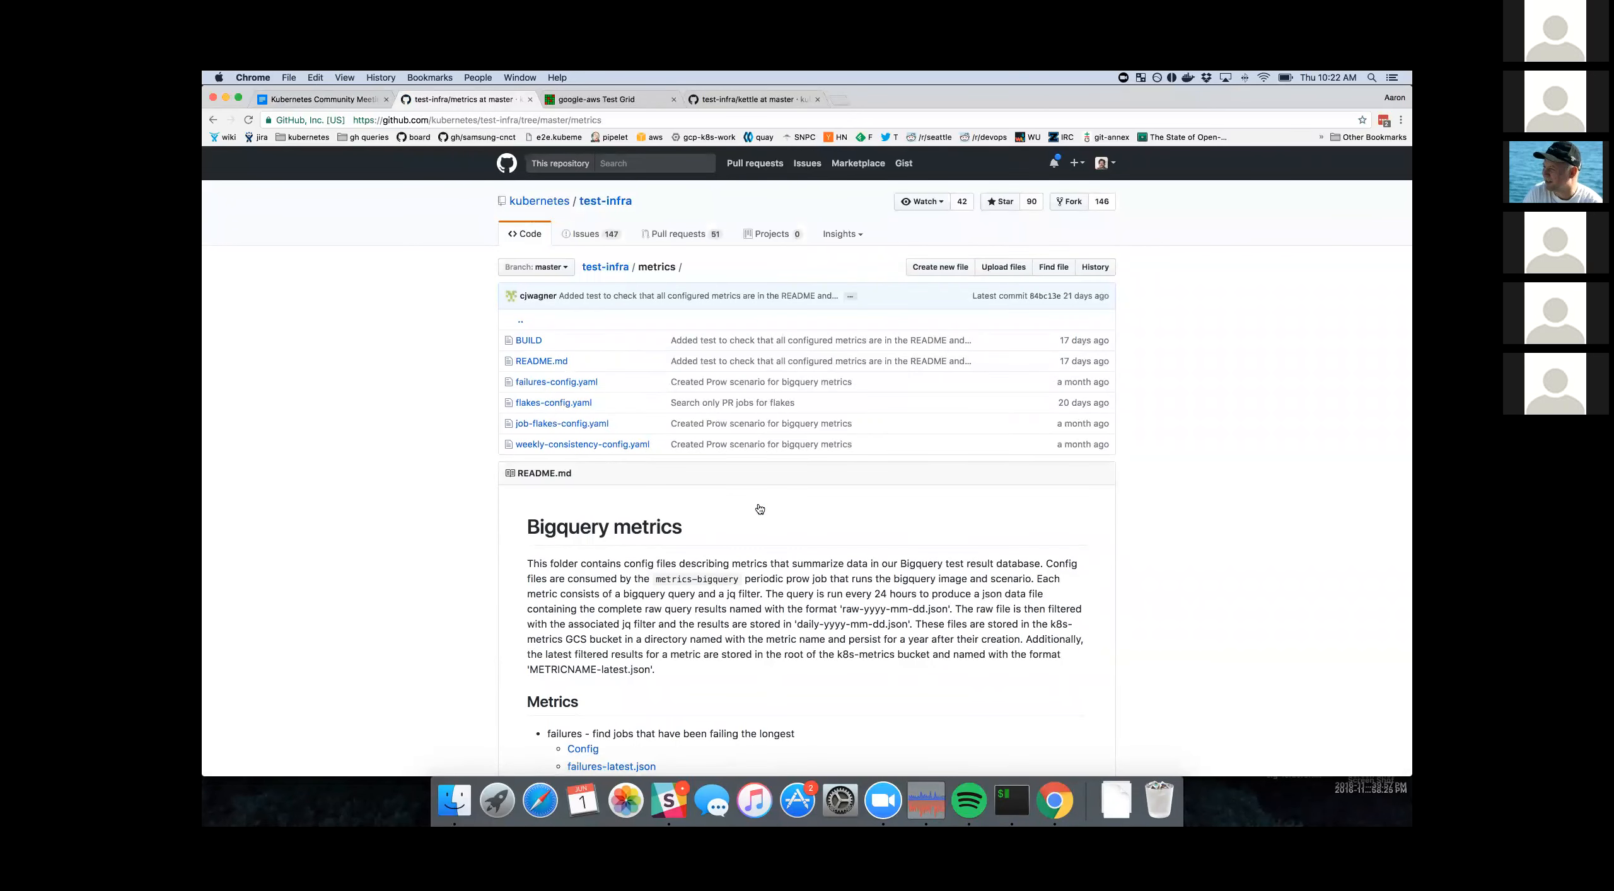
- Open job-flakes-latest.json from the Metrics list and zoom in to read flakes per PR job
scroll("down", 3)
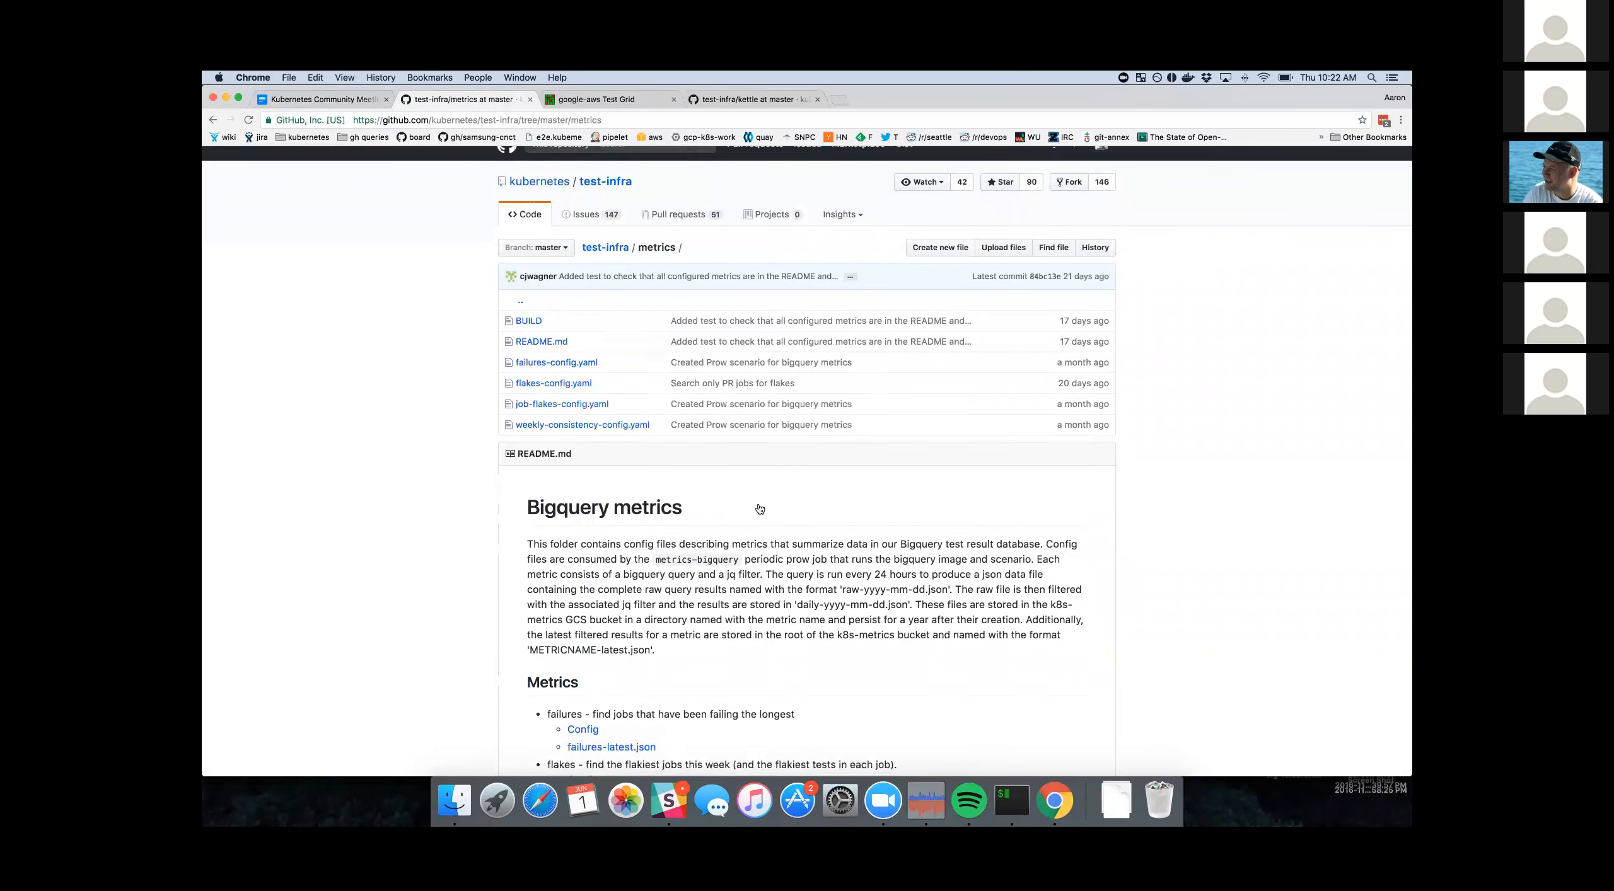
scroll("down", 3)
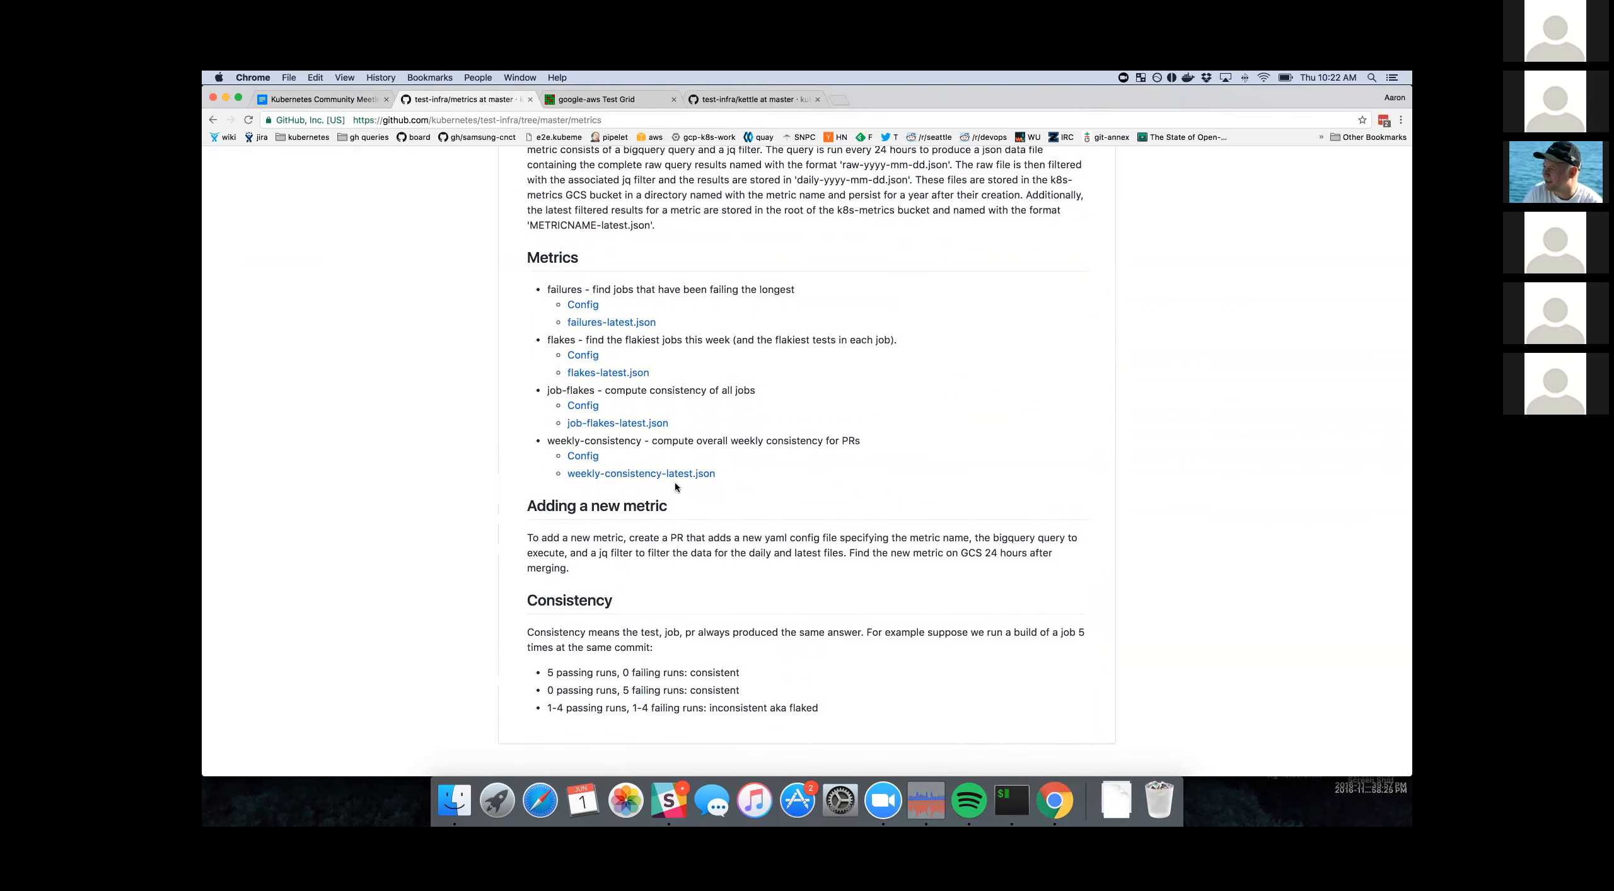
mouse_move(641, 474)
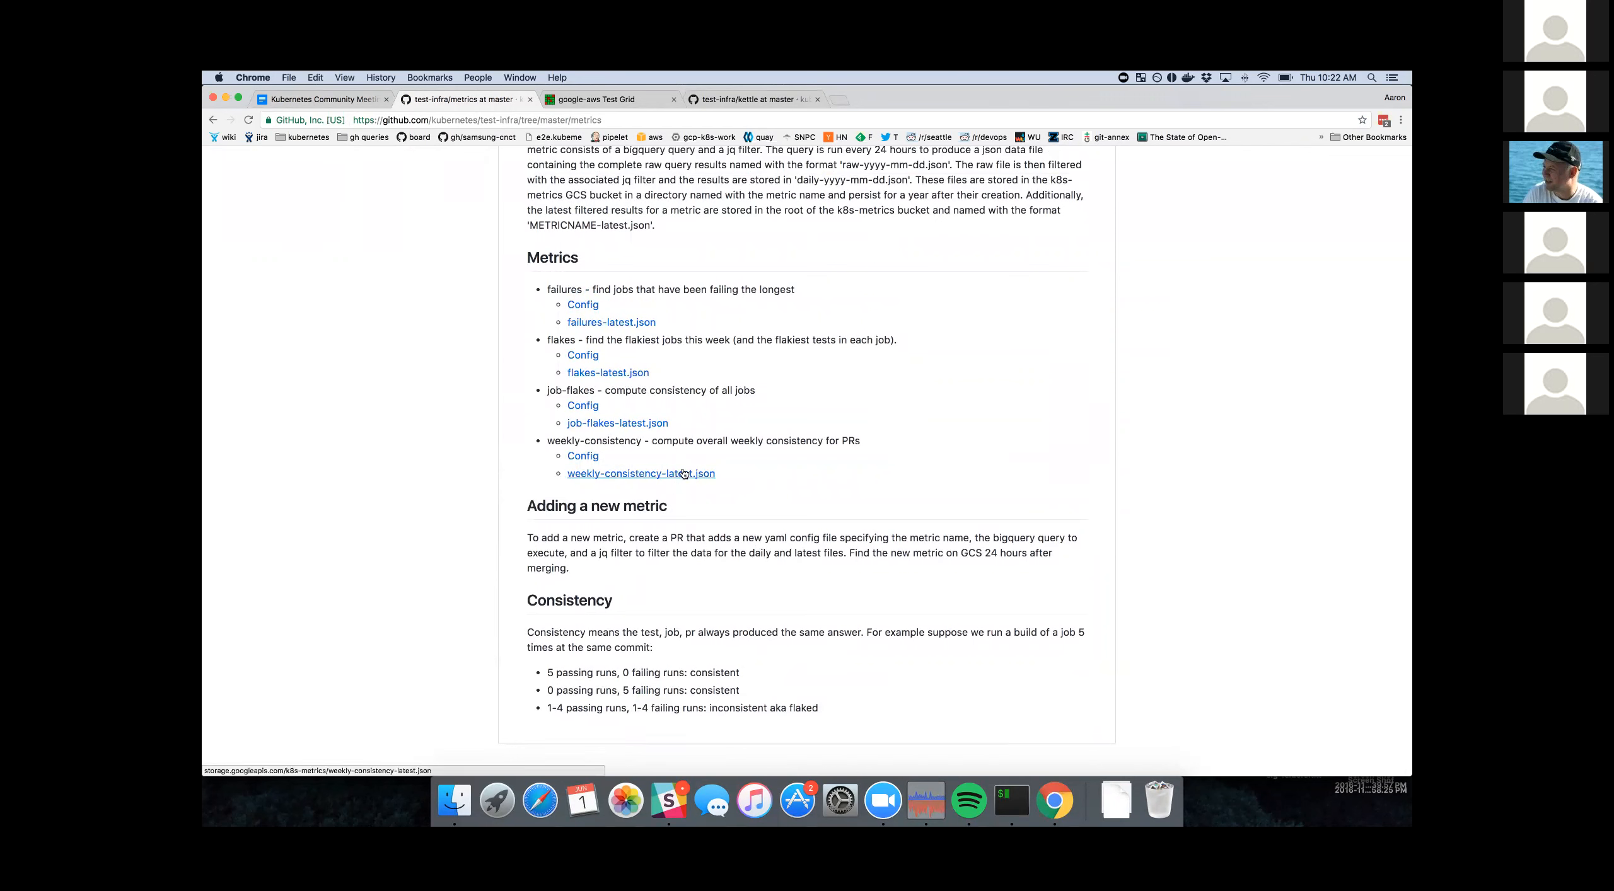
mouse_move(617, 424)
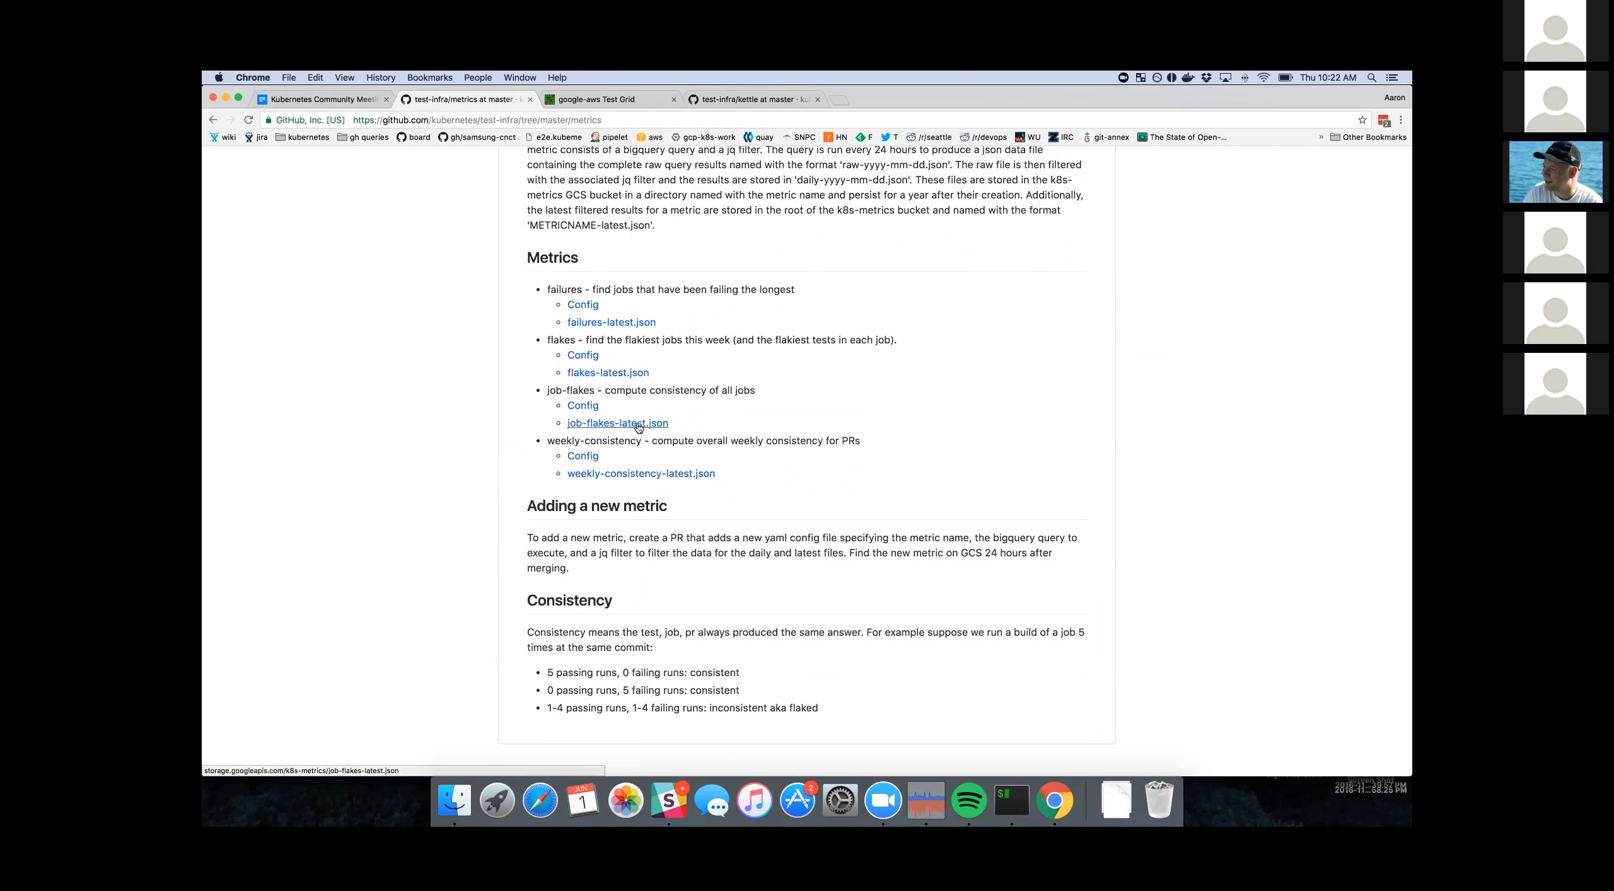
left_click(617, 424)
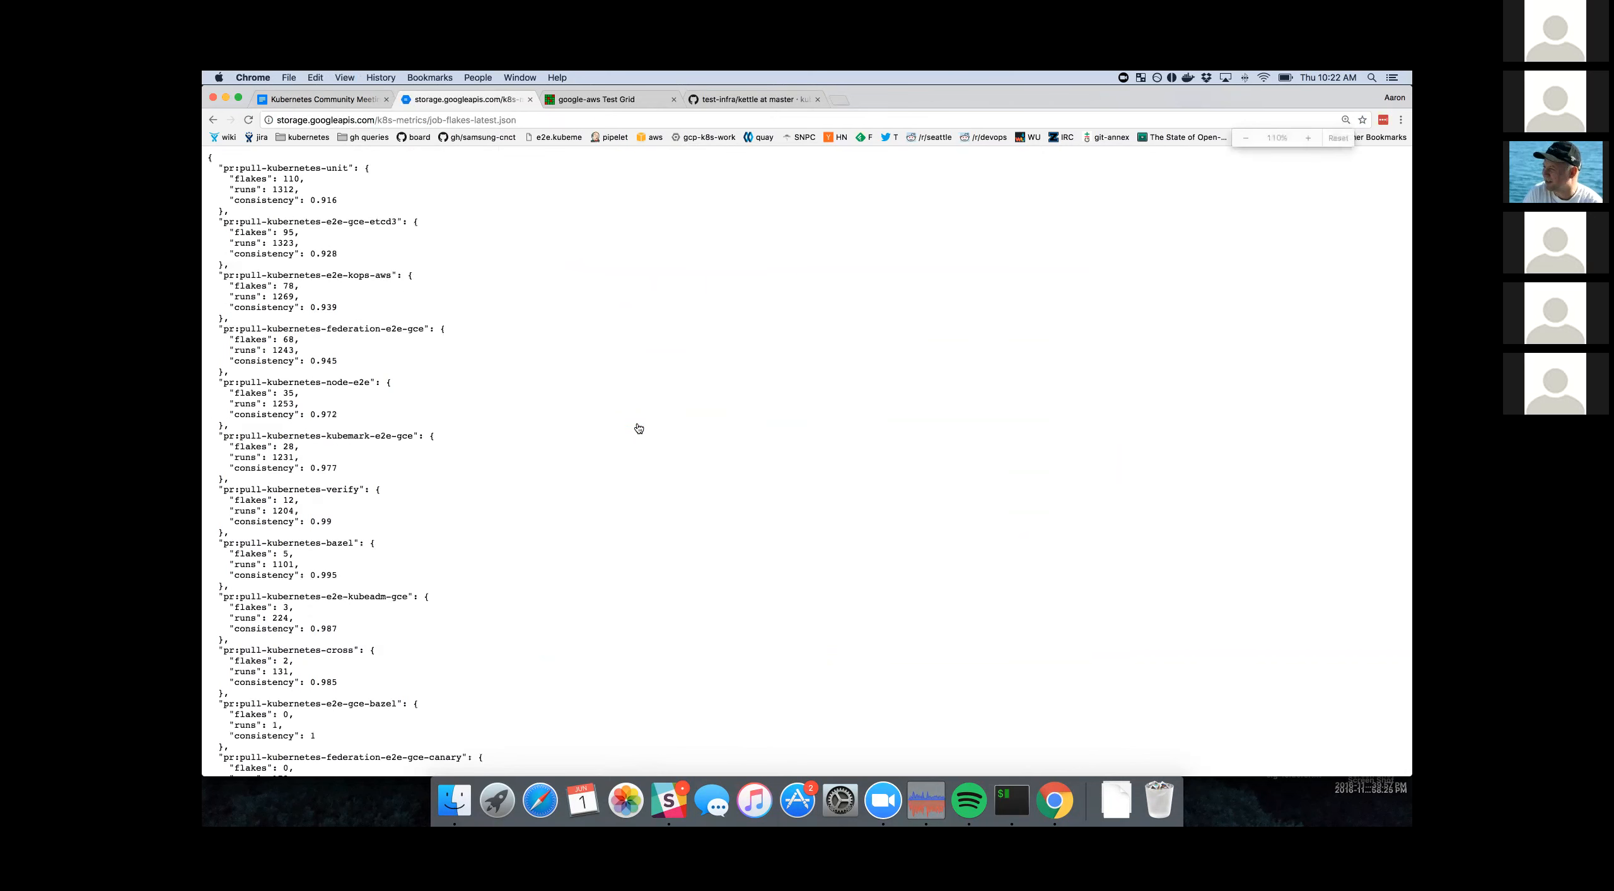
key("cmd+plus")
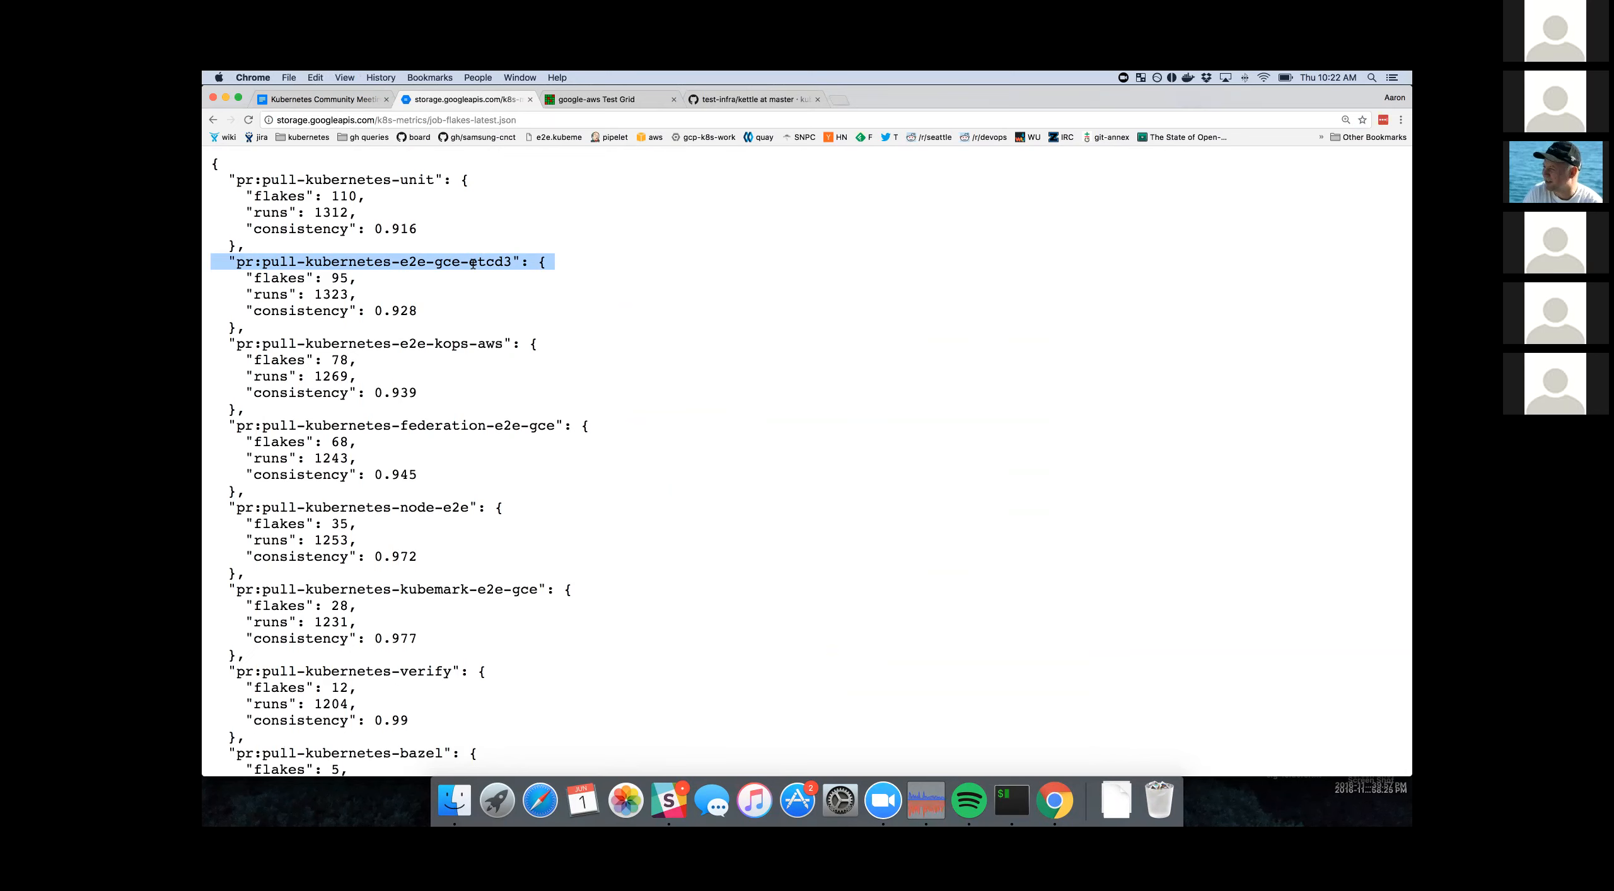
mouse_move(421, 299)
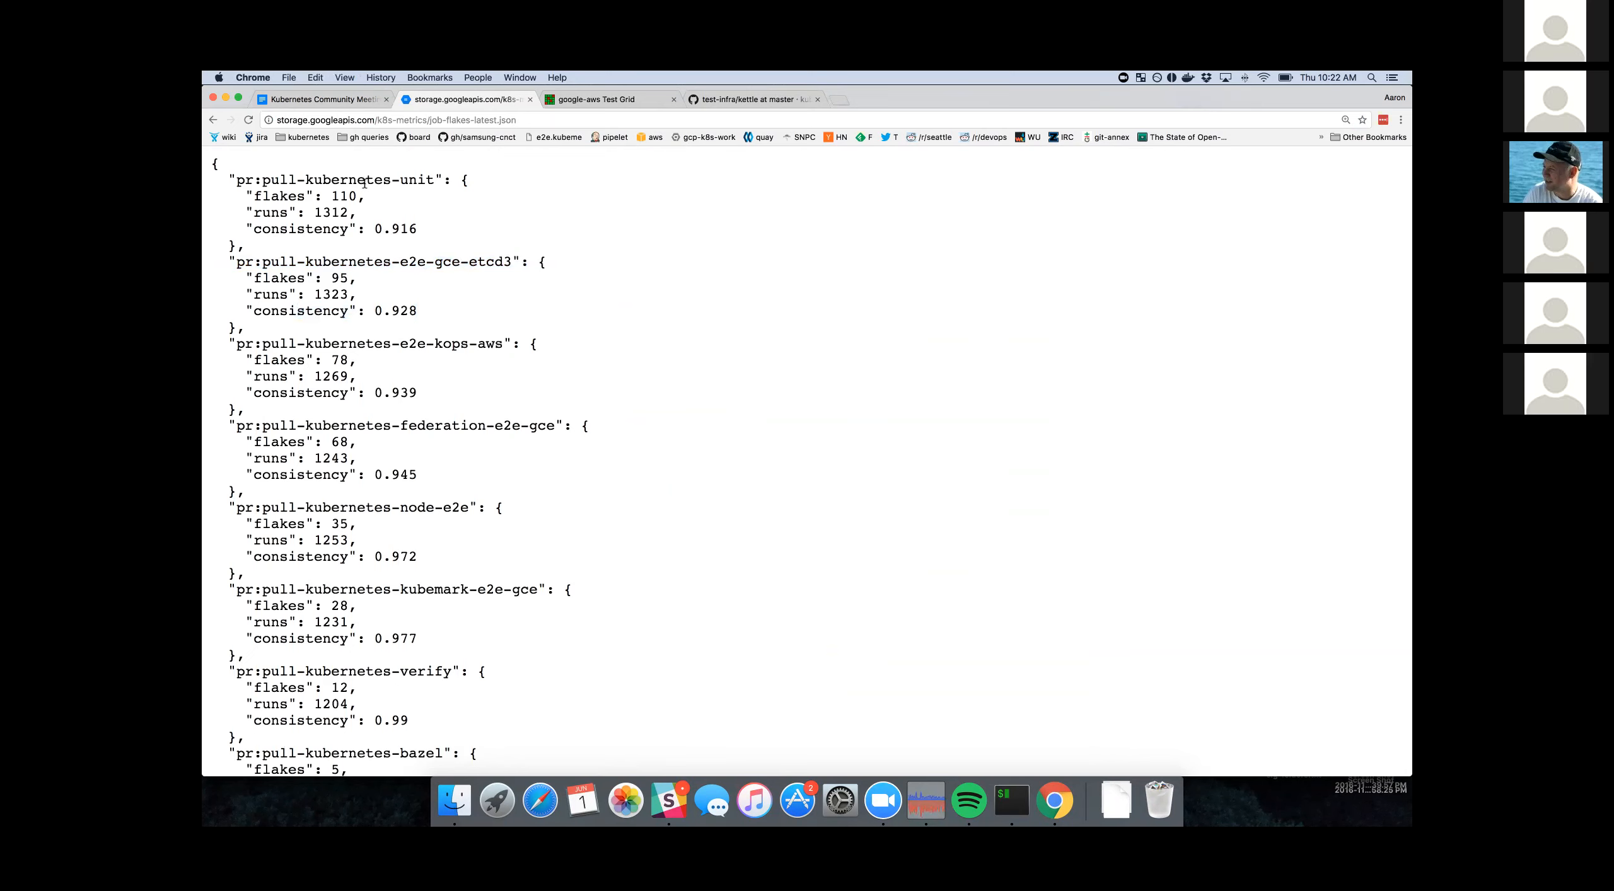
mouse_move(323, 150)
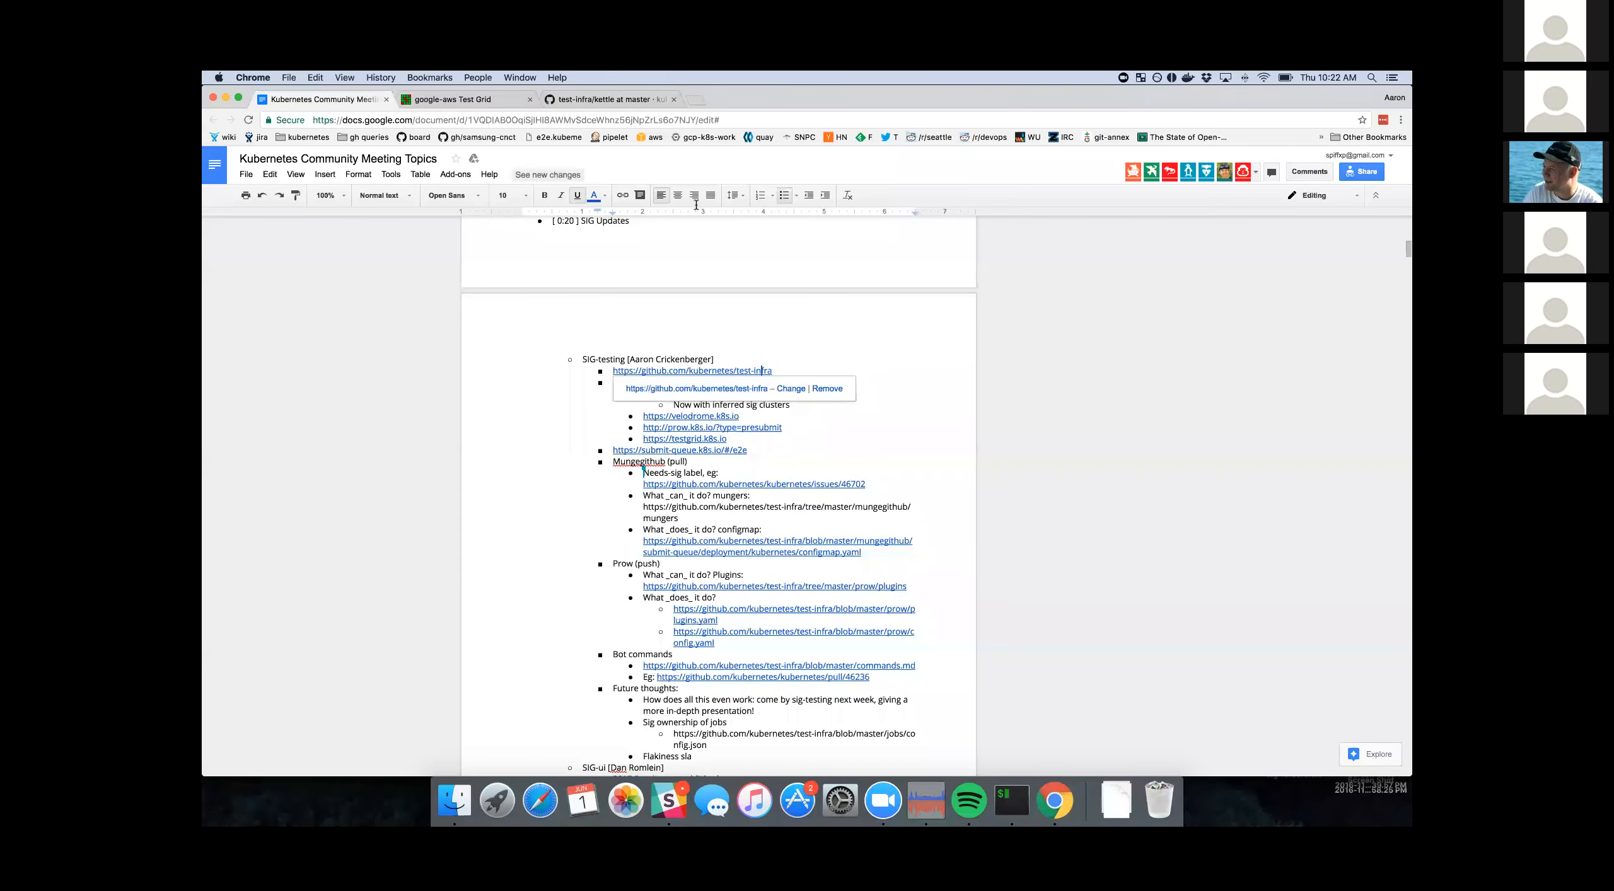
- Note 'Display all the things', scroll the aggregated failures and filter clusters to the federation SIG
type("Display all the things")
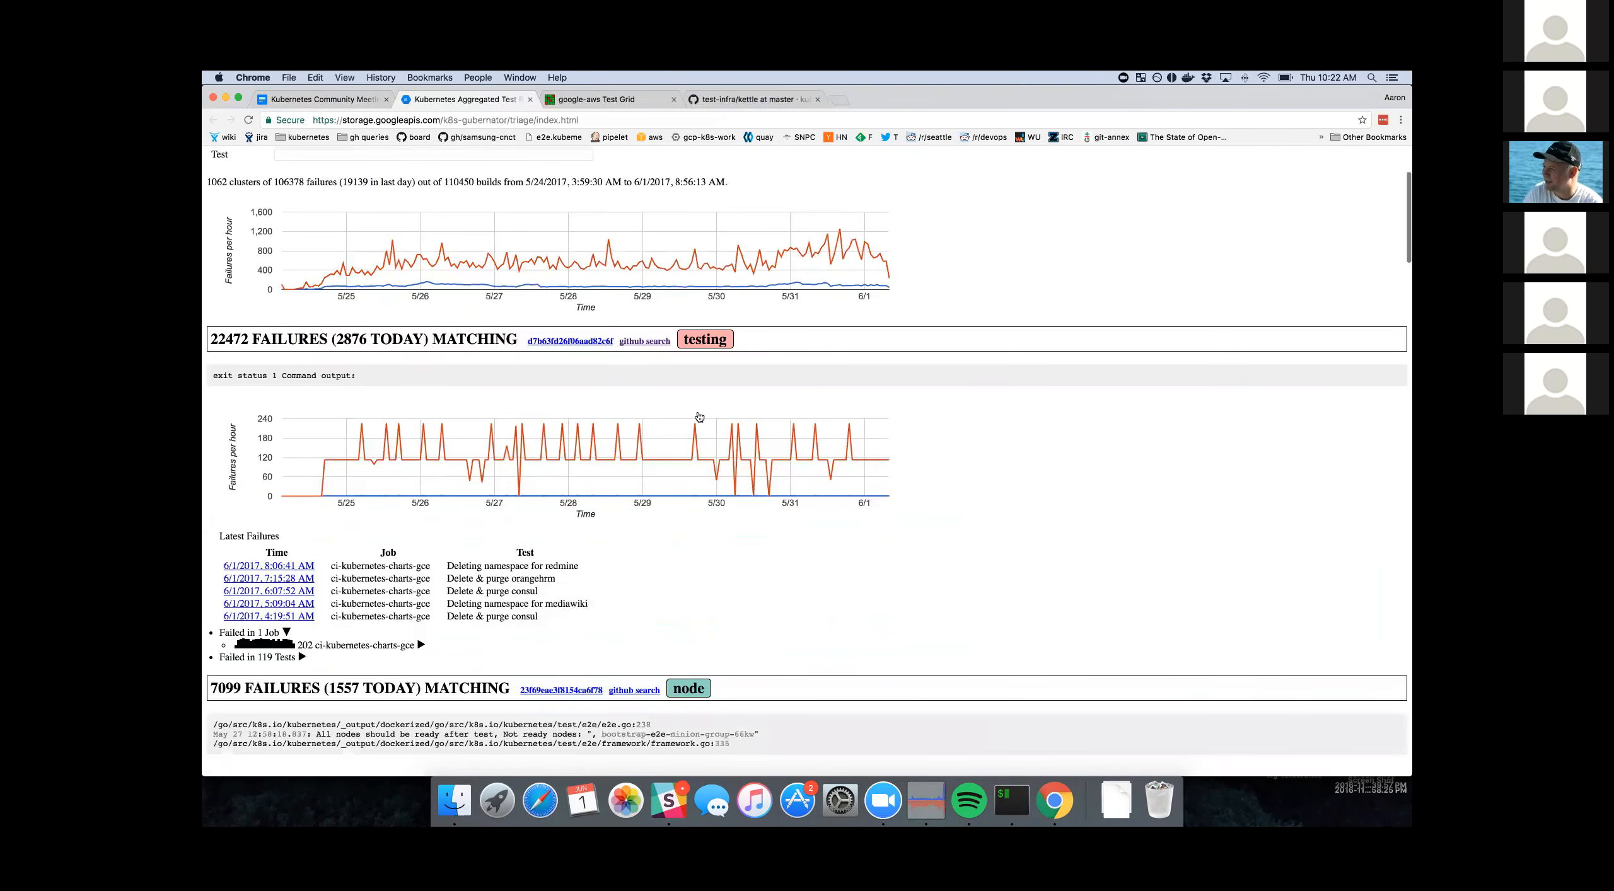
scroll("down", 3)
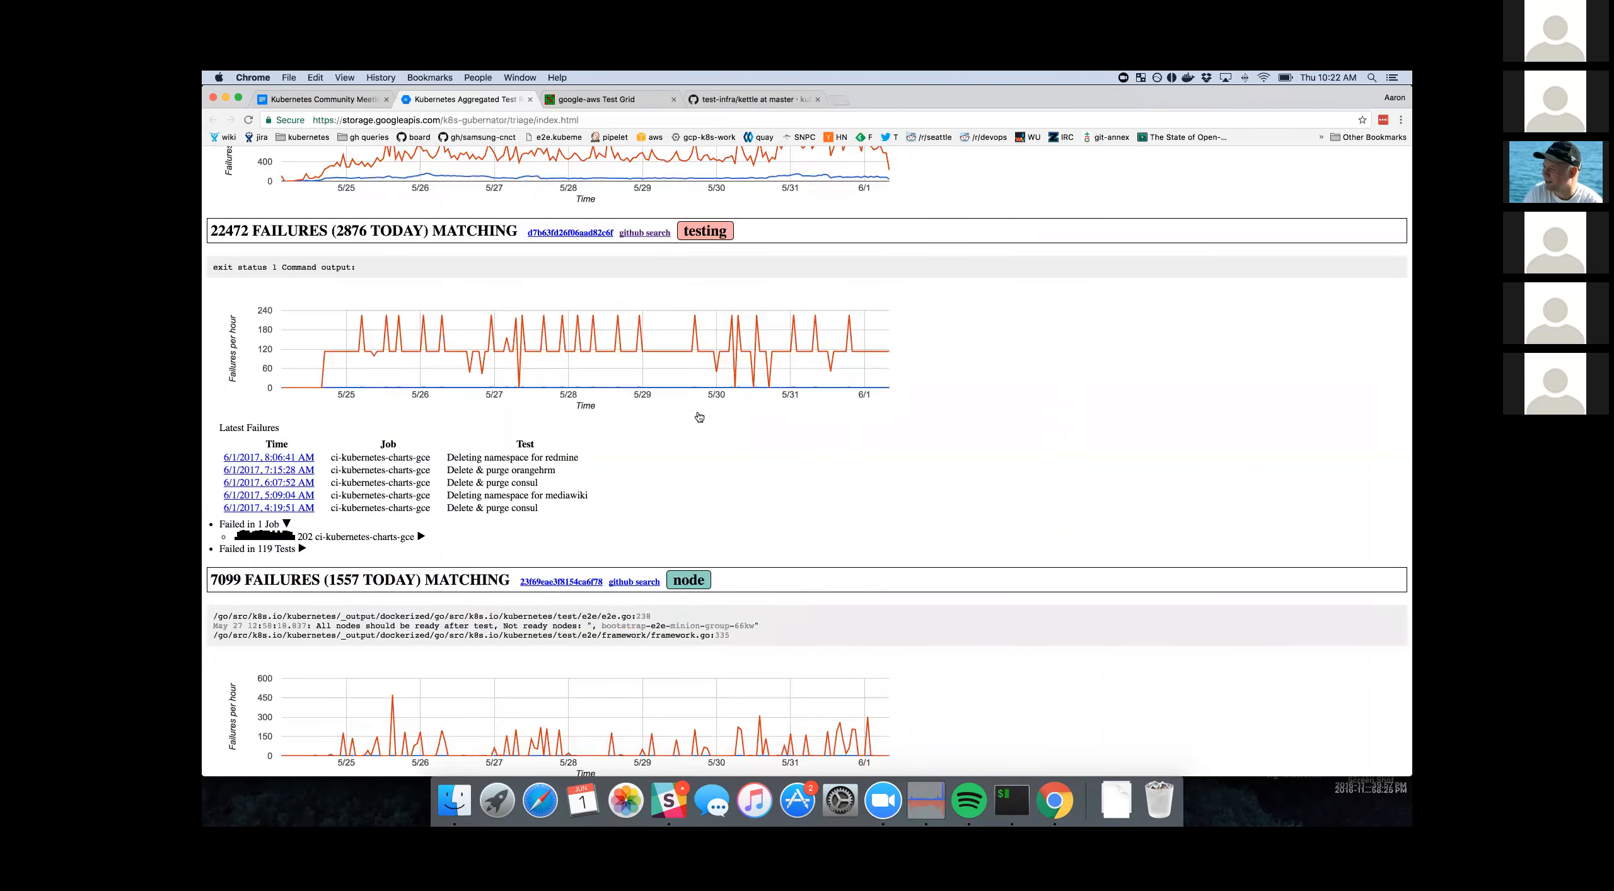
scroll("down", 3)
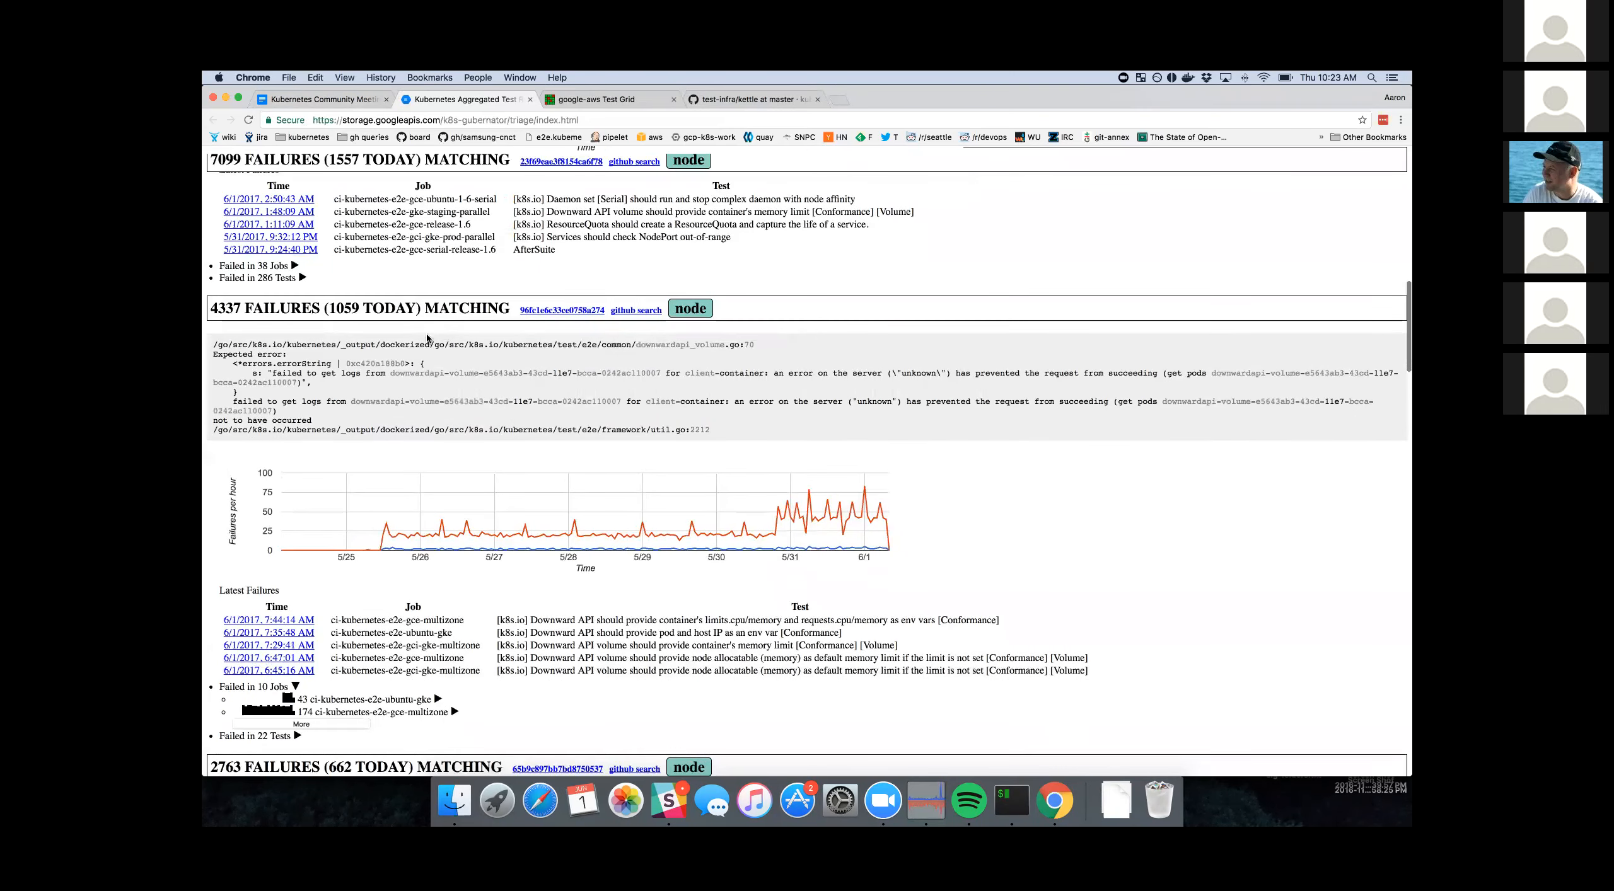
scroll("down", 3)
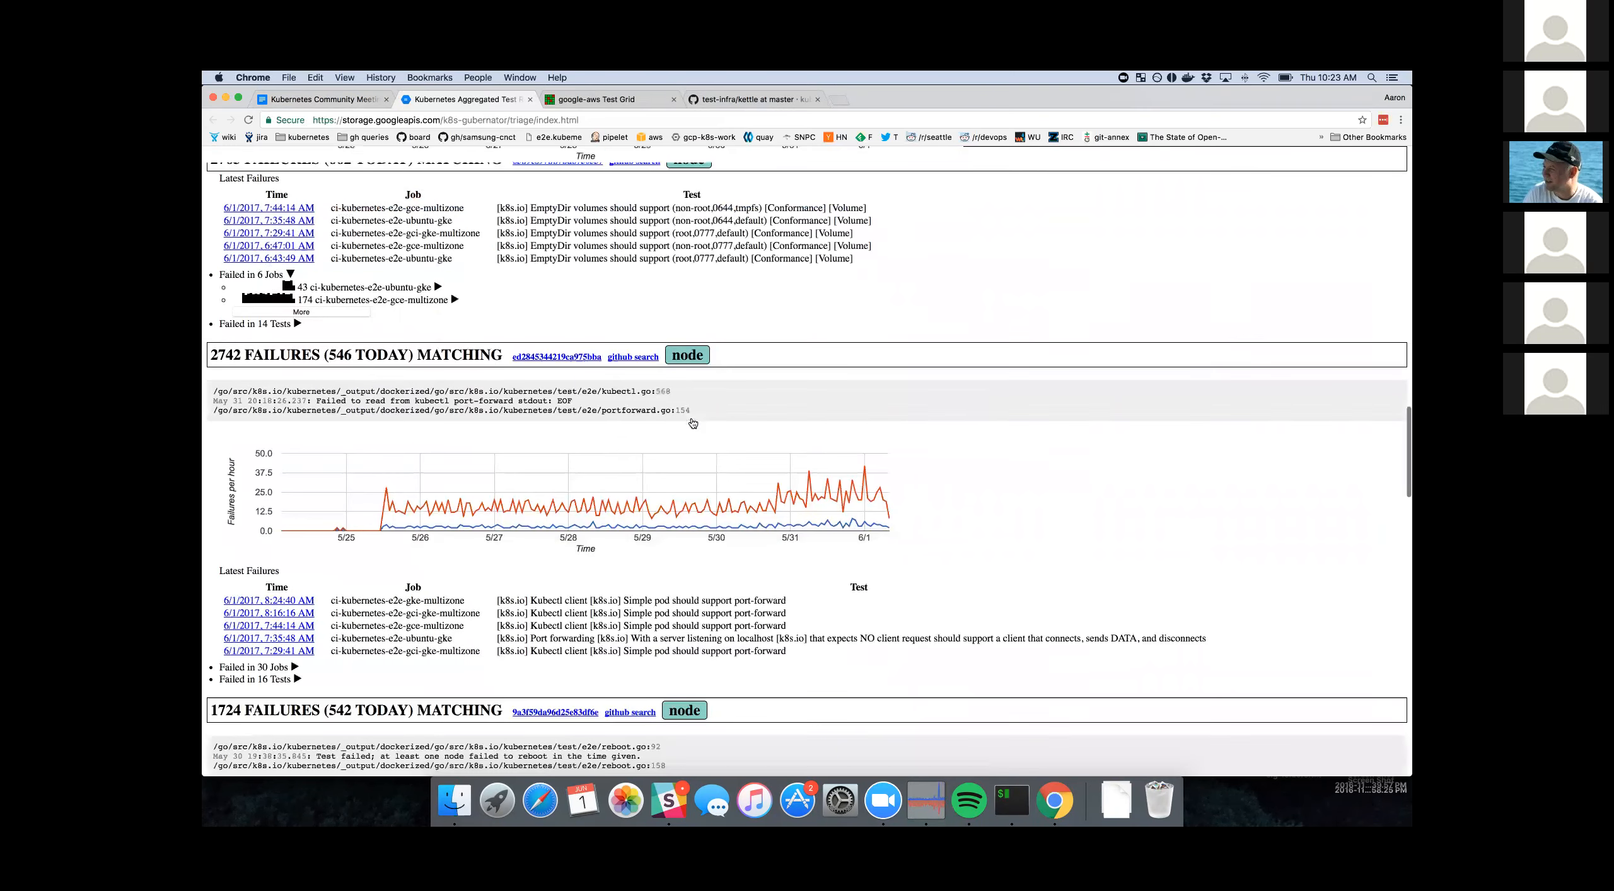
scroll("down", 3)
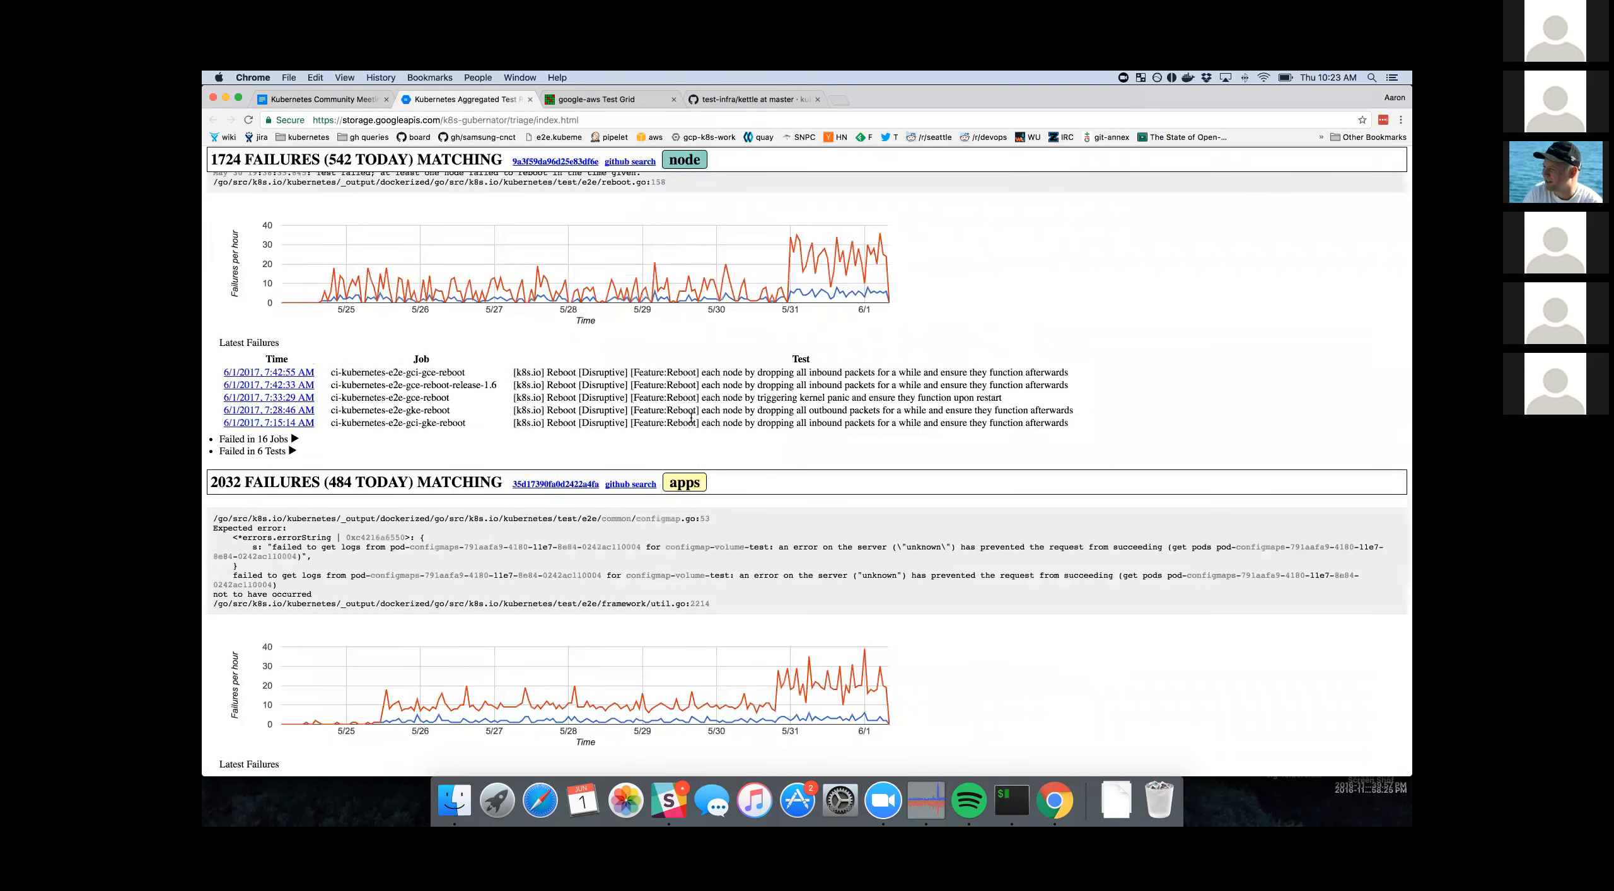
mouse_move(684, 482)
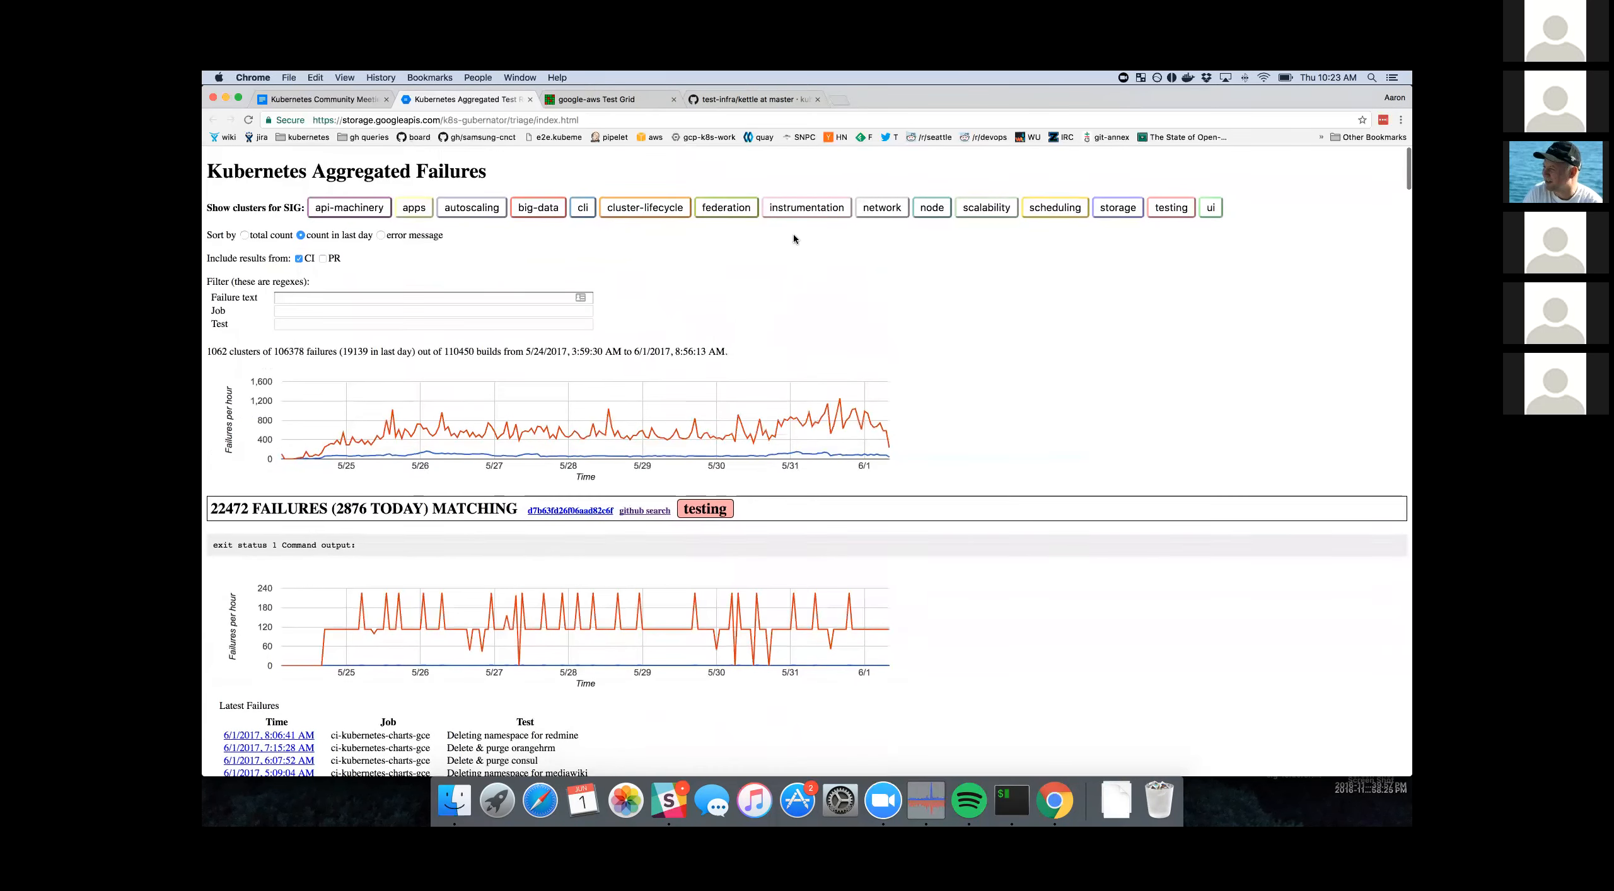
left_click(726, 207)
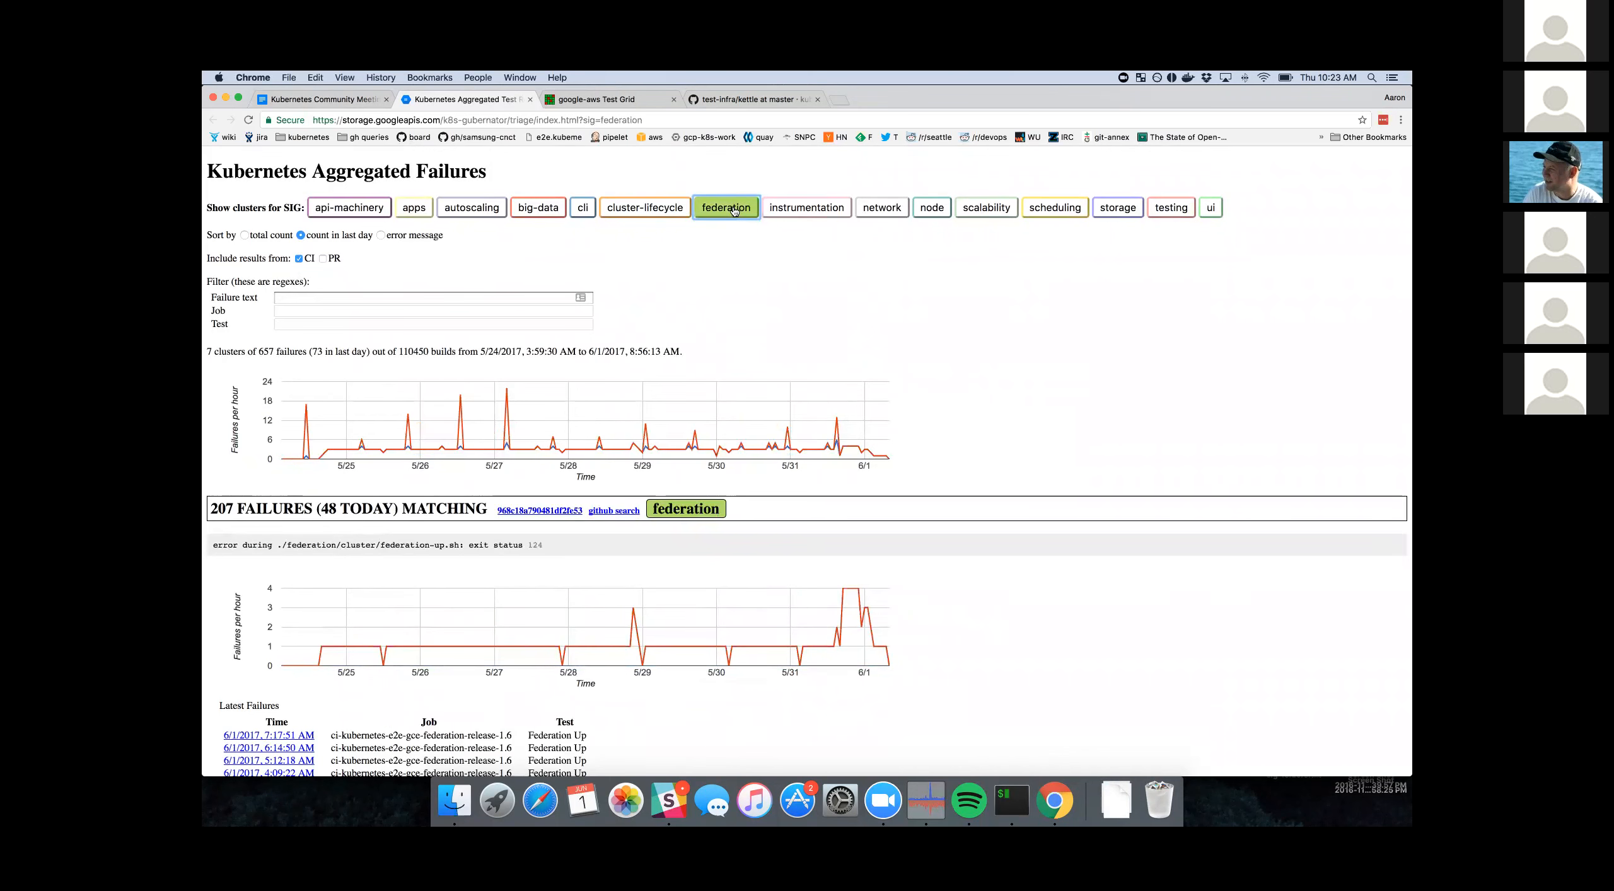
- Search GitHub issues for the top federation cluster (no matches) and move on to the test-infra jobs folder
scroll("down", 3)
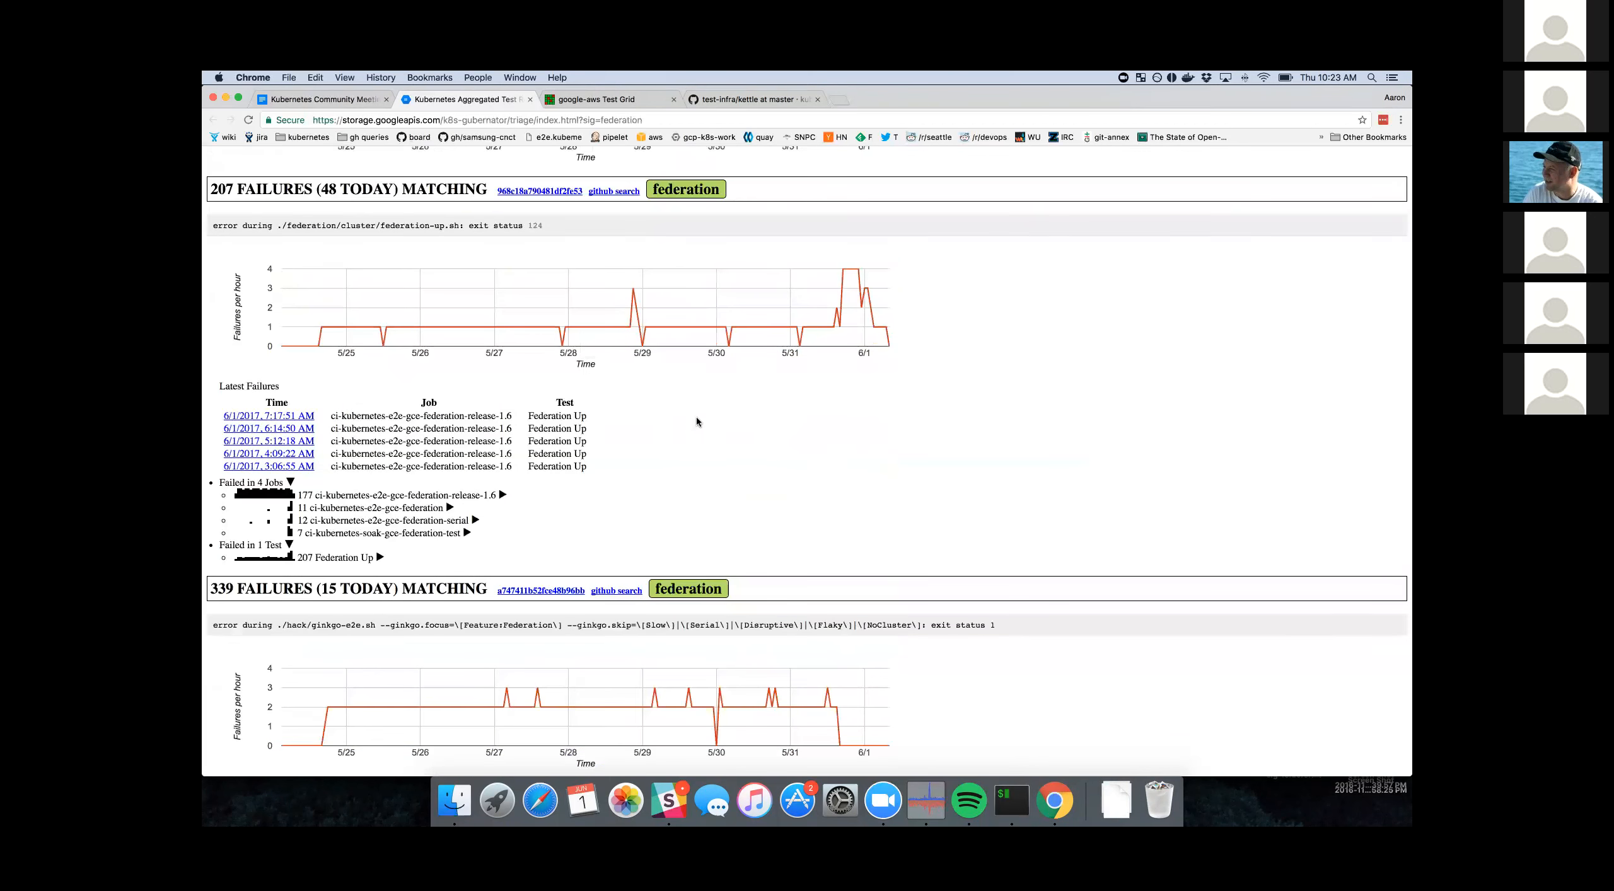
scroll("down", 3)
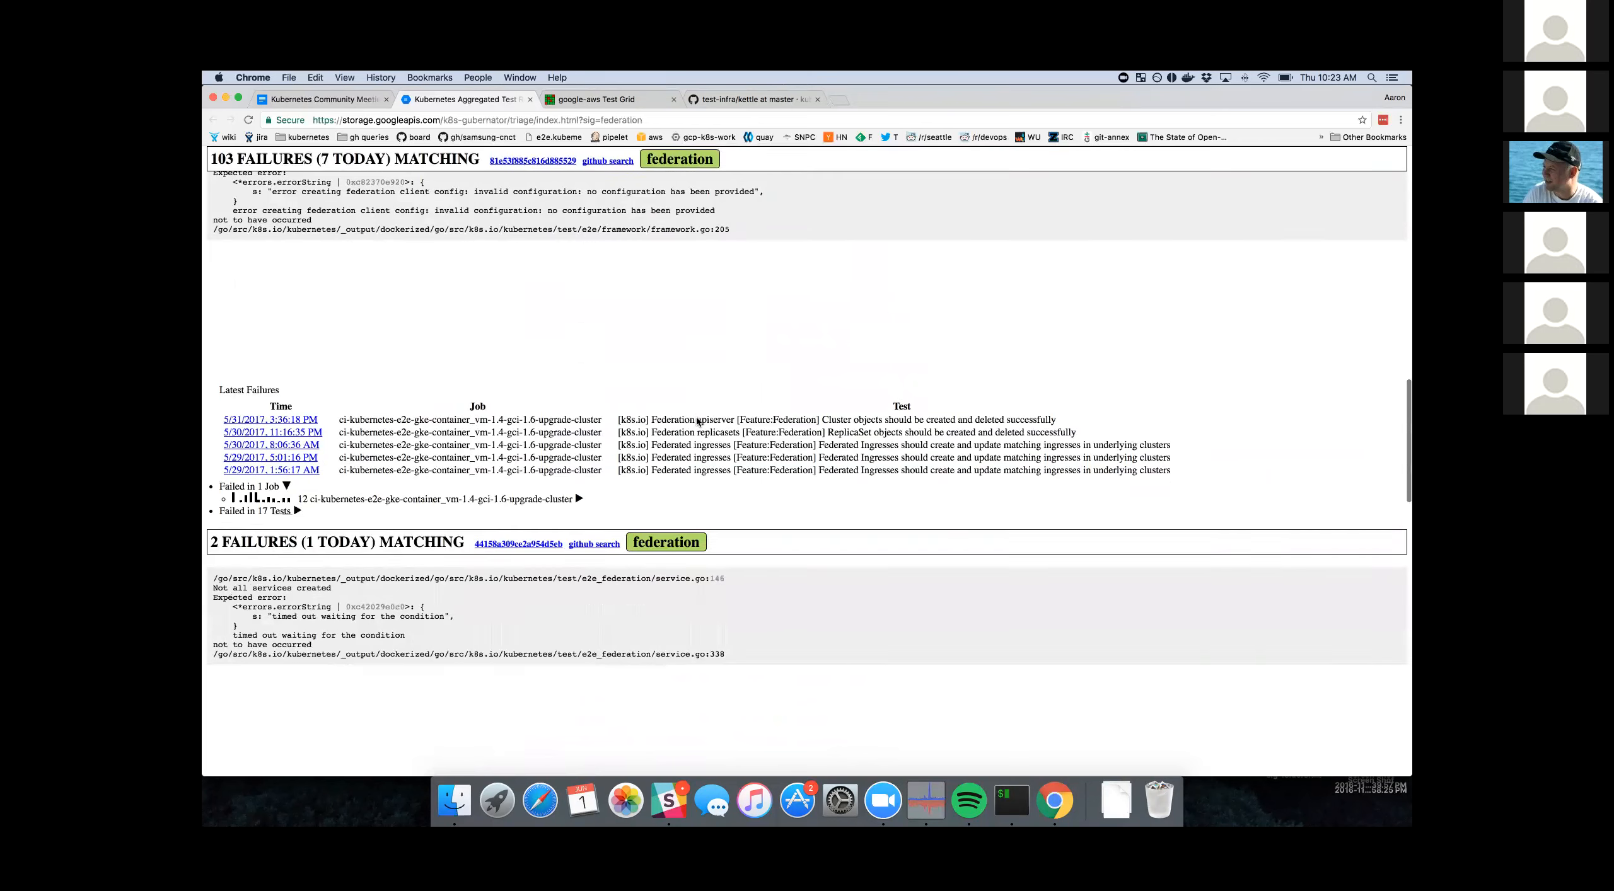
scroll("down", 3)
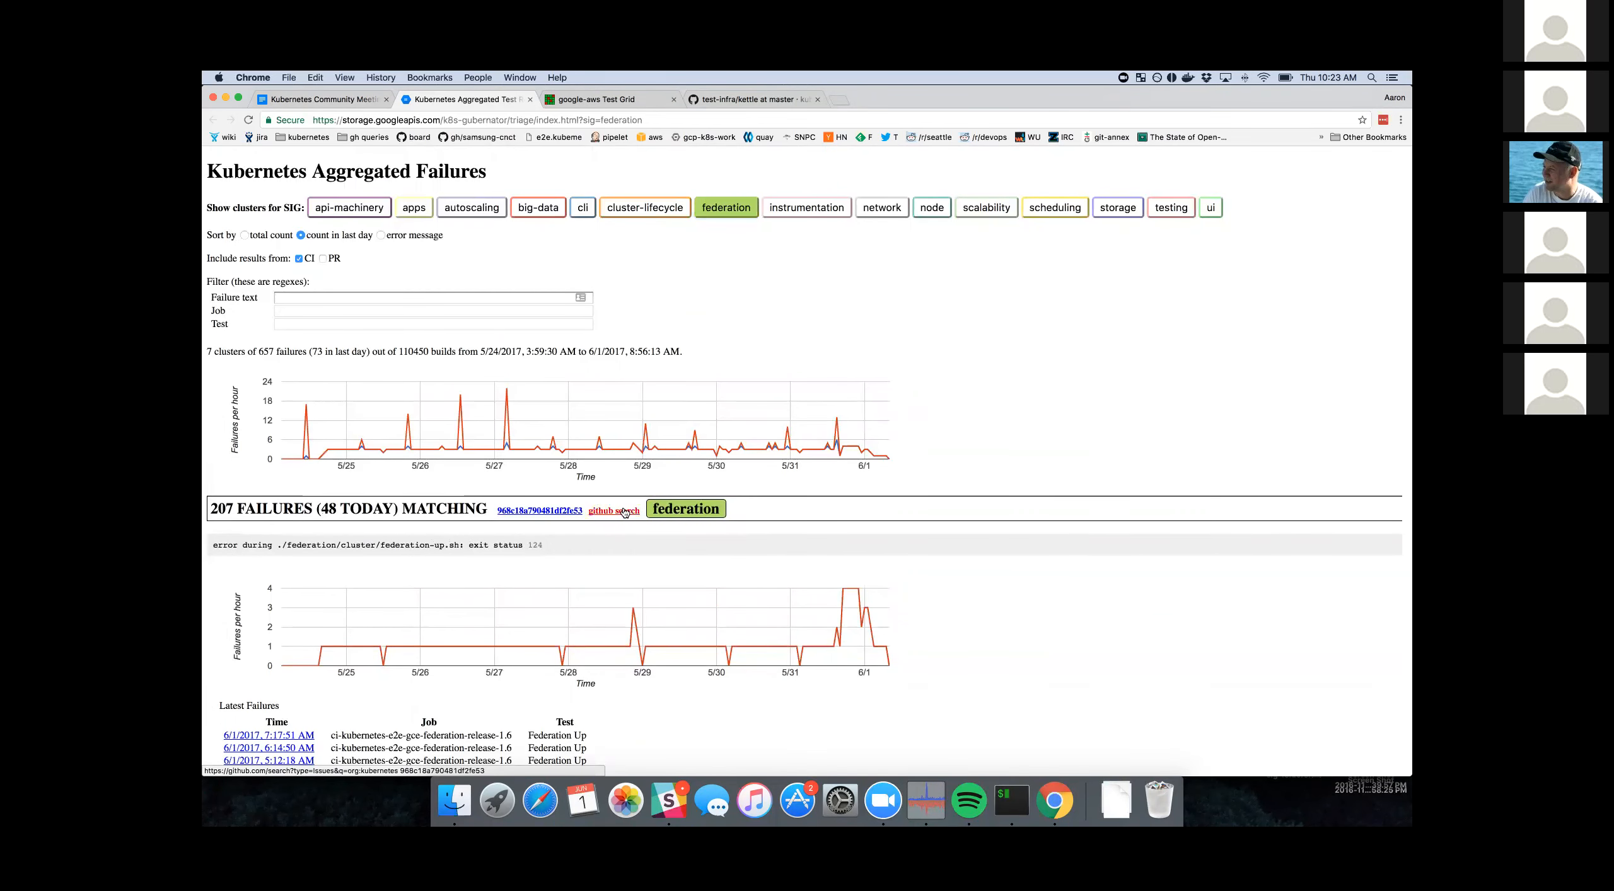
left_click(613, 511)
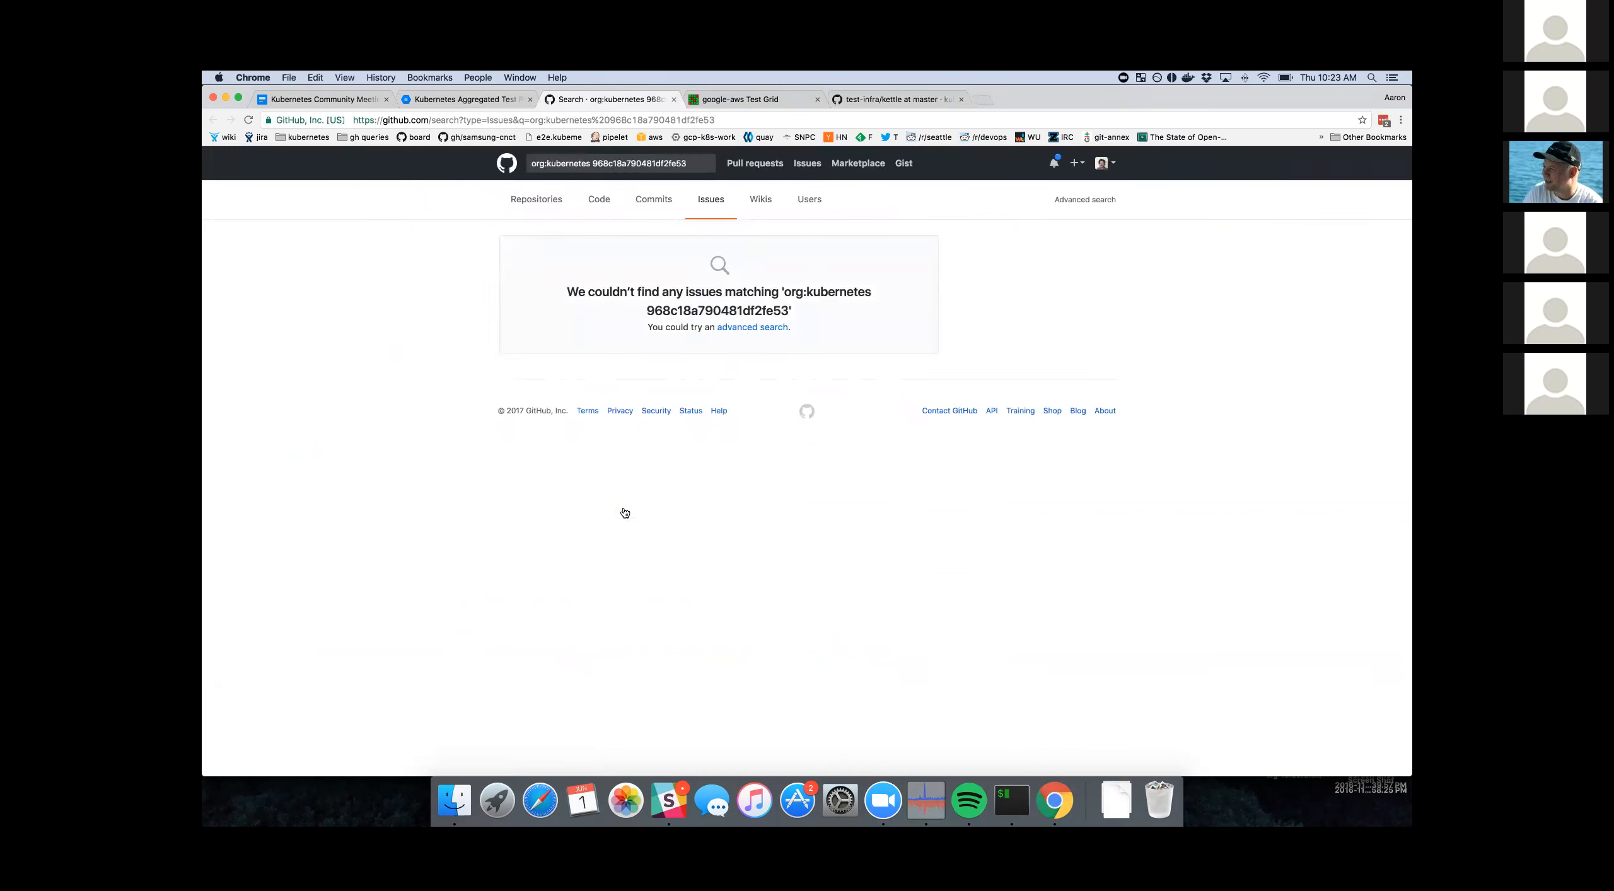
mouse_move(596, 109)
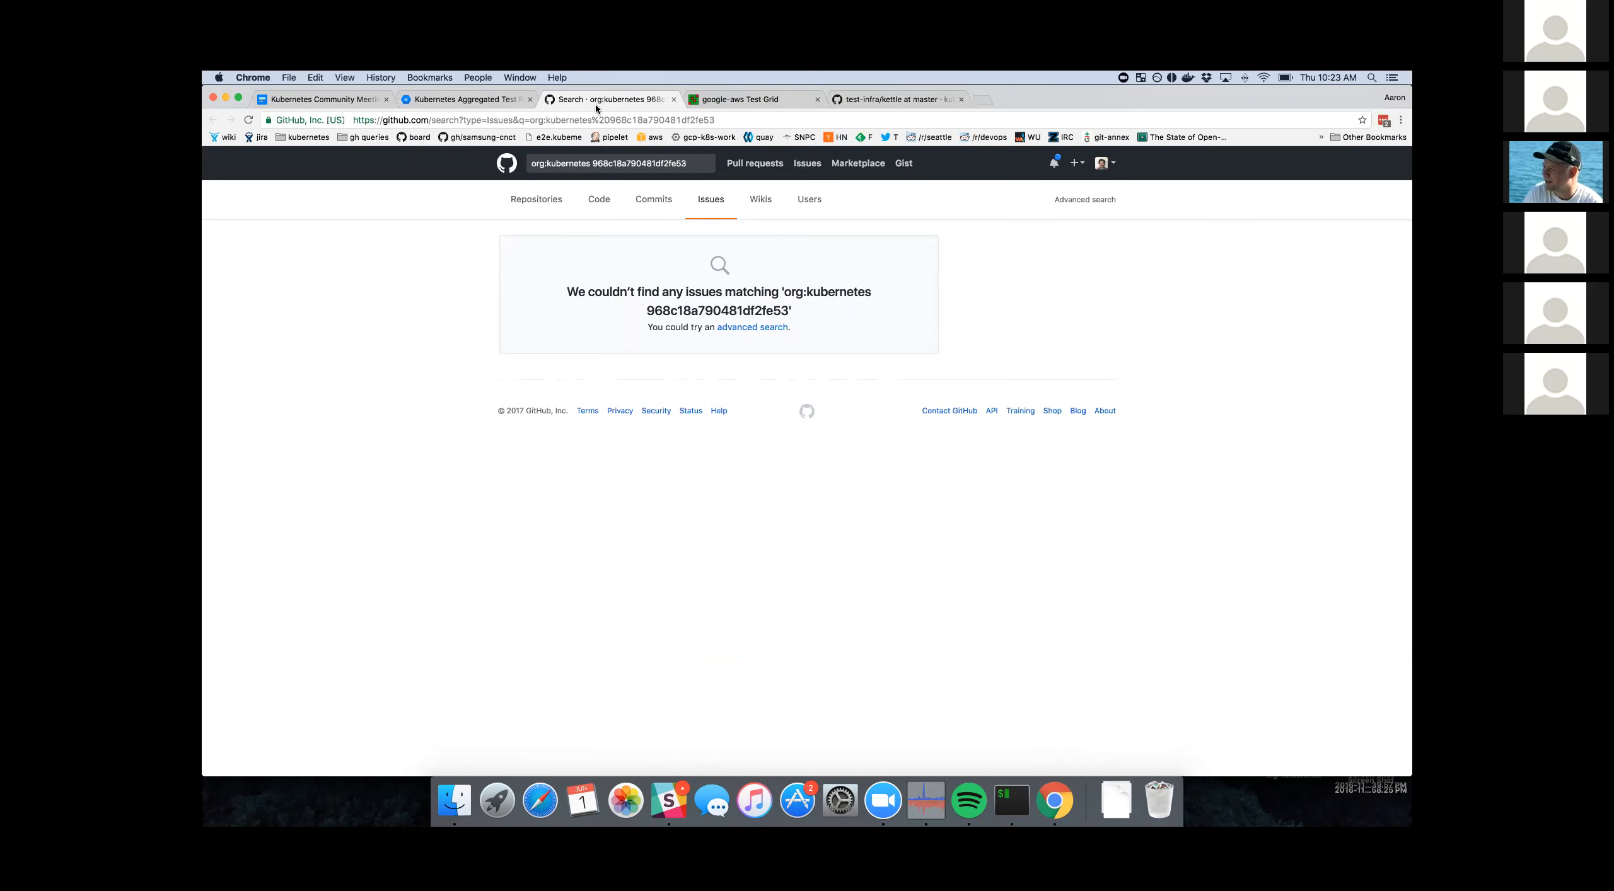
mouse_move(608, 98)
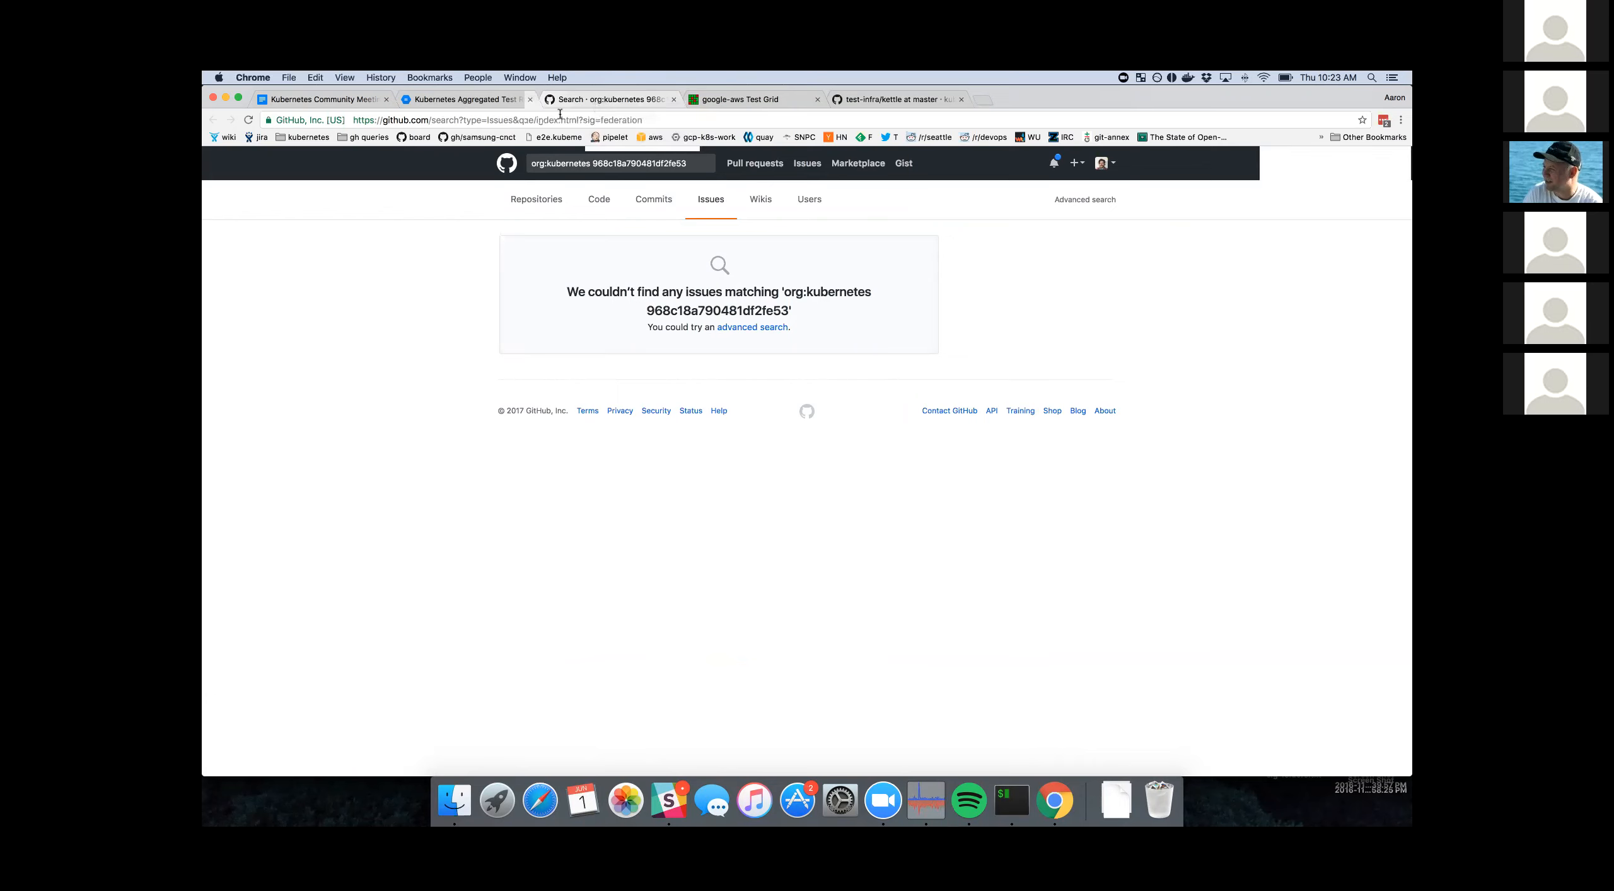
left_click(463, 98)
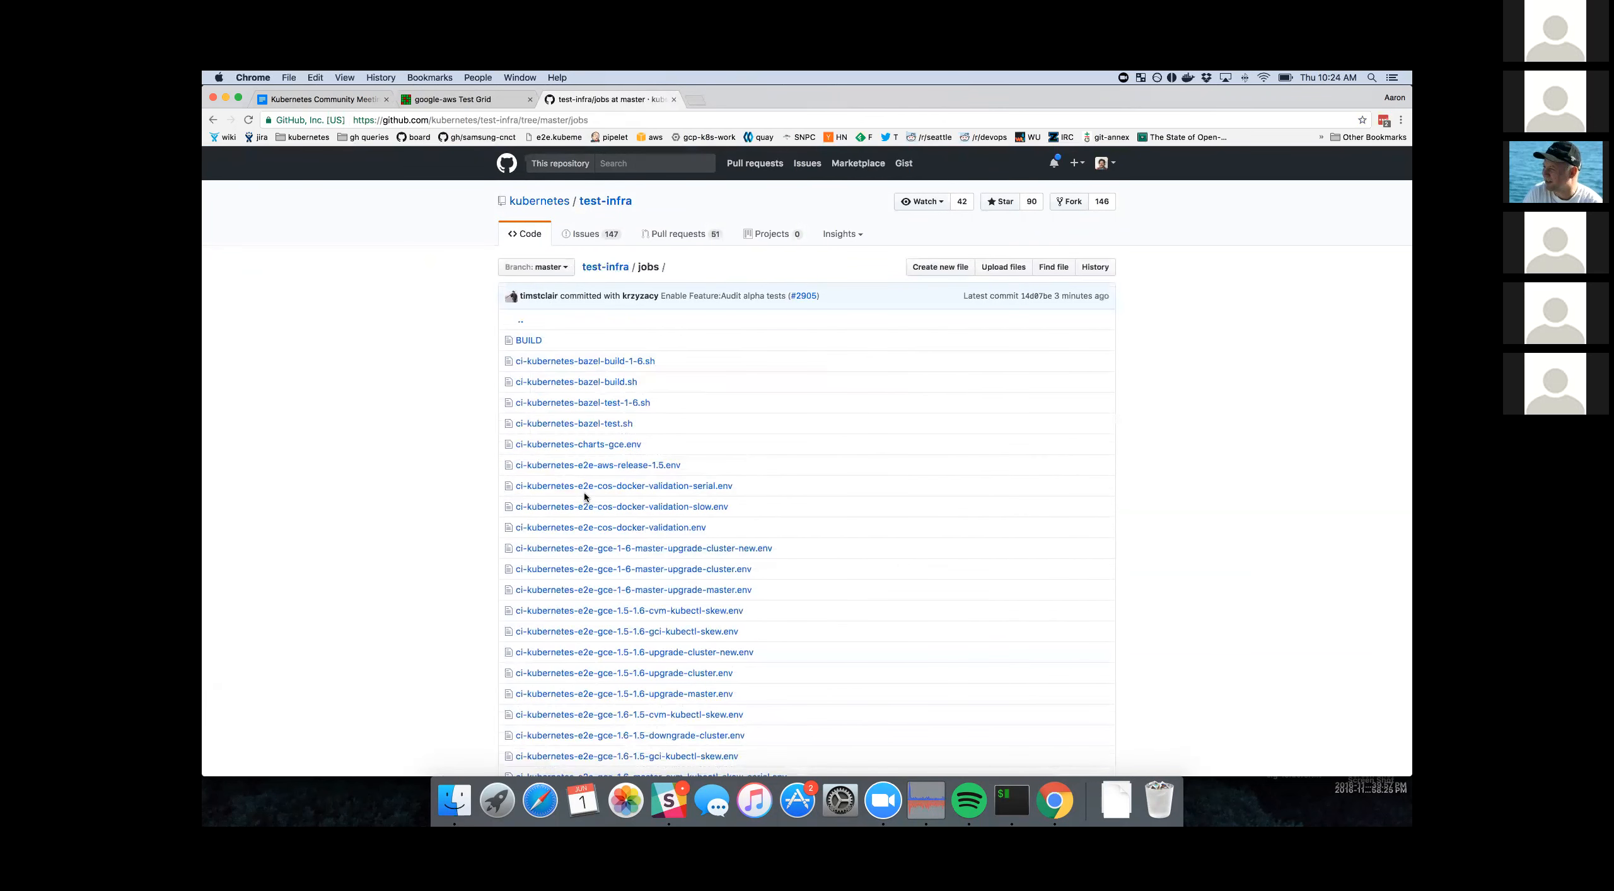
- Open jobs/config.json and step through sigOwners matches, all reading UNKNOWN
scroll("down", 3)
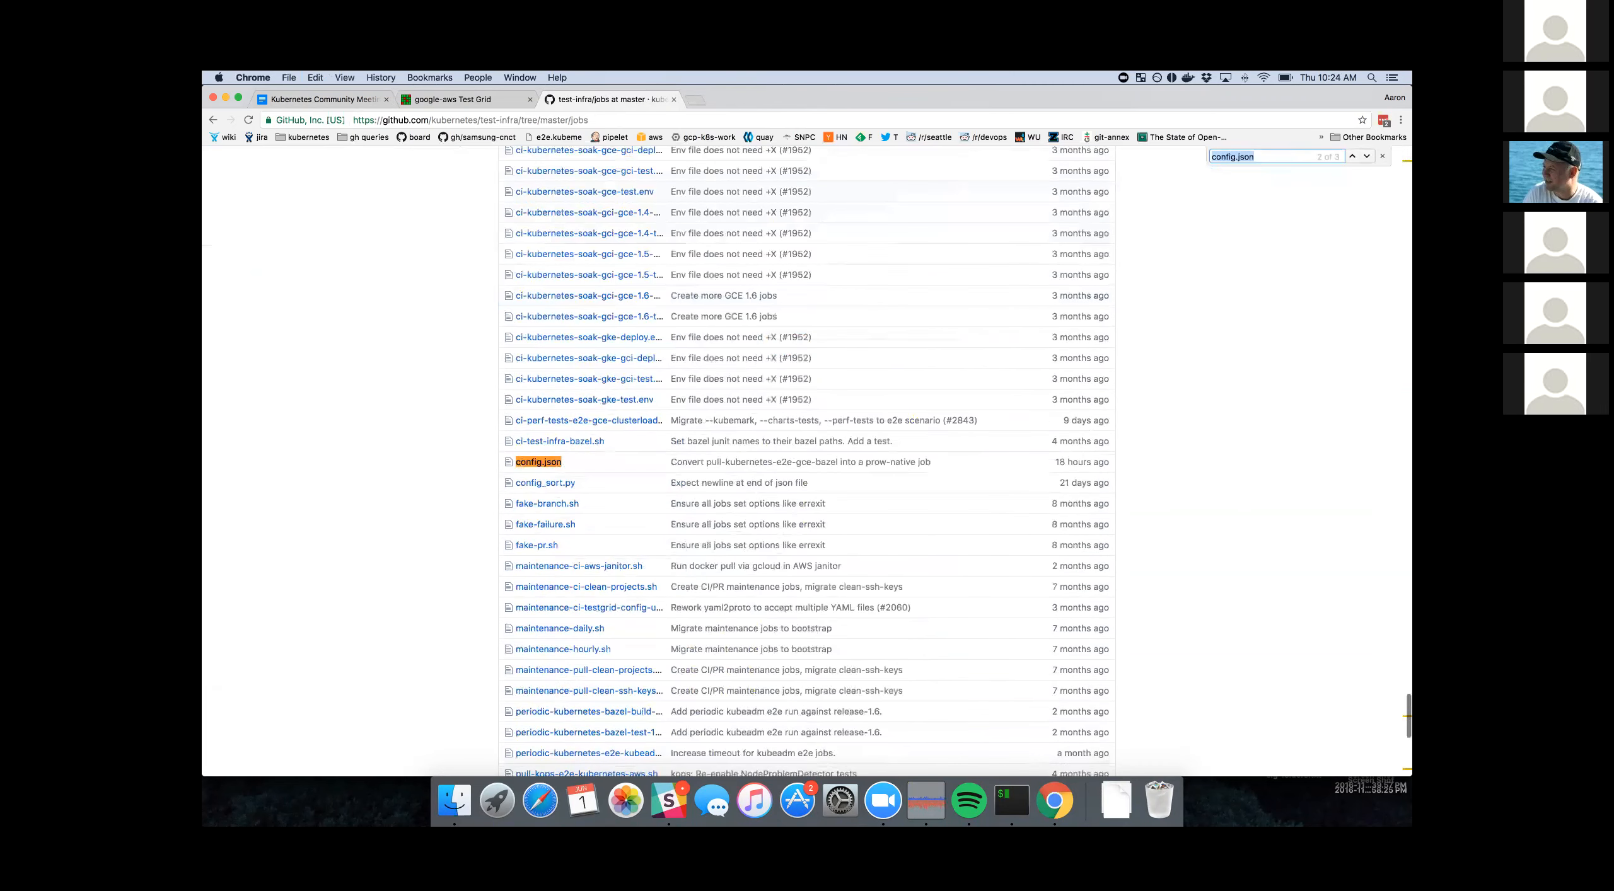
left_click(535, 461)
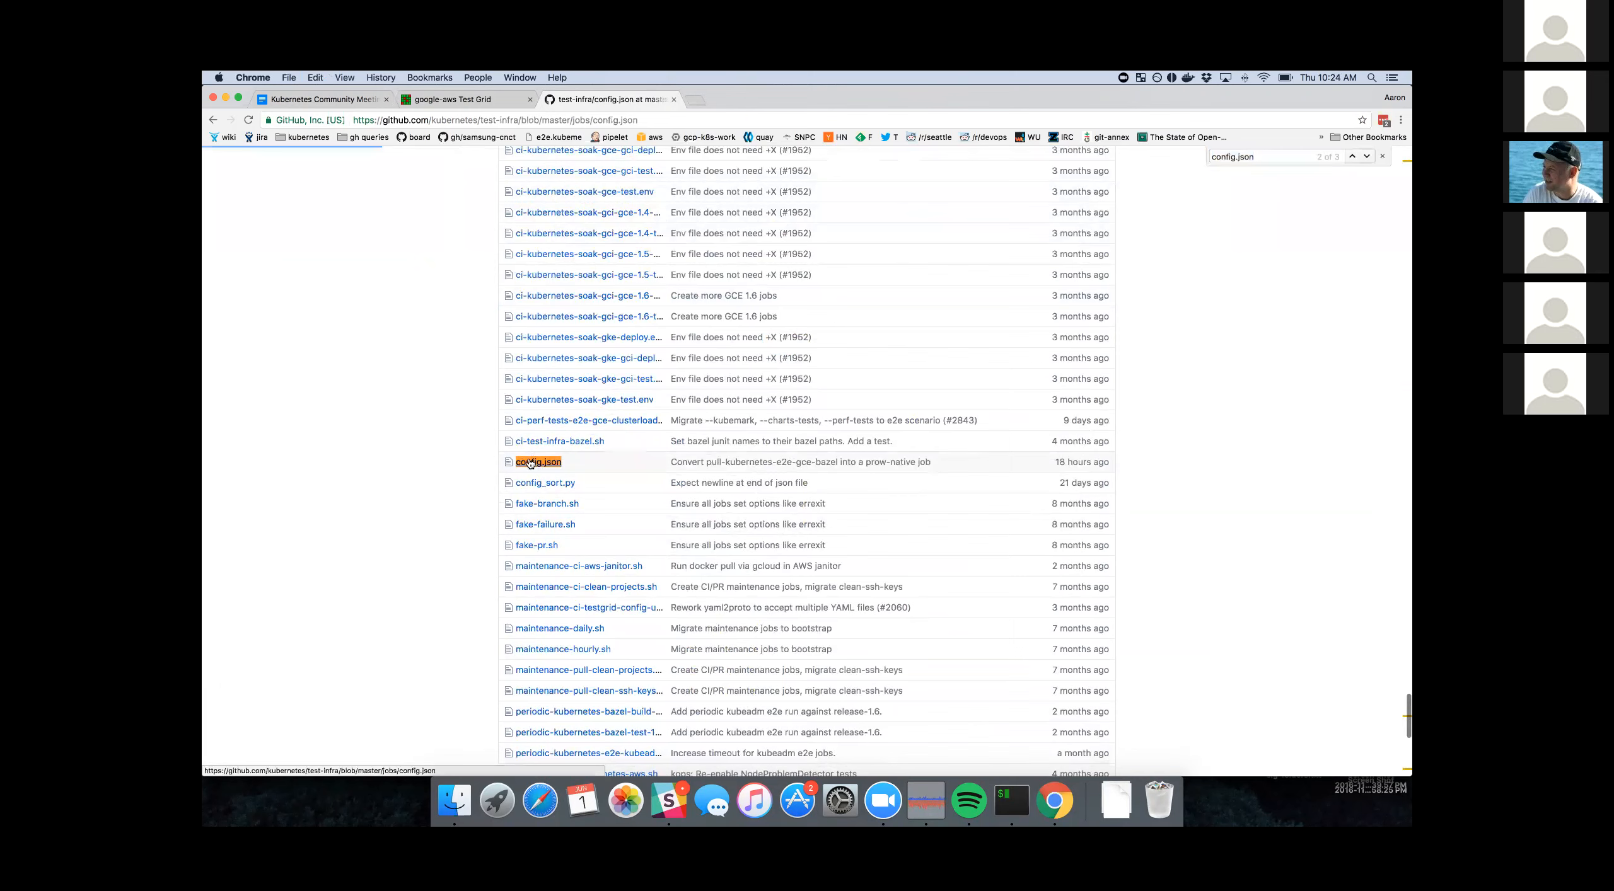
left_click(536, 461)
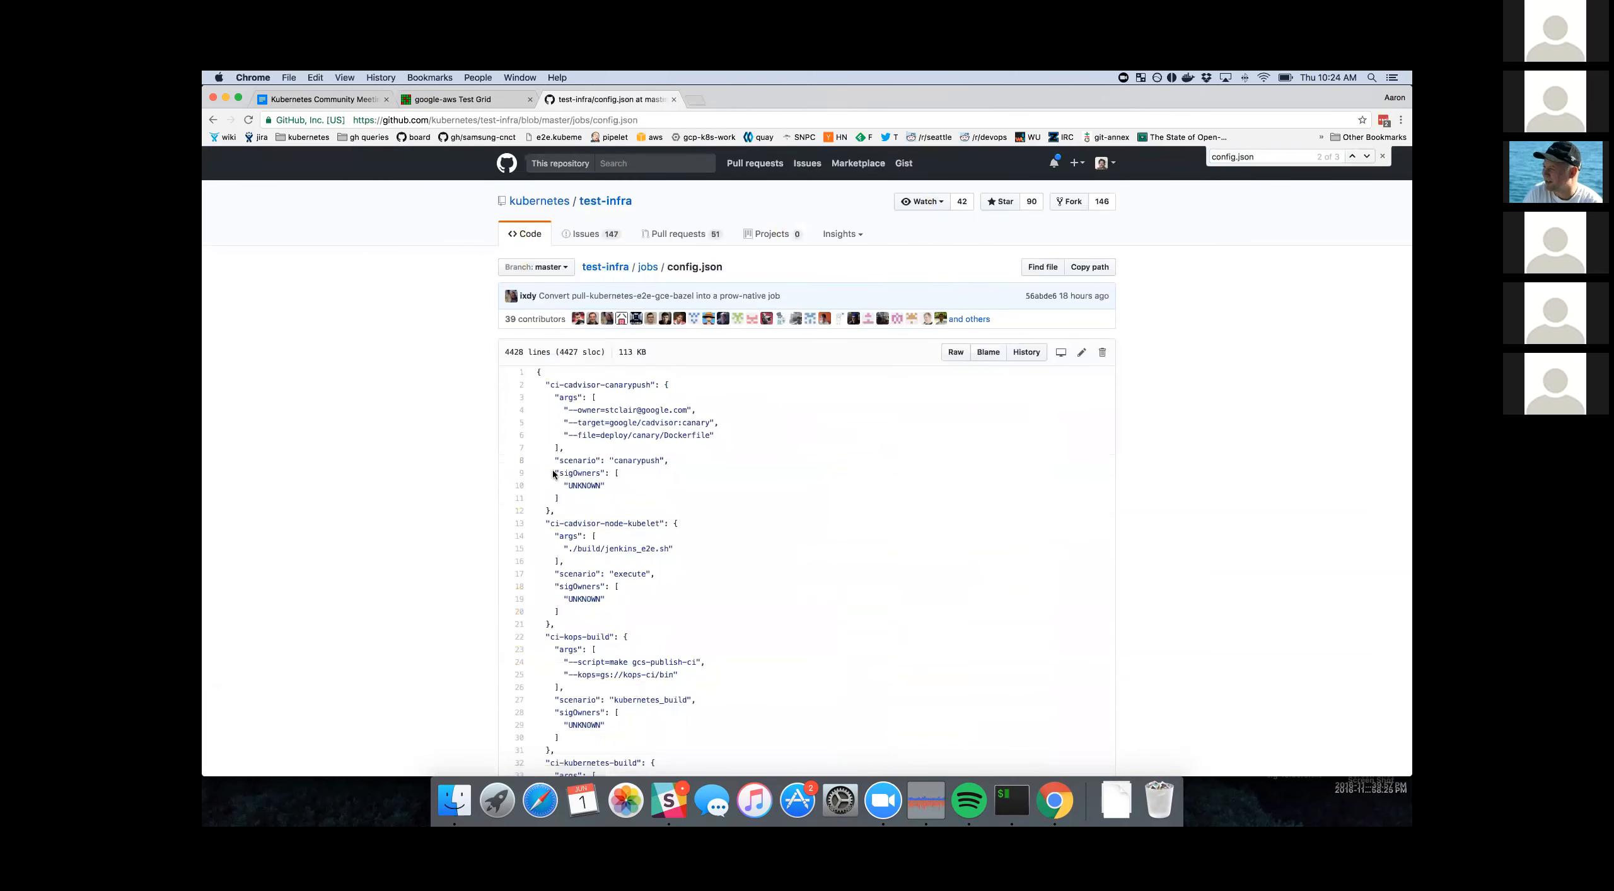
double_click(583, 473)
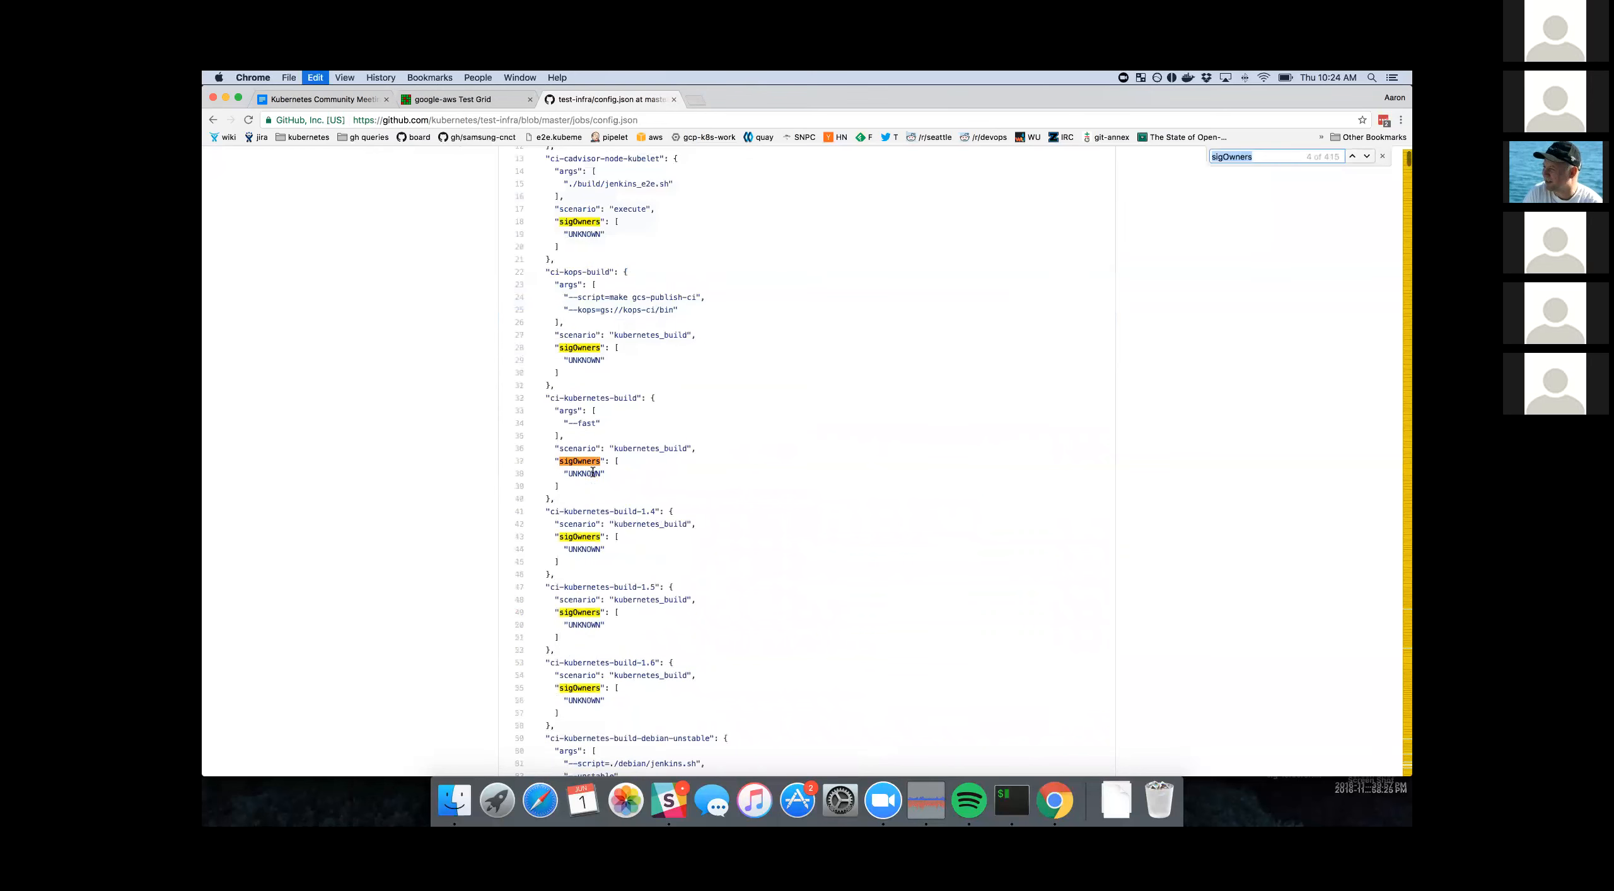
left_click(1351, 155)
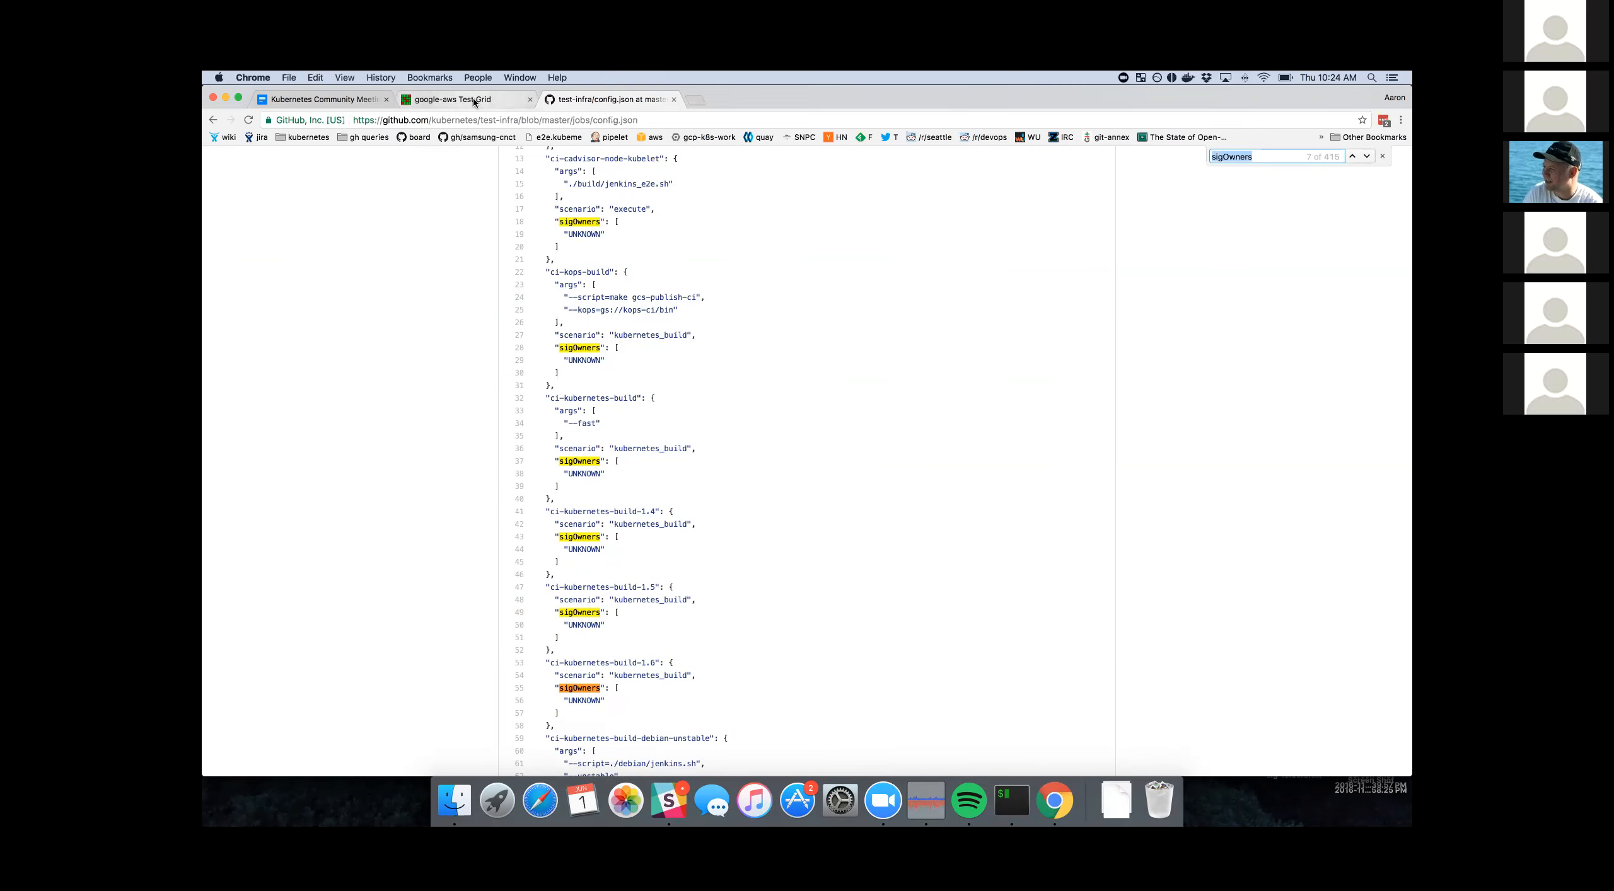
- Check TestGrid's sig-cli dashboard, glance back at config.json, then return to the meeting notes
left_click(467, 98)
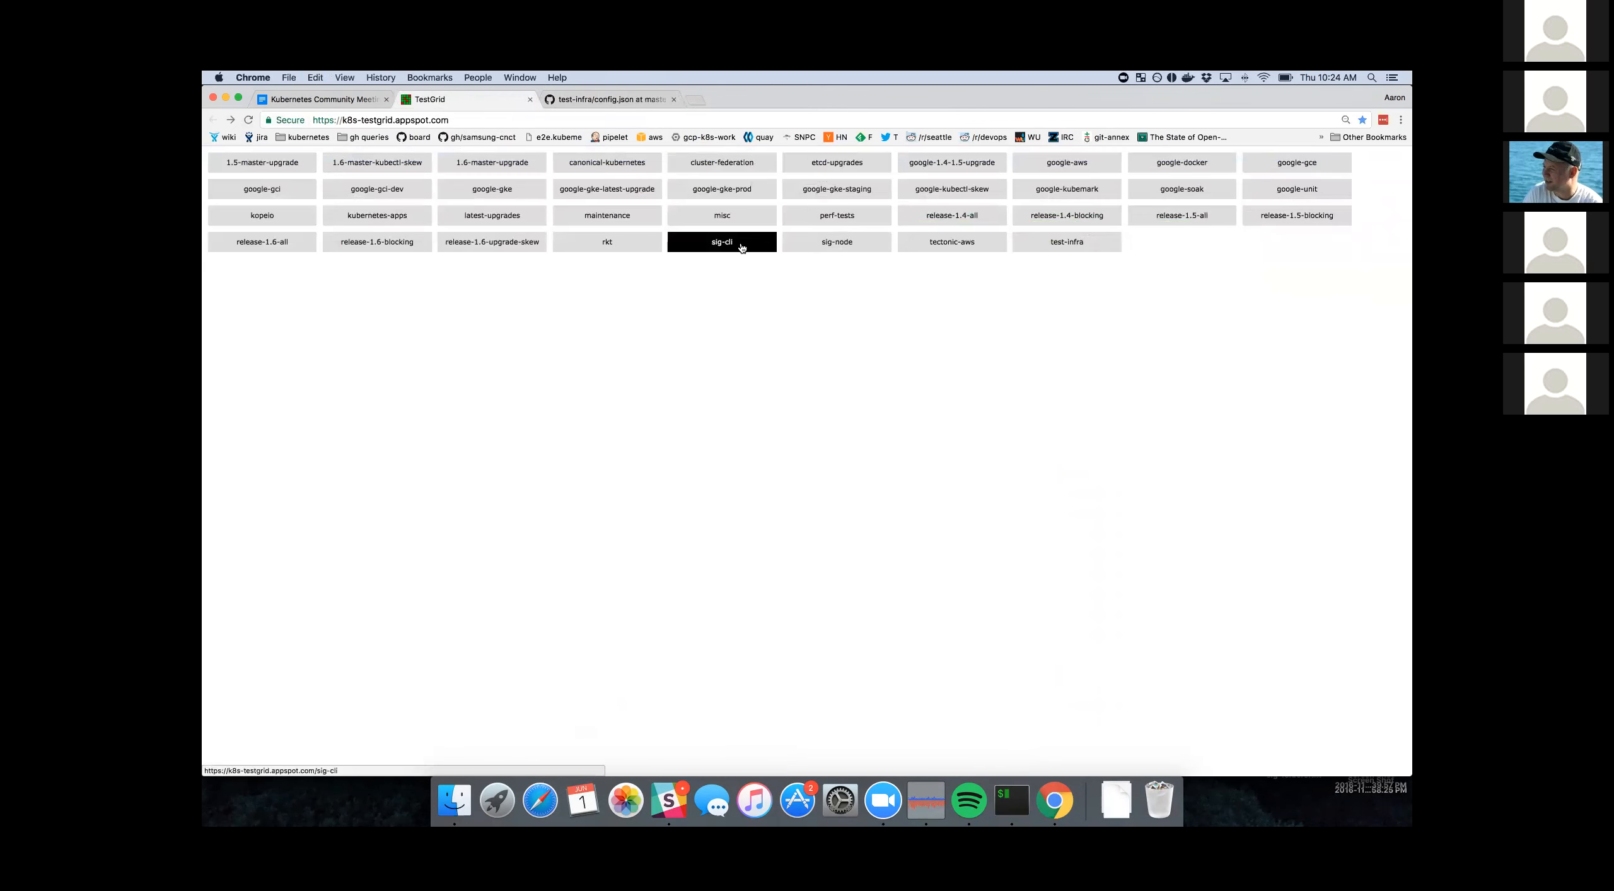
left_click(721, 242)
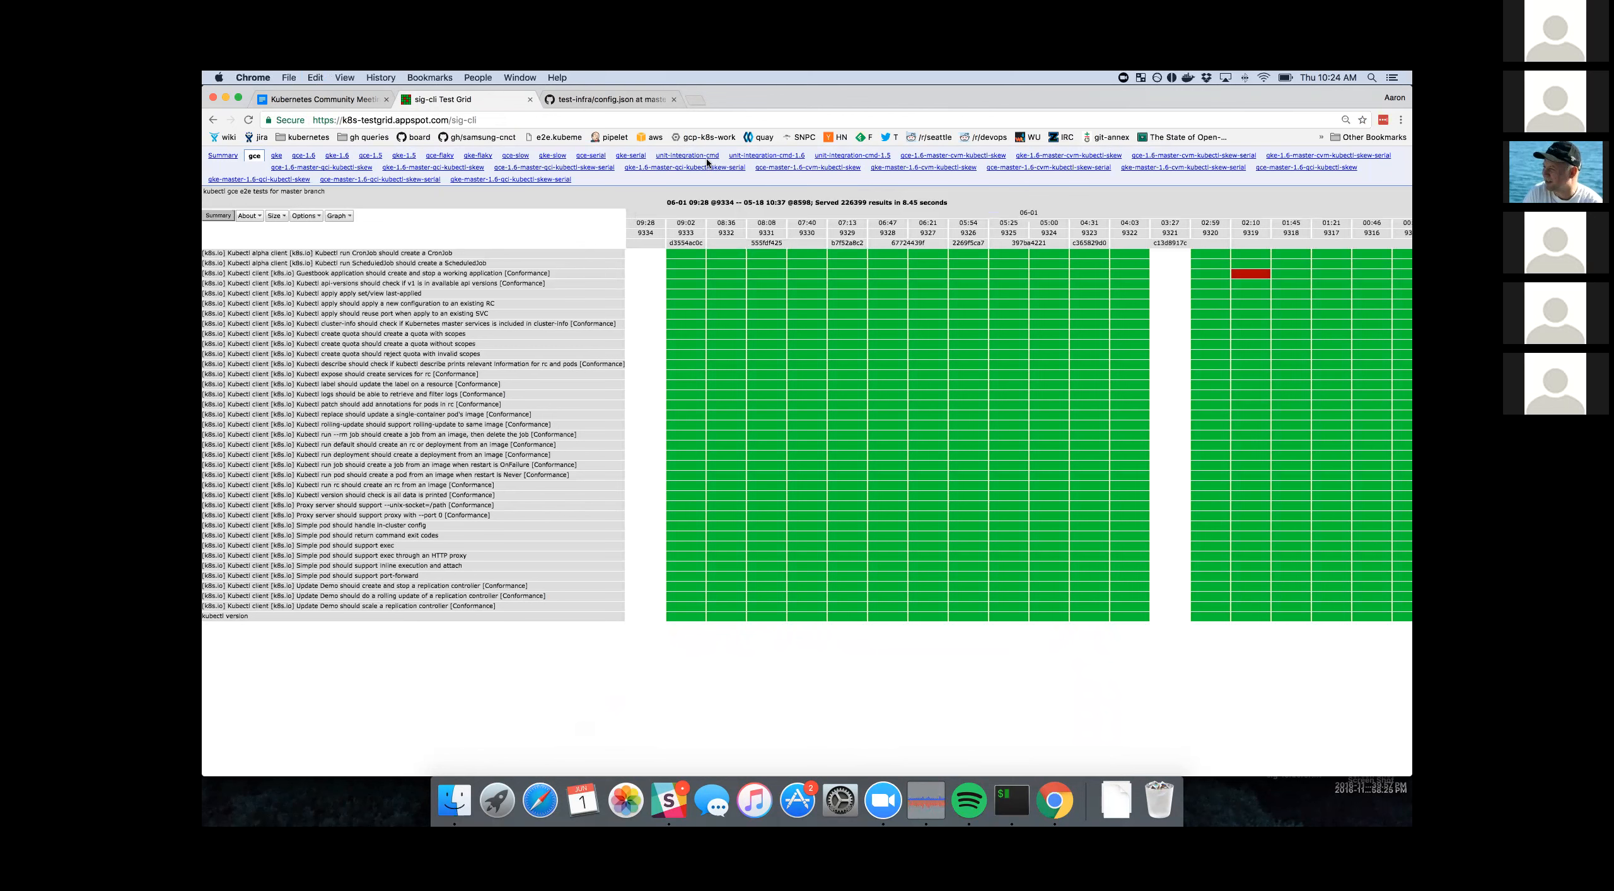
left_click(688, 155)
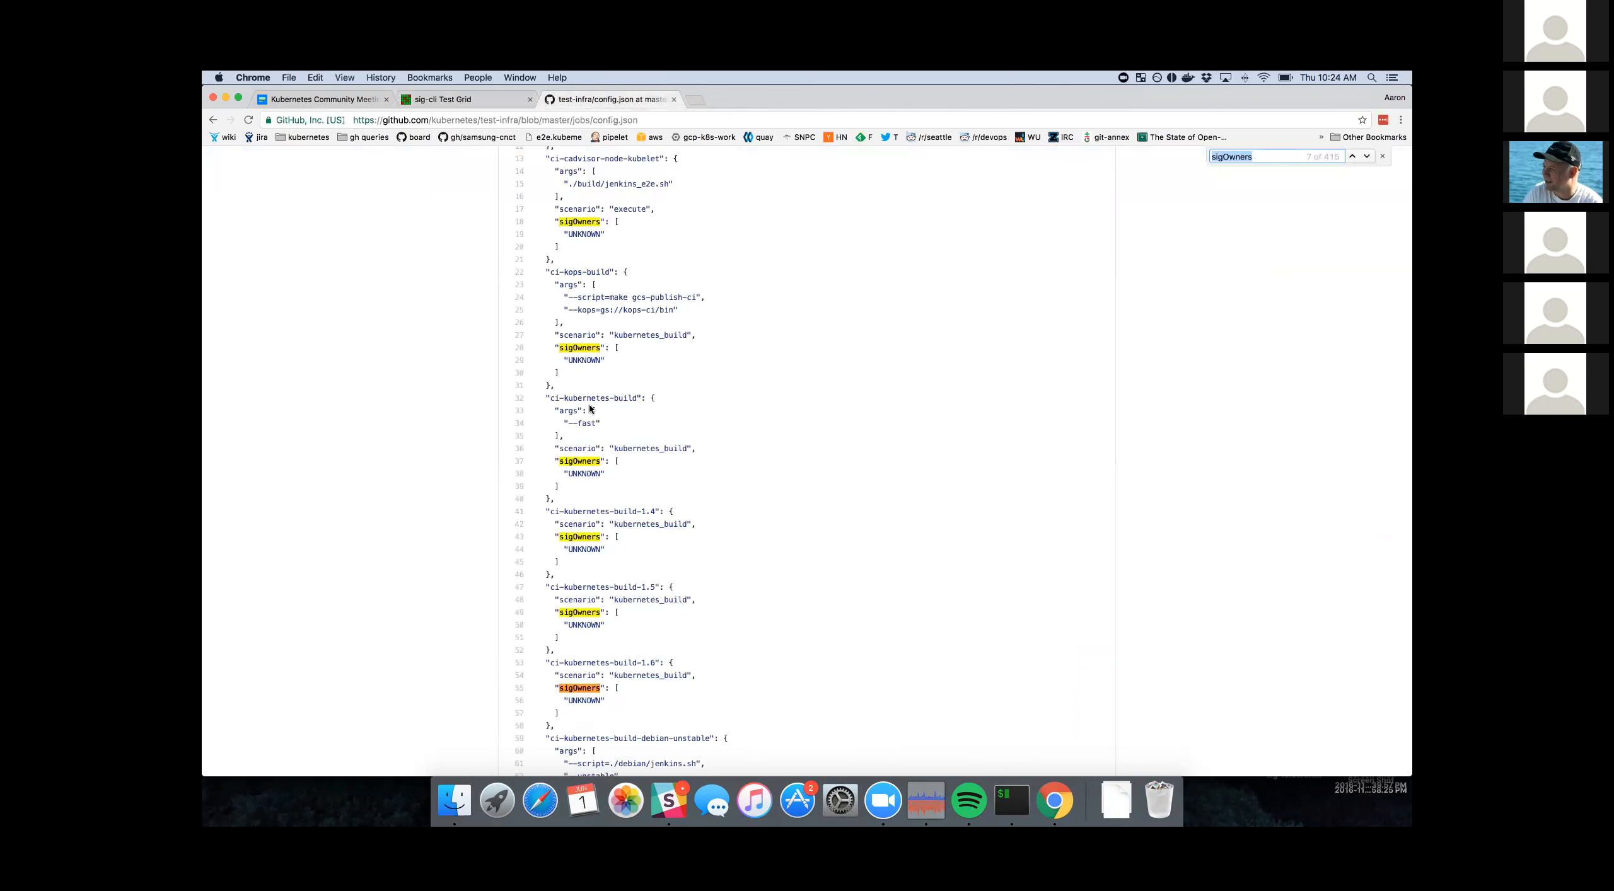
scroll("down", 3)
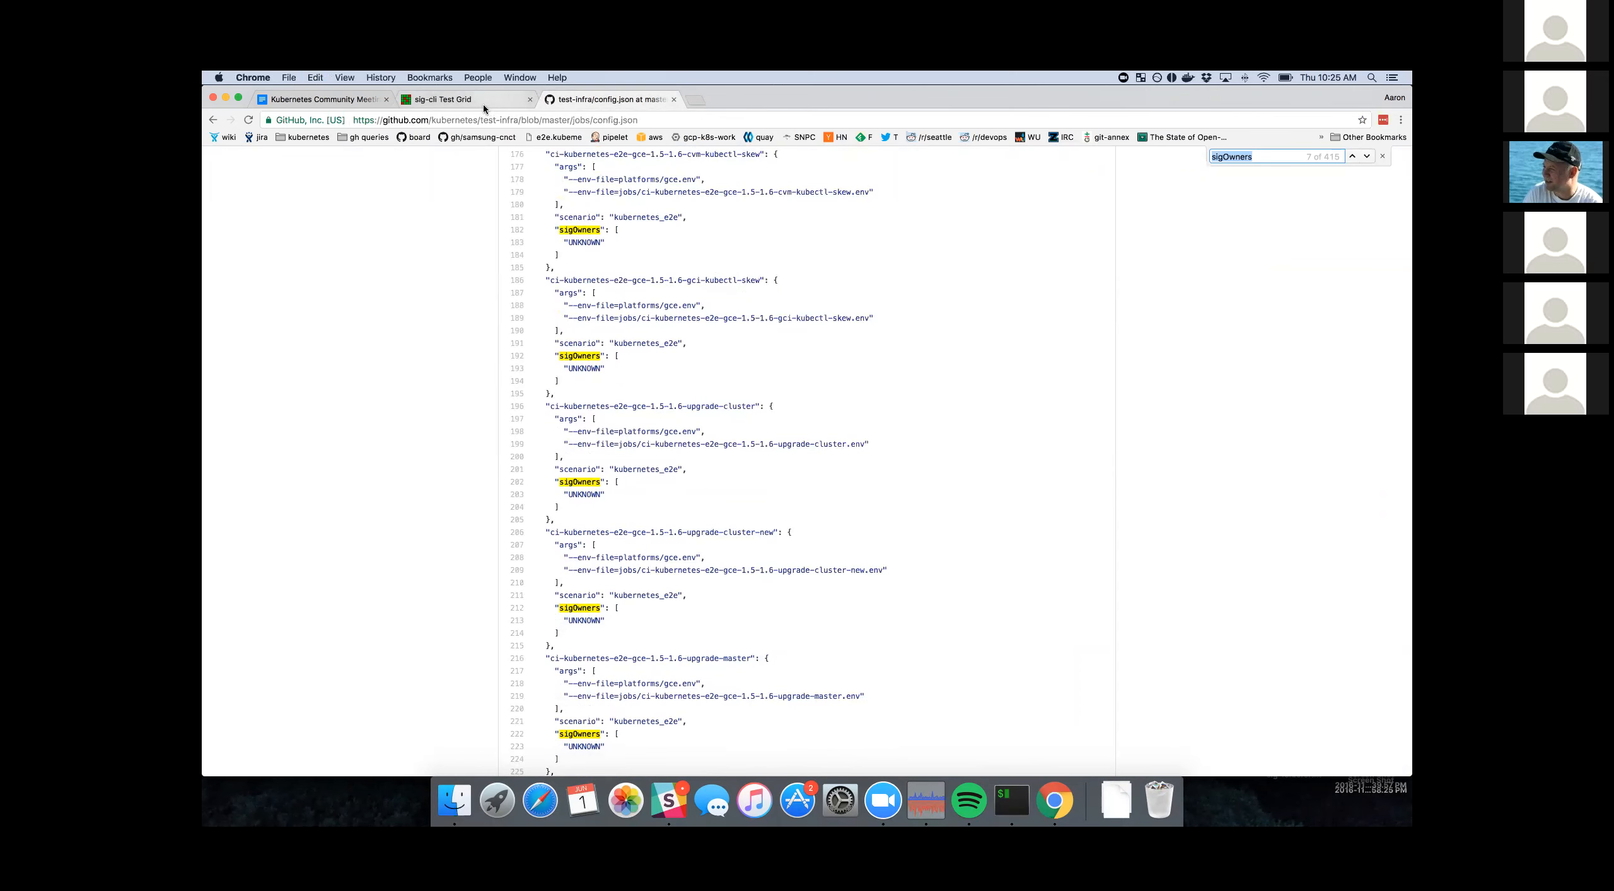
left_click(453, 98)
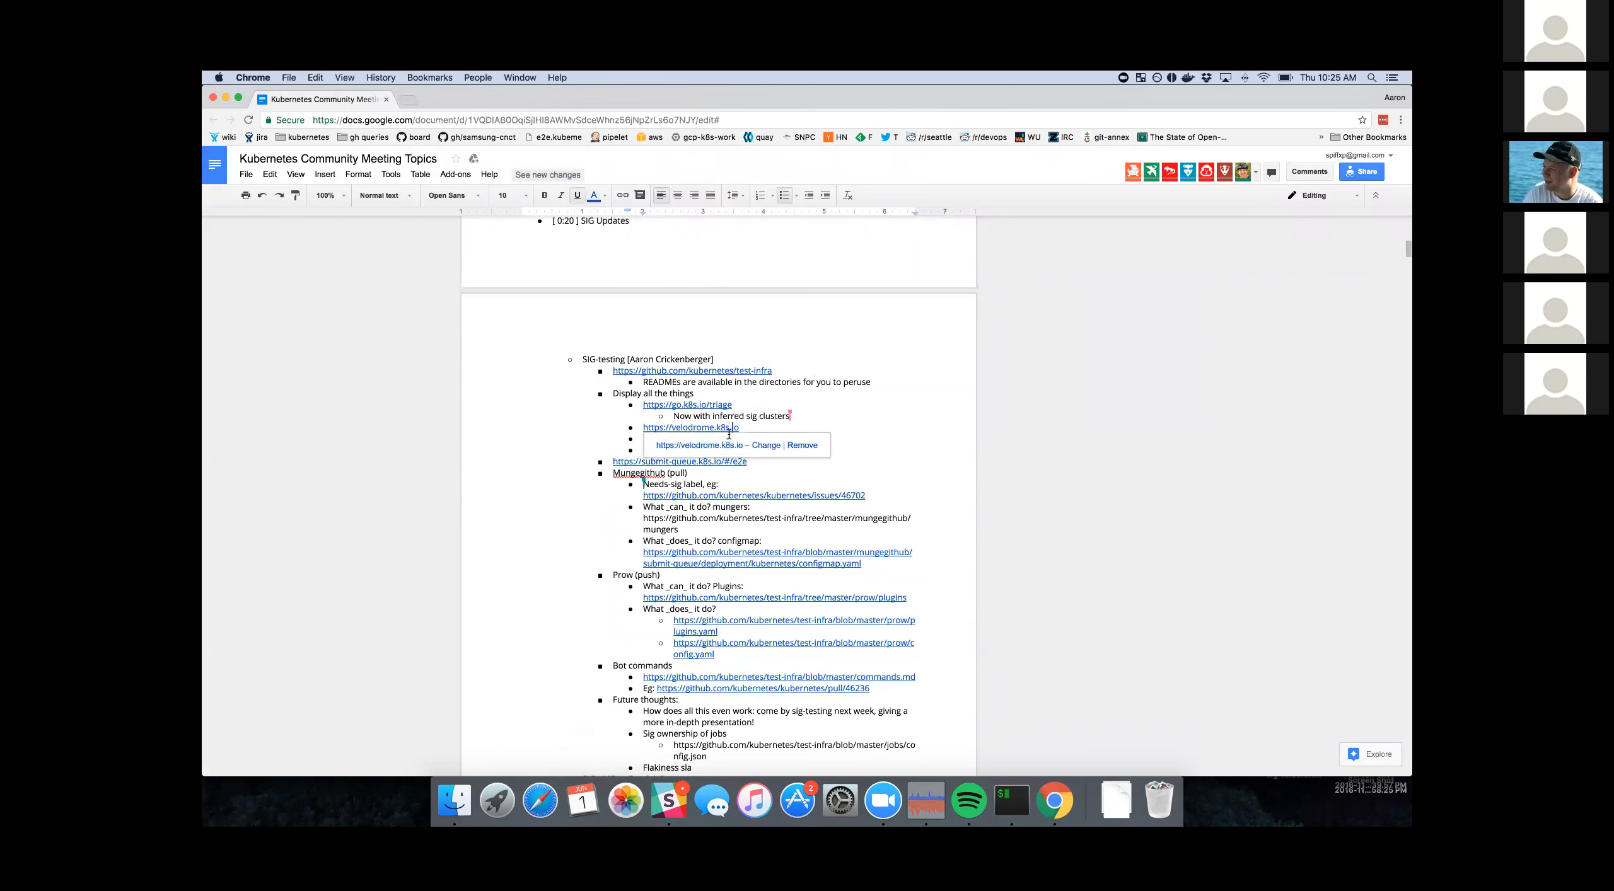
- View the submit-queue.k8s.io e2e health page at 100% with backlog and merge-rate charts, then return to the notes
left_click(691, 428)
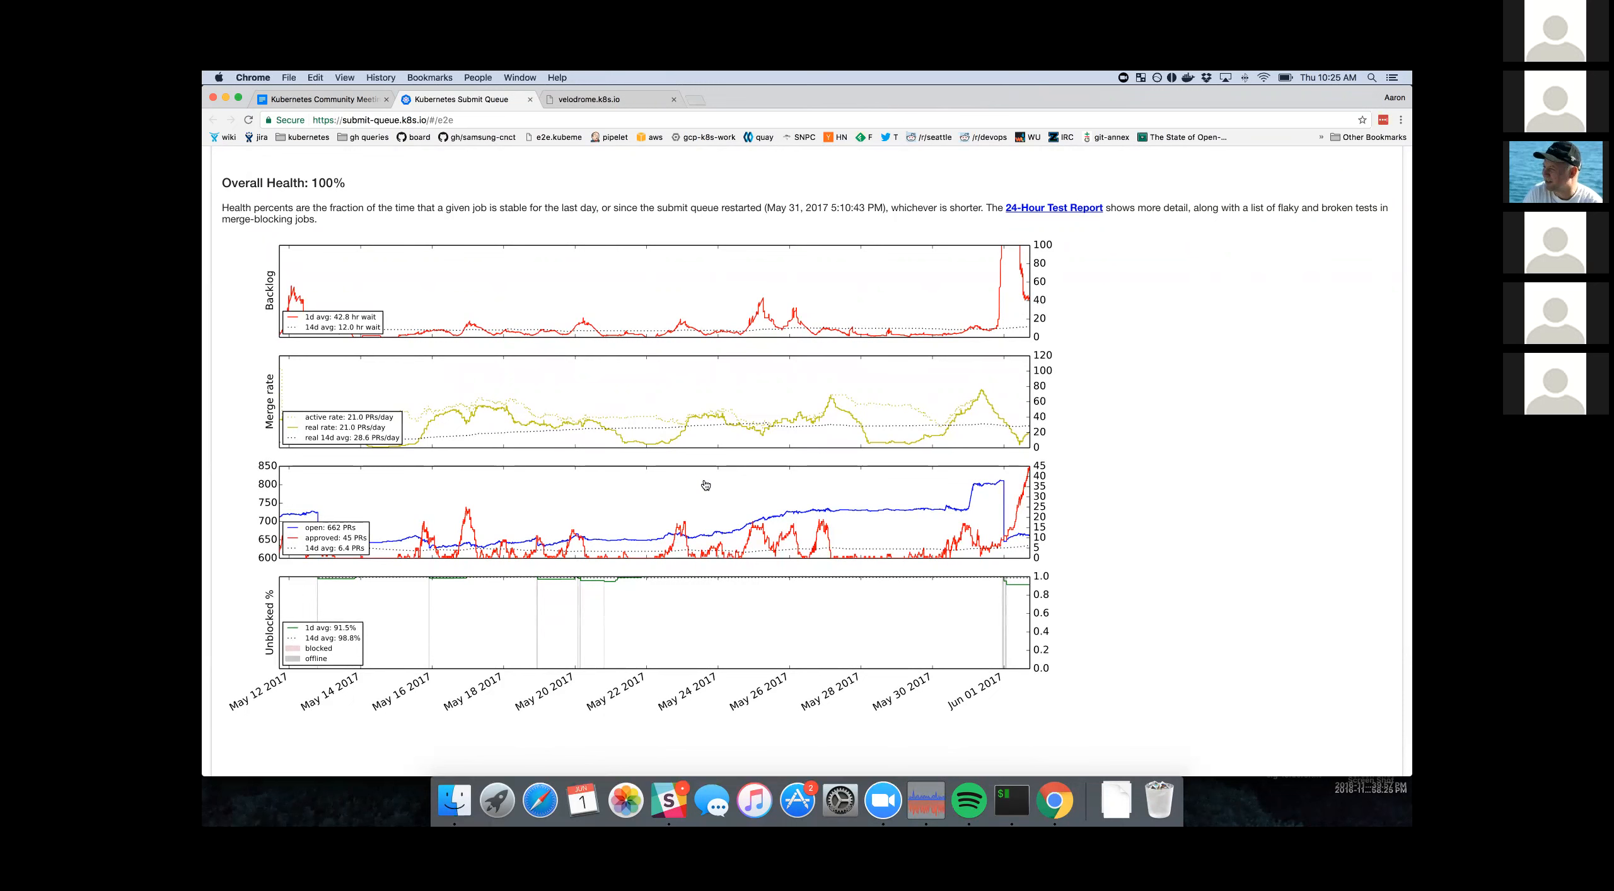
mouse_move(899, 485)
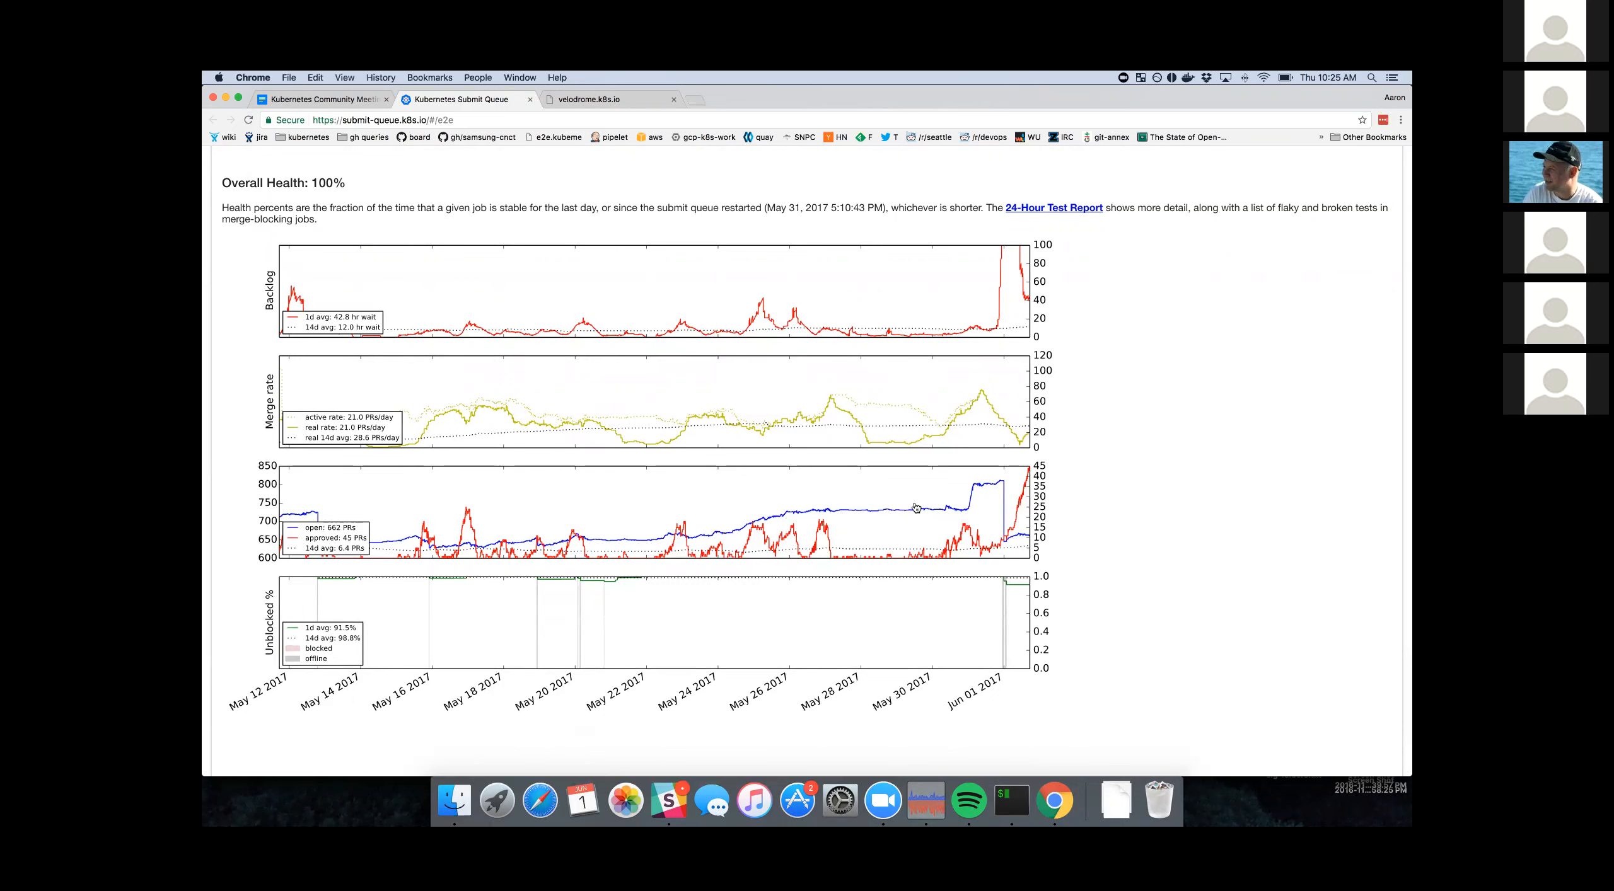
mouse_move(987, 463)
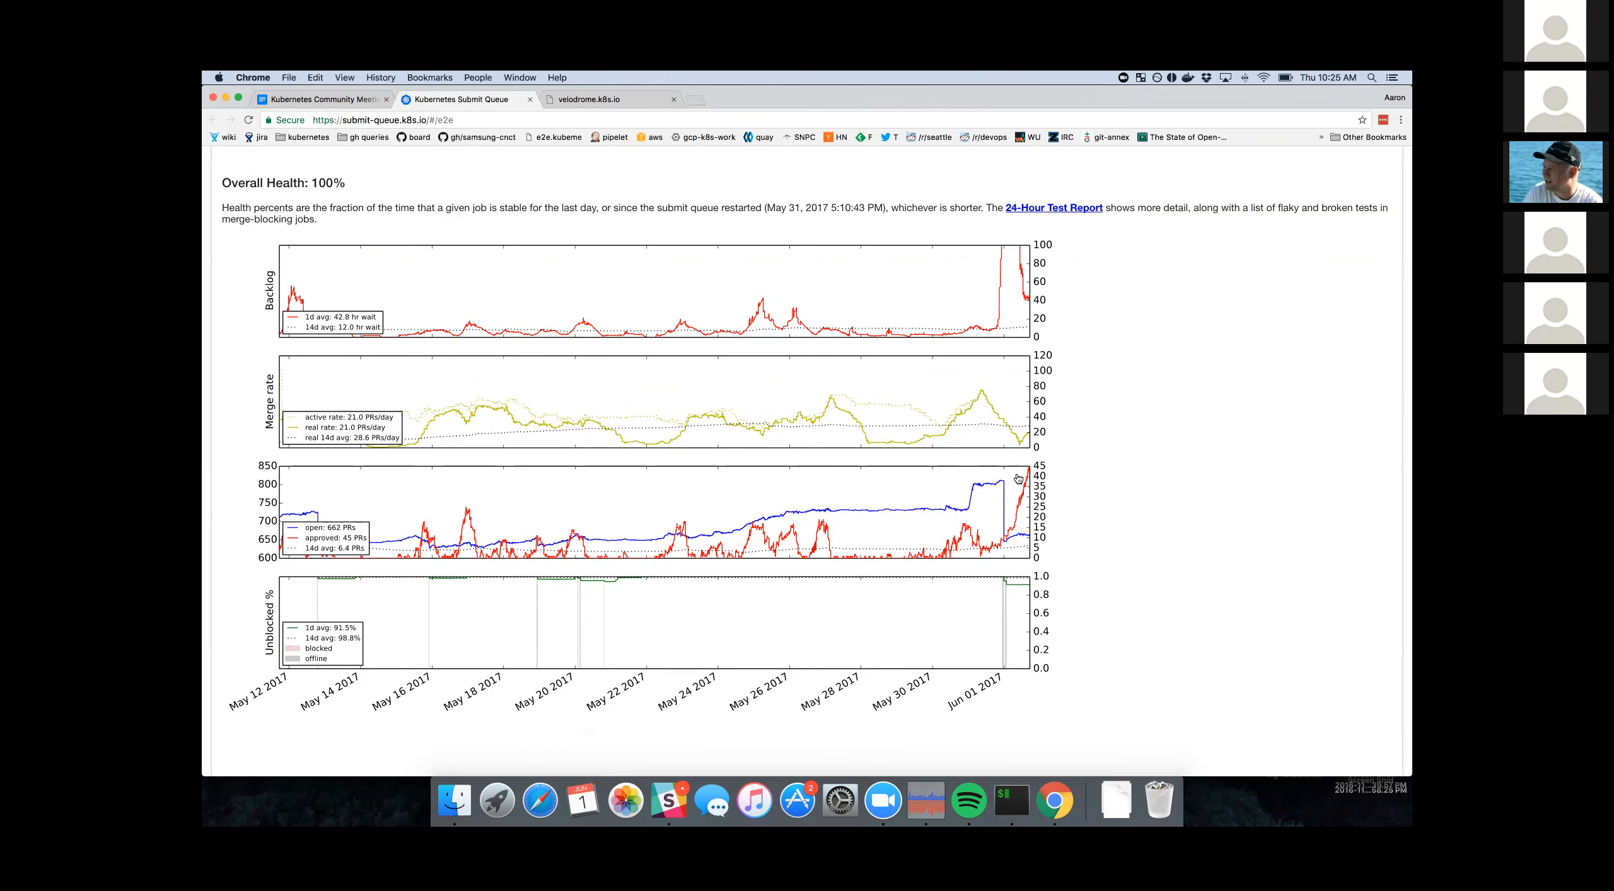
mouse_move(994, 549)
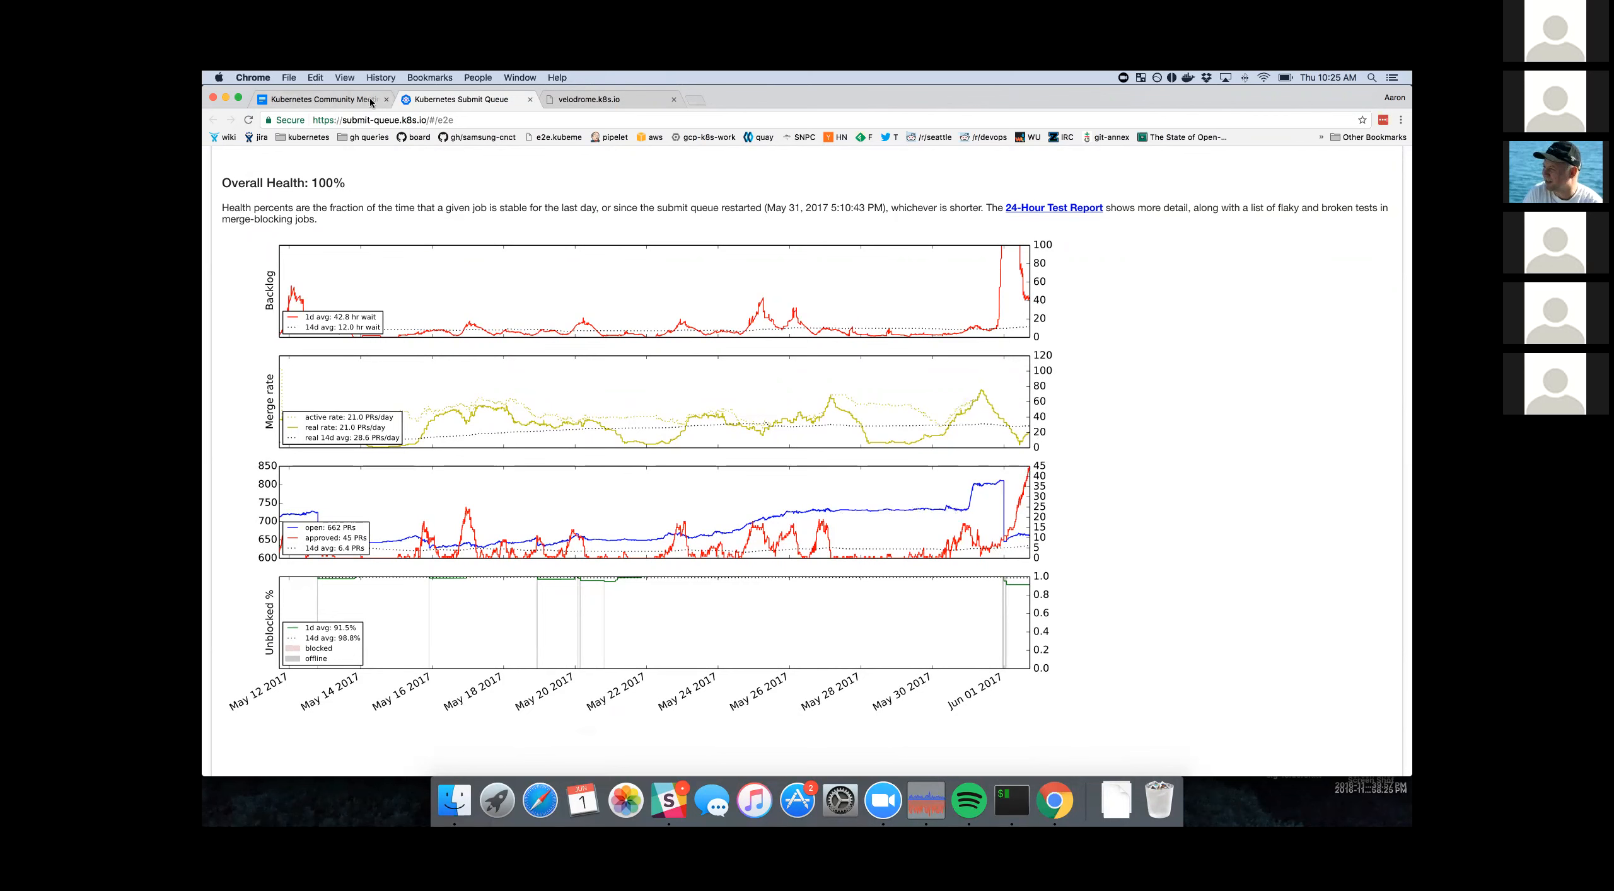
left_click(321, 98)
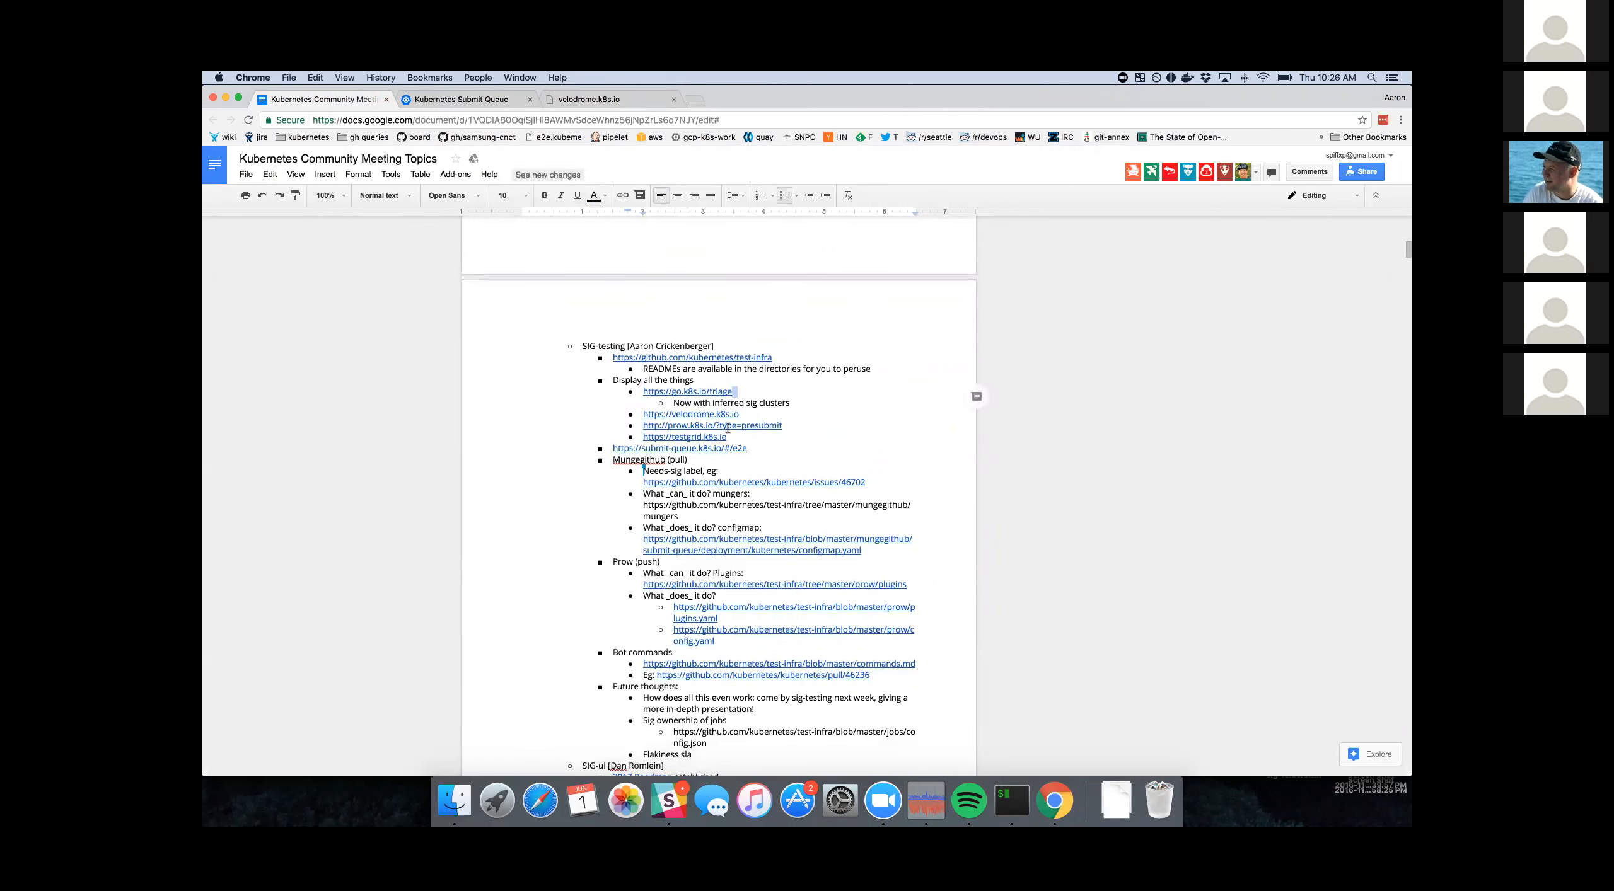
- Scroll to the Mungegithub bullets and open the example needs-sig issue #46702
left_click(711, 425)
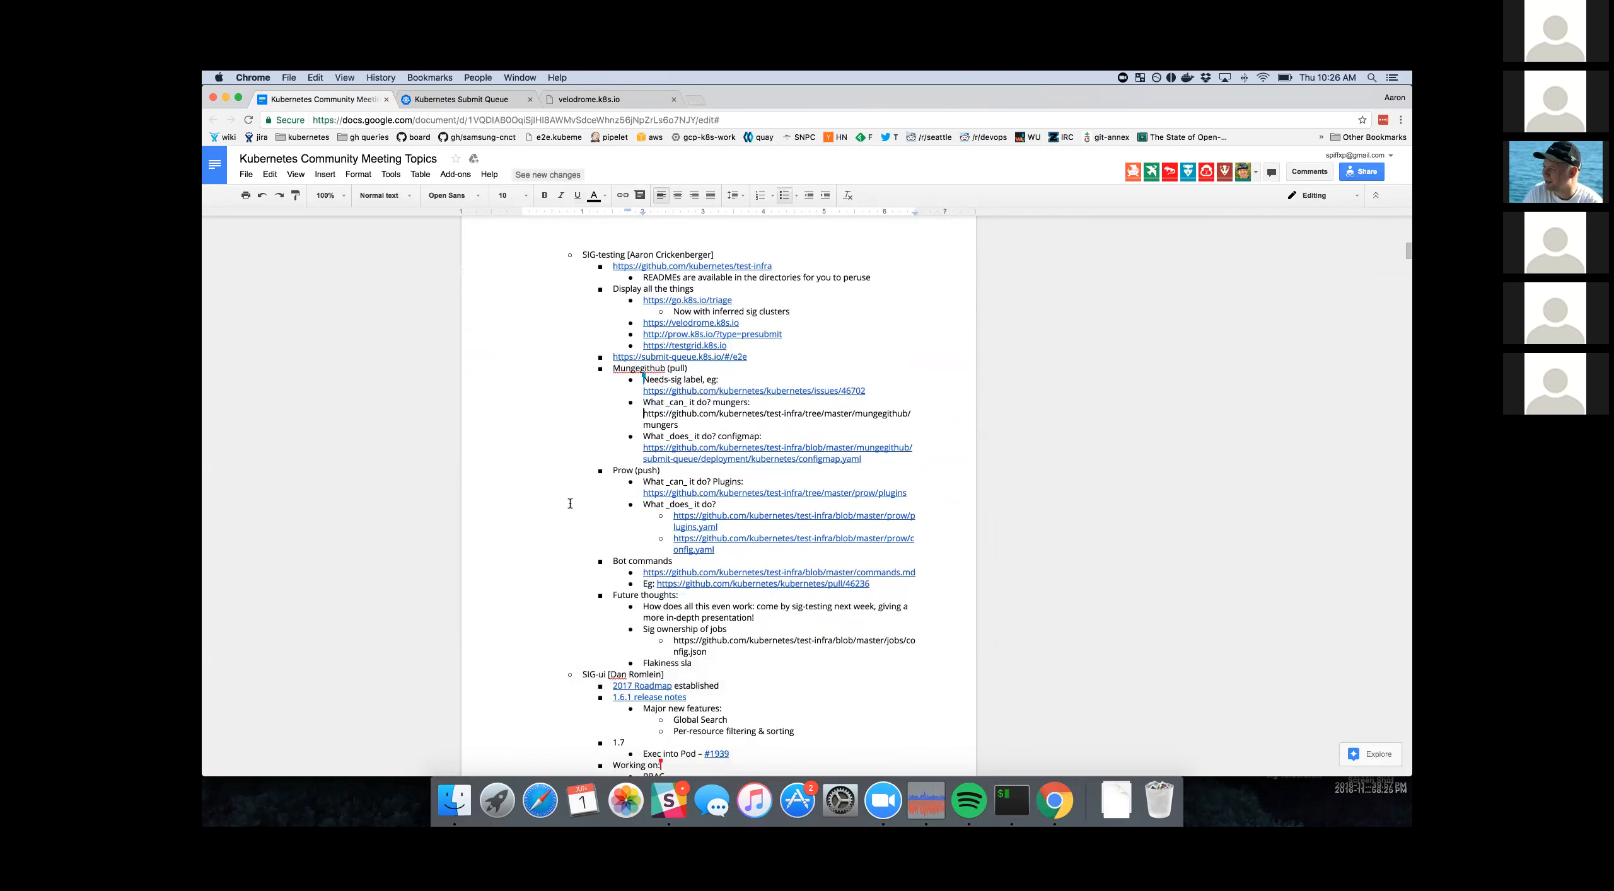
scroll("down", 3)
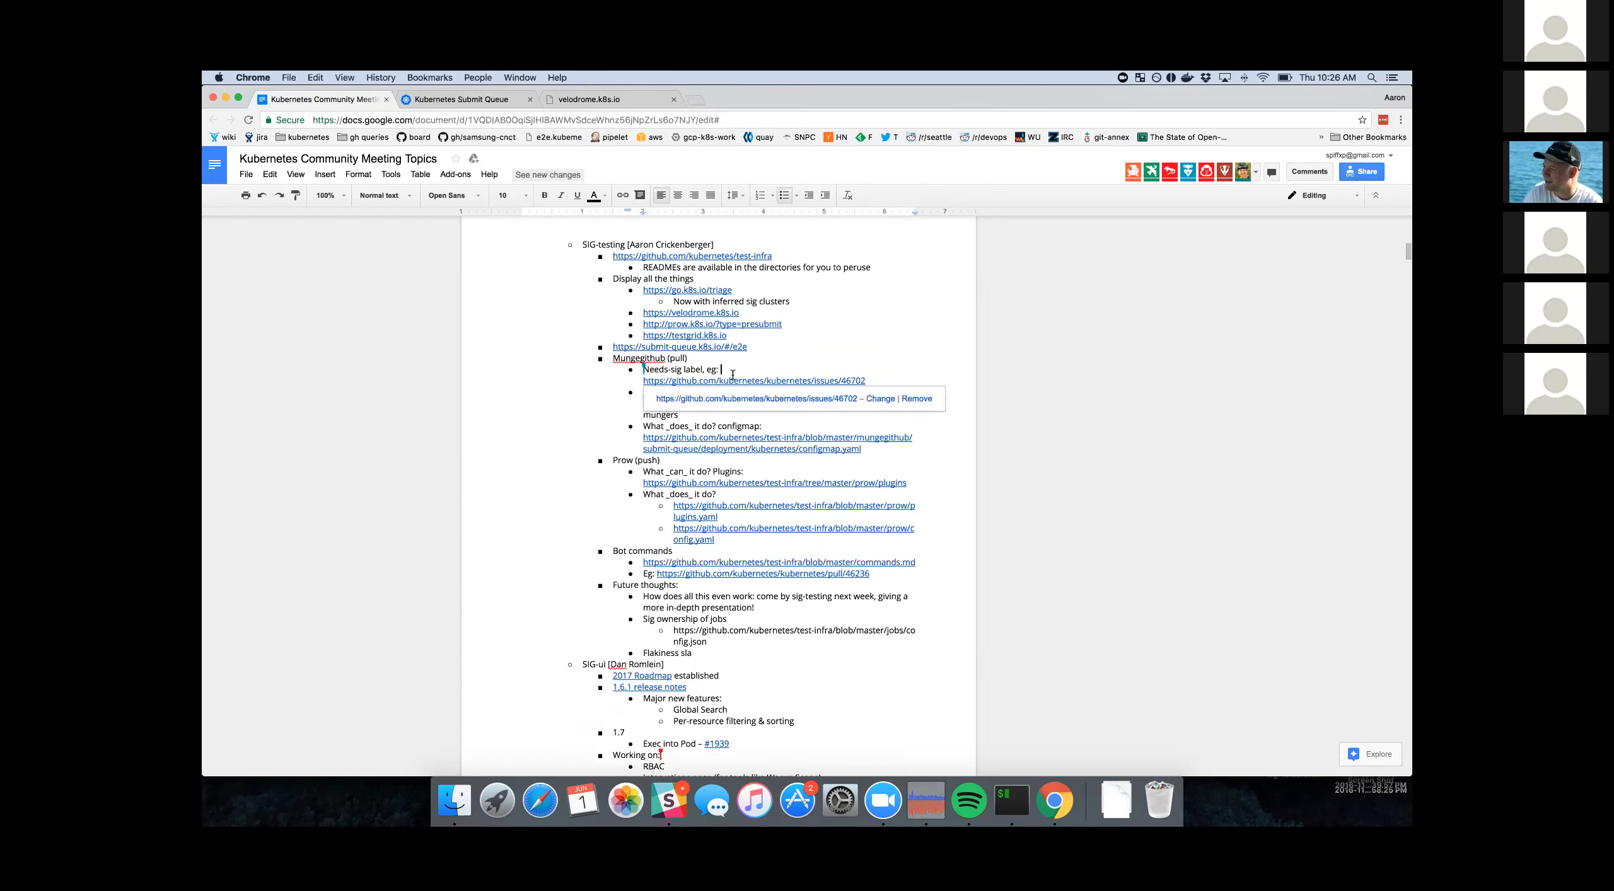
left_click(751, 381)
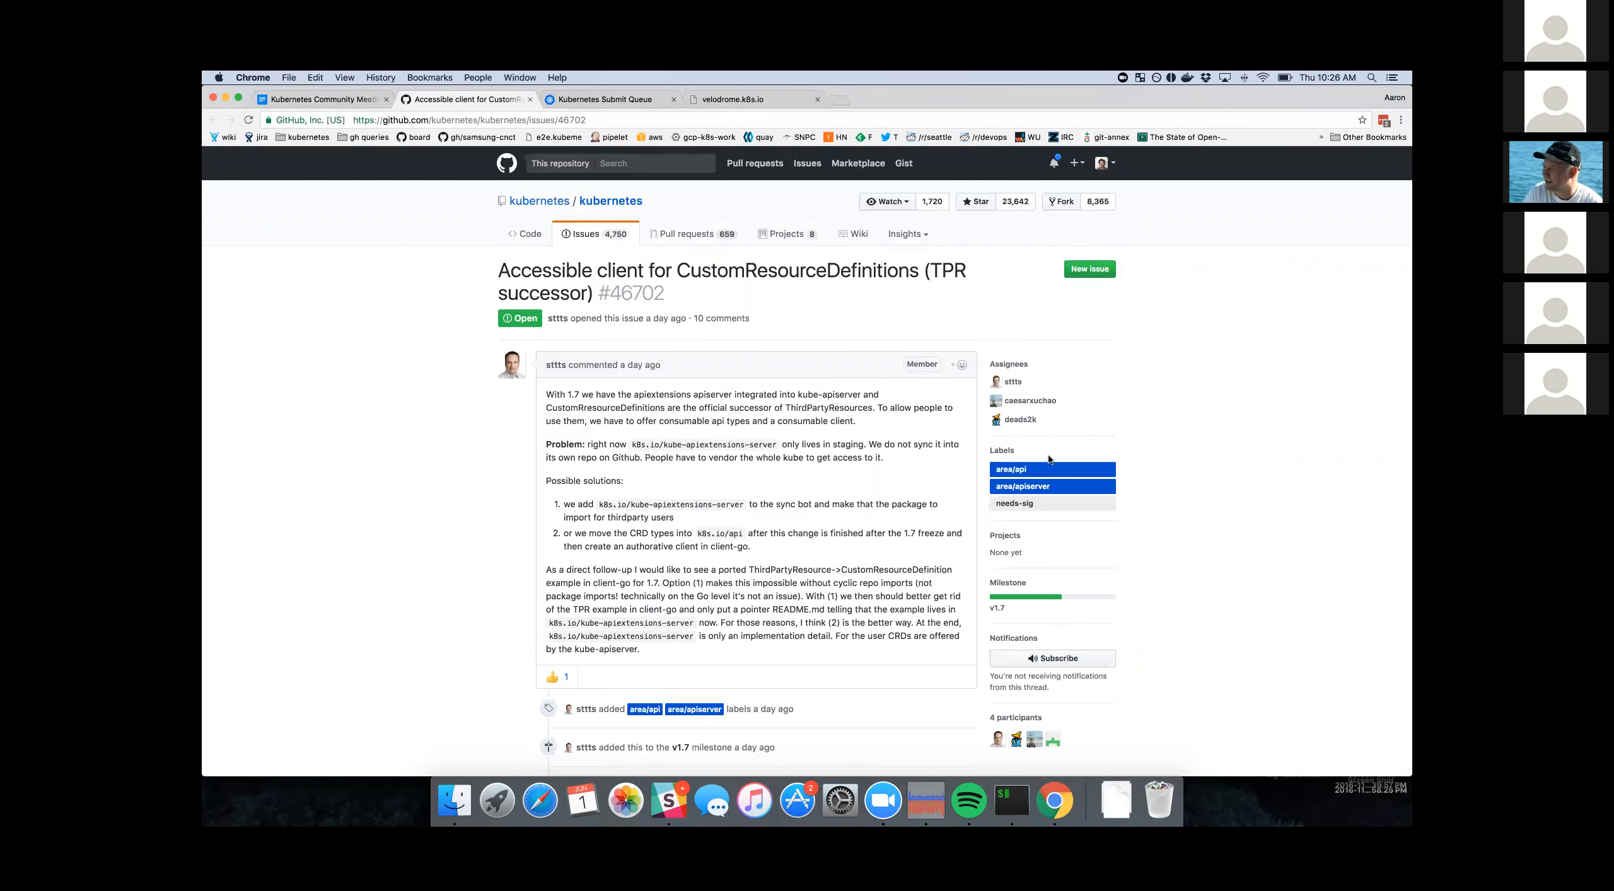
mouse_move(1014, 504)
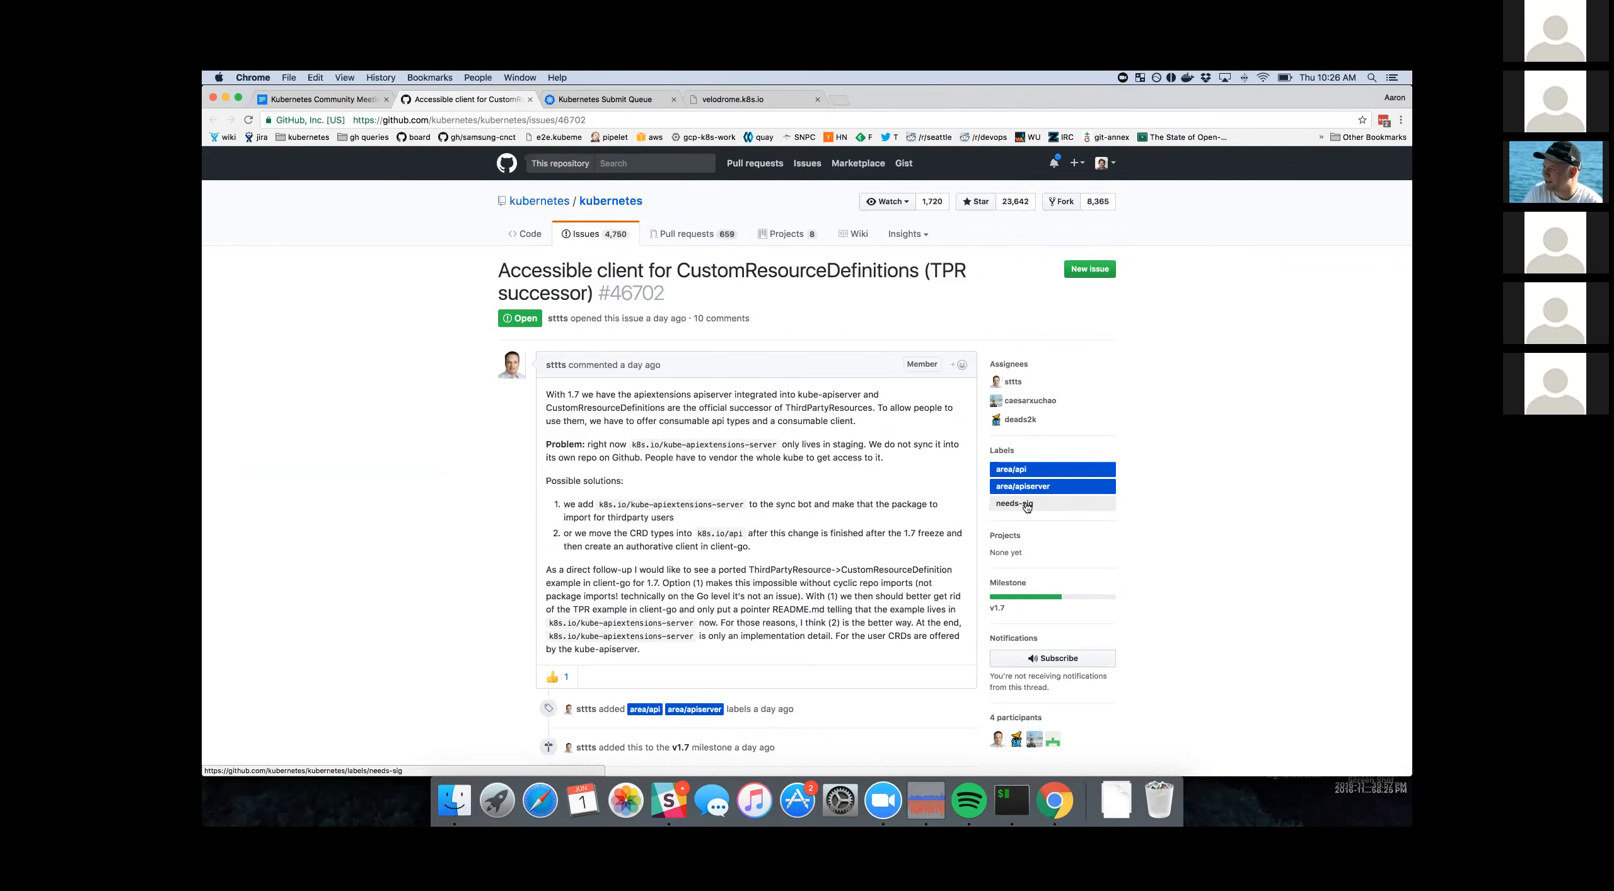
- Scroll through issue #46702 to review its labels including needs-sig
scroll("down", 3)
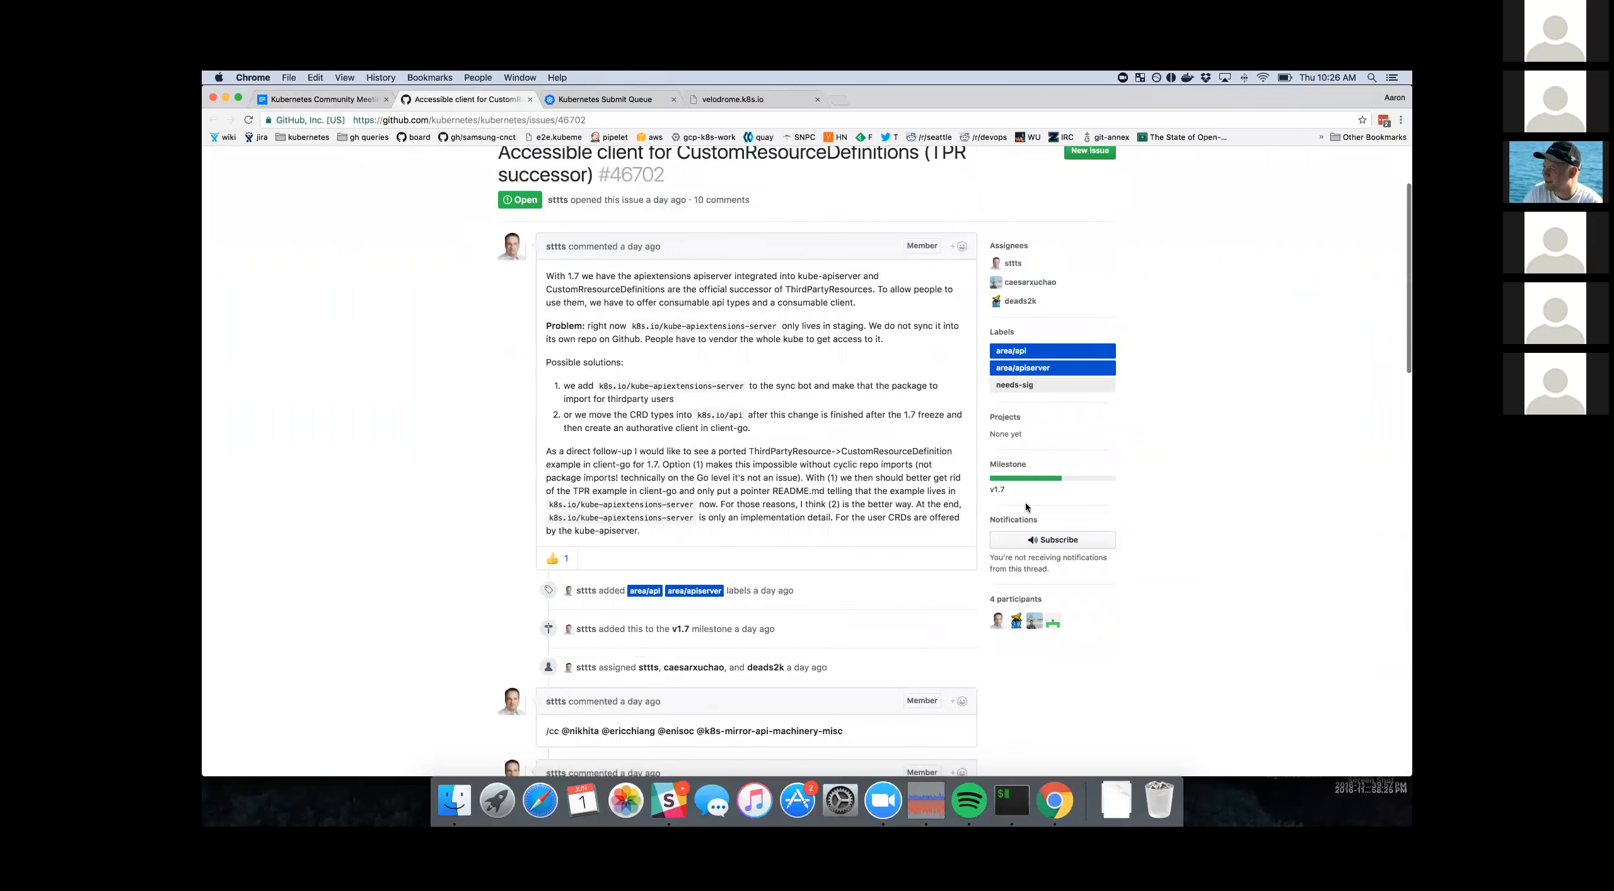
scroll("down", 3)
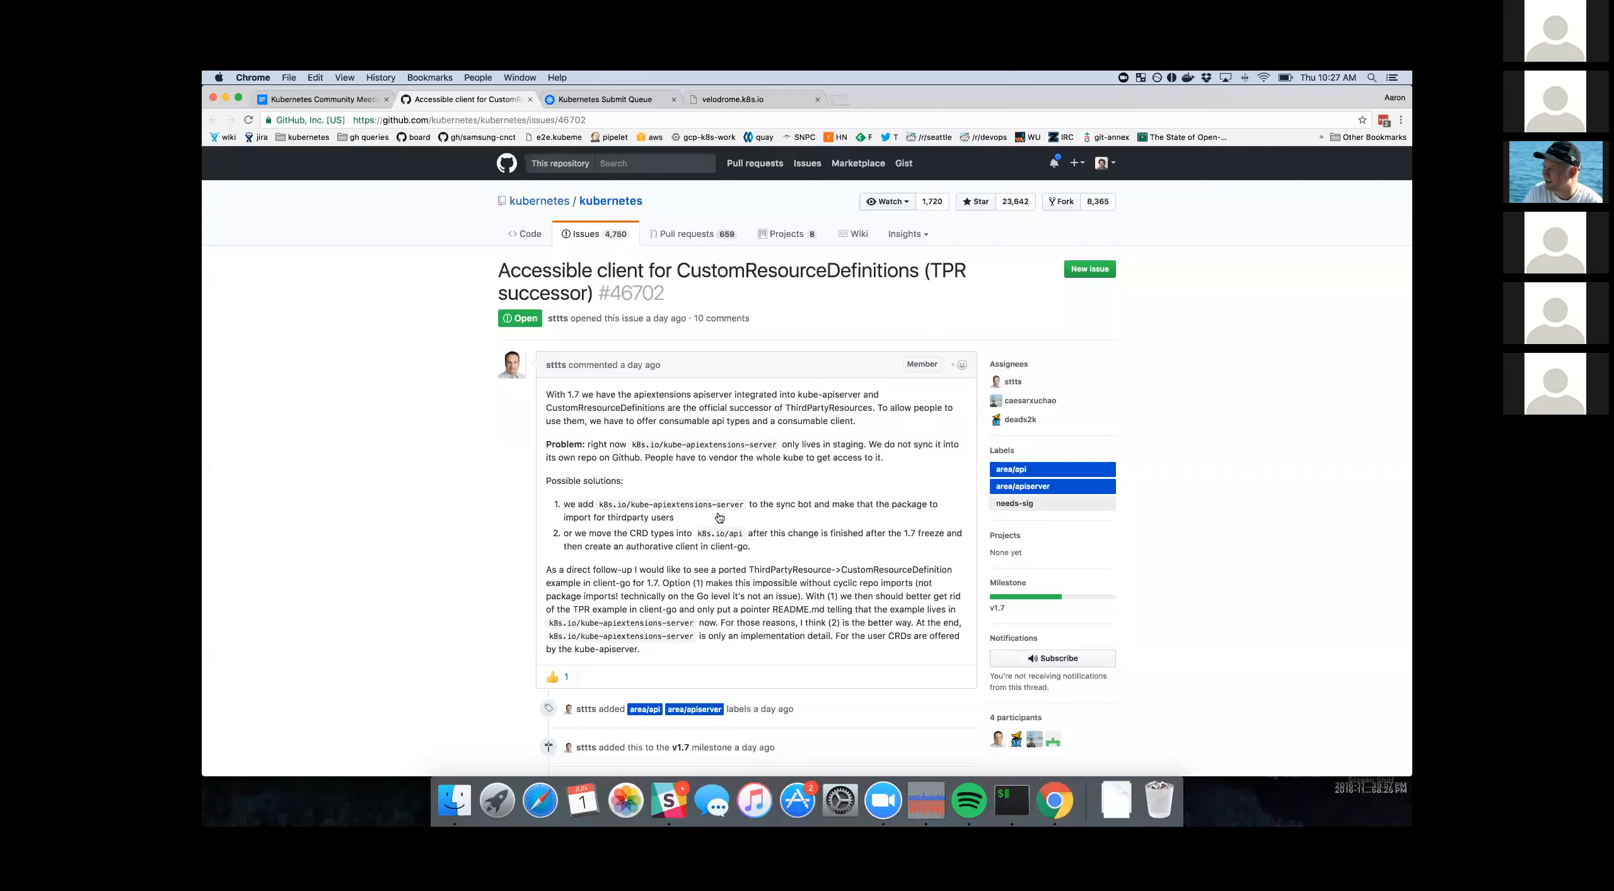
mouse_move(719, 503)
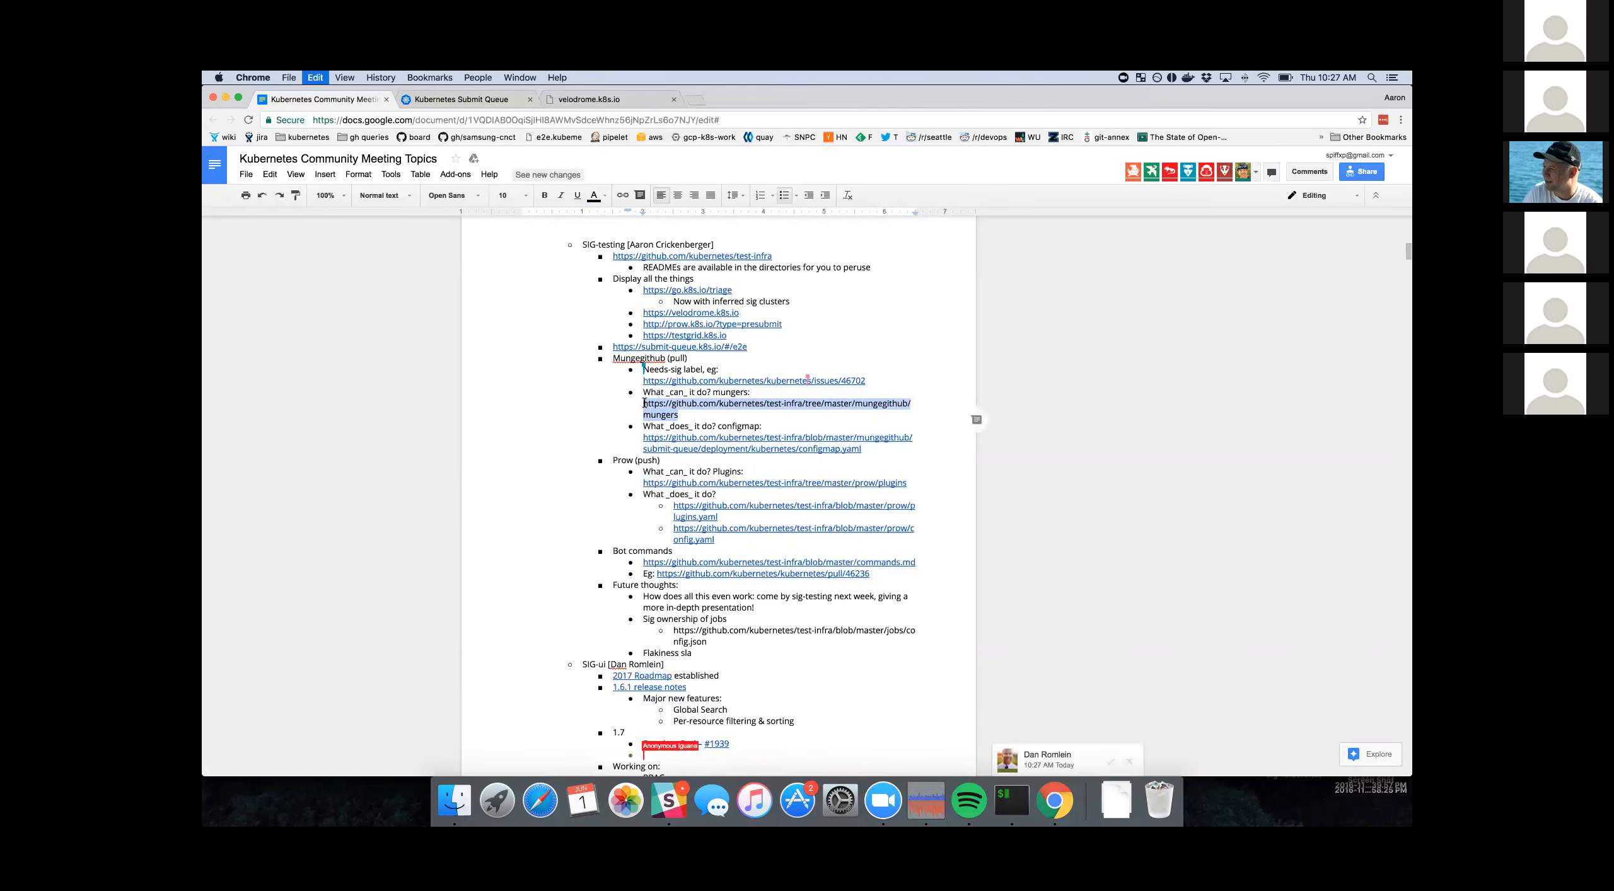
- Open the mungegithub/mungers folder and browse its file listing
left_click(775, 404)
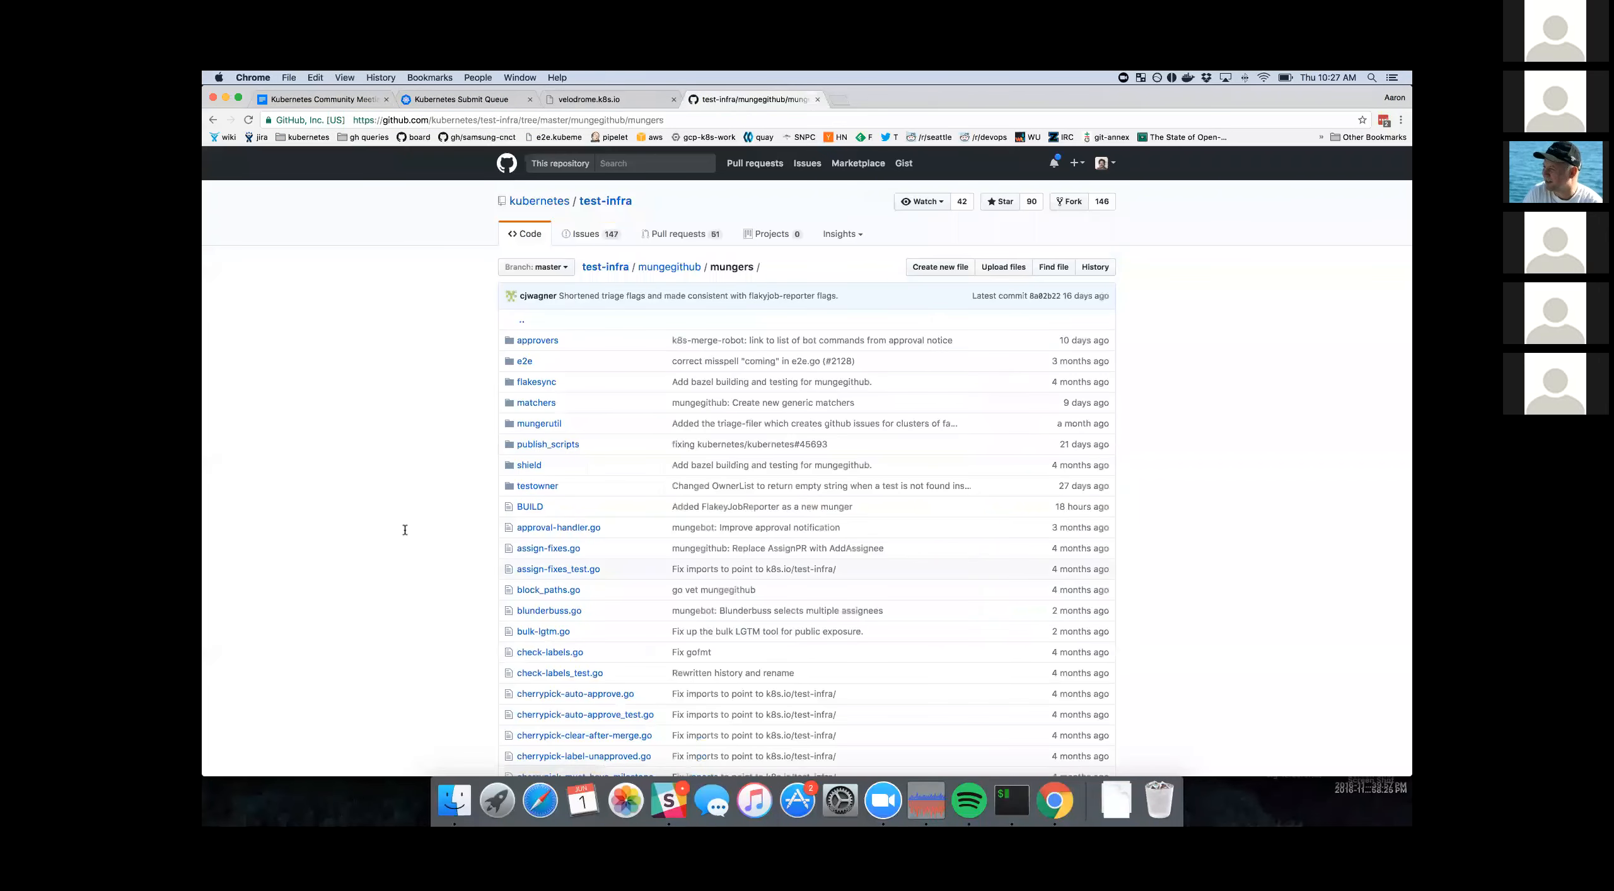
scroll("down", 3)
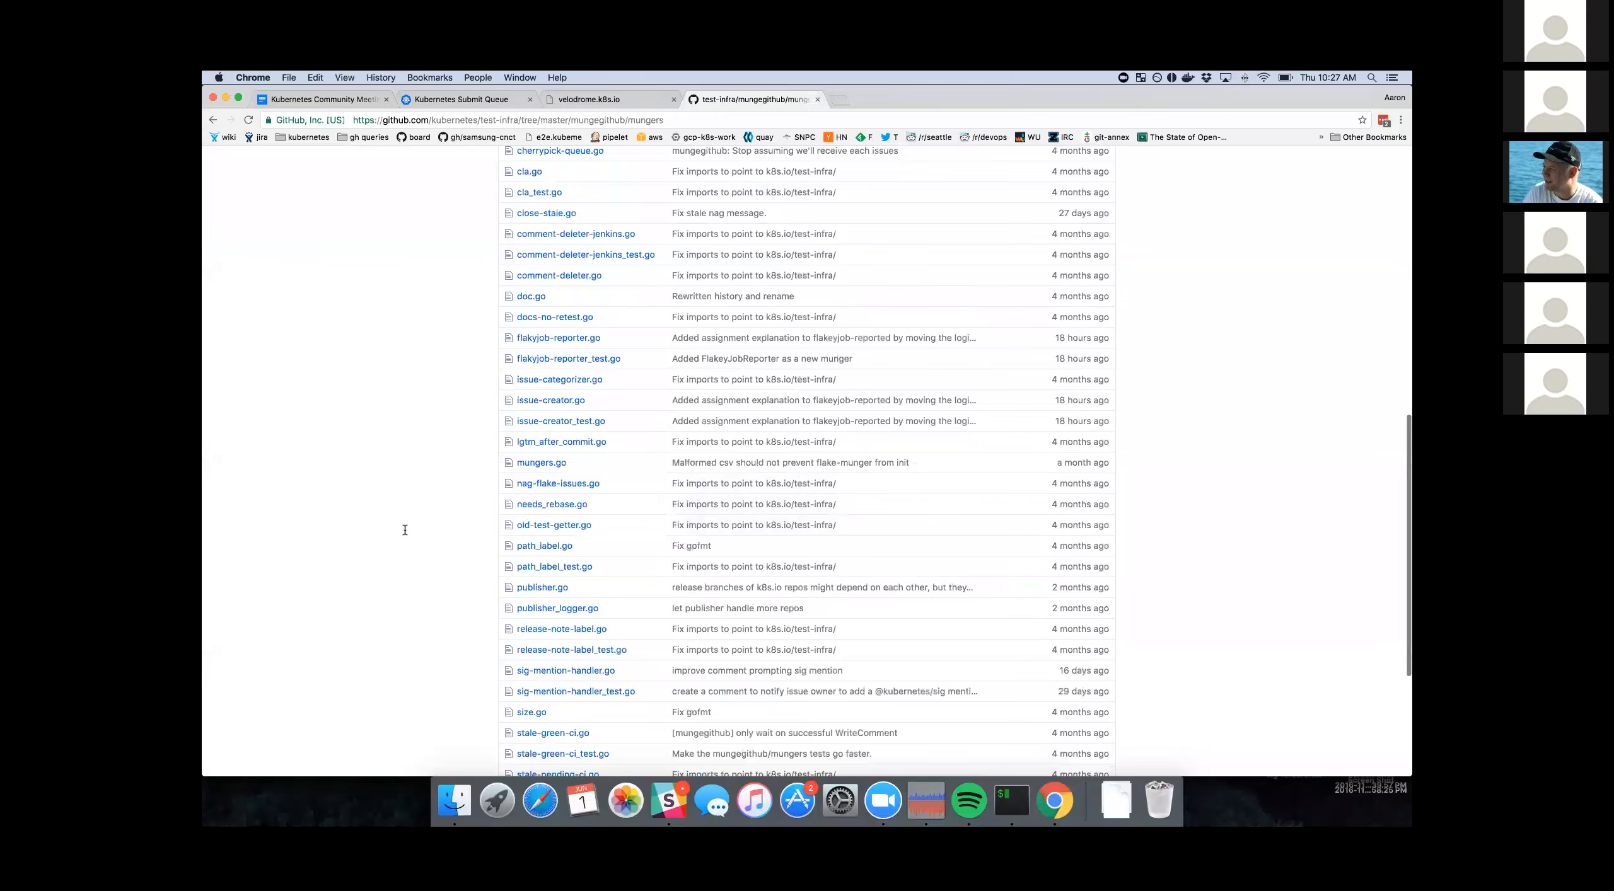
scroll("up", 3)
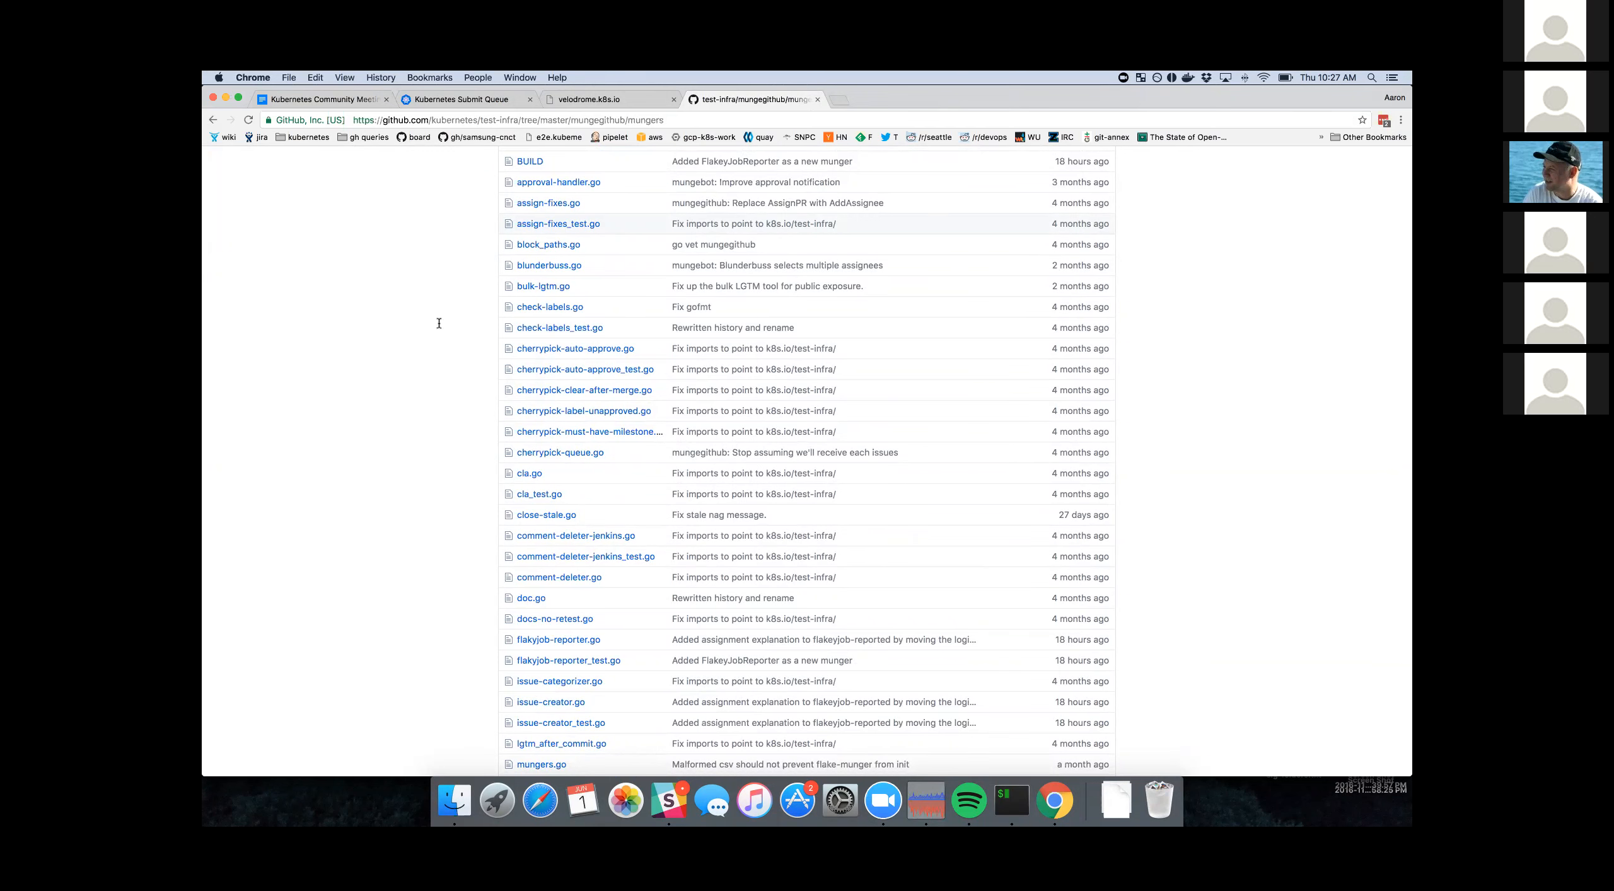
scroll("down", 3)
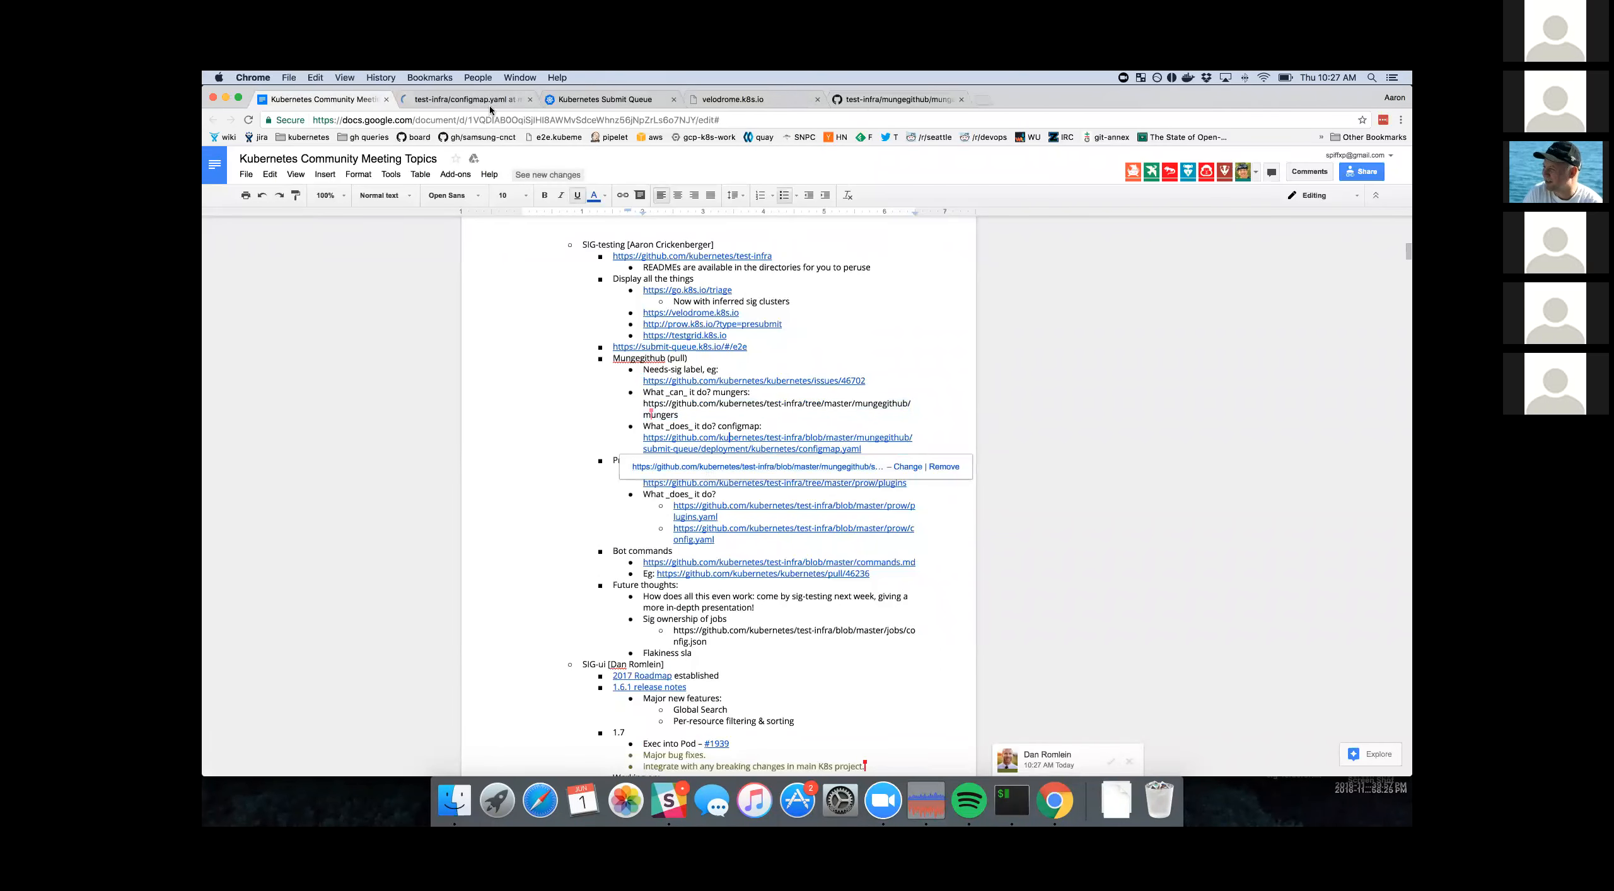
- Read the submit-queue configmap.yaml, selecting the list of pull-kubernetes retest contexts
left_click(468, 98)
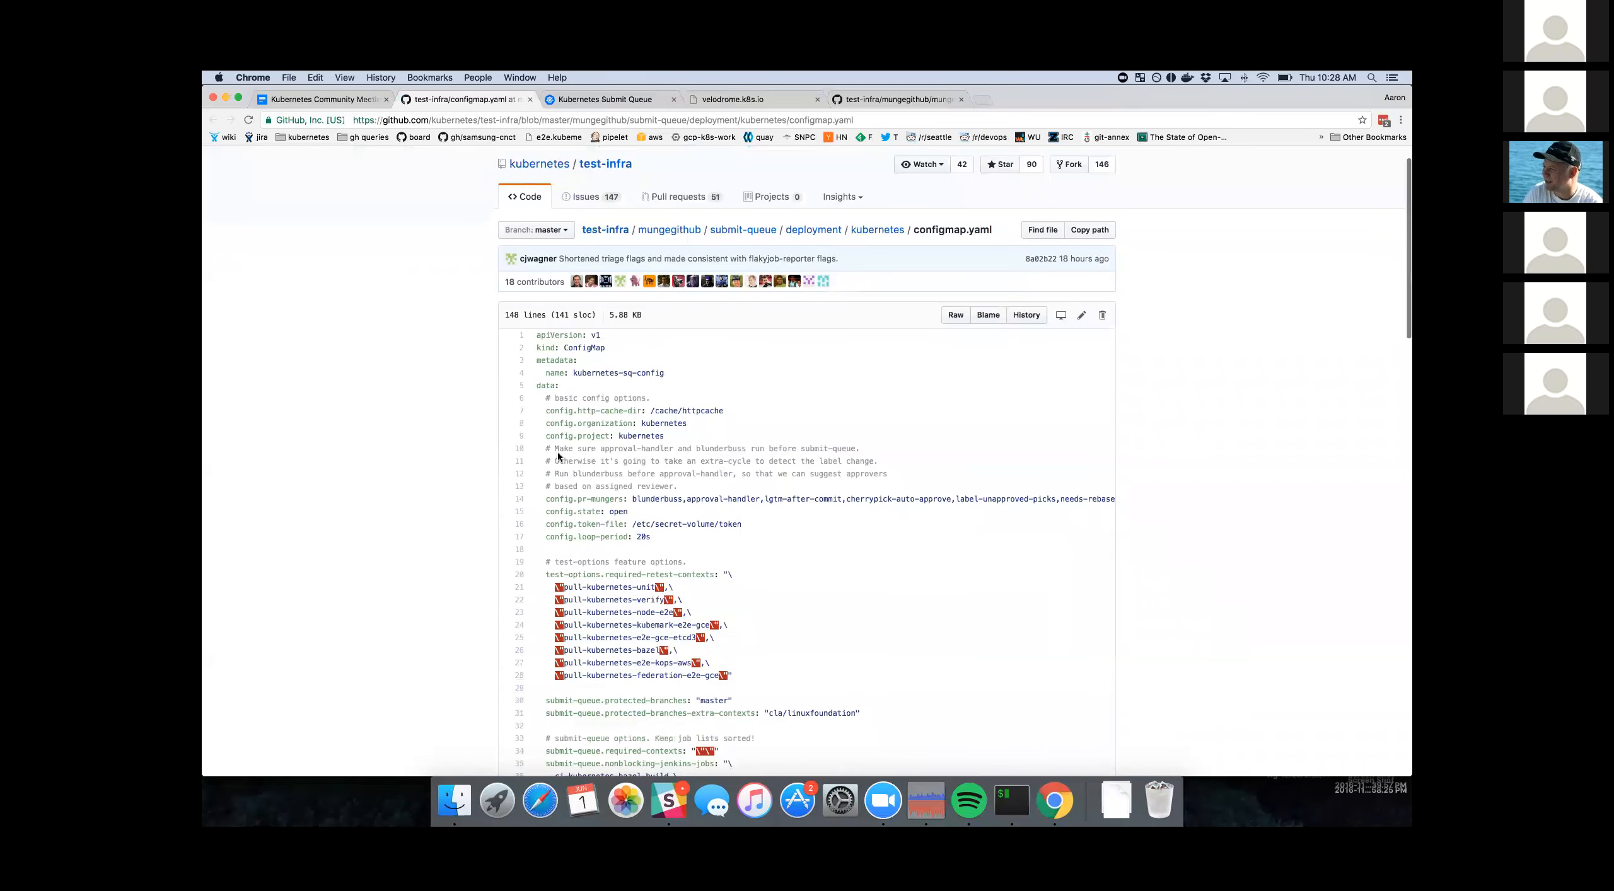
scroll("down", 3)
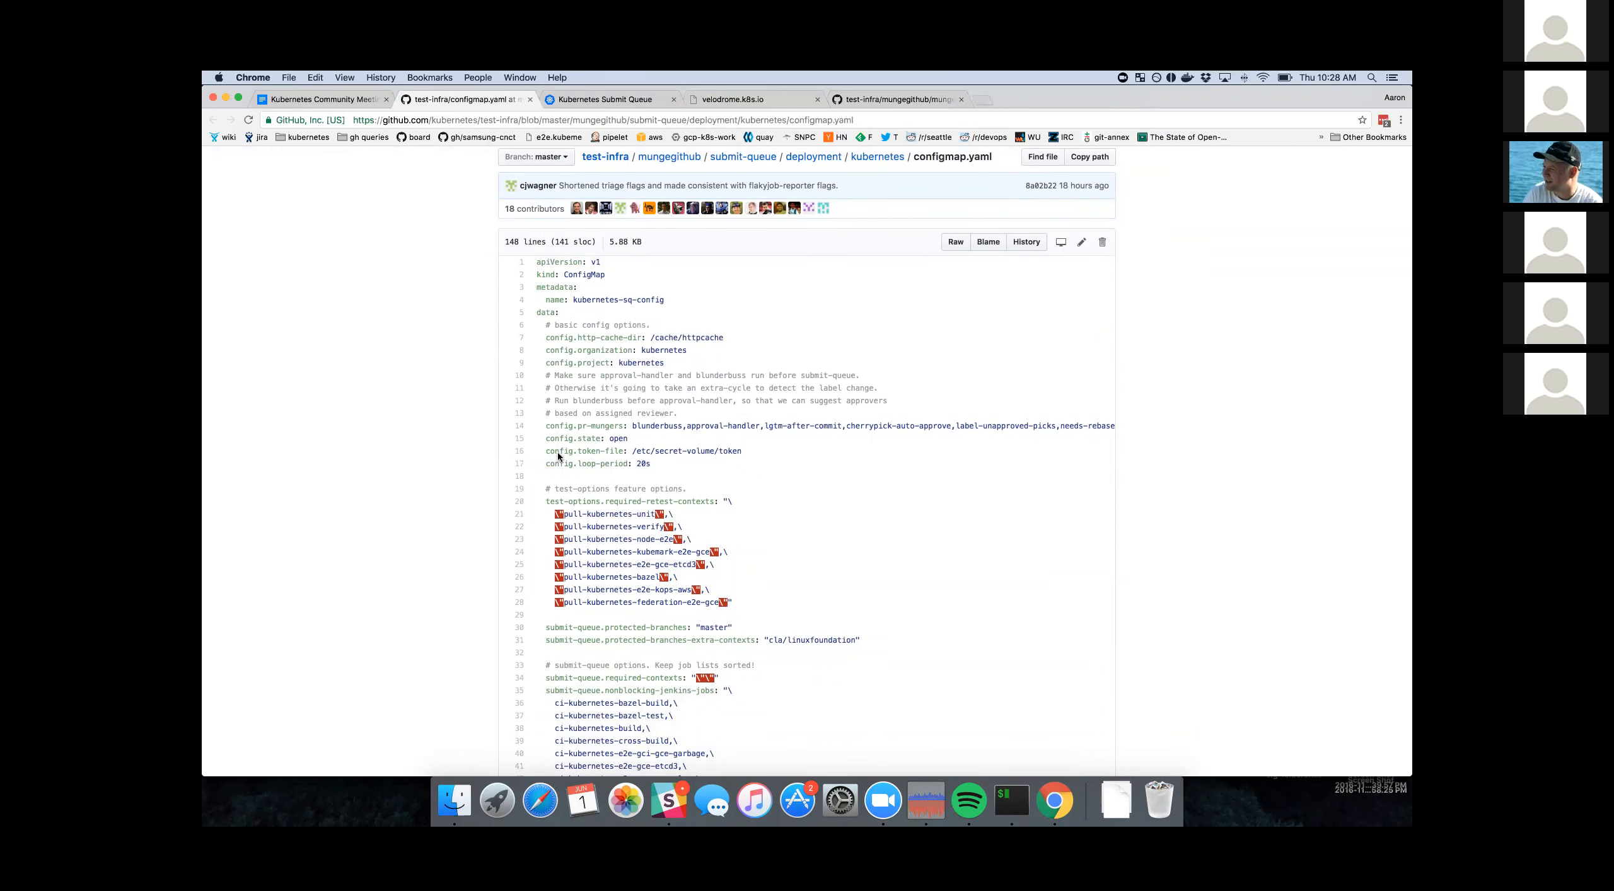
scroll("down", 3)
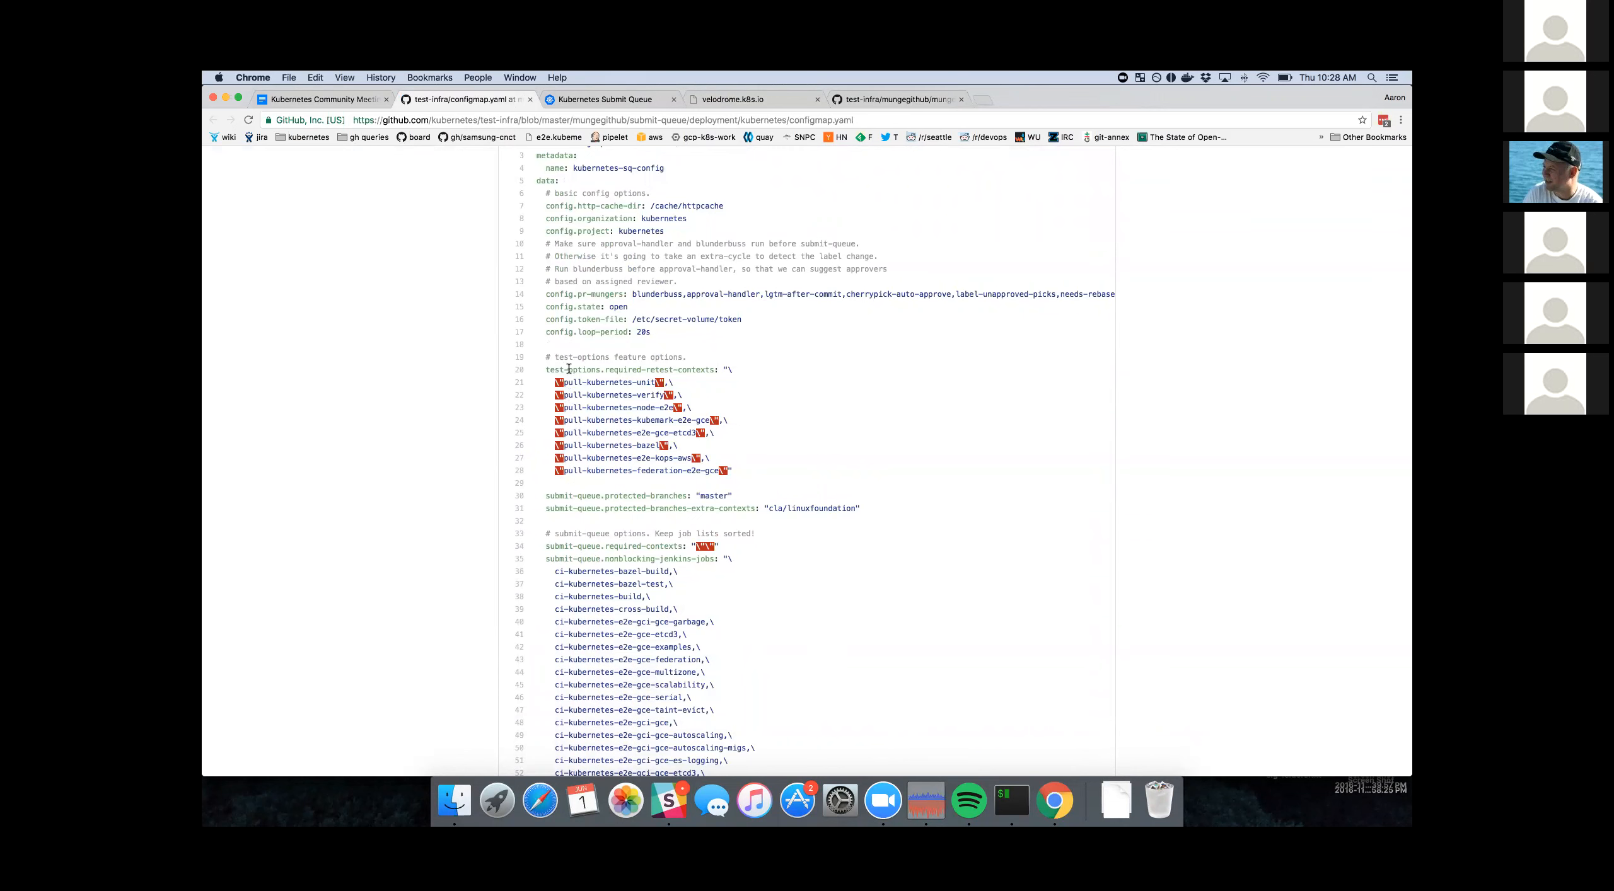
left_click_drag(556, 382, 726, 470)
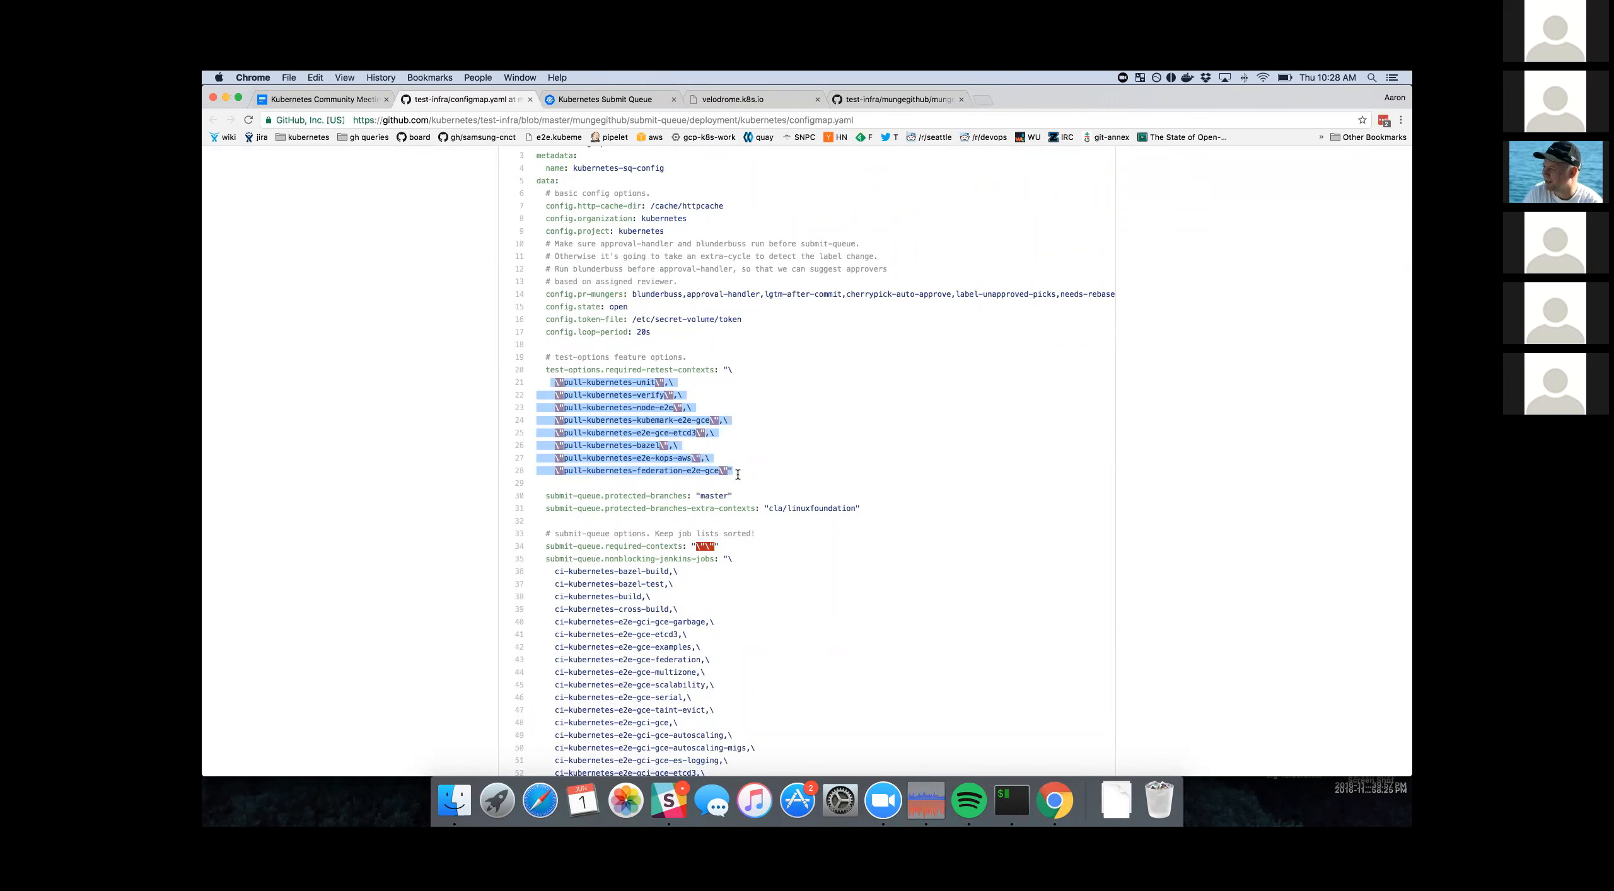
scroll("down", 3)
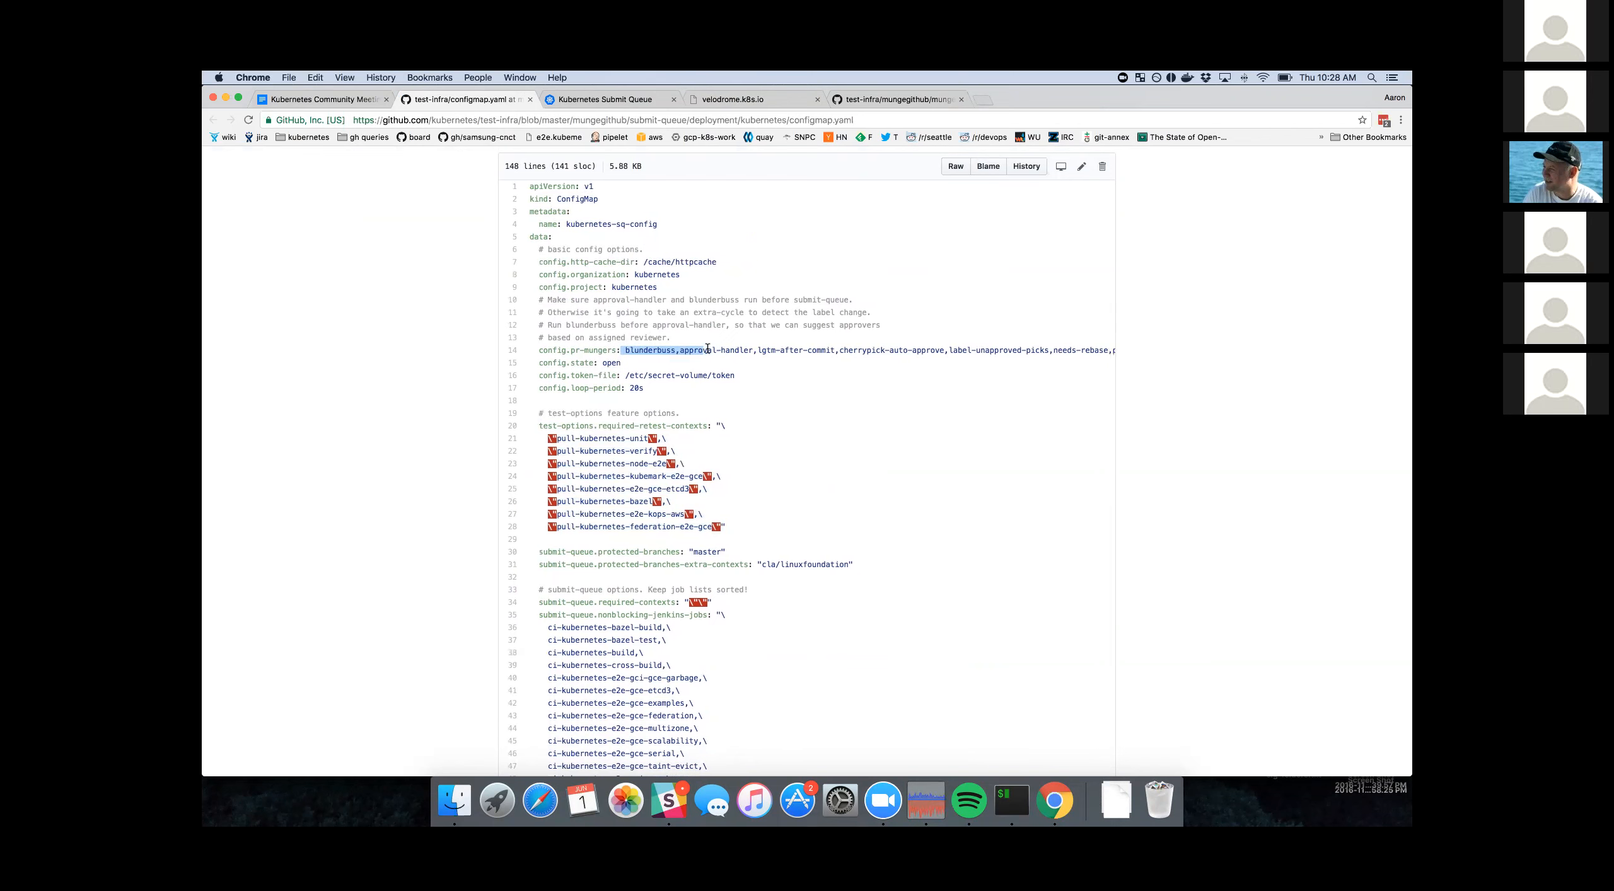
scroll("right", 3)
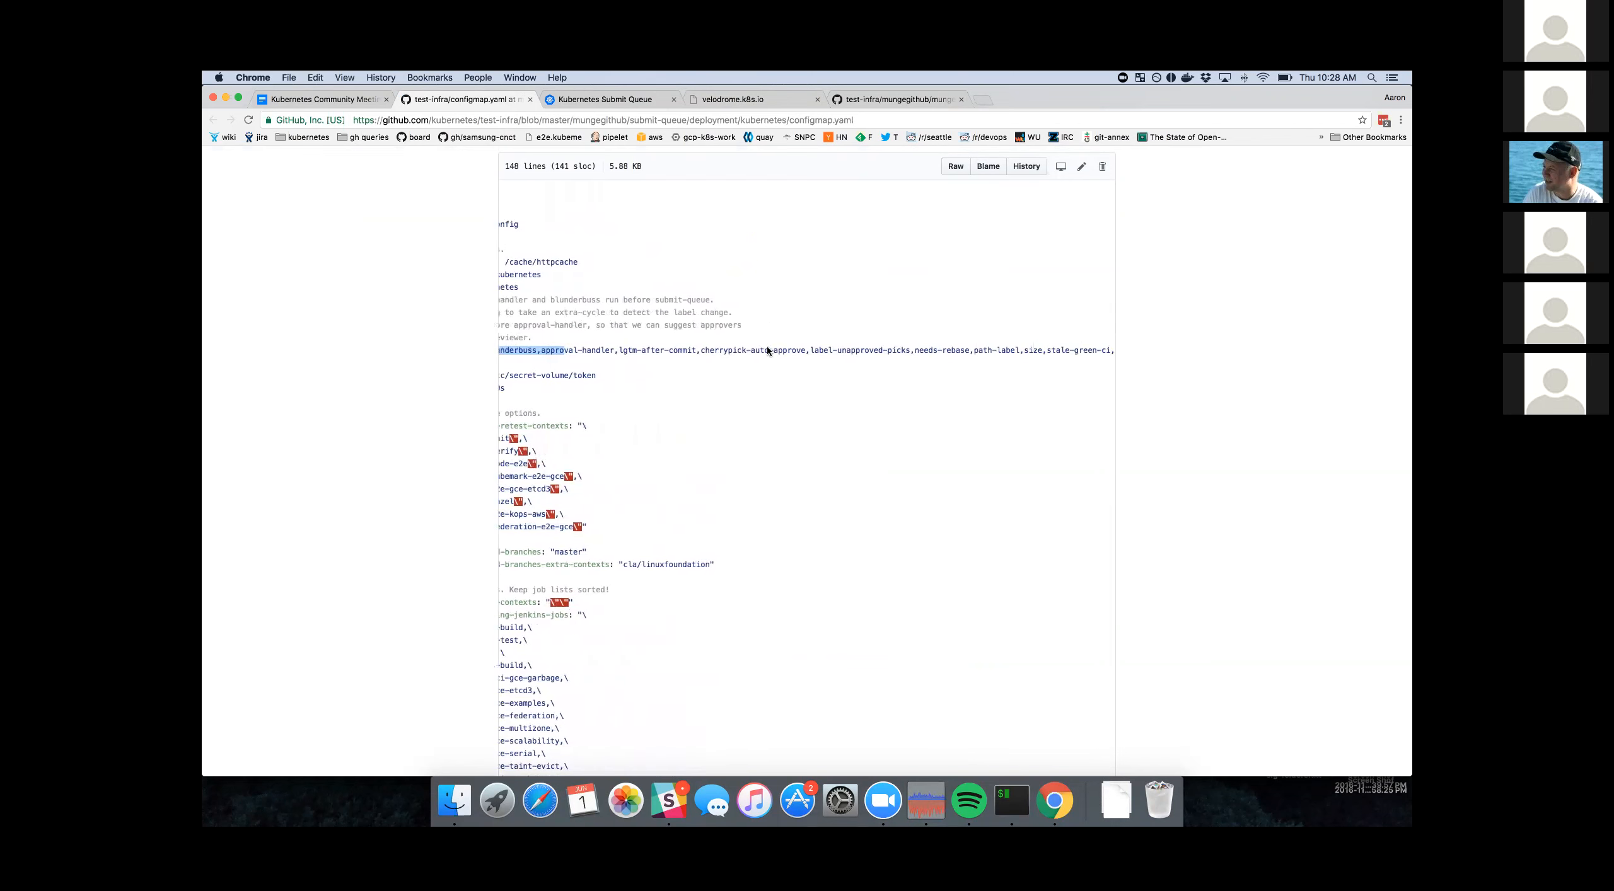
scroll("left", 3)
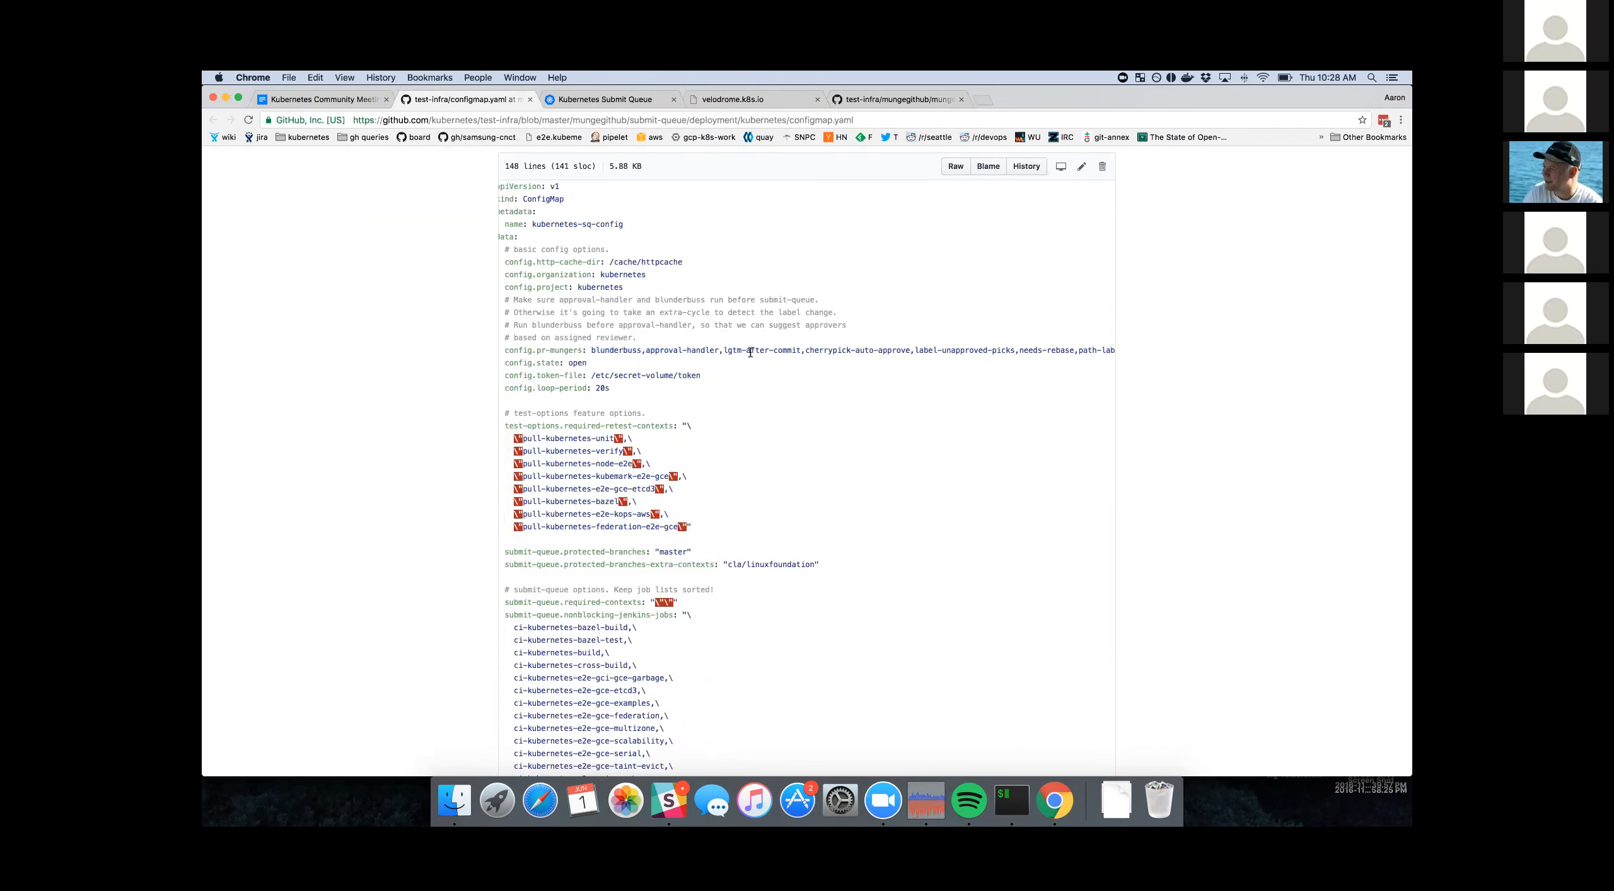
scroll("down", 3)
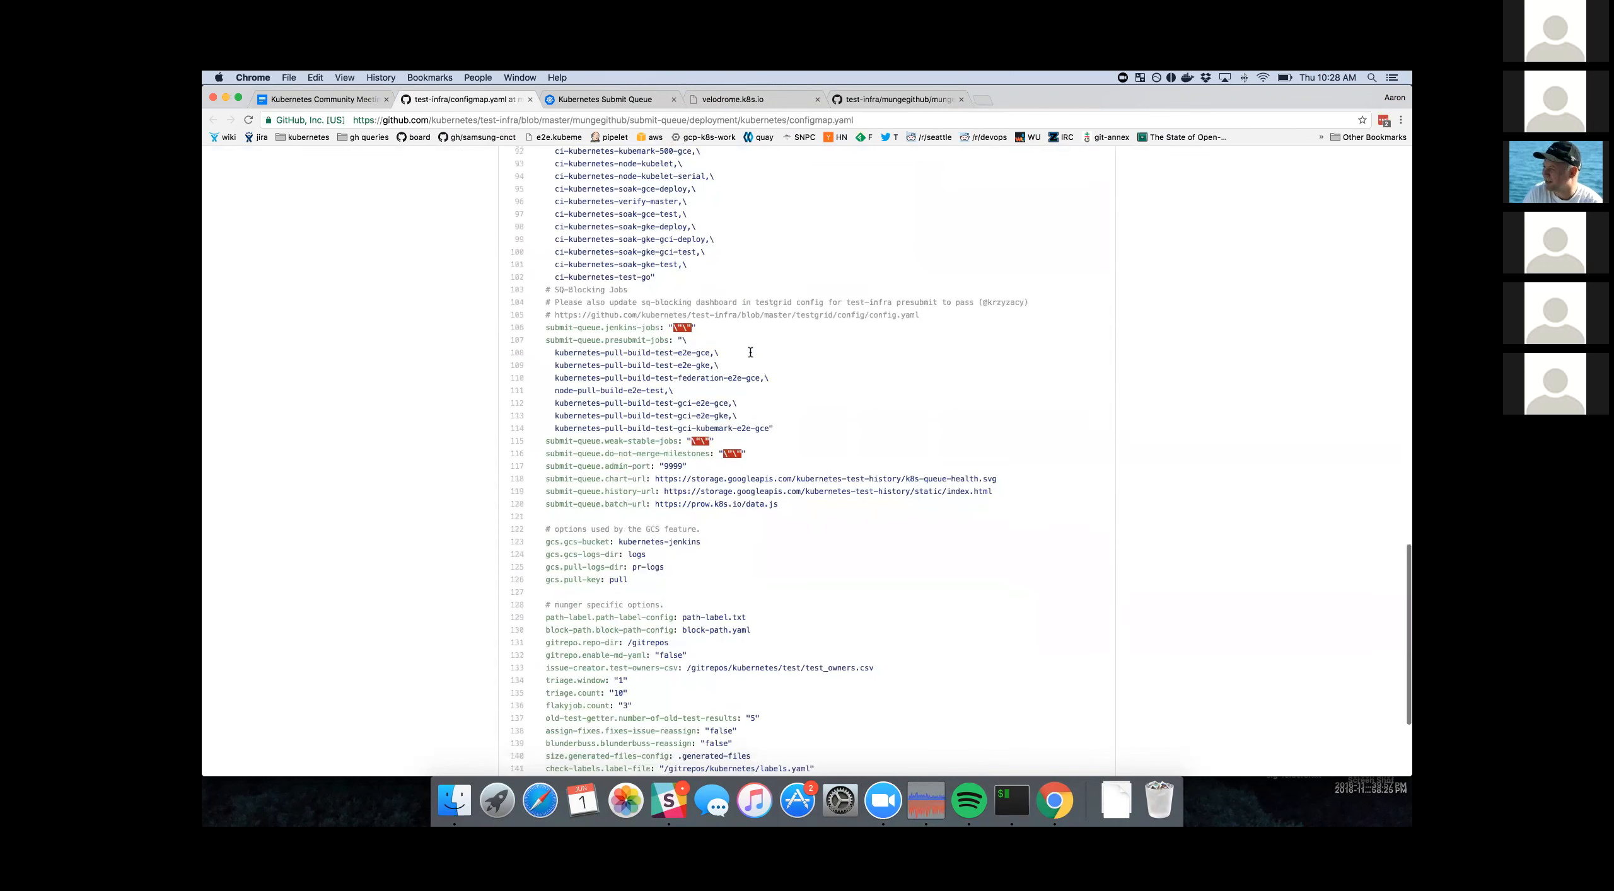
scroll("down", 3)
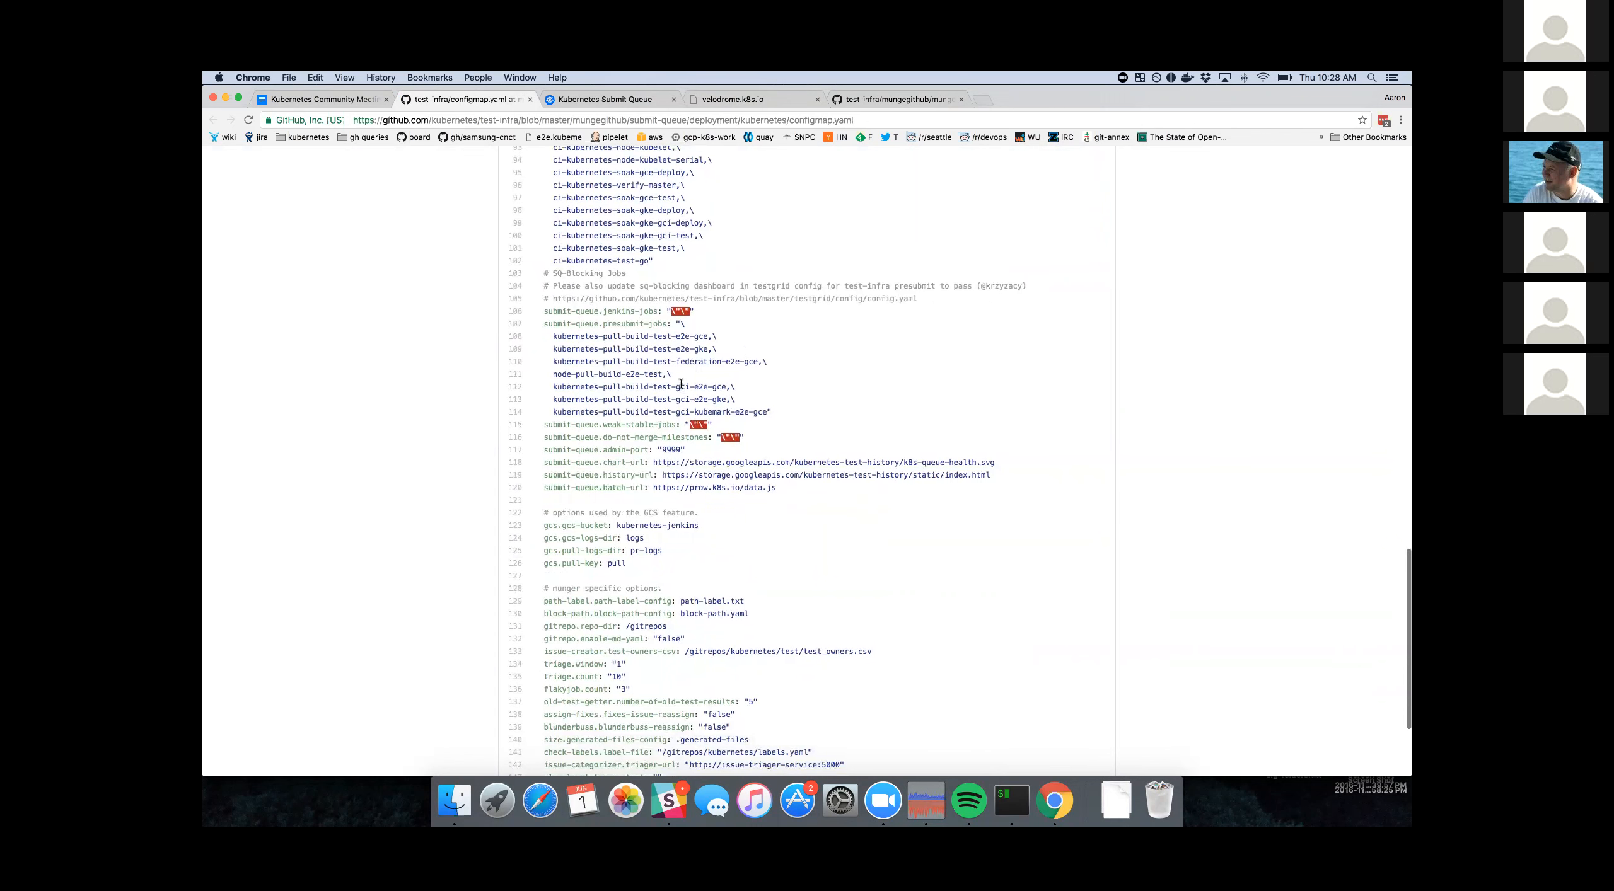
scroll("down", 3)
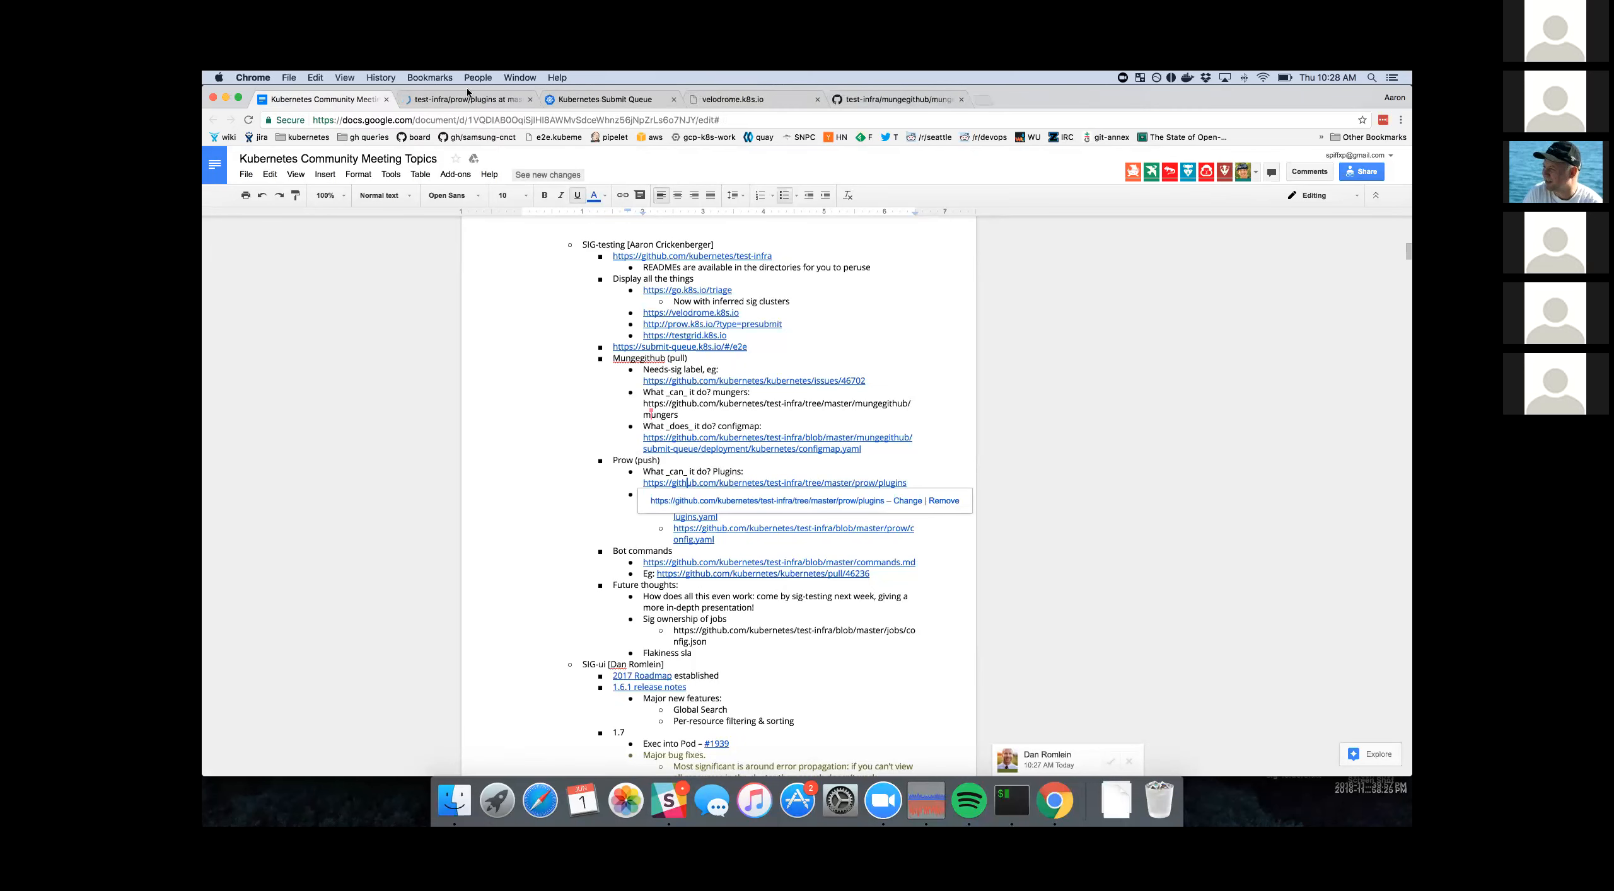
- Open the prow plugins folder and read the label plugin's label.go source
left_click(466, 98)
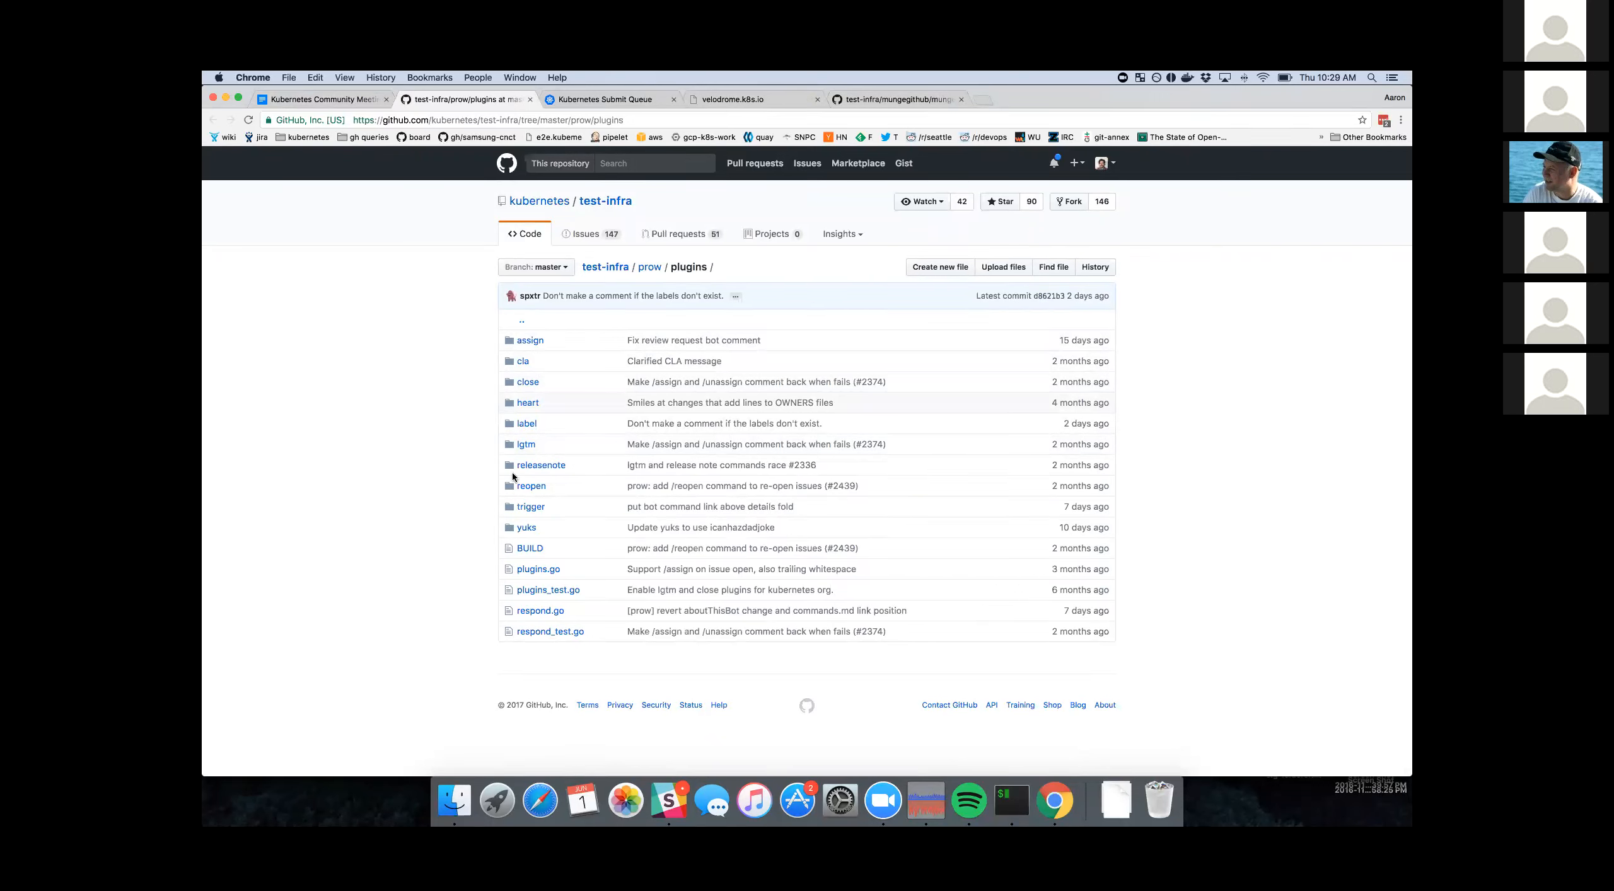
left_click(526, 423)
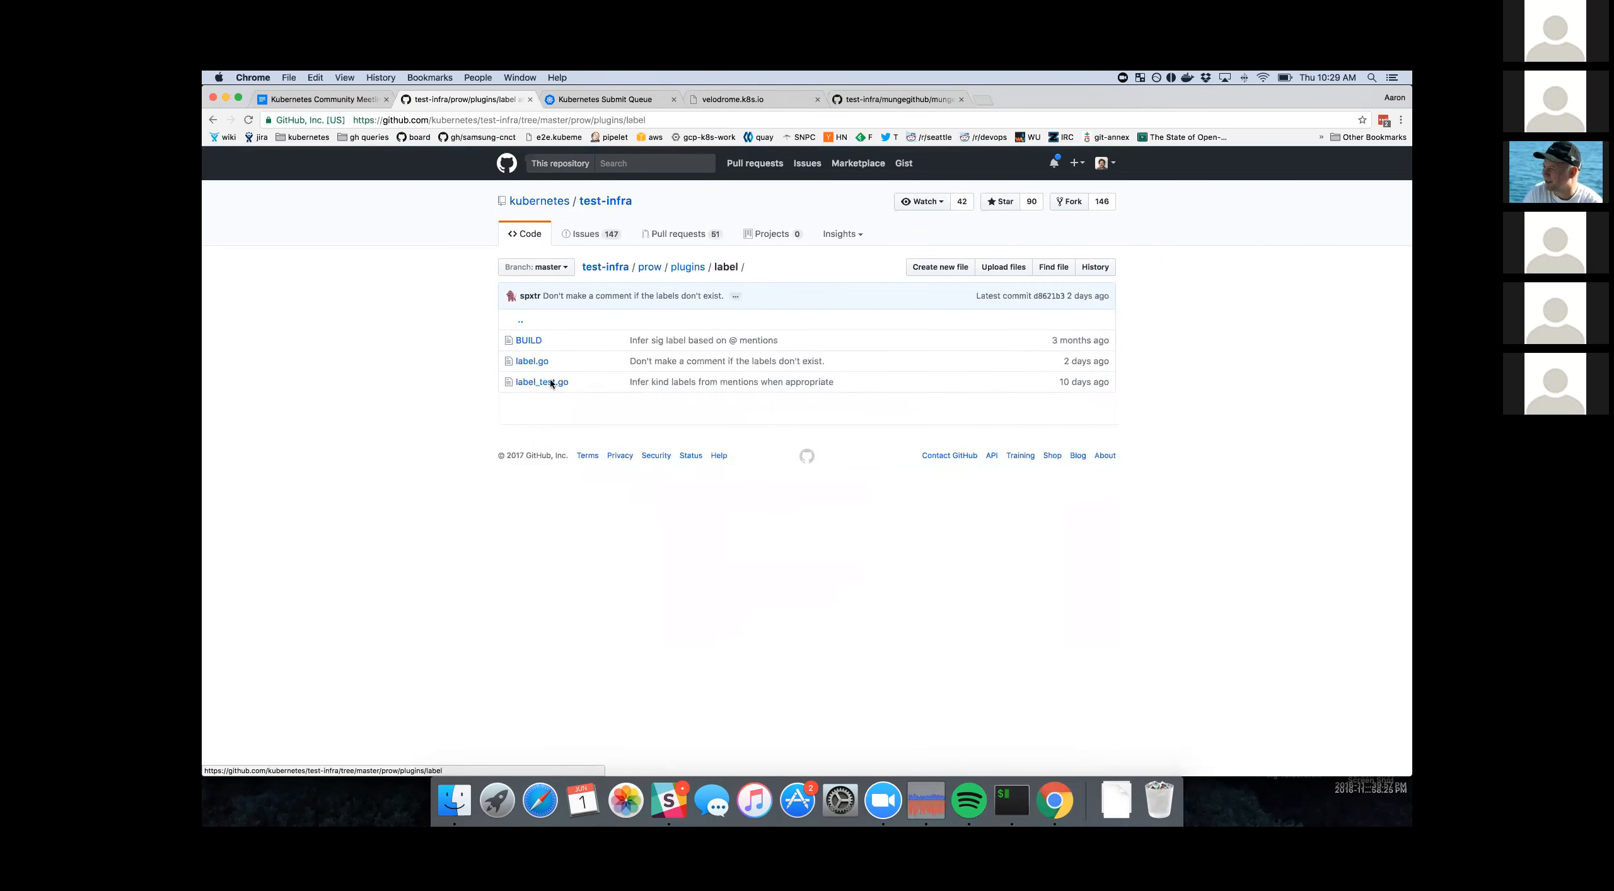
left_click(532, 362)
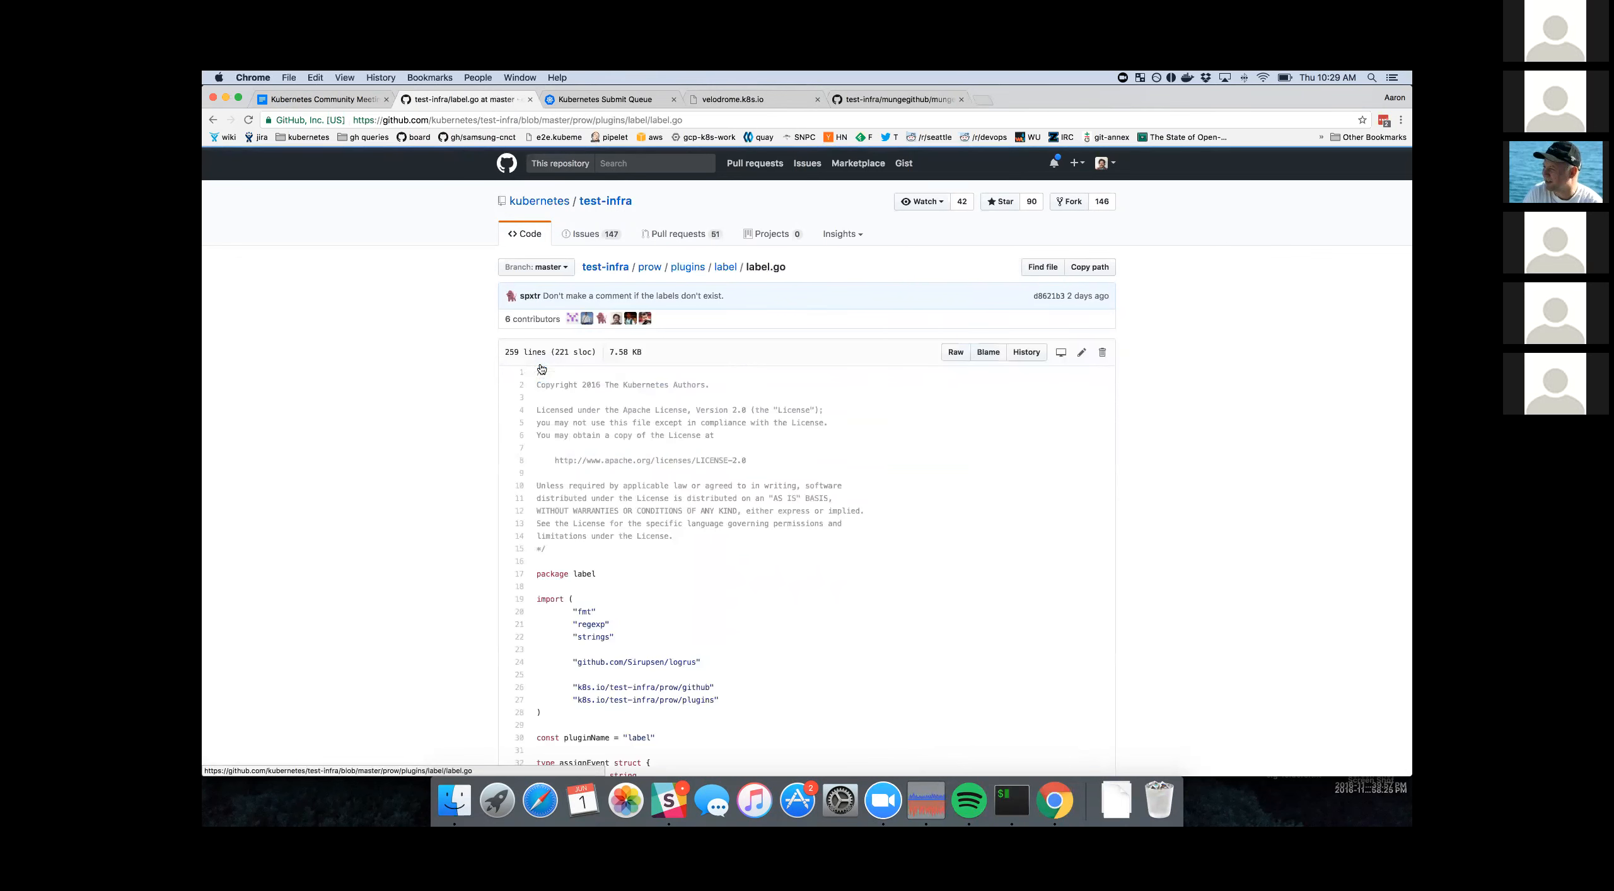
scroll("down", 3)
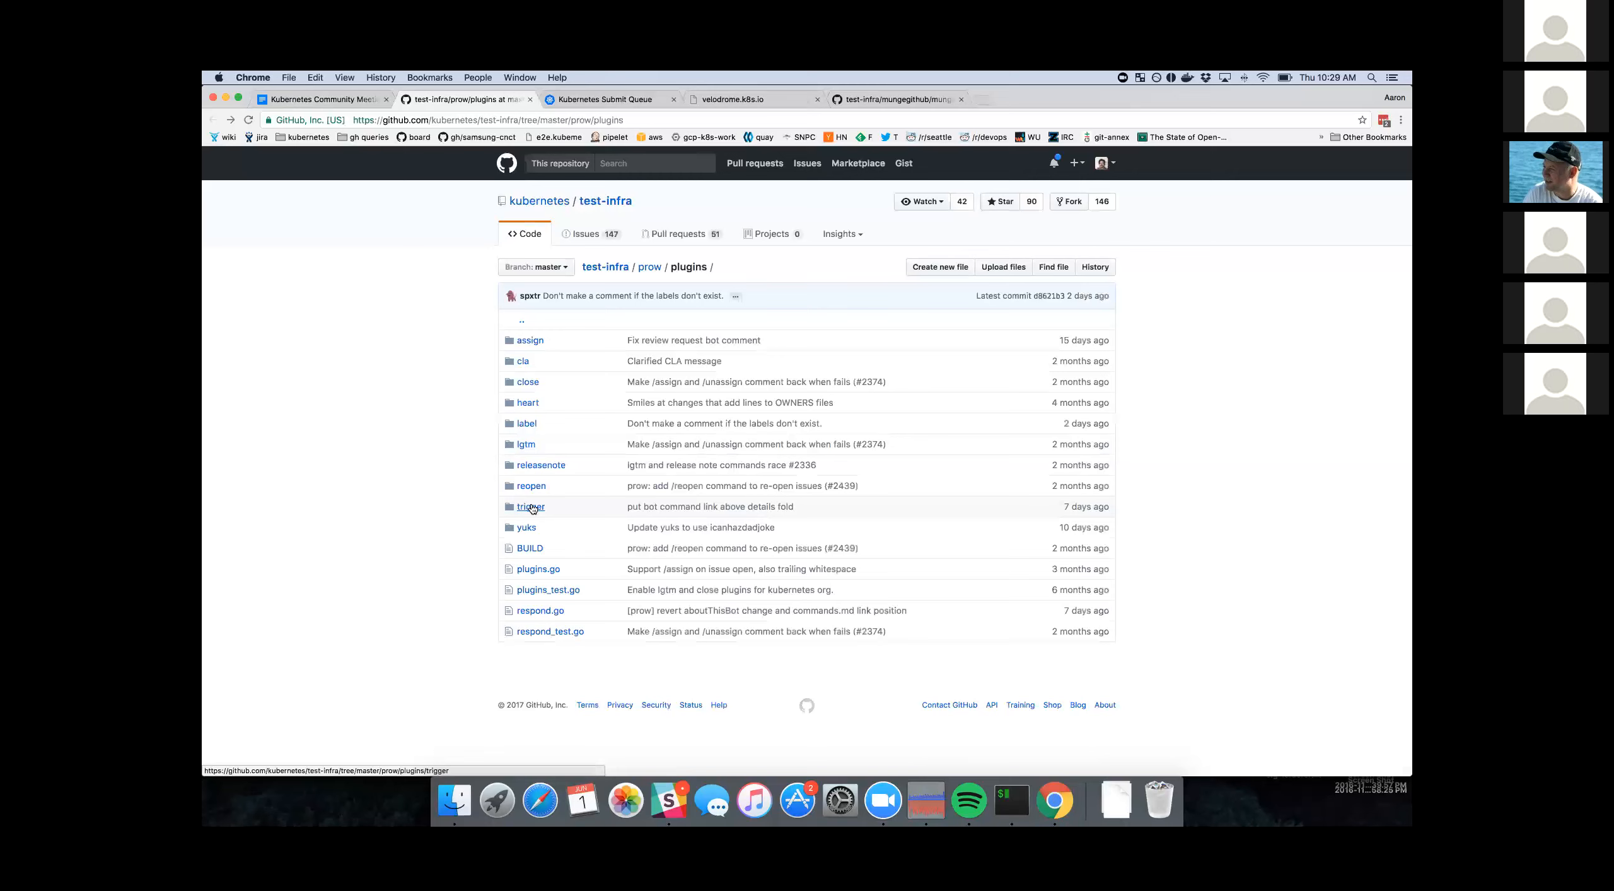
- Open the trigger plugin's trigger.go and scroll its handler registration code
left_click(531, 507)
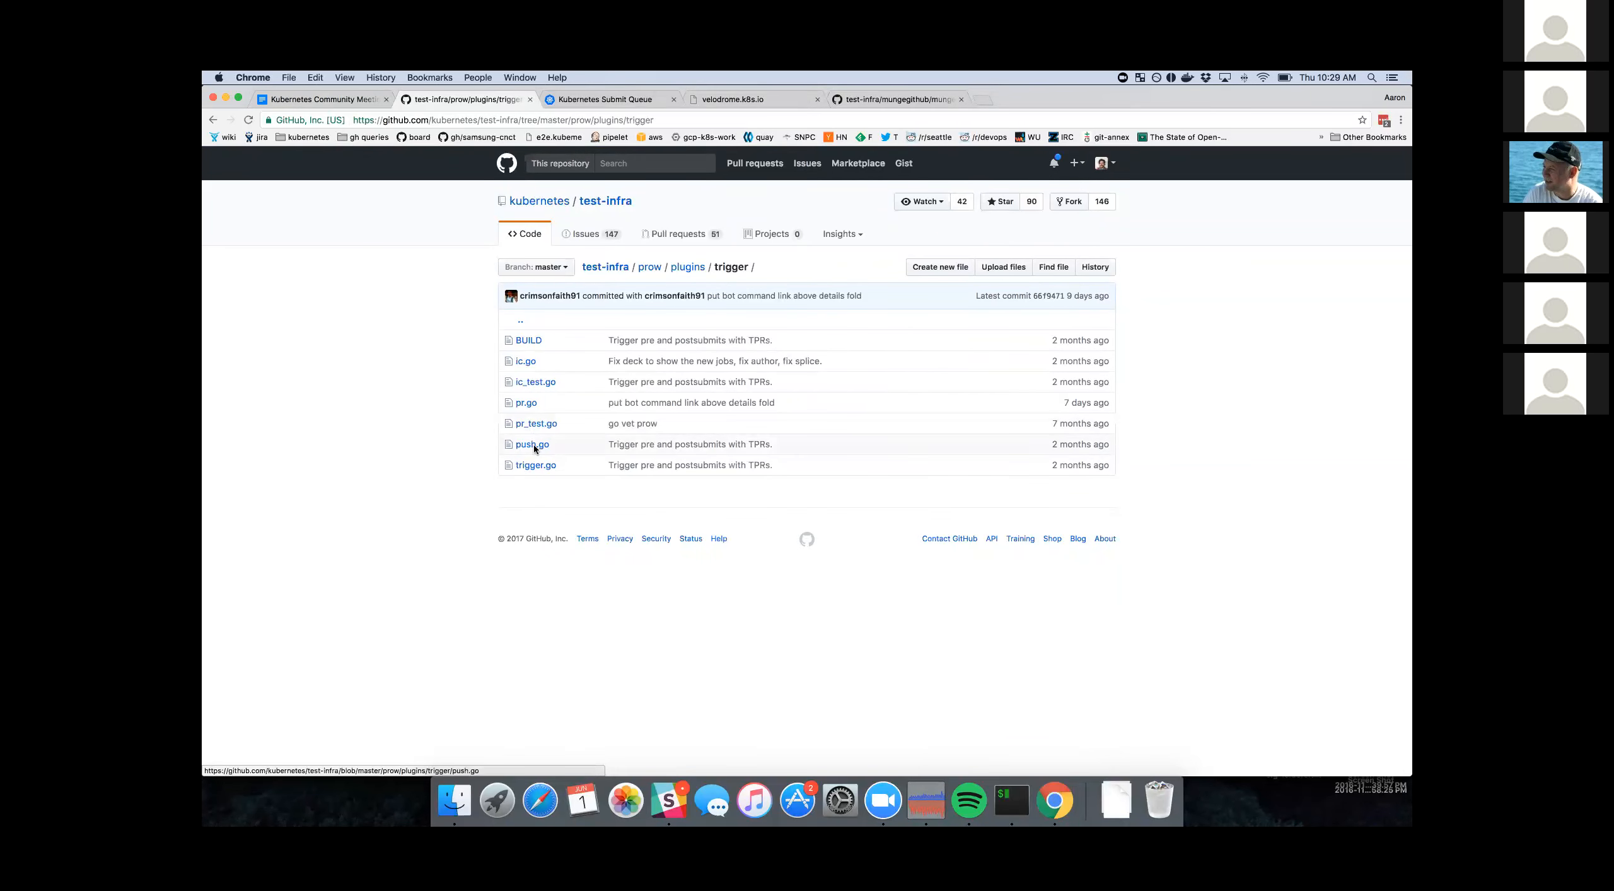
left_click(535, 464)
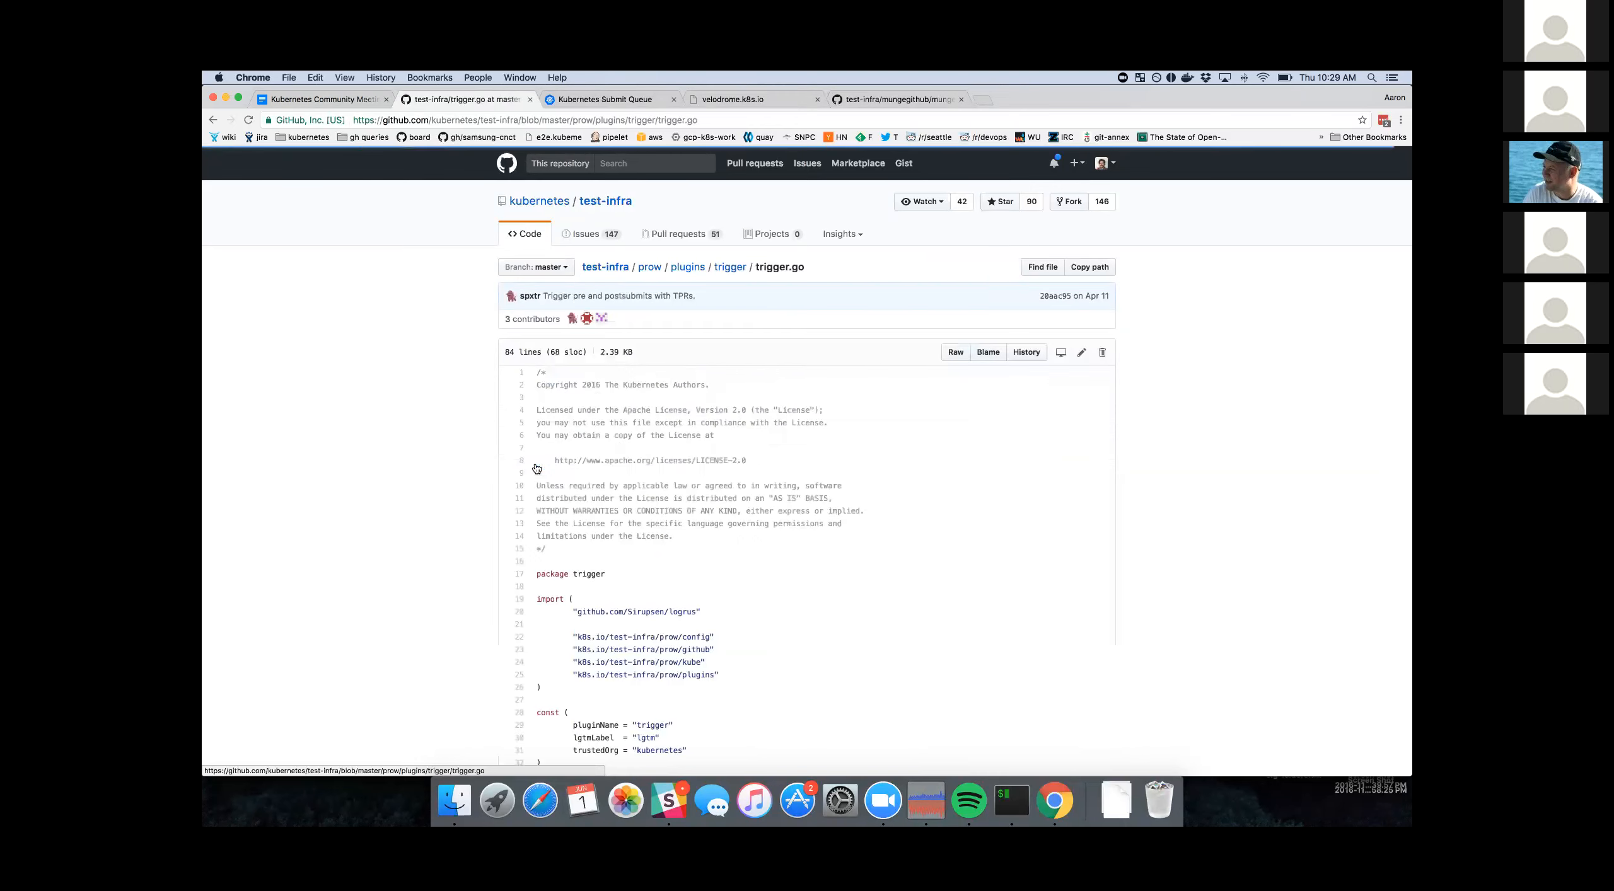
scroll("down", 3)
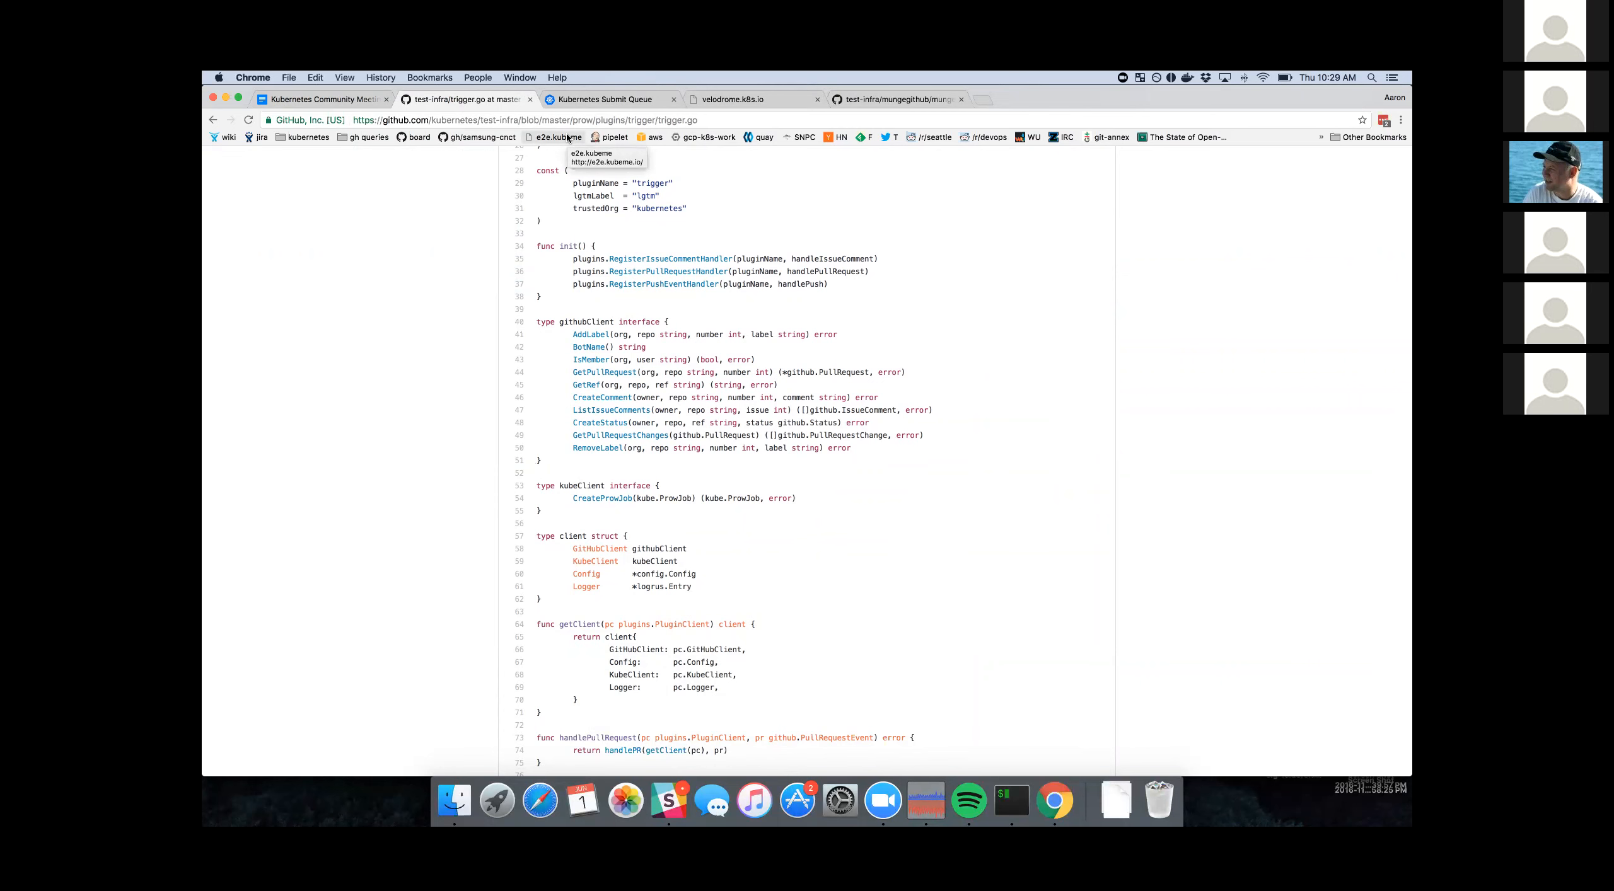
mouse_move(527, 99)
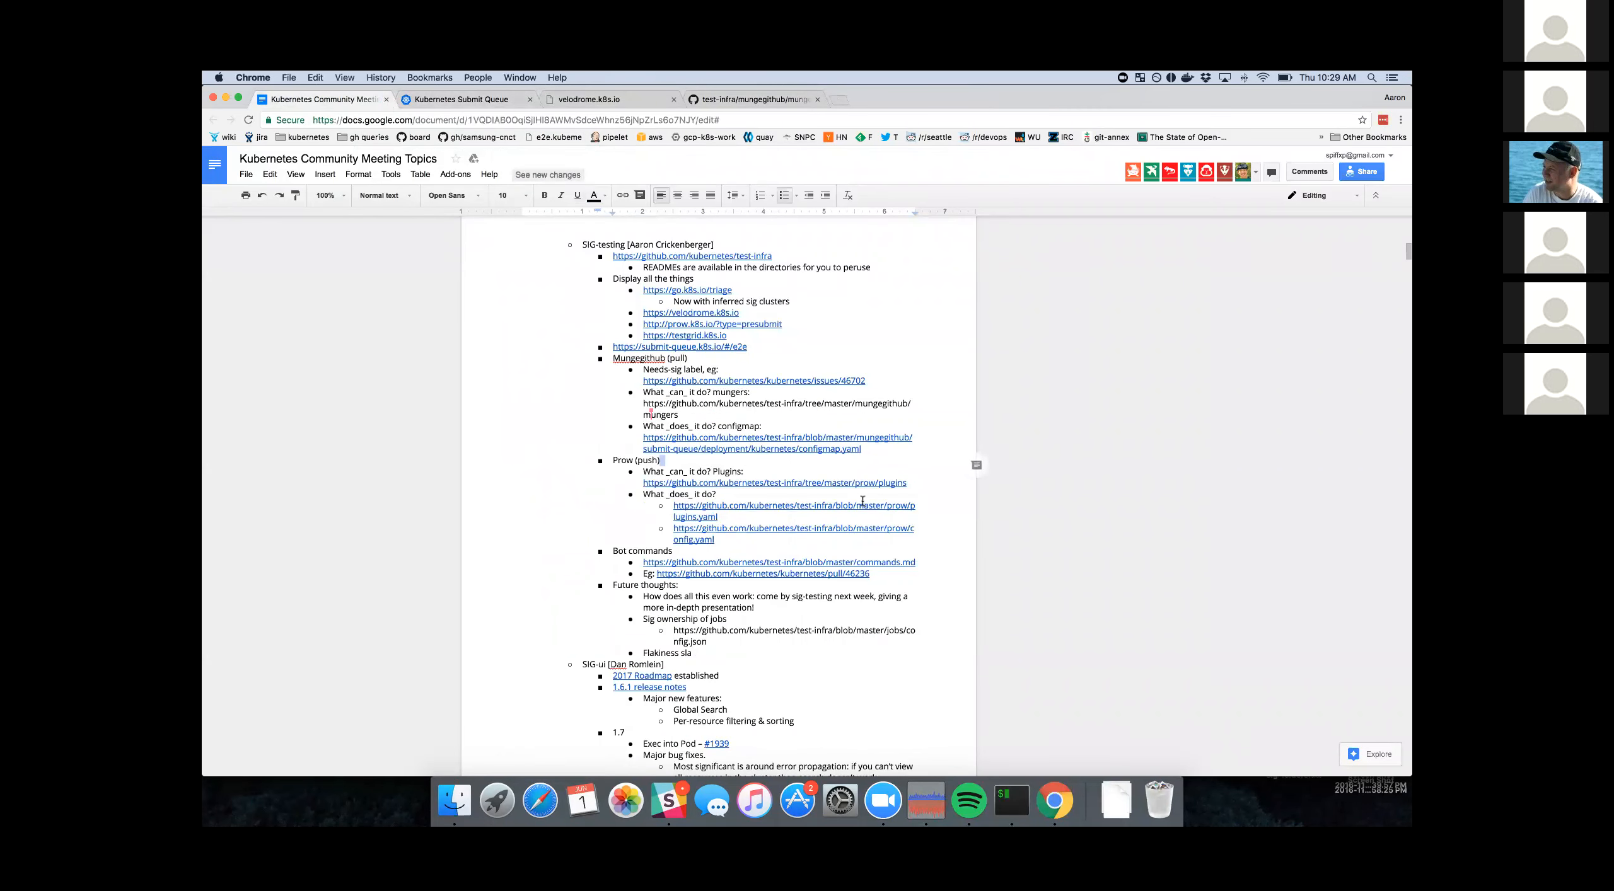
- Follow the prow/plugins.yaml link from the notes and scroll its per-repo plugin whitelists
left_click(792, 505)
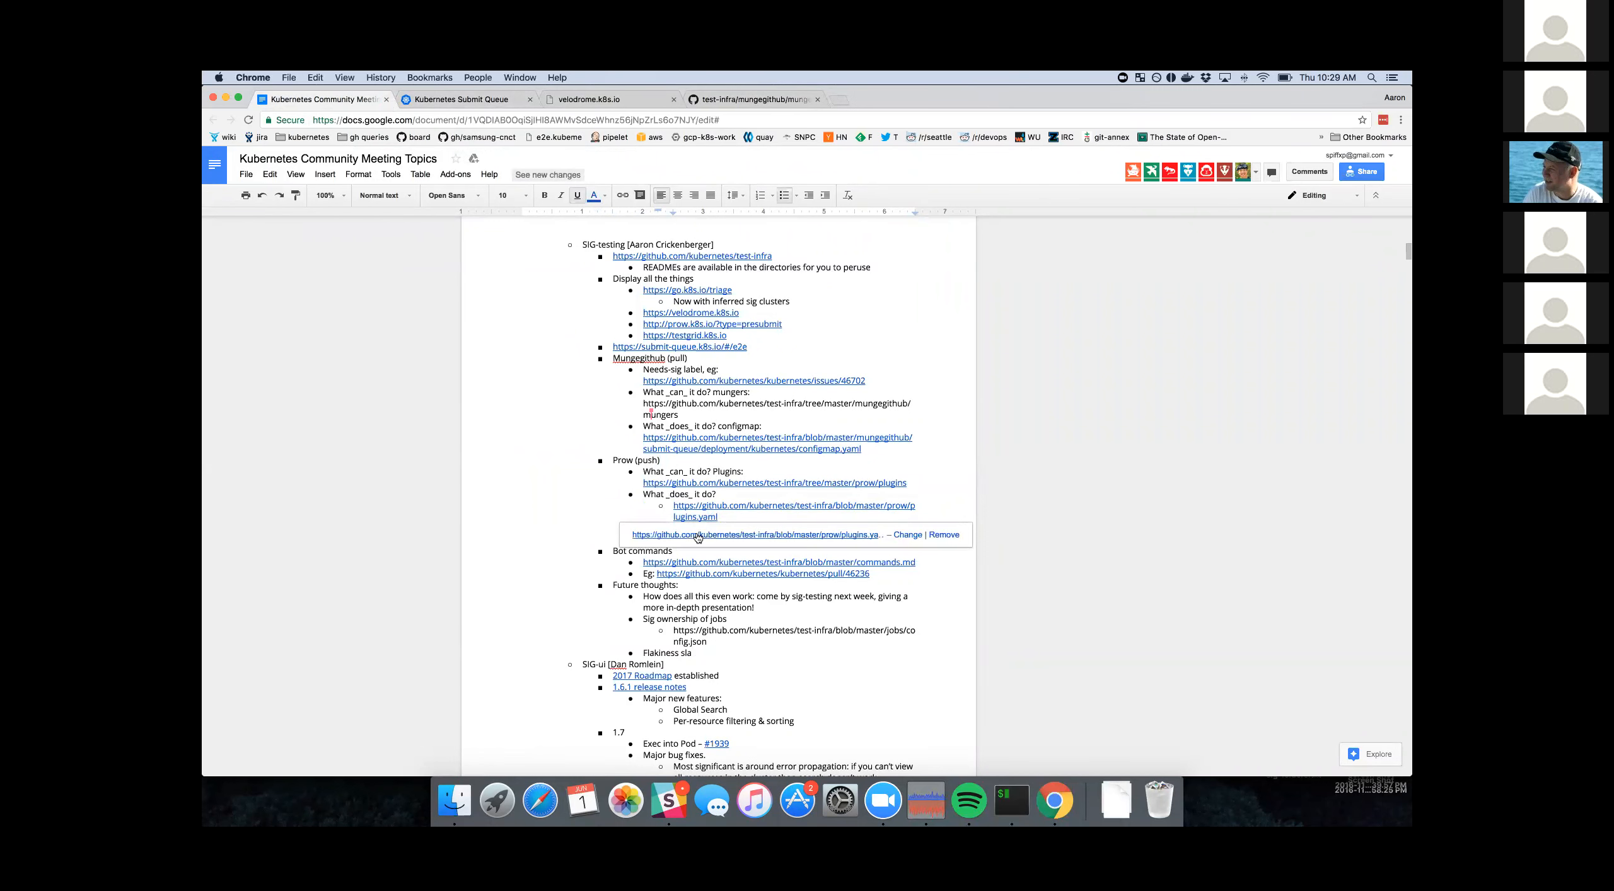
left_click(754, 535)
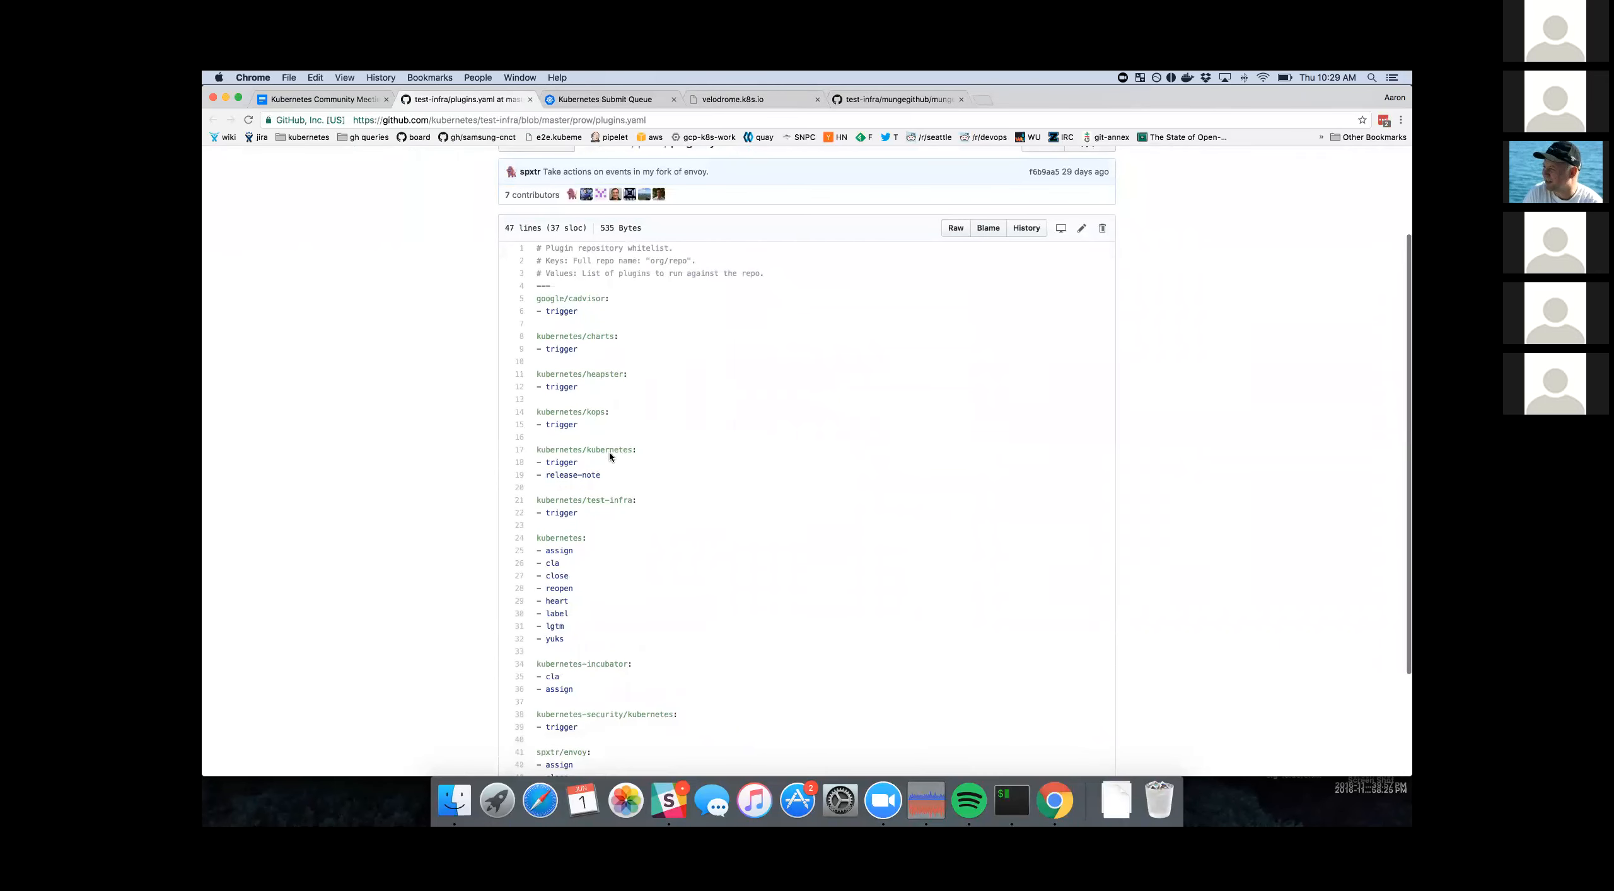
scroll("down", 3)
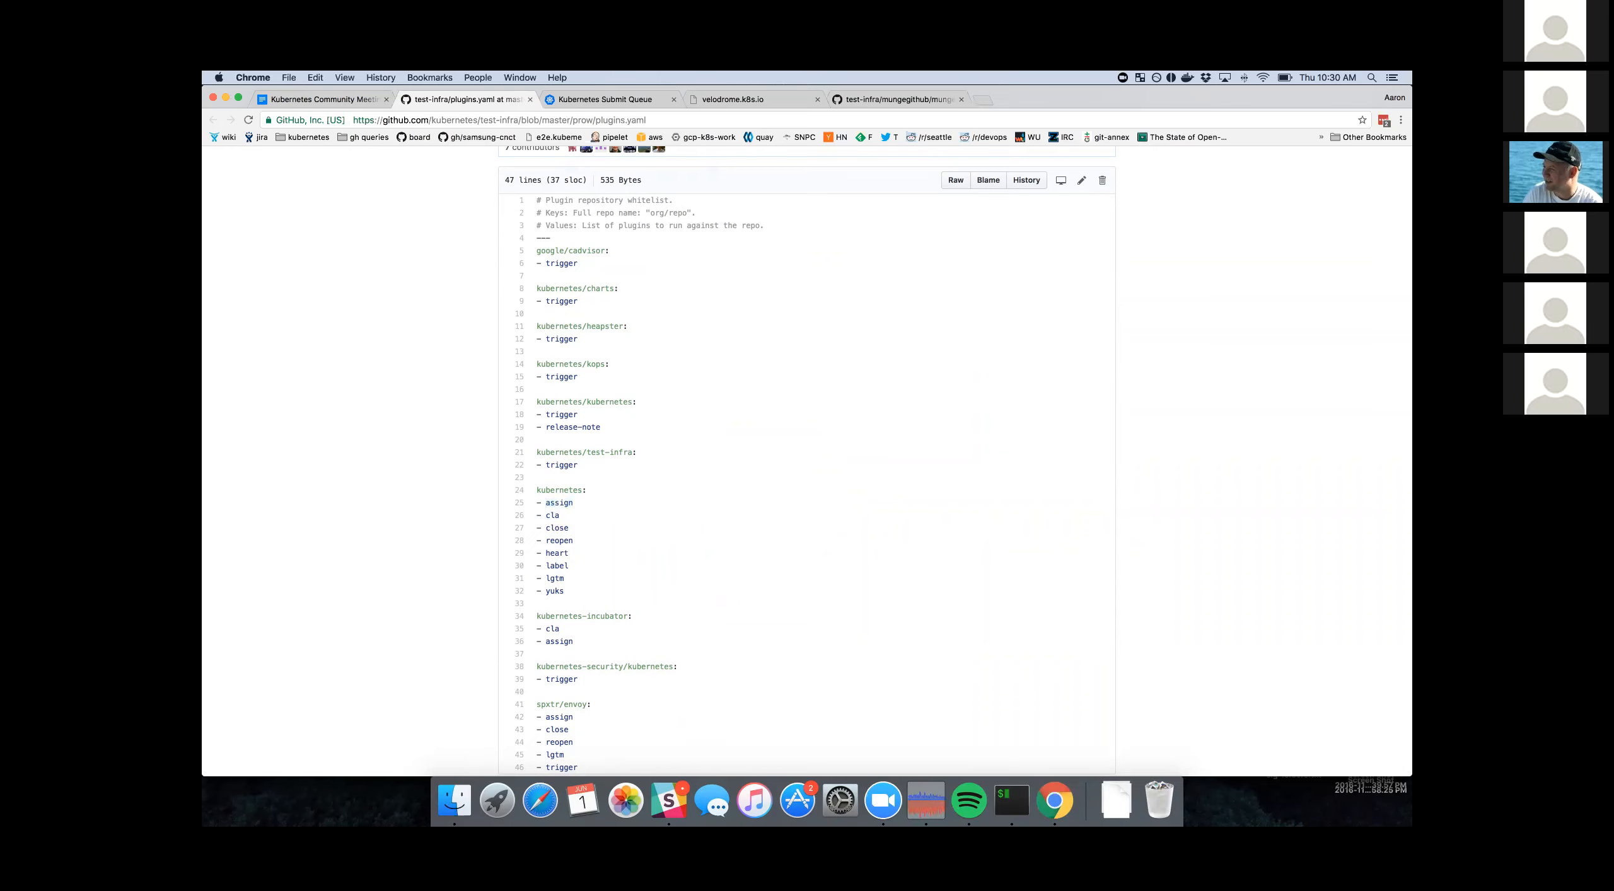
mouse_move(666, 353)
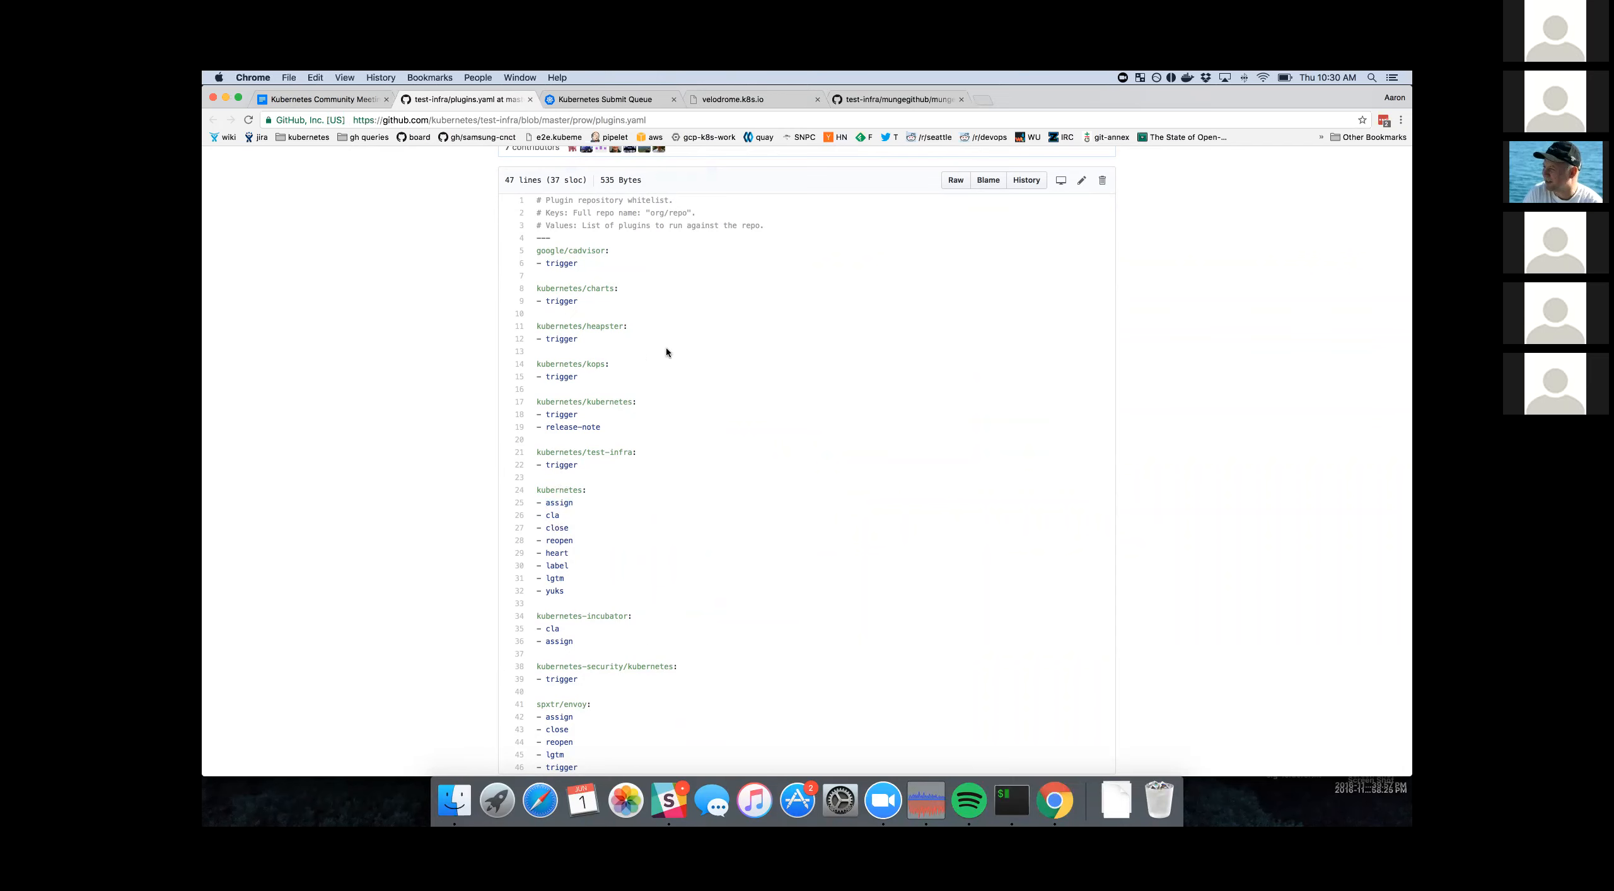
mouse_move(568, 389)
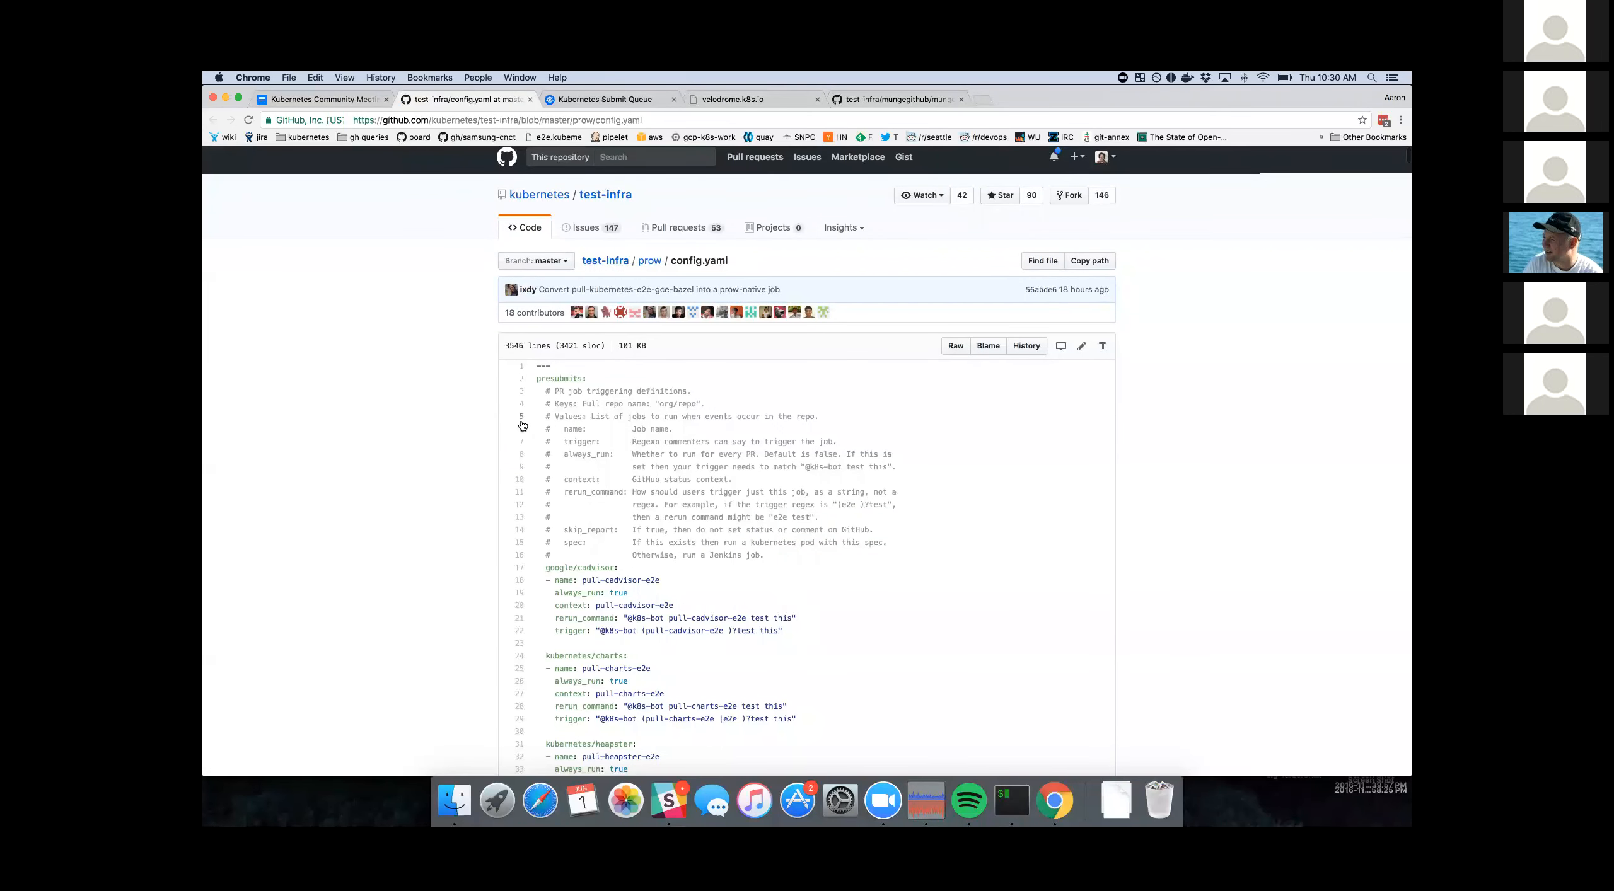
- Scroll through prow/config.yaml's presubmits, selecting job names and their trigger commands
scroll("down", 3)
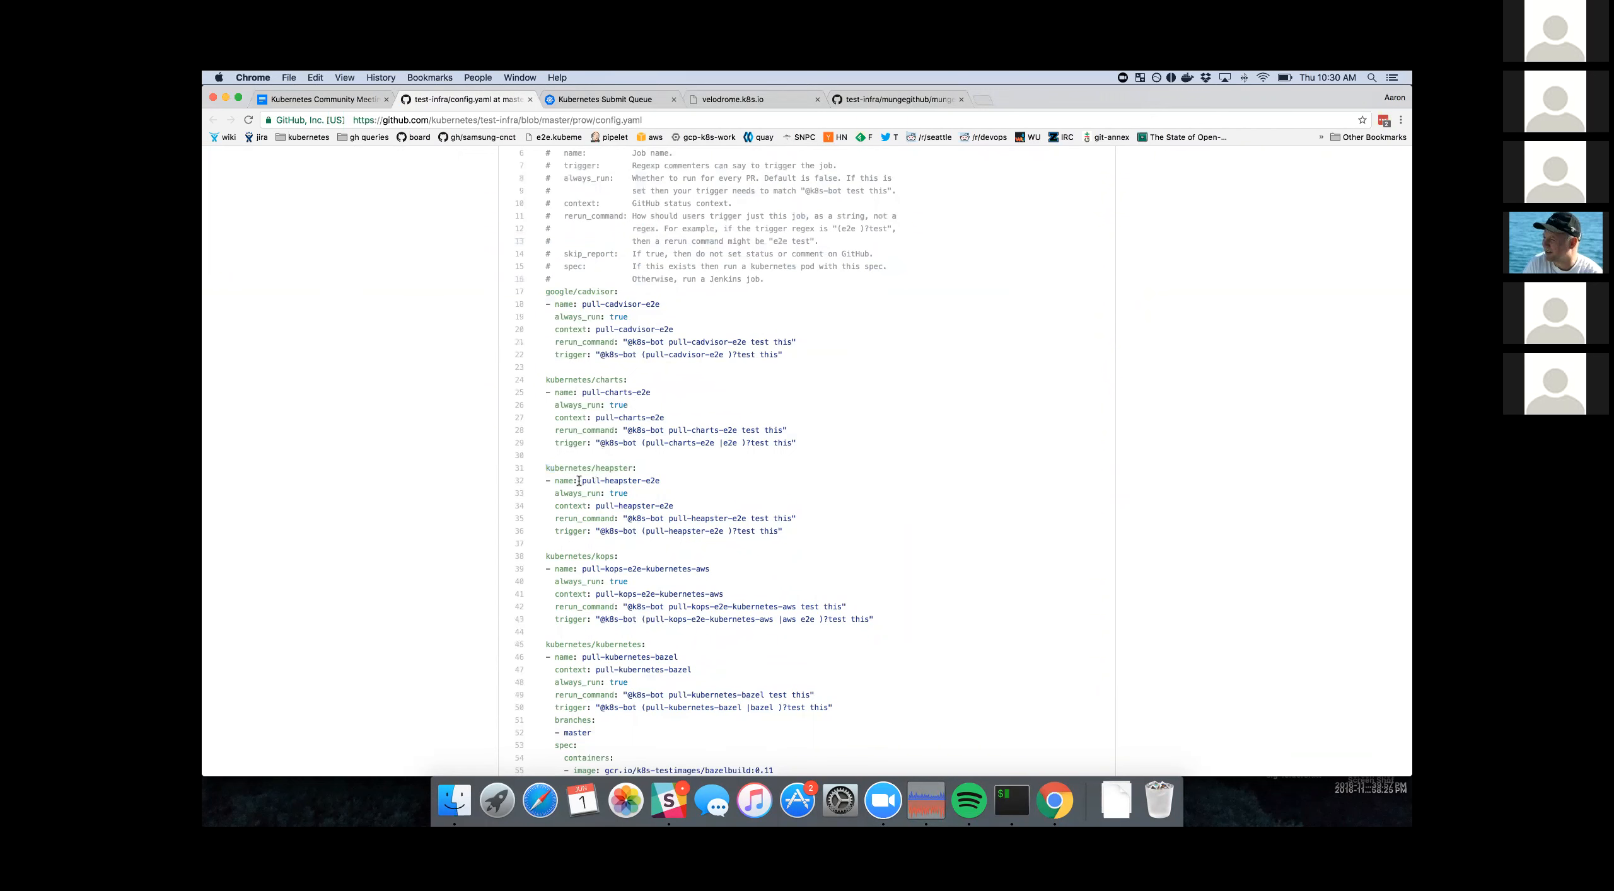
double_click(617, 481)
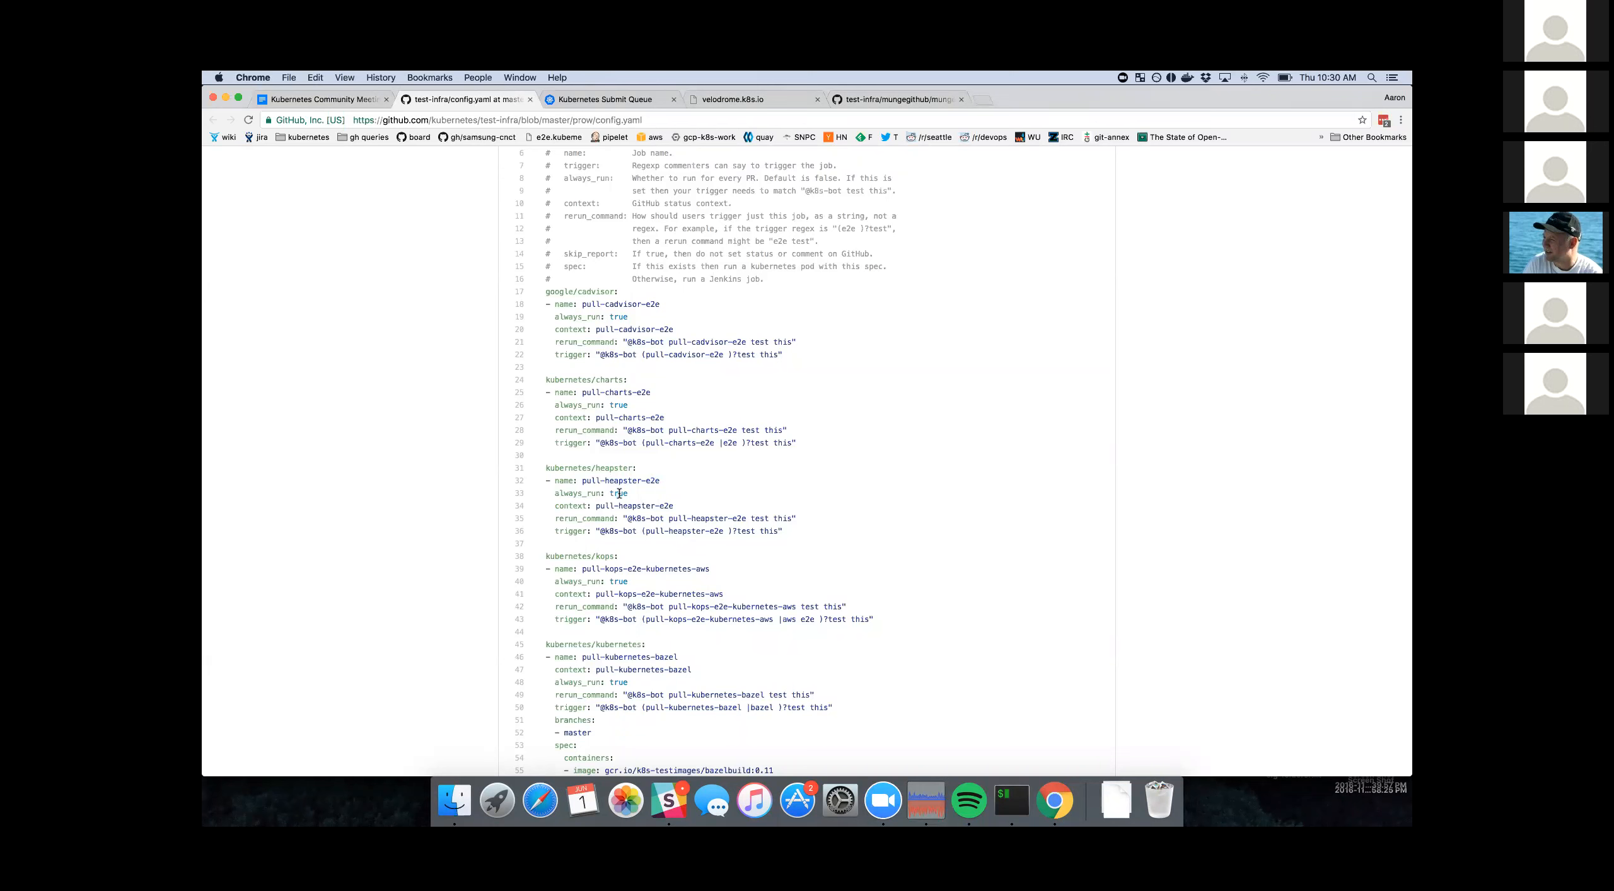
mouse_move(726, 556)
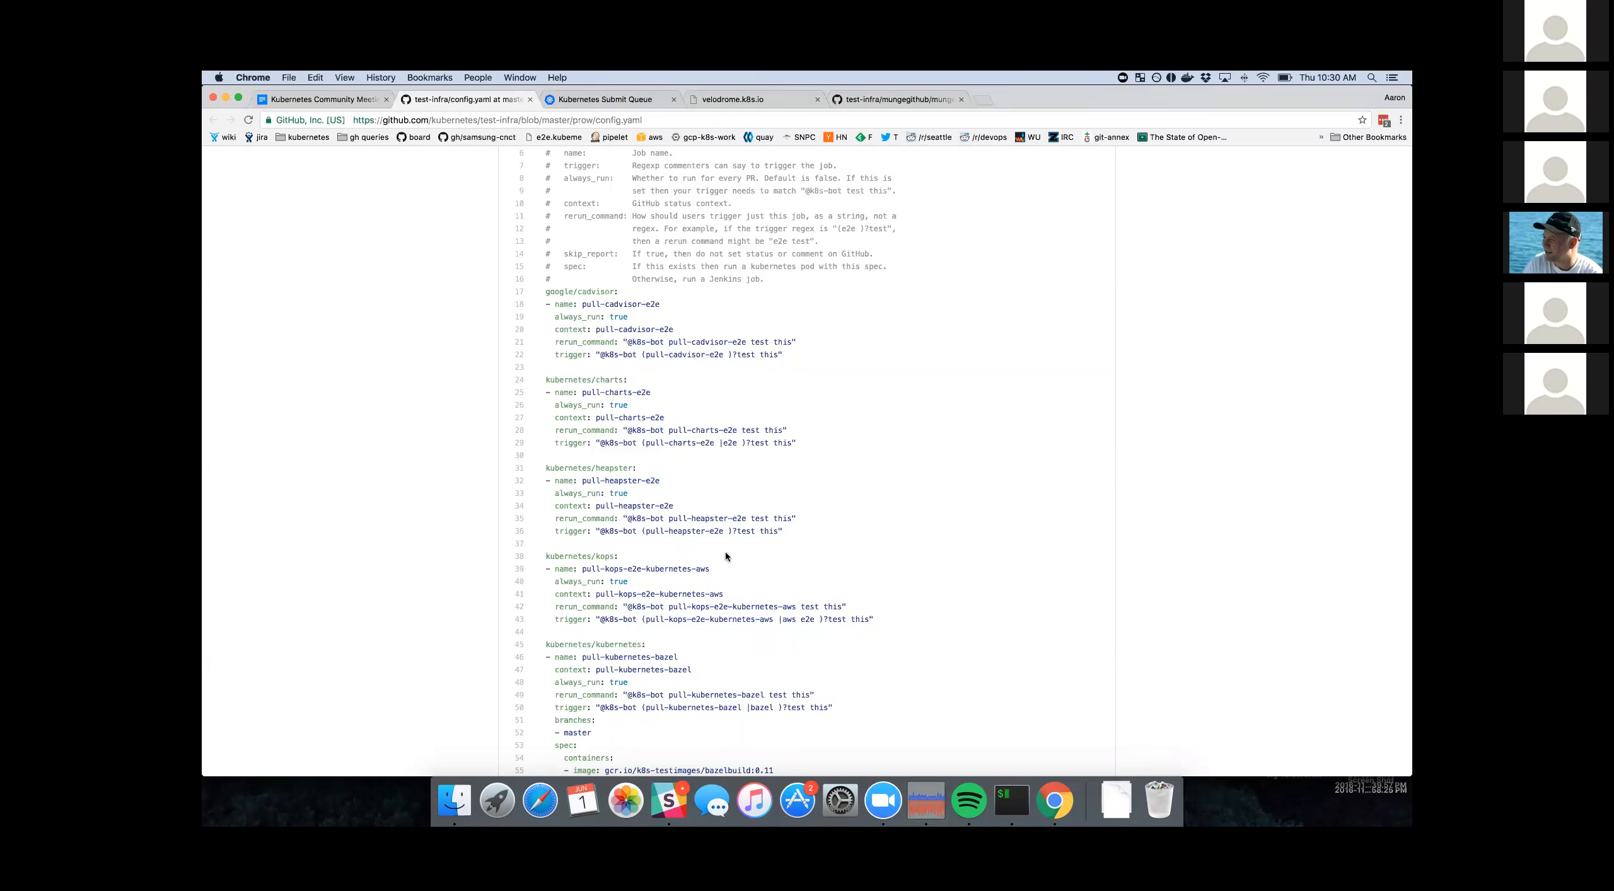
mouse_move(548, 522)
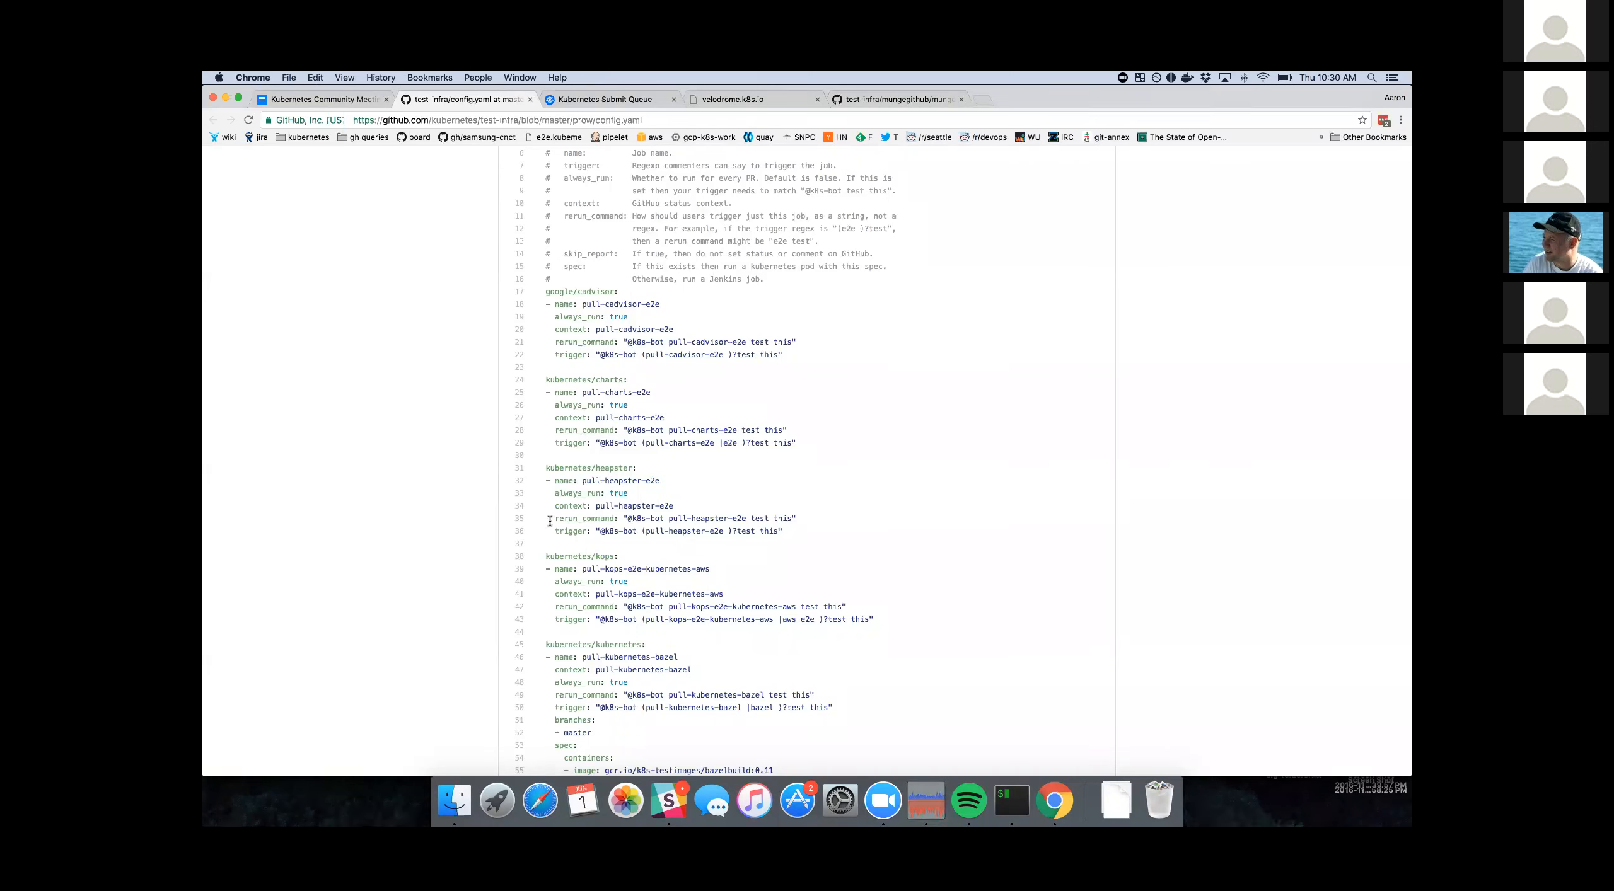
double_click(679, 518)
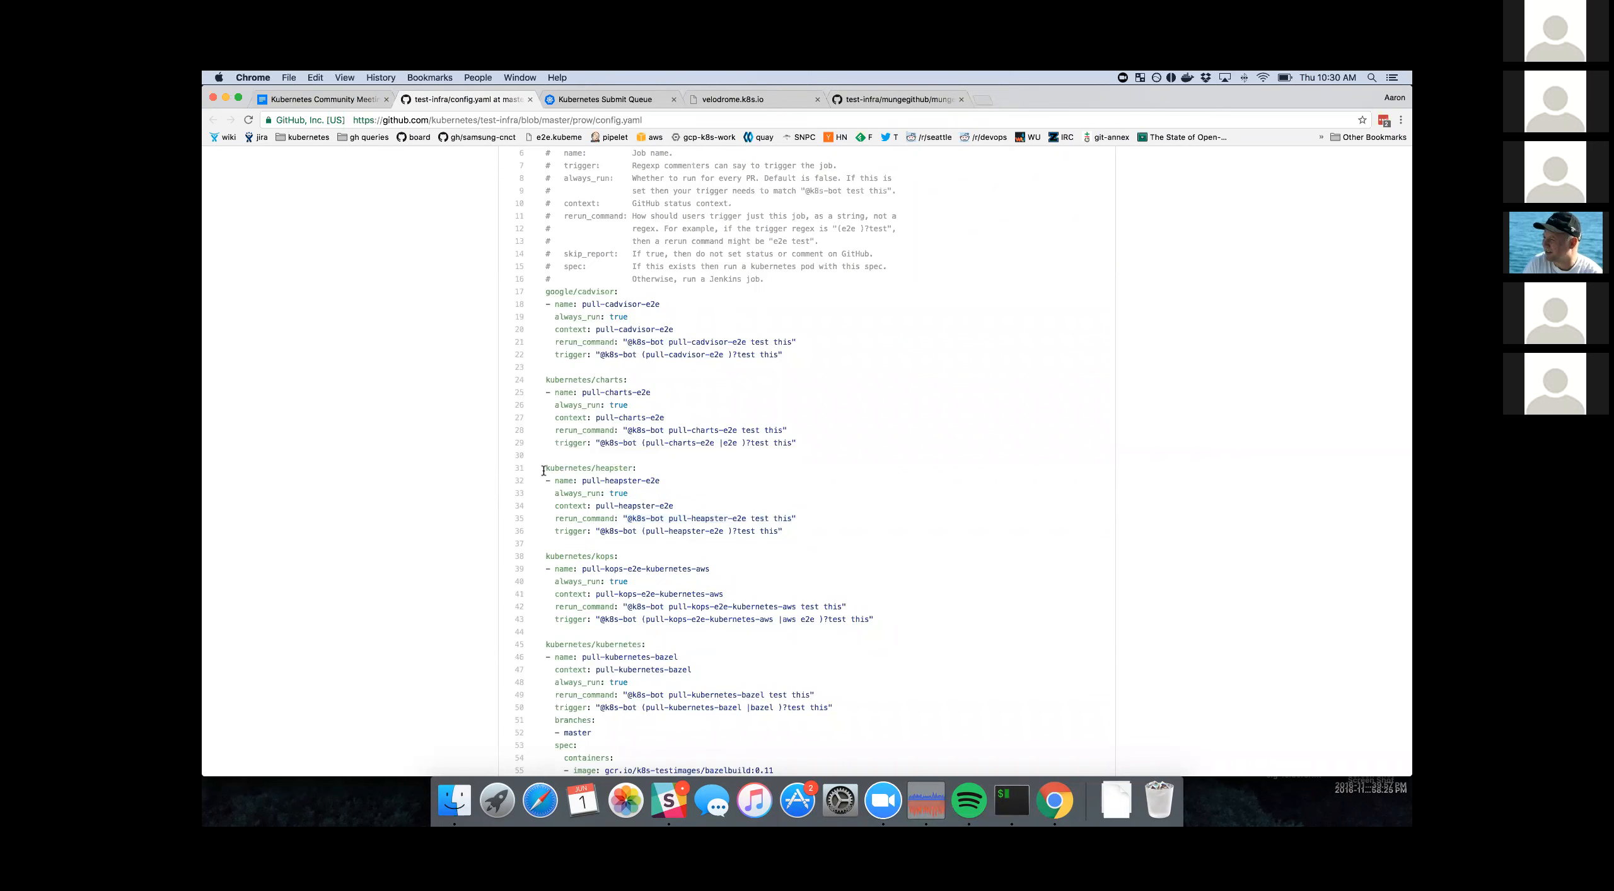
left_click_drag(551, 480, 781, 531)
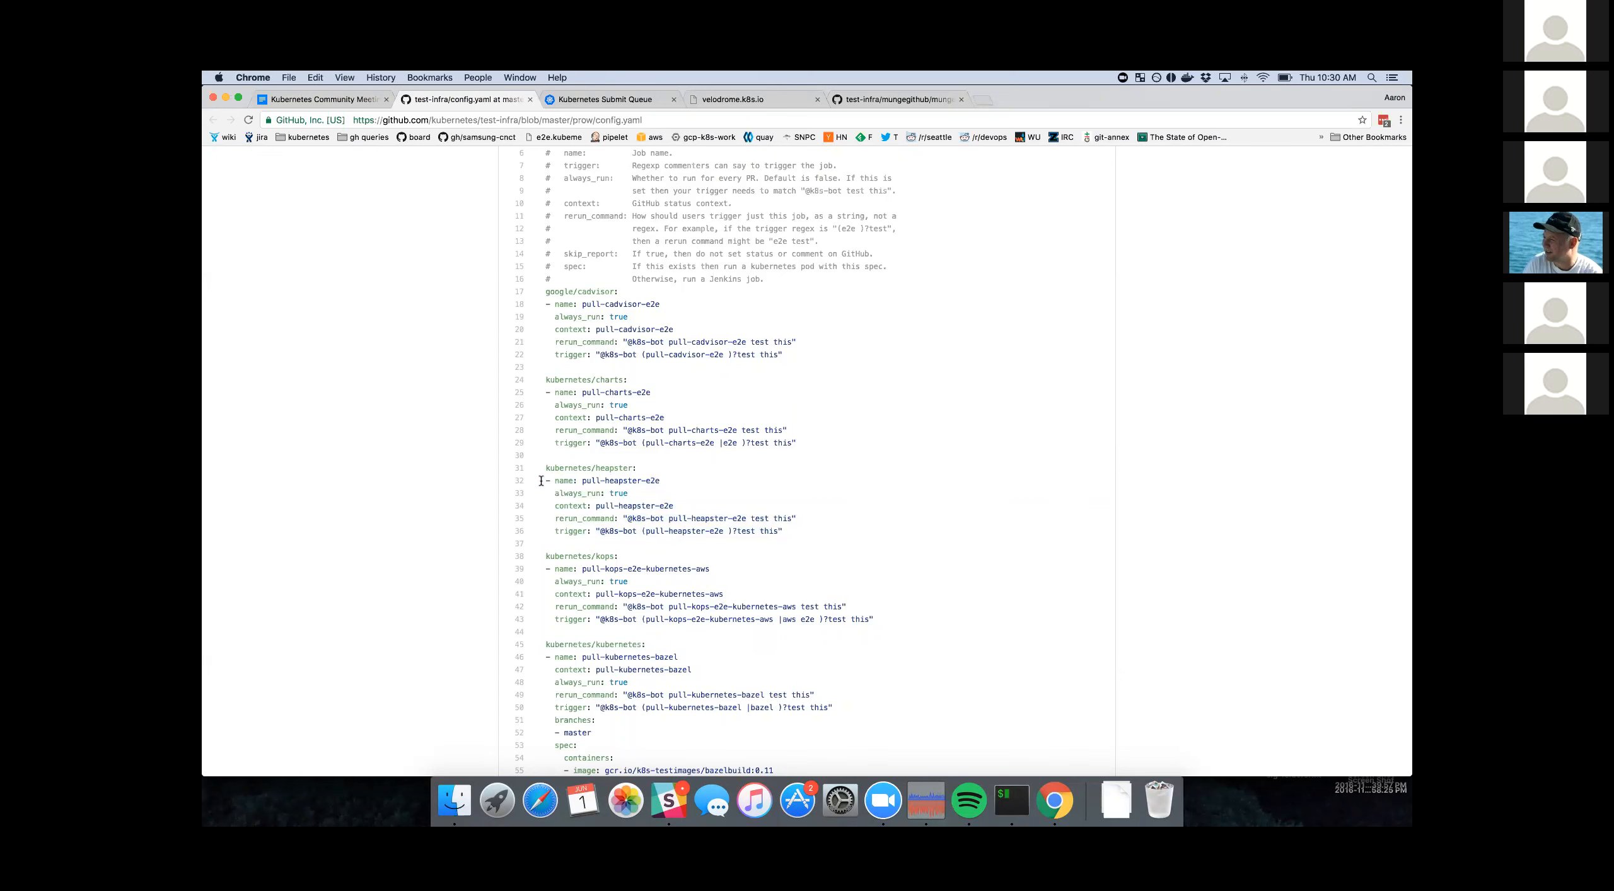
scroll("down", 3)
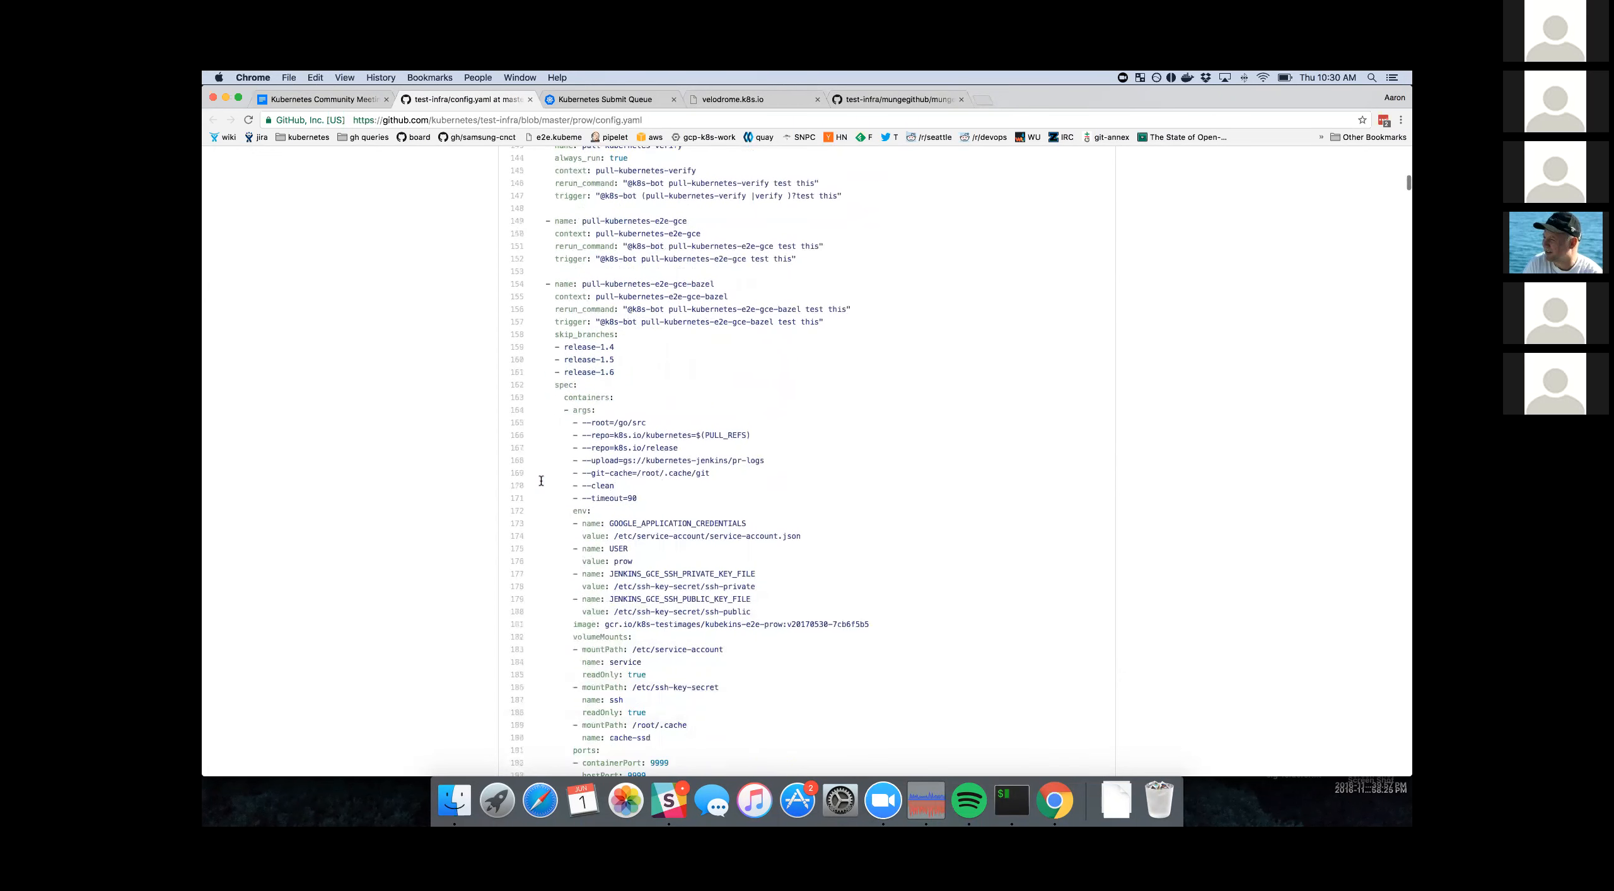
scroll("down", 3)
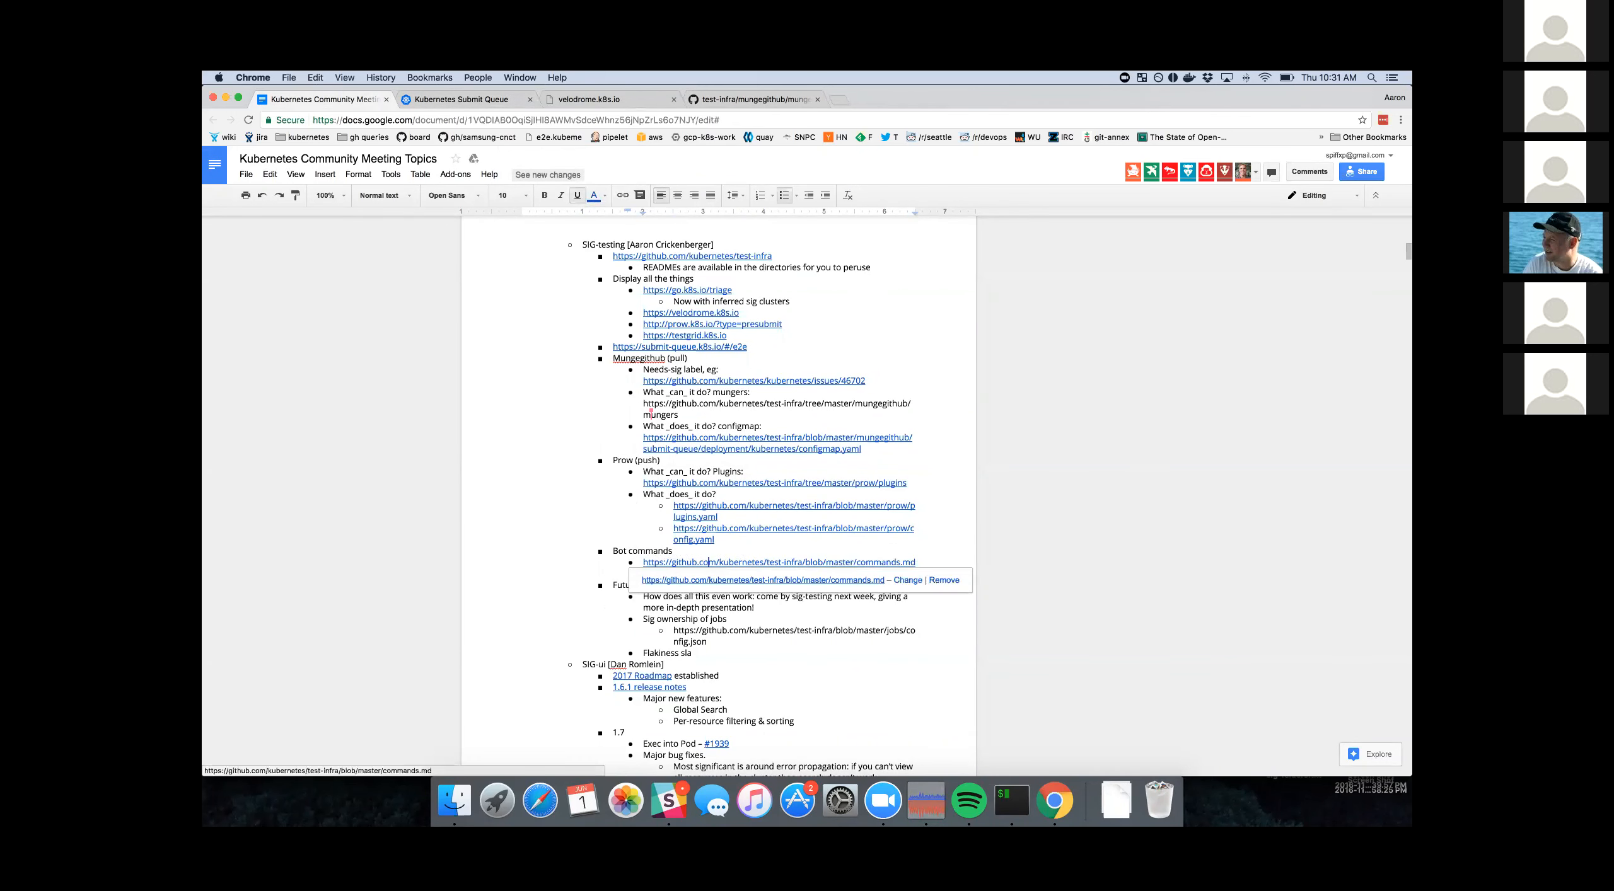
- Follow the commands.md link and scroll the Bot Commands table to /lgtm, /approve and /close
left_click(778, 562)
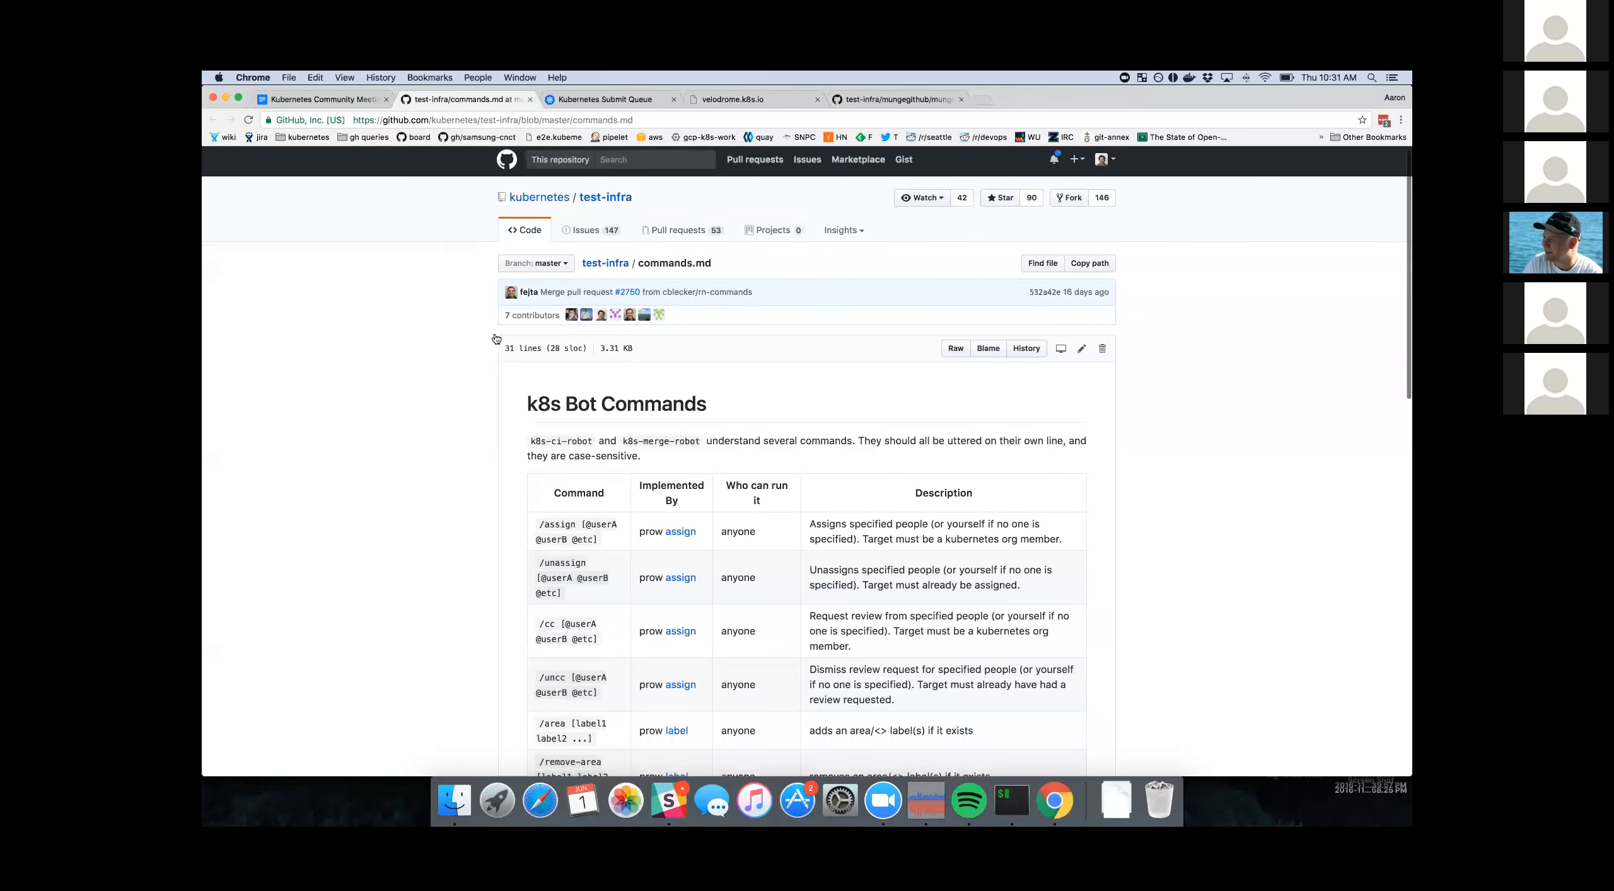
scroll("down", 3)
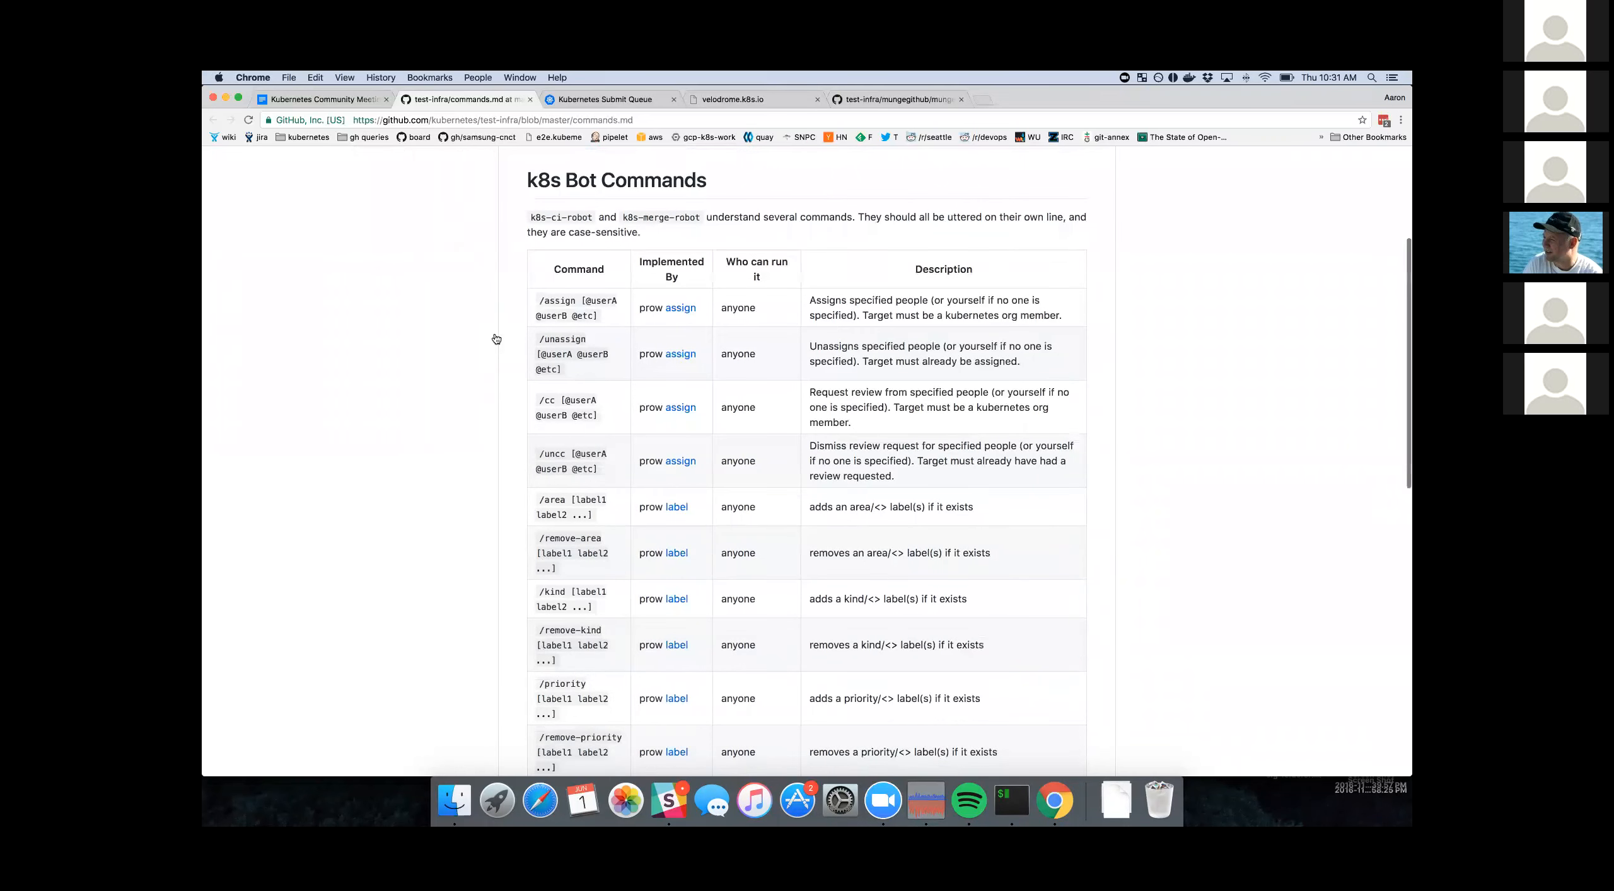
scroll("down", 3)
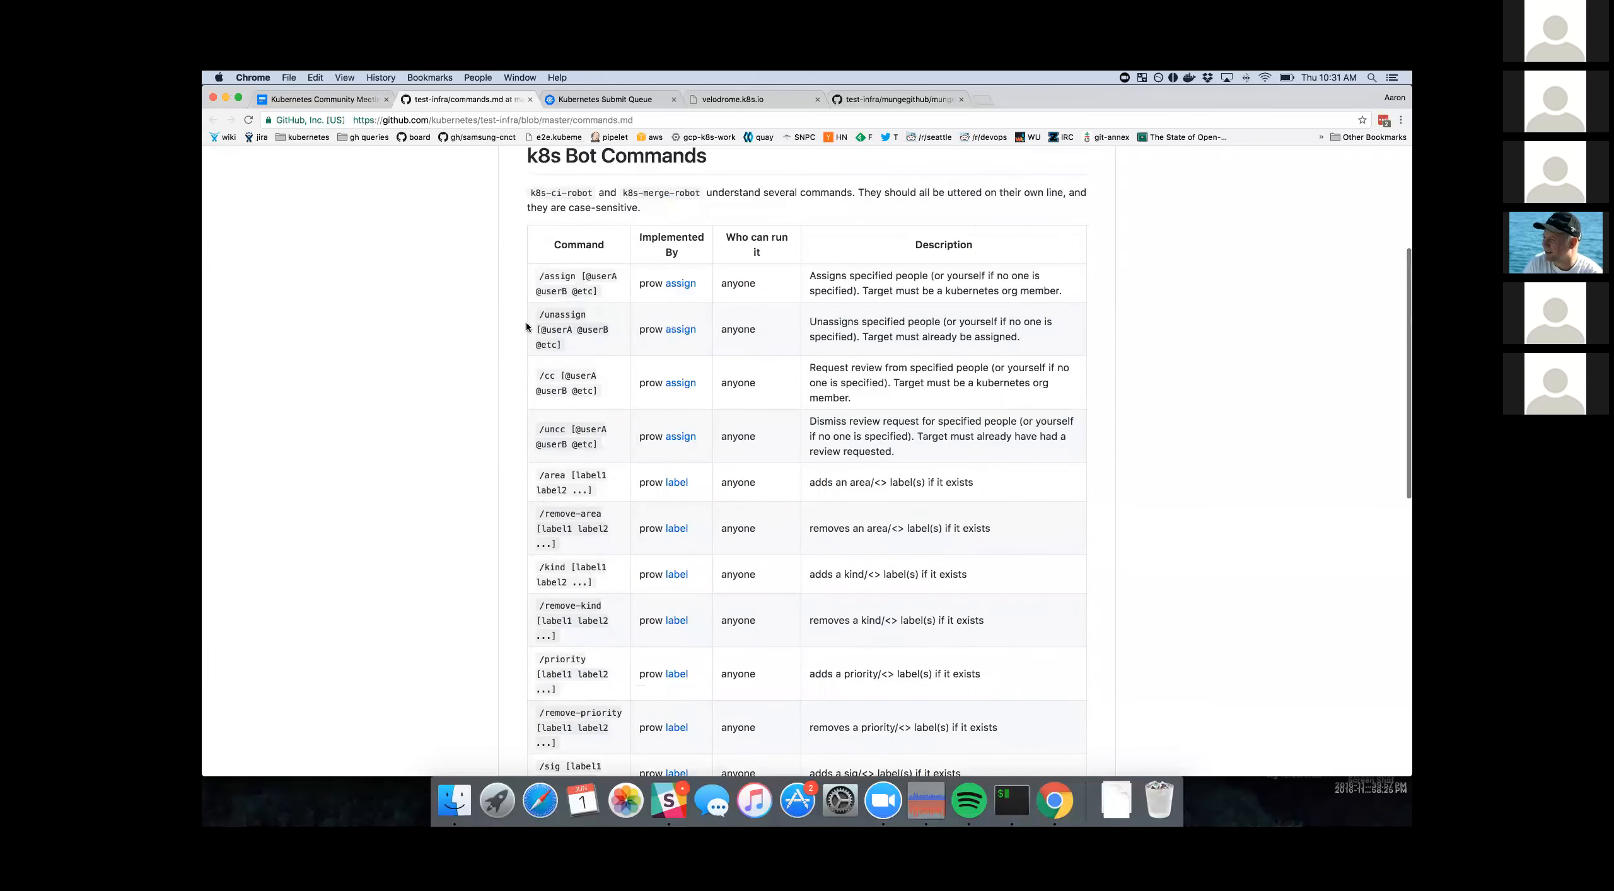
mouse_move(681, 284)
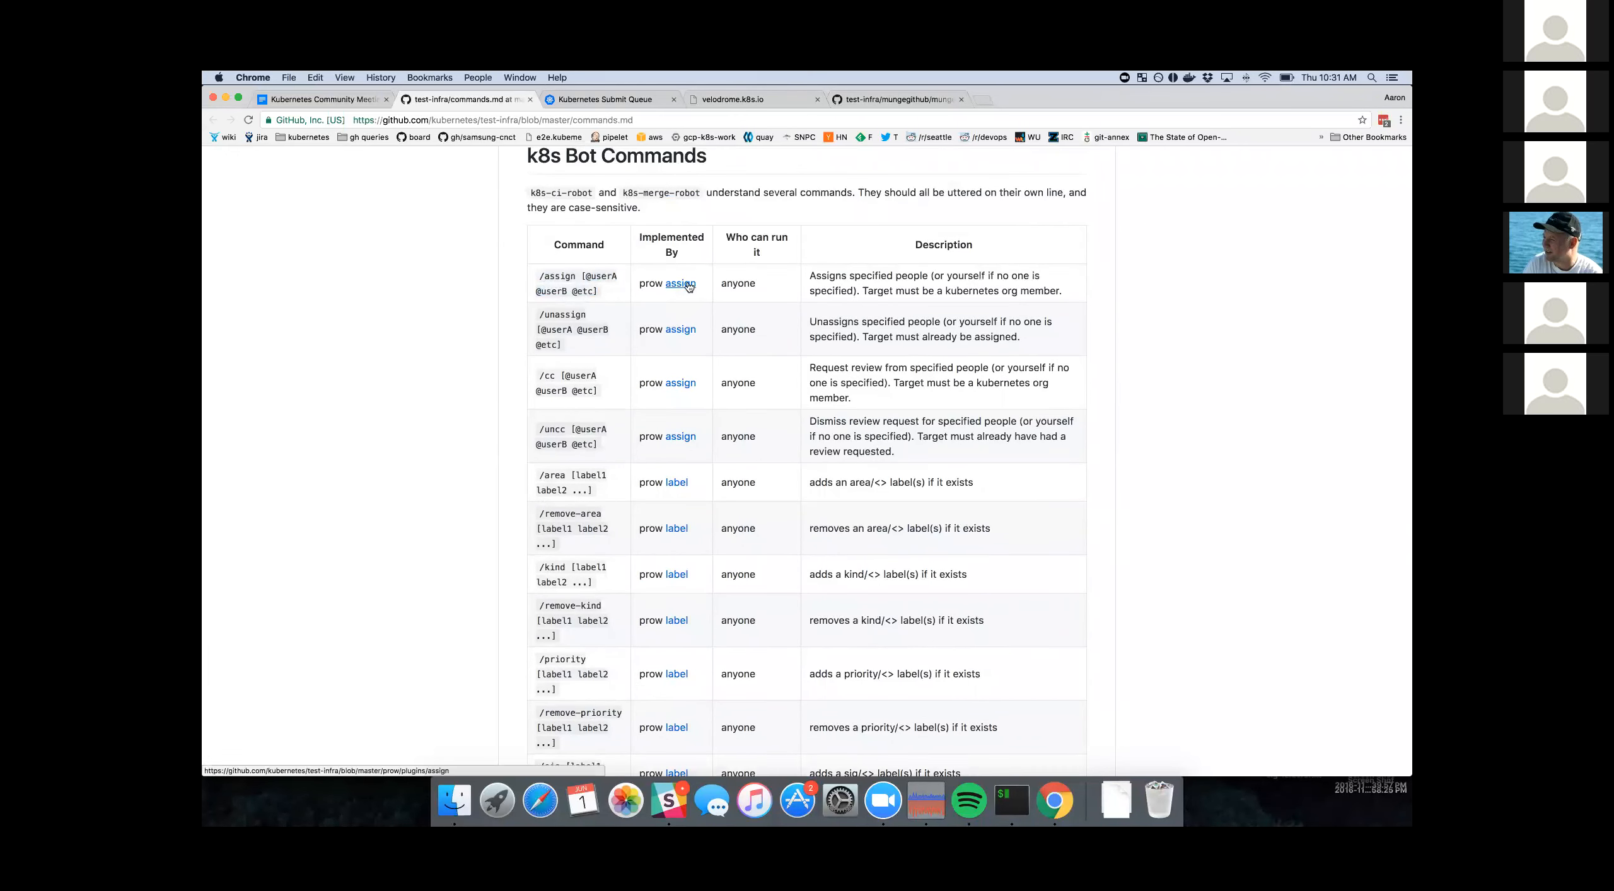
scroll("down", 3)
type("/approv")
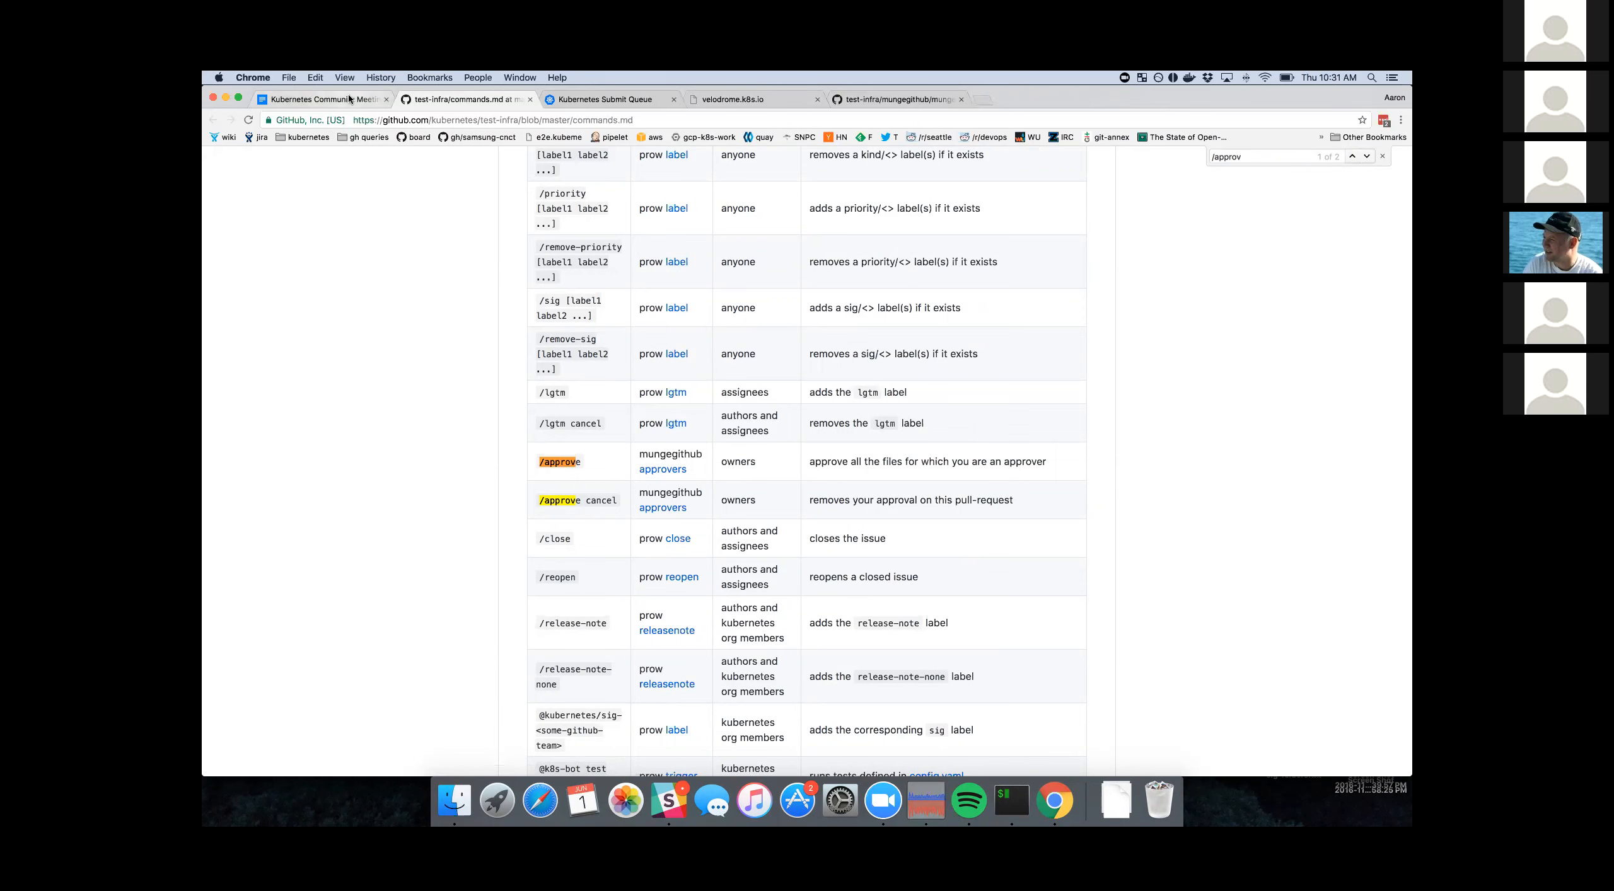
mouse_move(446, 99)
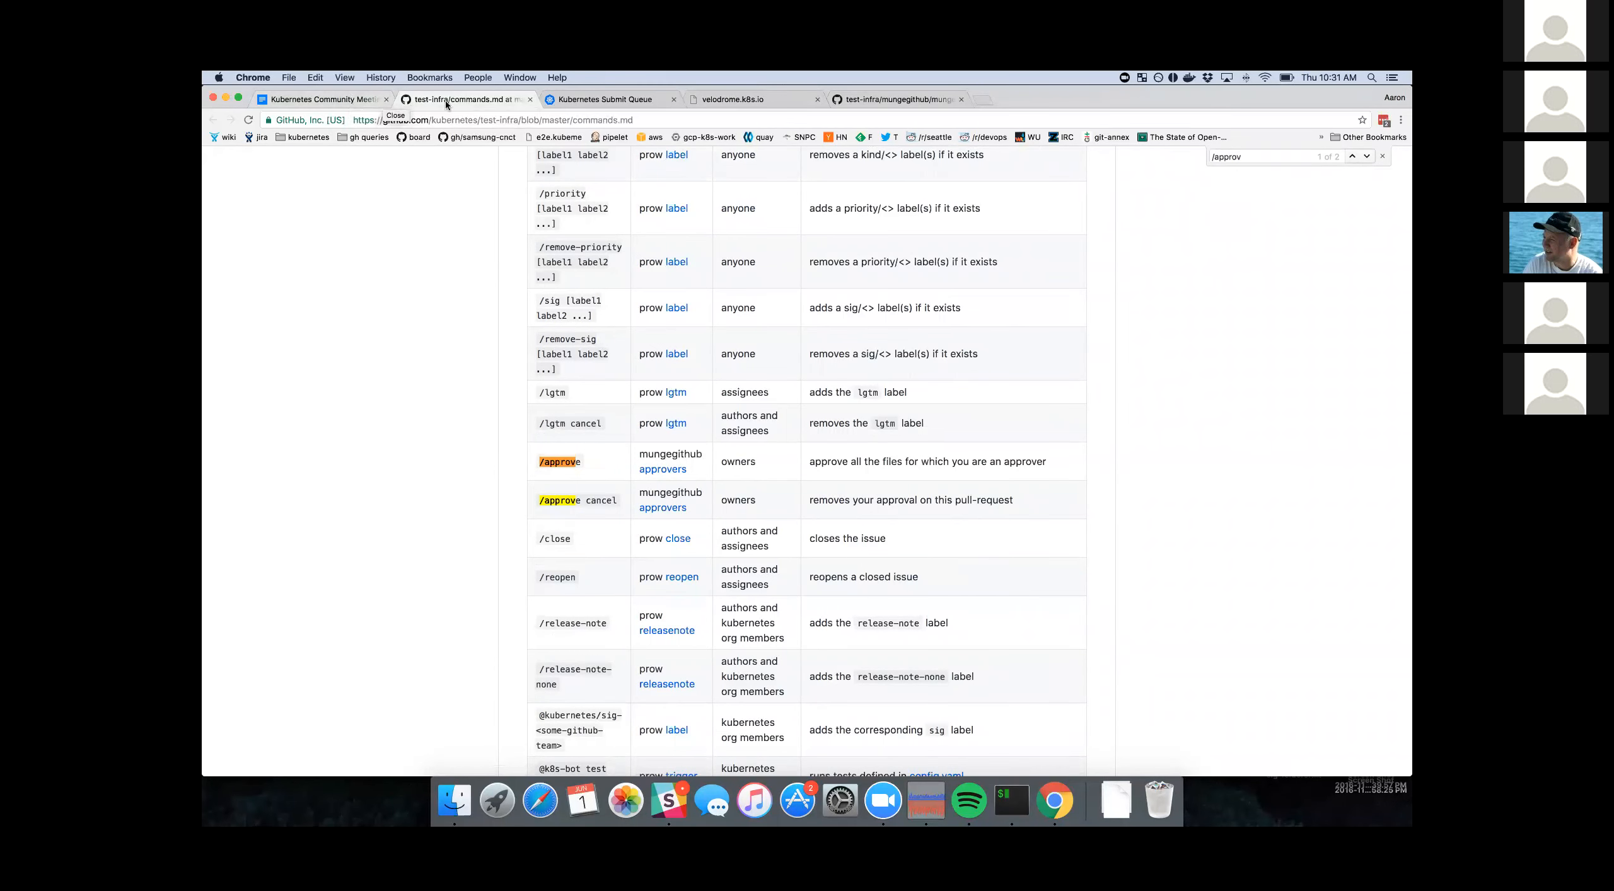
- Back on PR #46236, expand the test bot's comment details and follow its Pull Request Process link
left_click(319, 98)
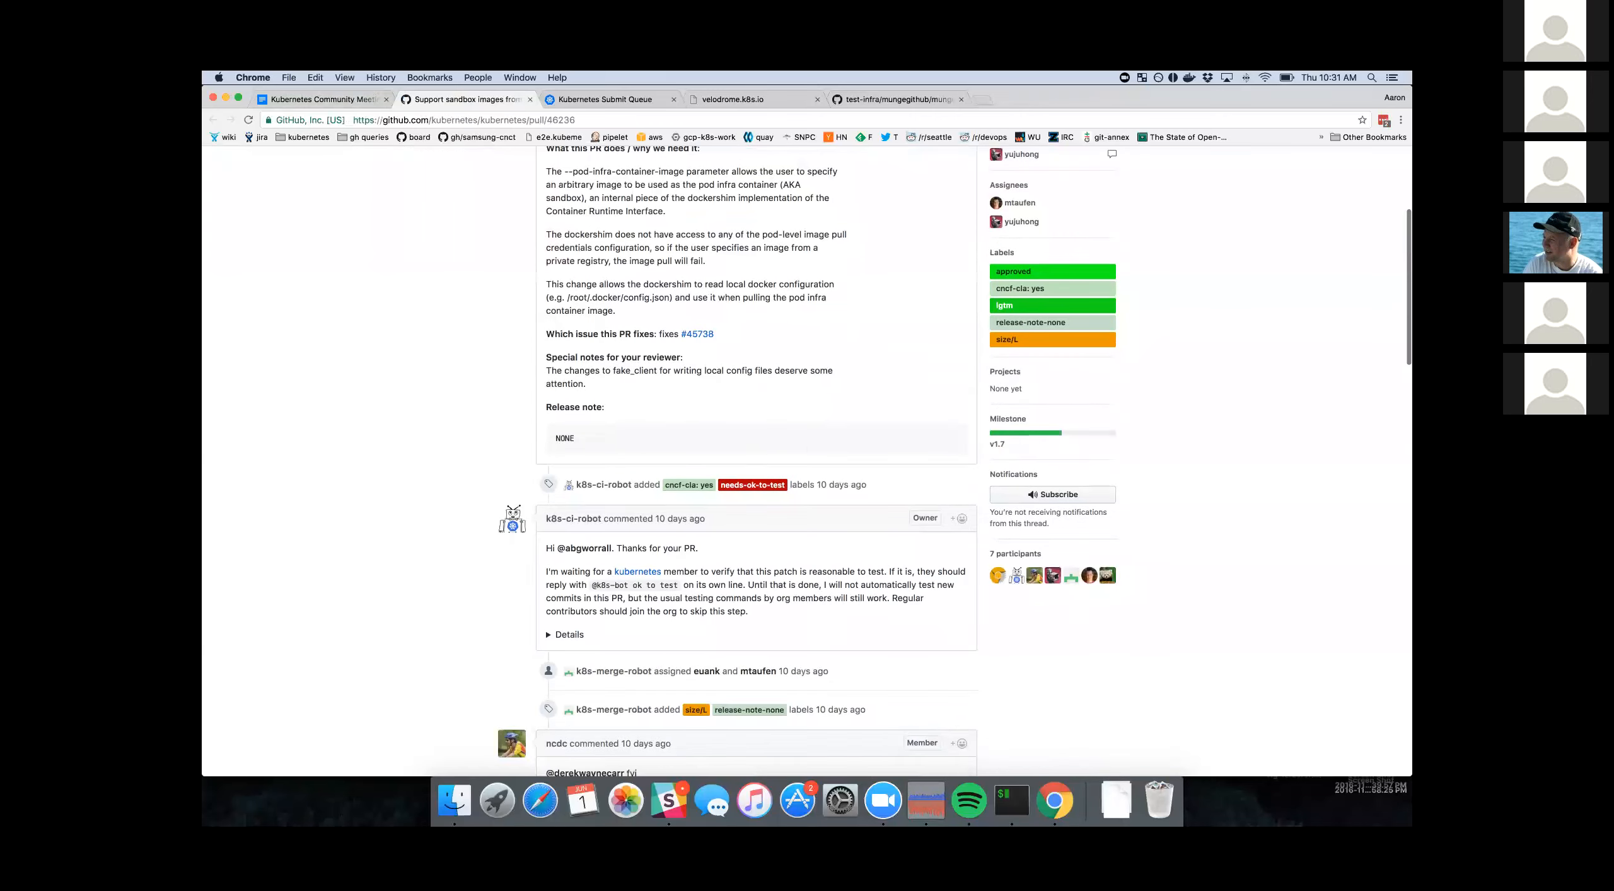
scroll("down", 3)
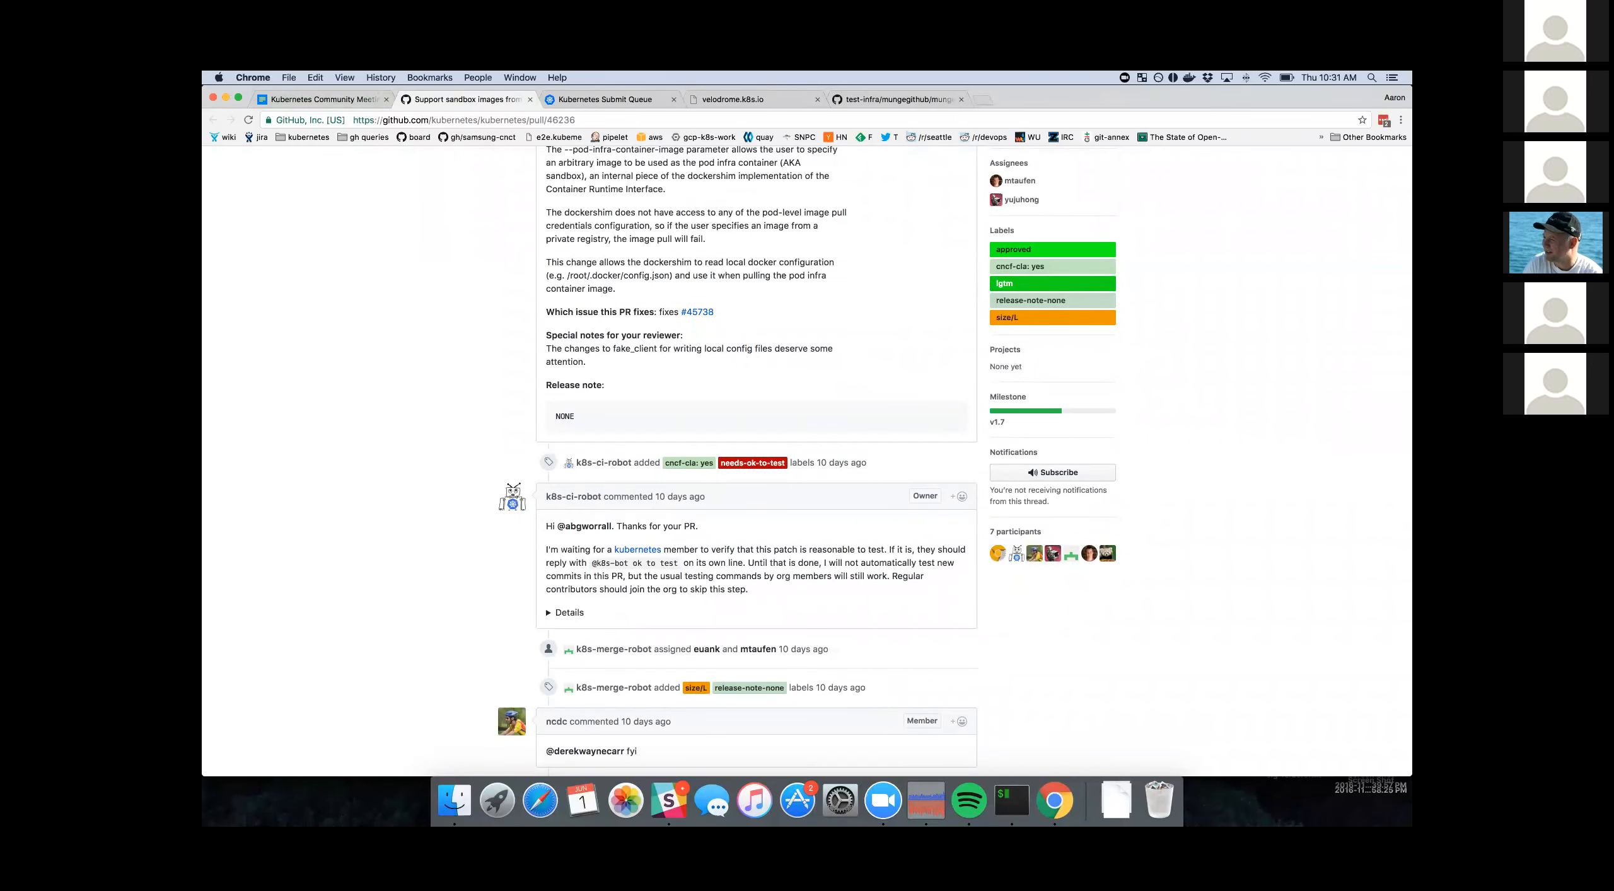
left_click(568, 612)
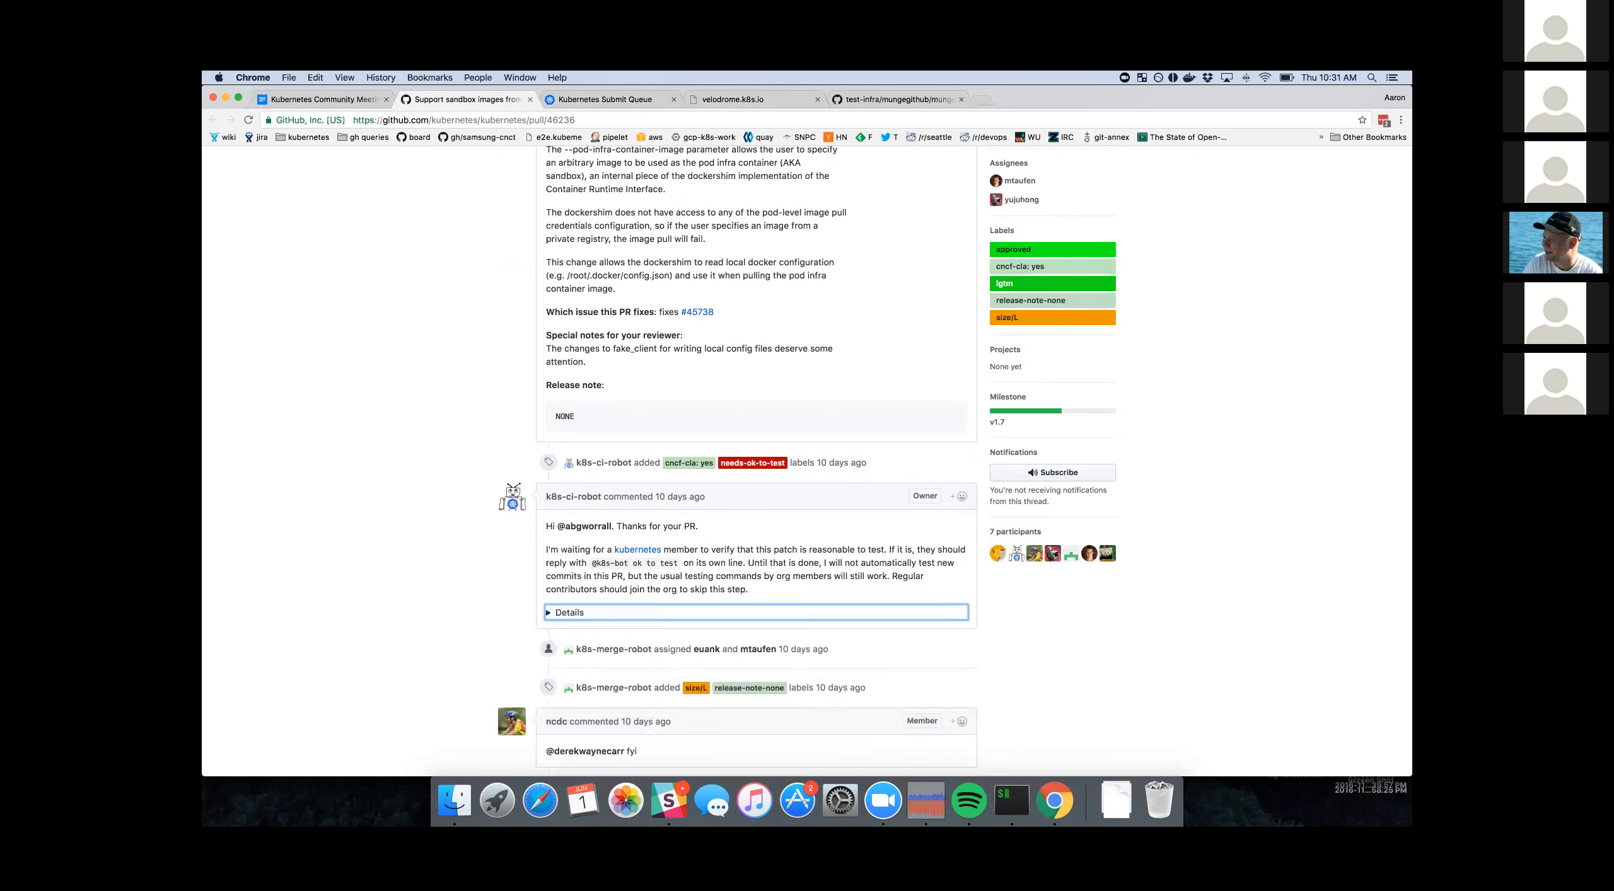
left_click(568, 613)
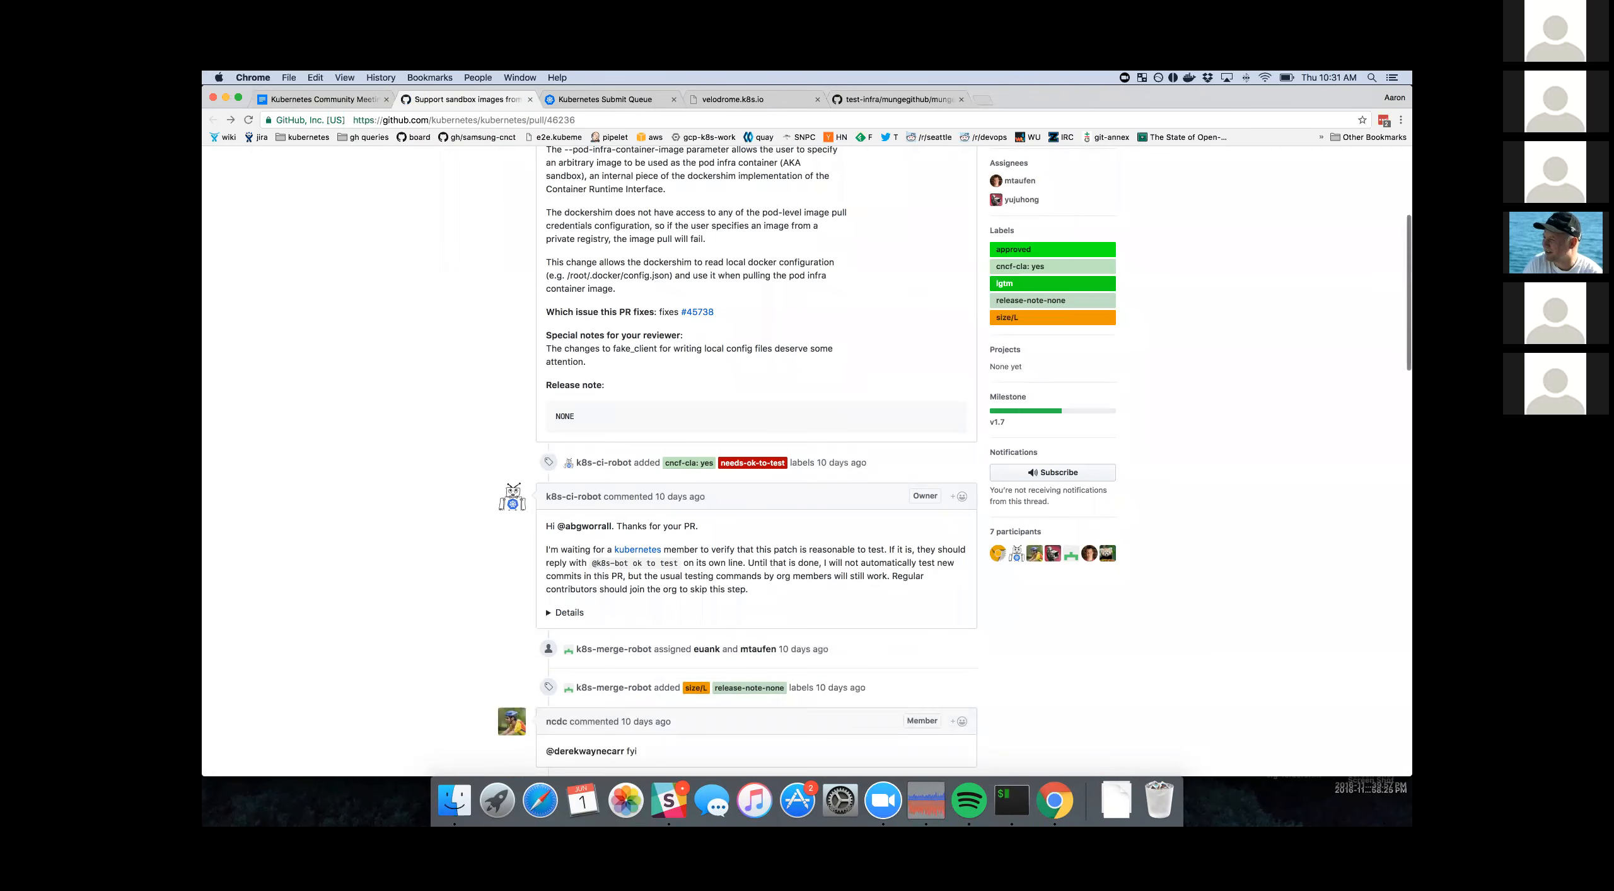
left_click(563, 613)
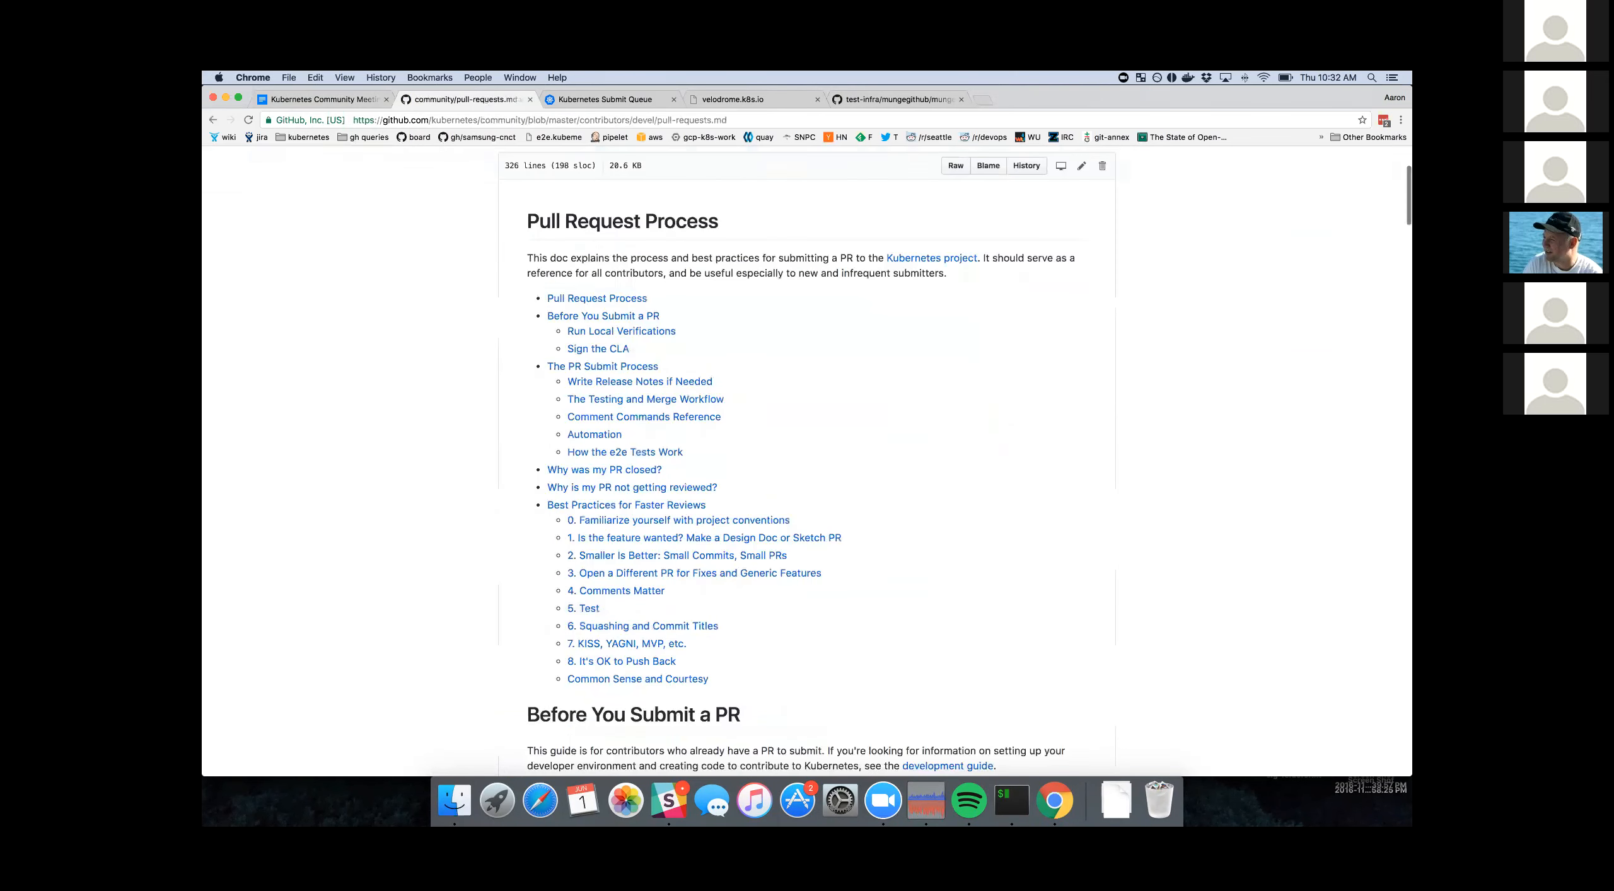
- Scroll through the Pull Request Process guide covering review, approval and automatic merge
scroll("down", 3)
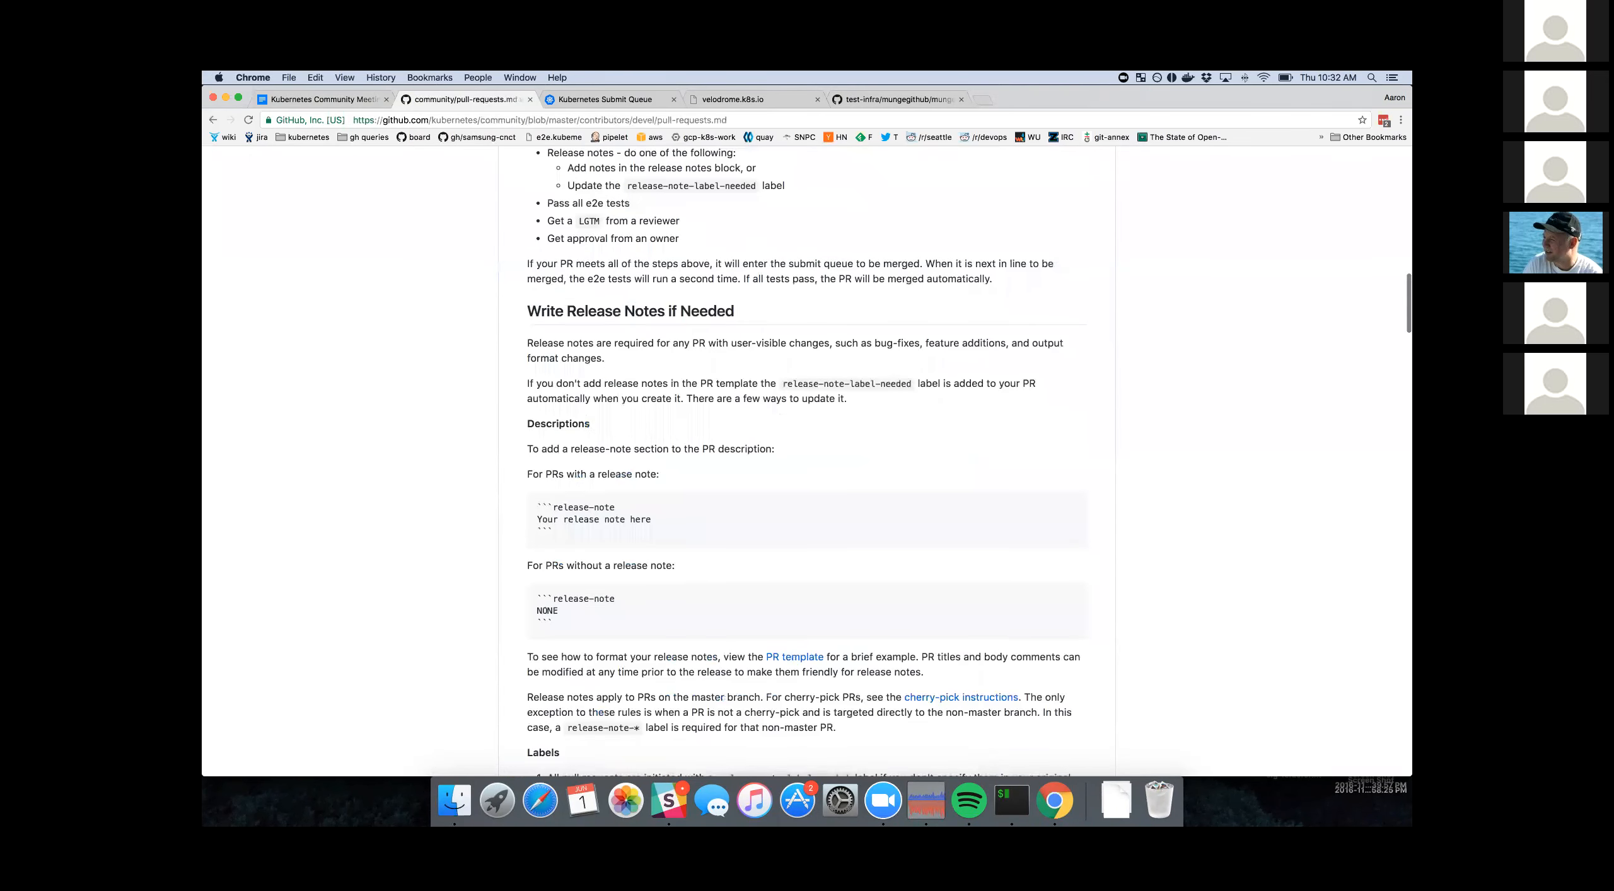
scroll("down", 3)
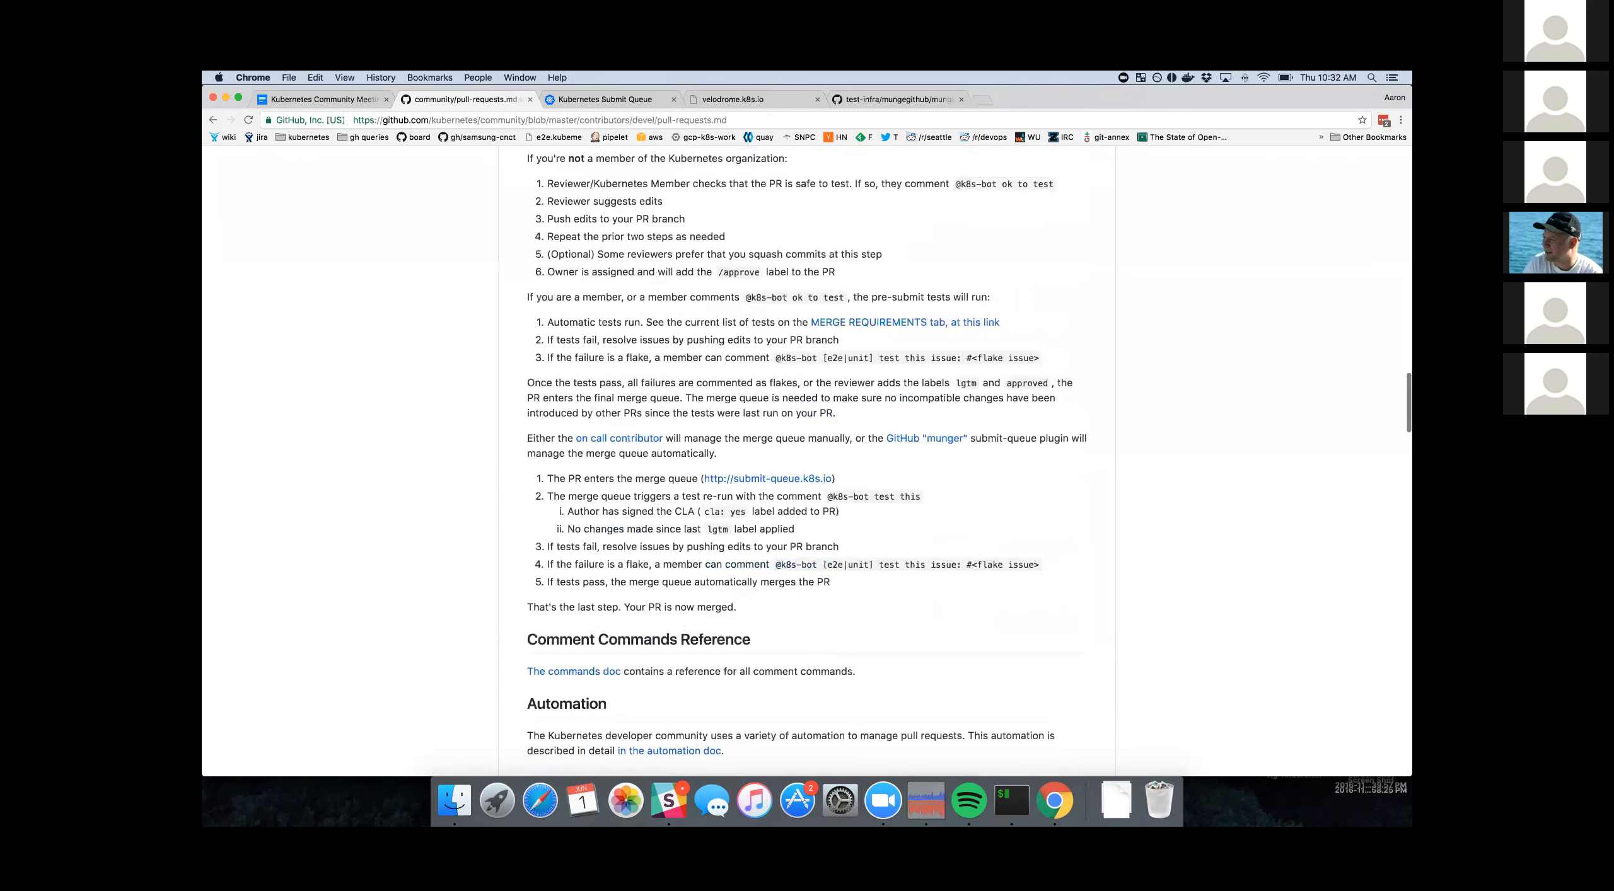
scroll("down", 3)
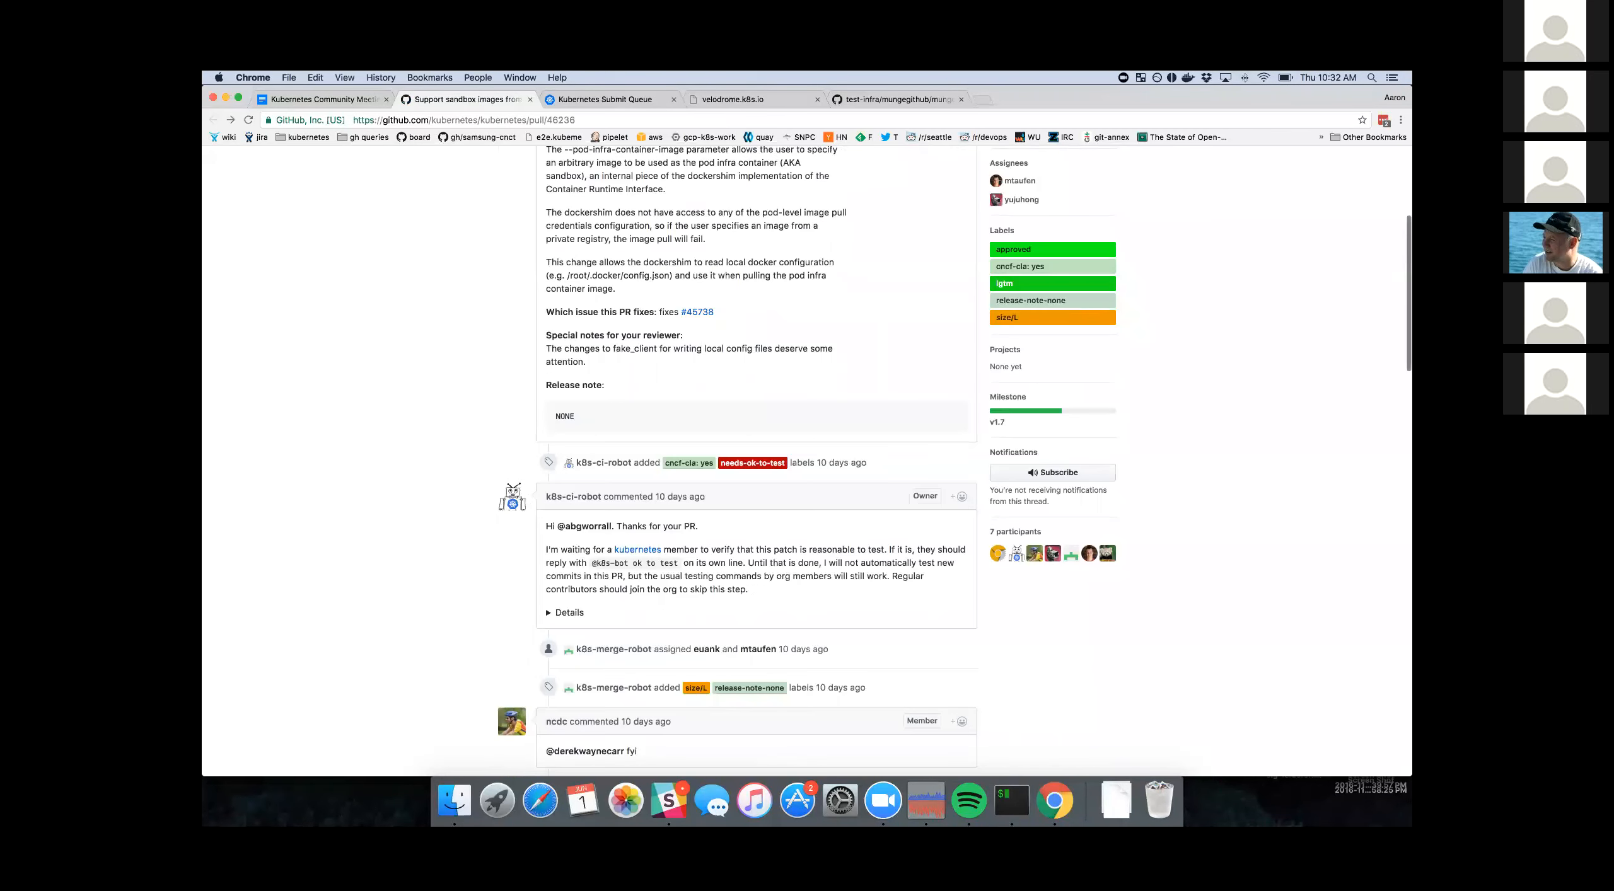
scroll("down", 3)
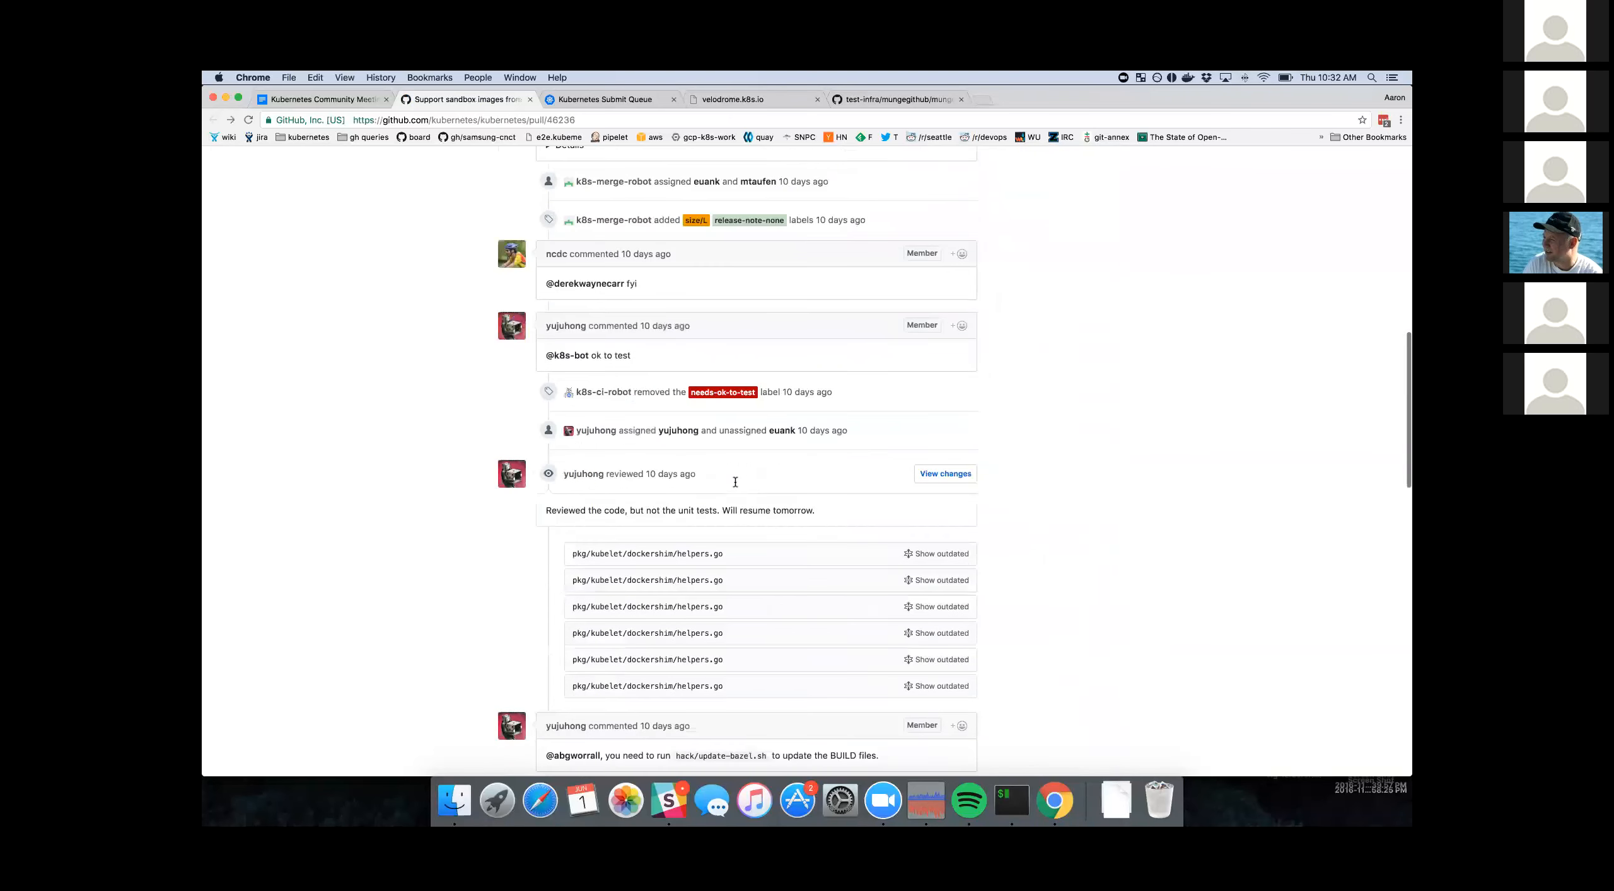
scroll("down", 3)
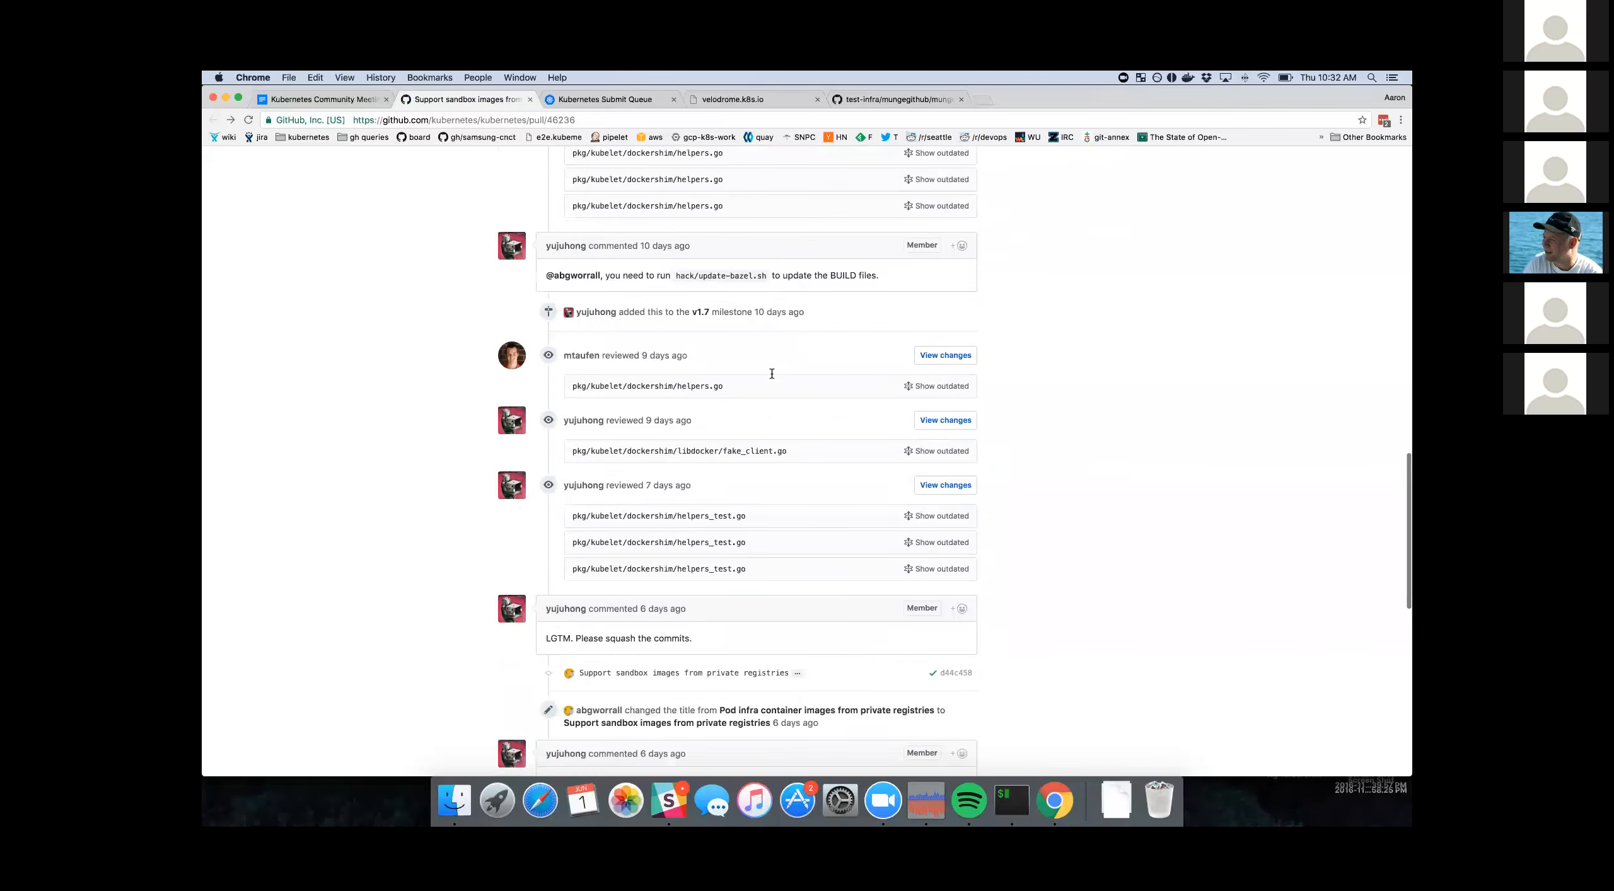
scroll("down", 3)
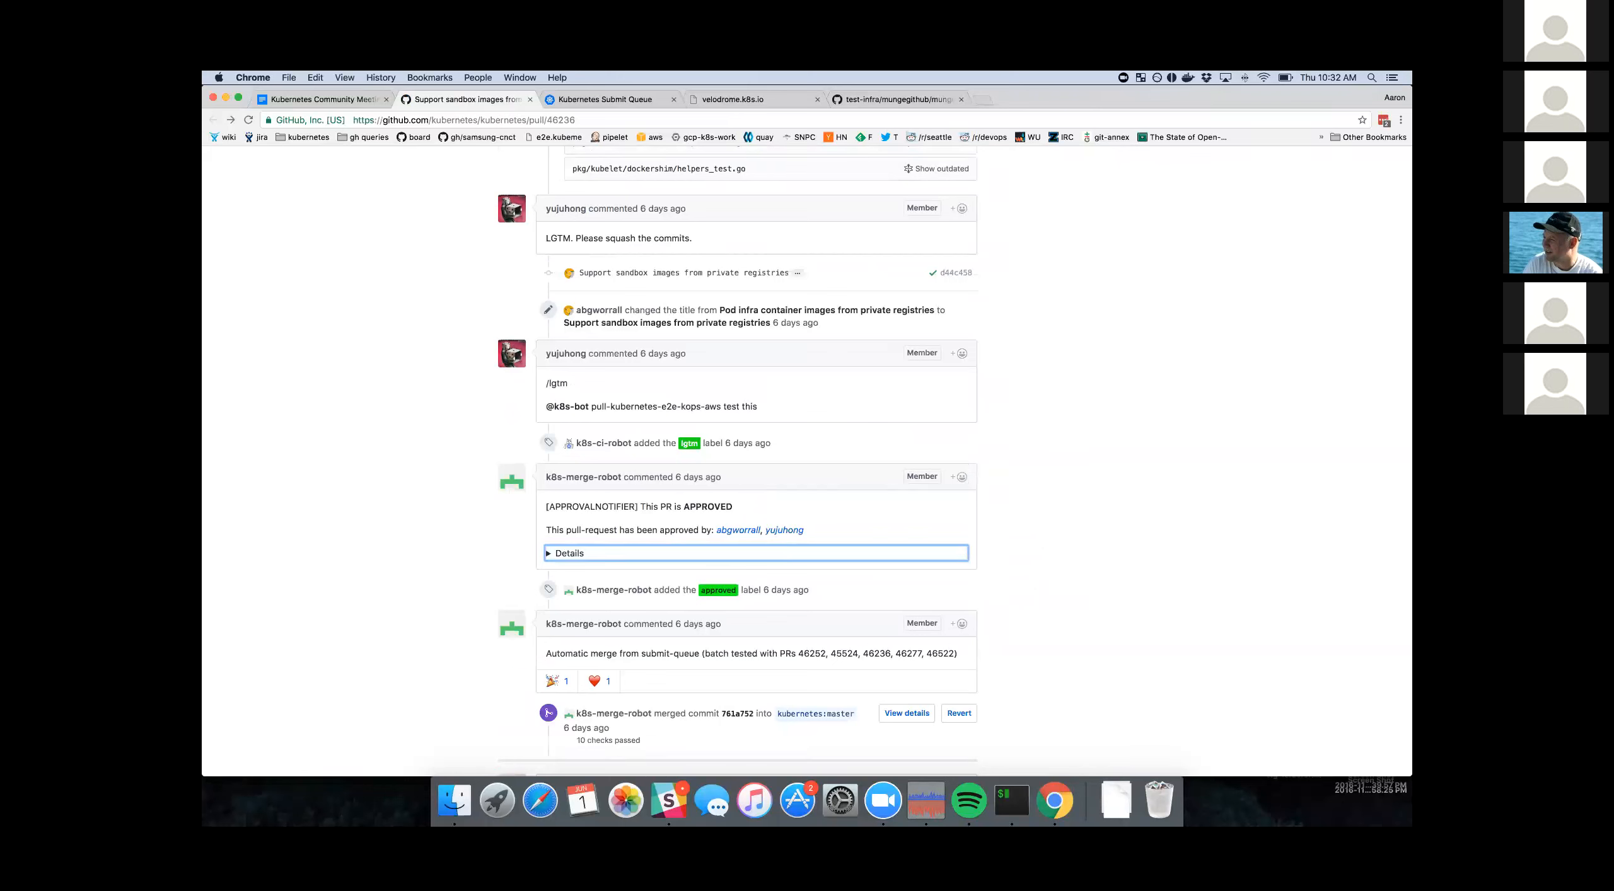
mouse_move(585, 487)
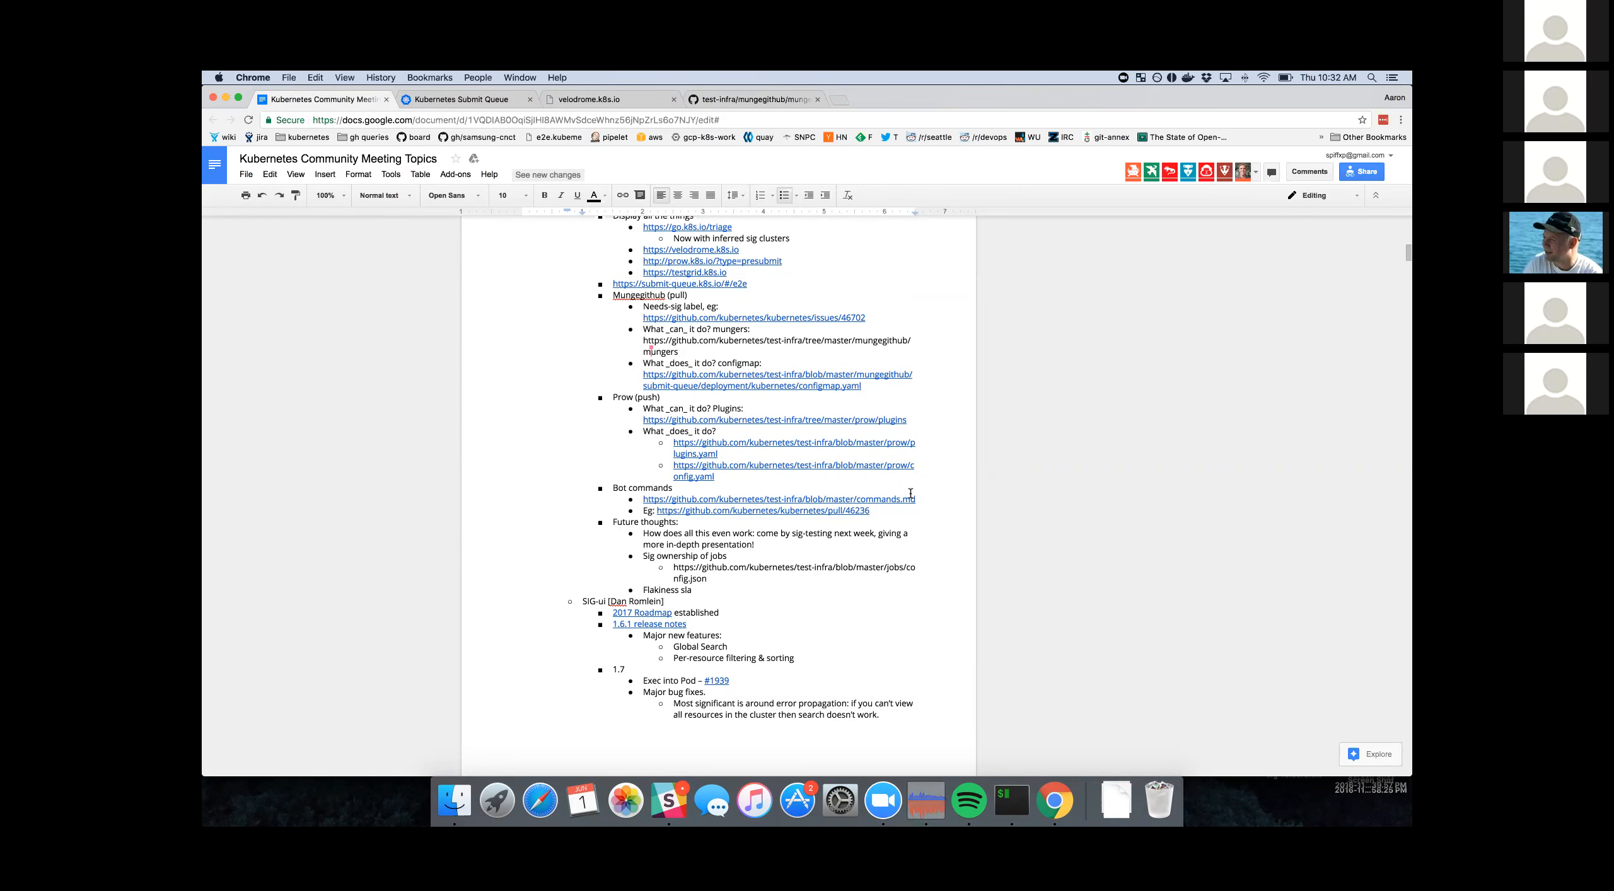
- Add the bullet "Link to upcoming meeting with prow presentation" at the end of the Prow sub-list
left_click(664, 601)
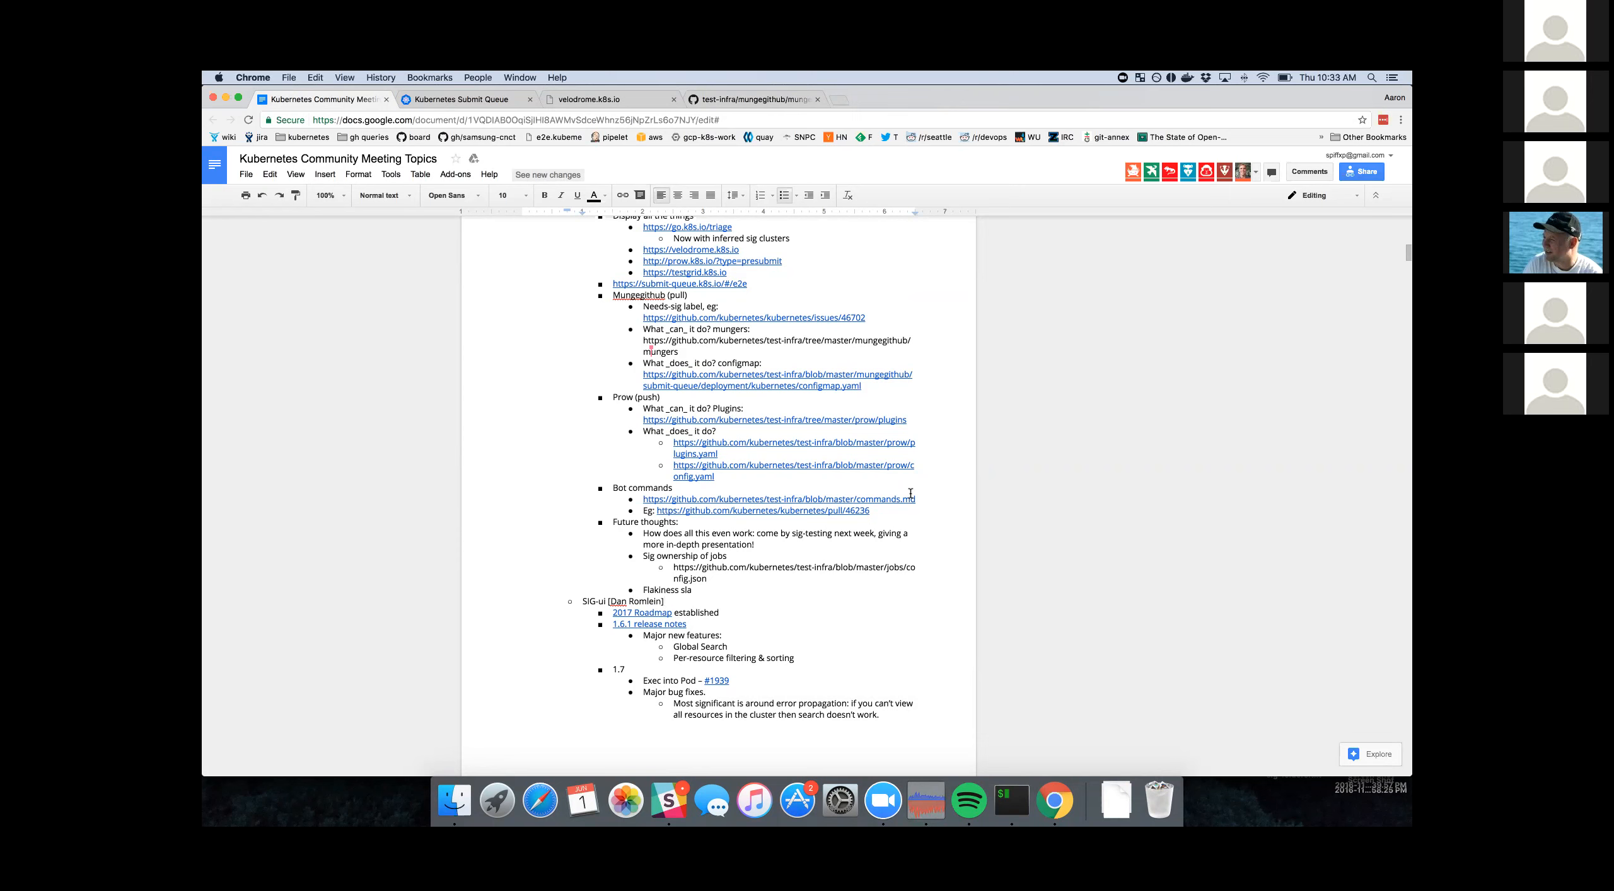
left_click(665, 601)
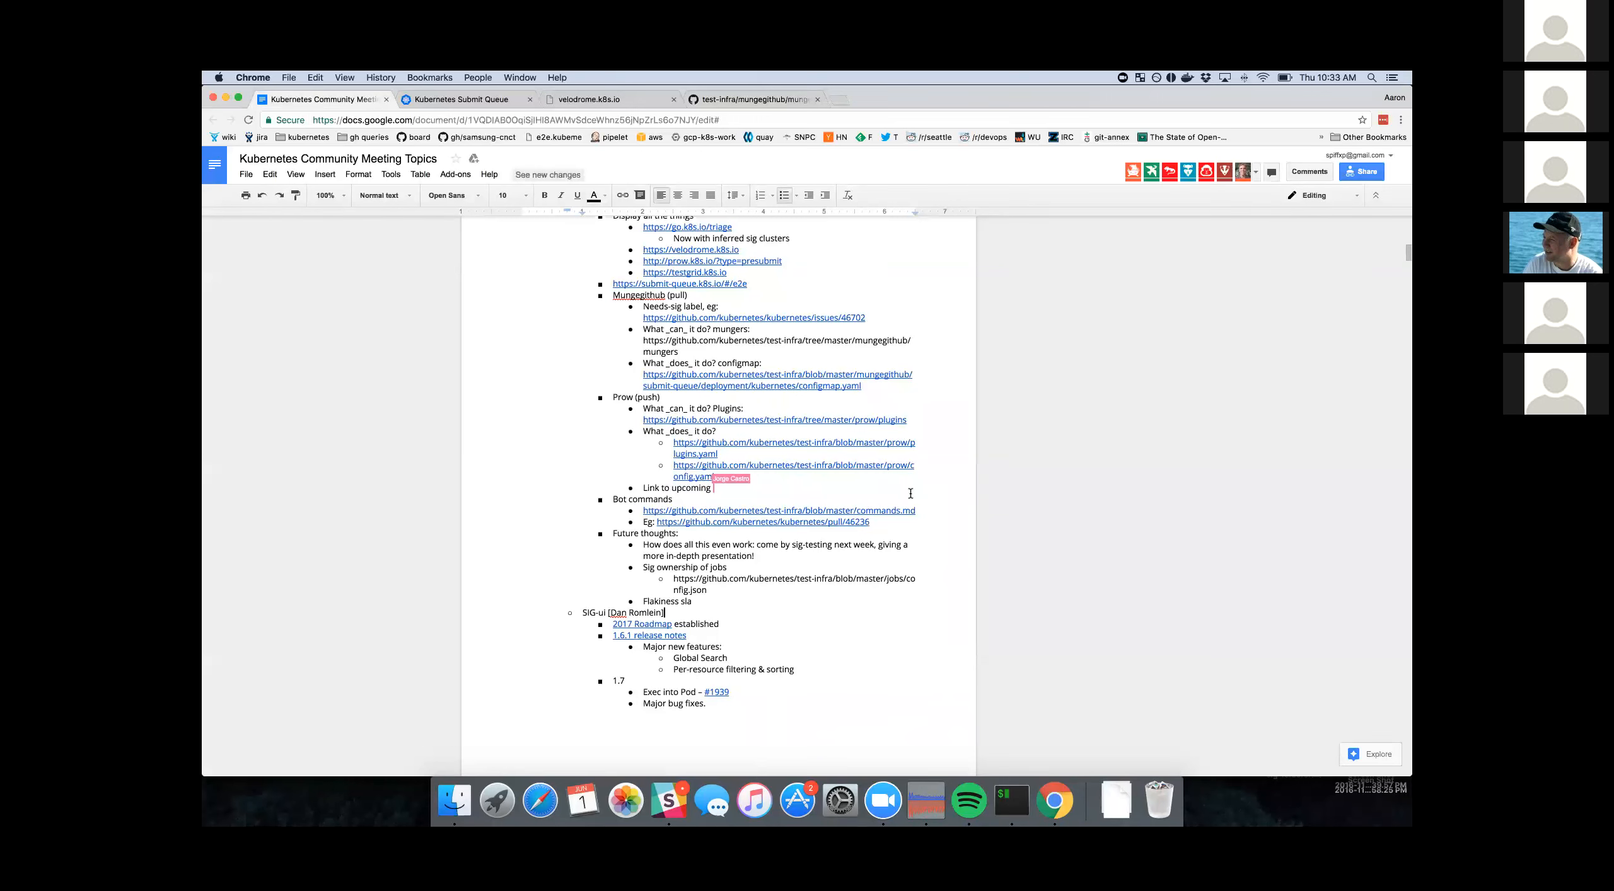
type("meeting")
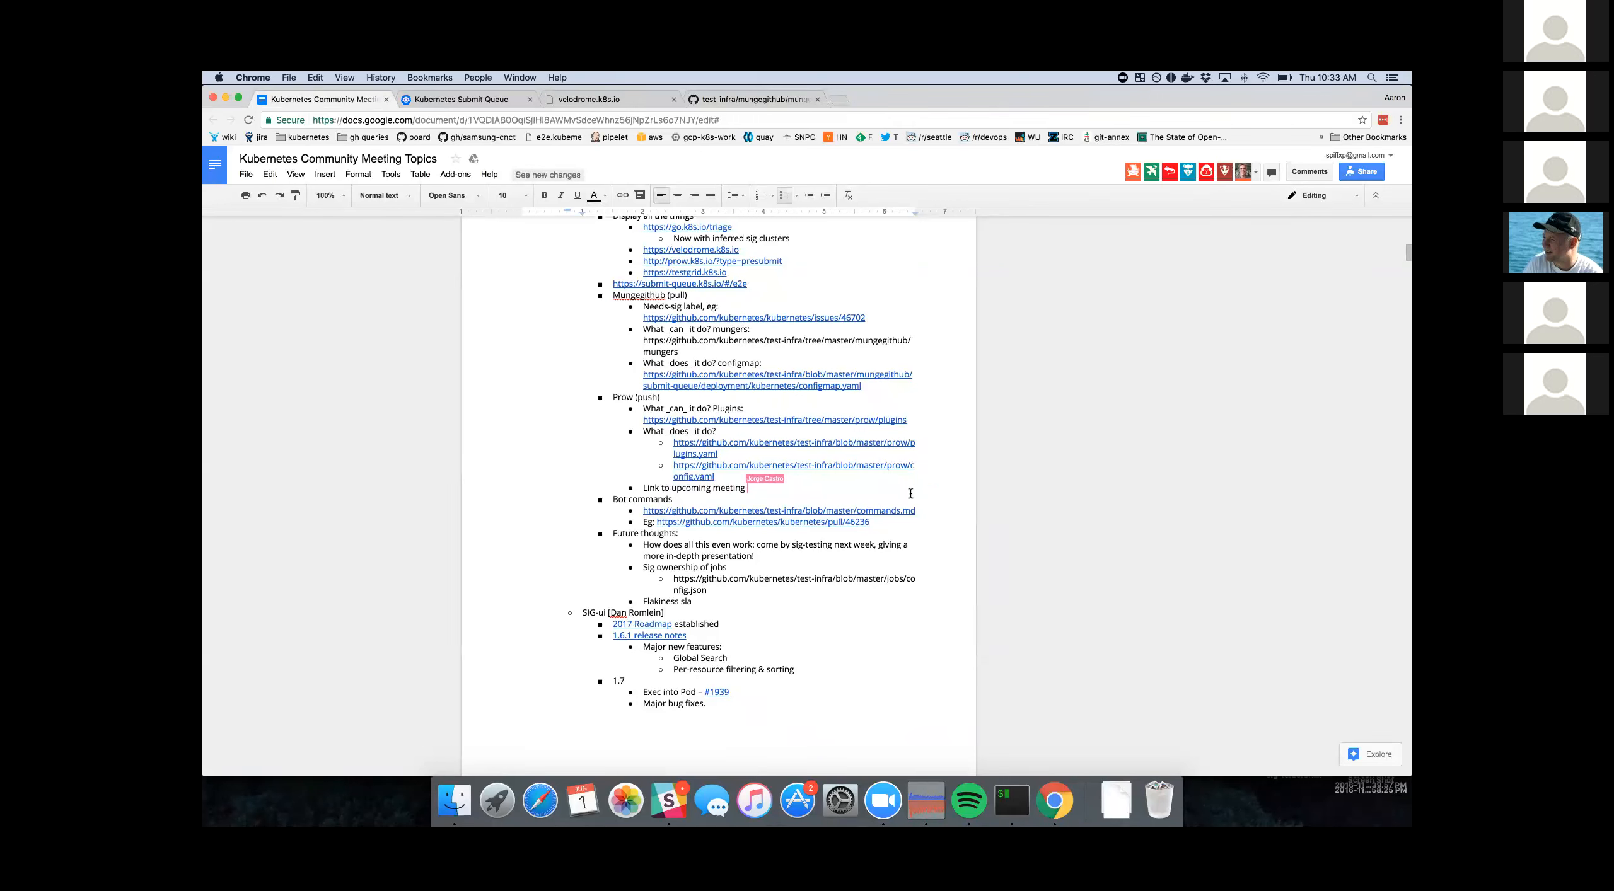
type("with prow presenta")
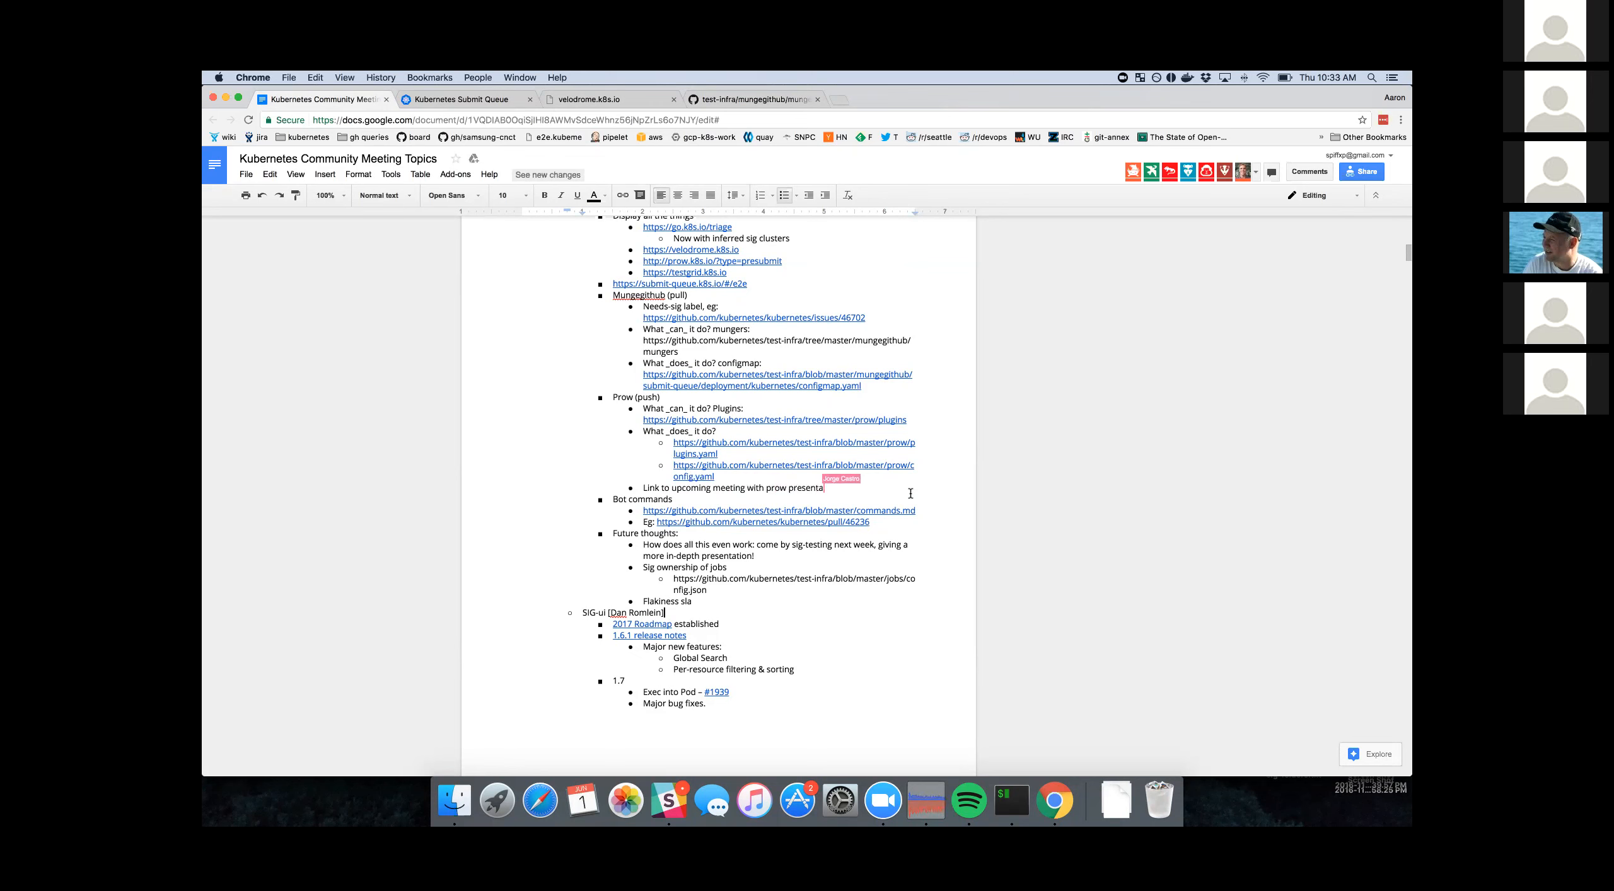
type("tion]")
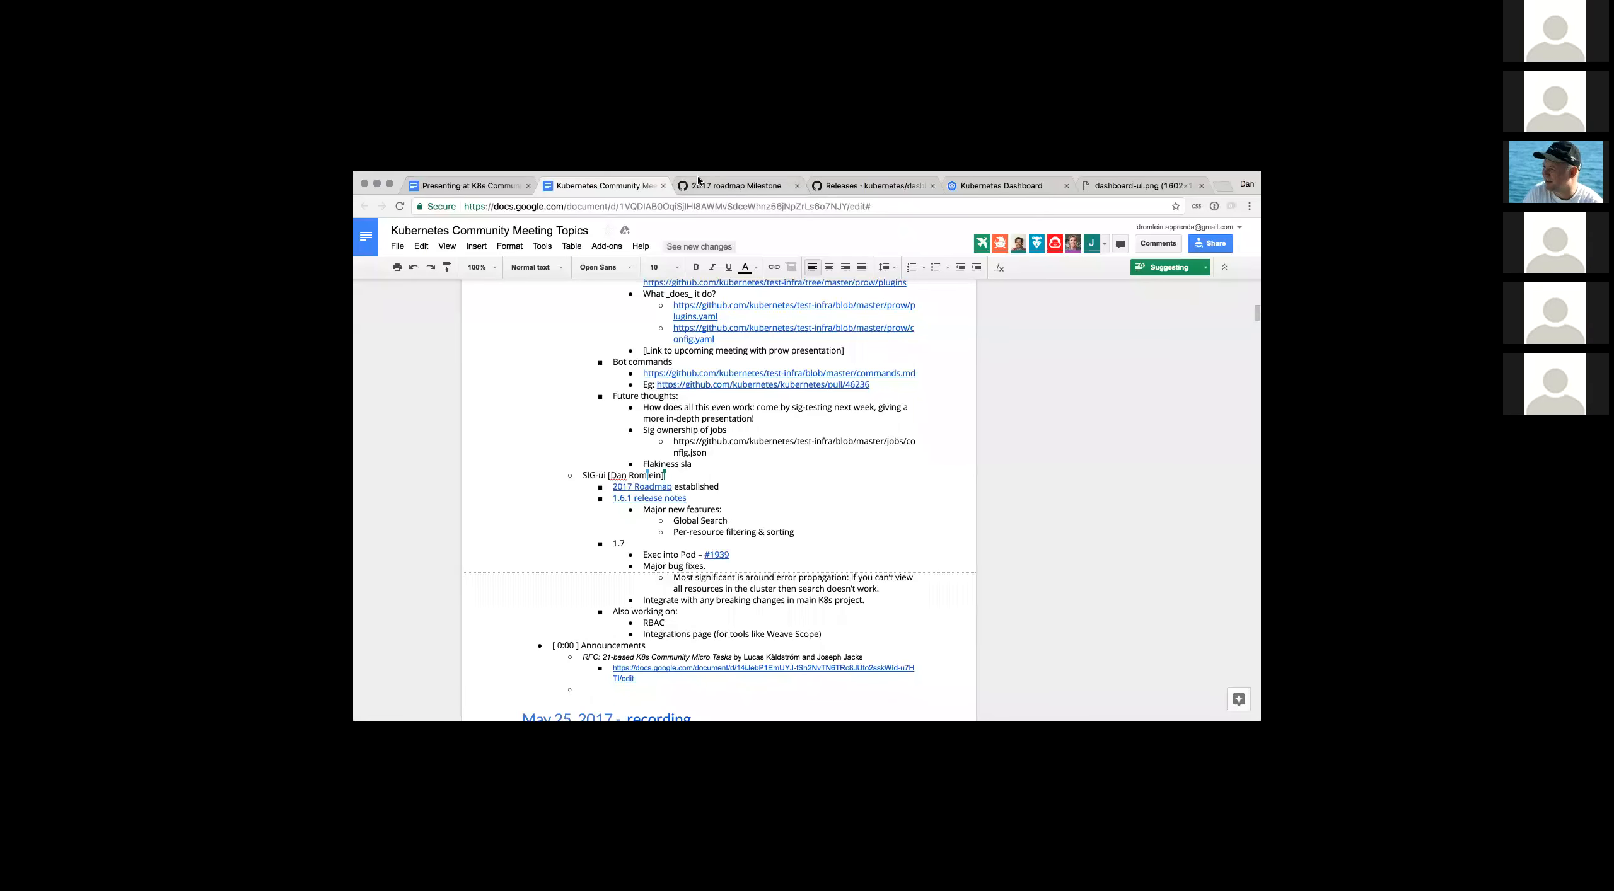
mouse_move(571, 392)
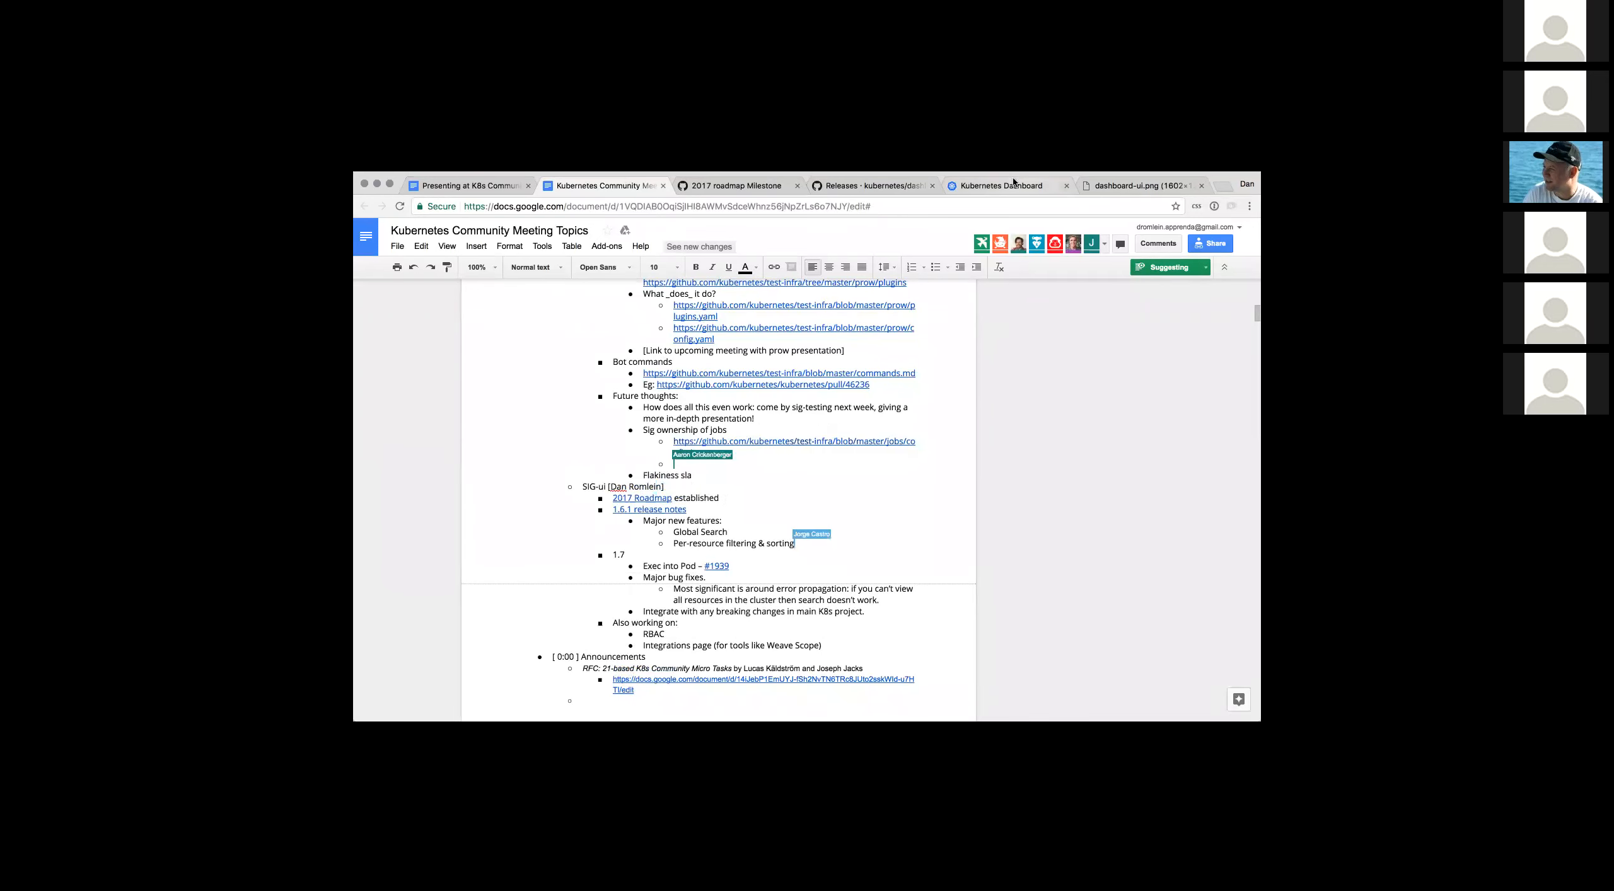
- Search "hel" from the dashboard pods list, which returns a Not Found (404) error page
left_click(1004, 185)
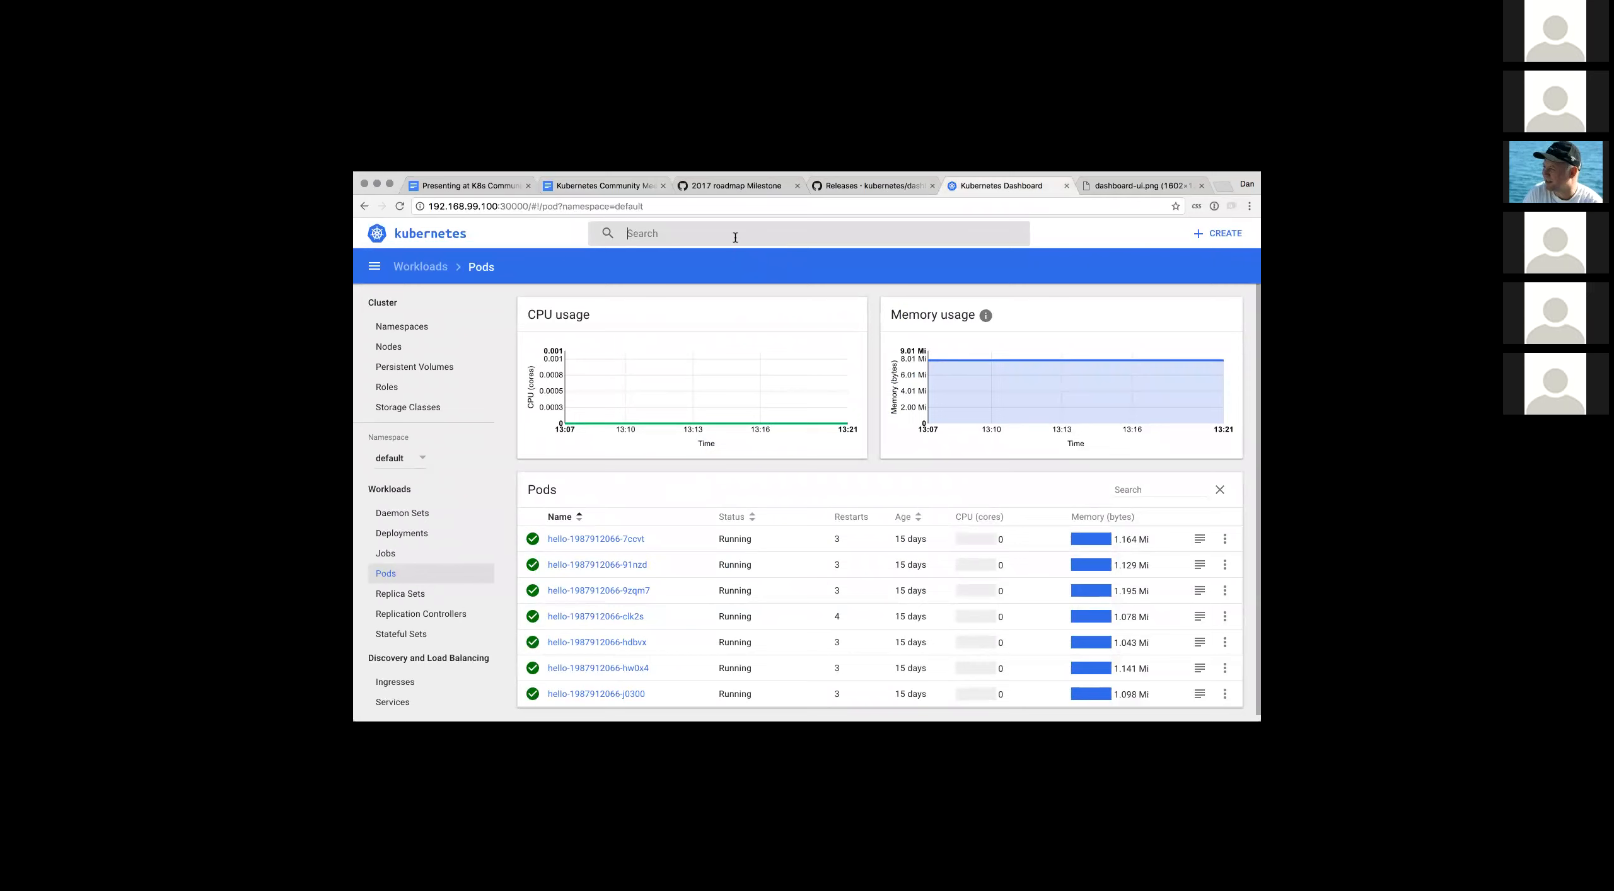
type("hel")
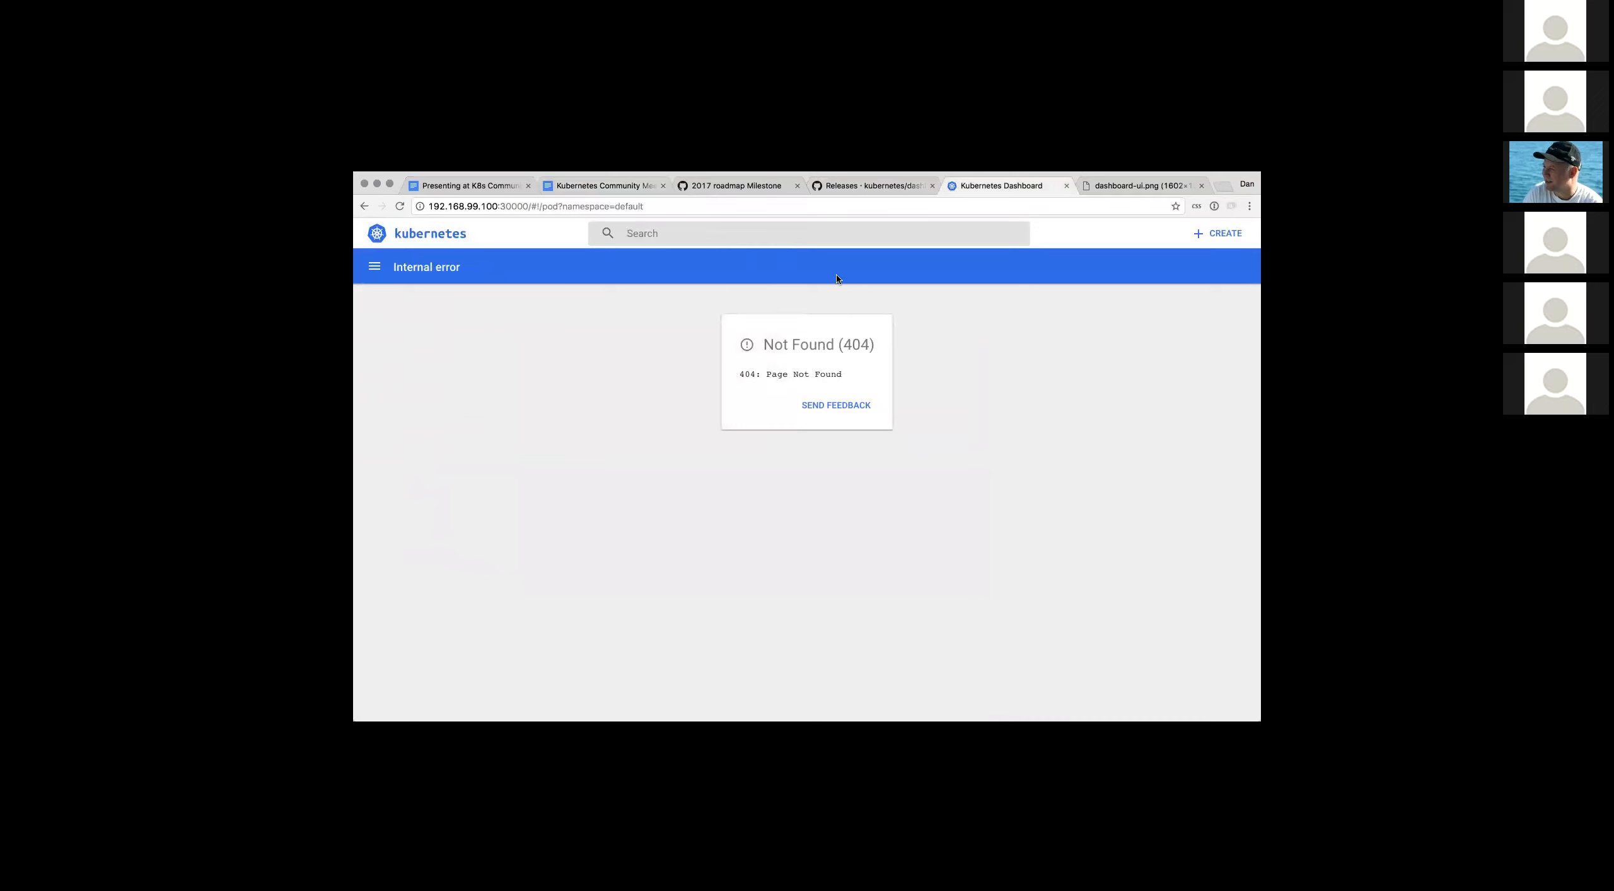
left_click(556, 206)
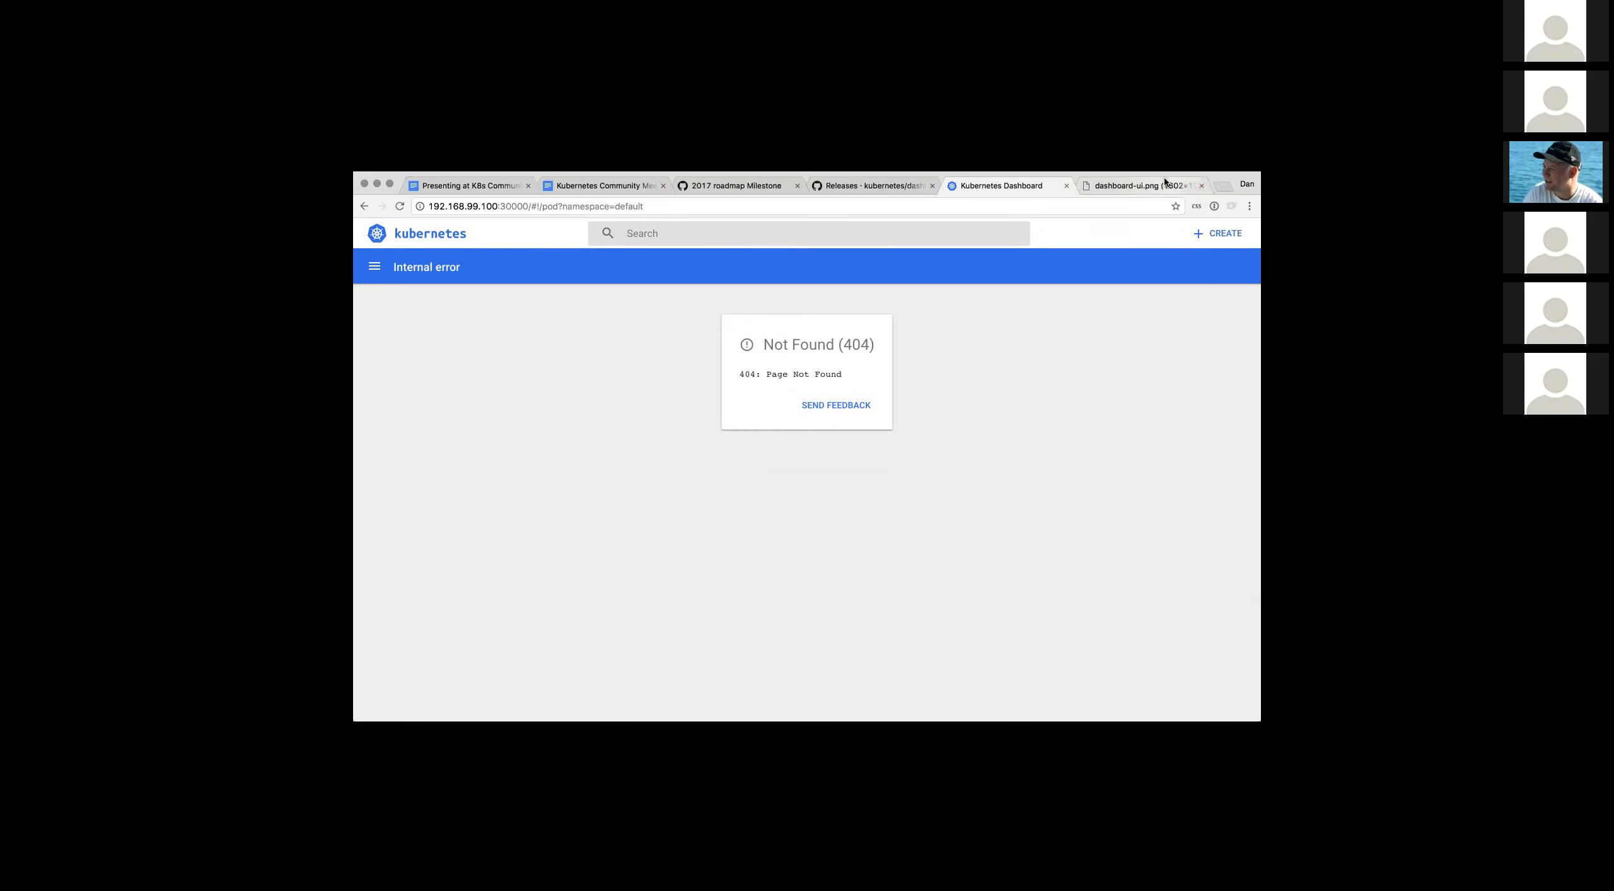
- View the dashboard-ui.png screenshot and scroll its Workloads overview across all namespaces
left_click(1132, 185)
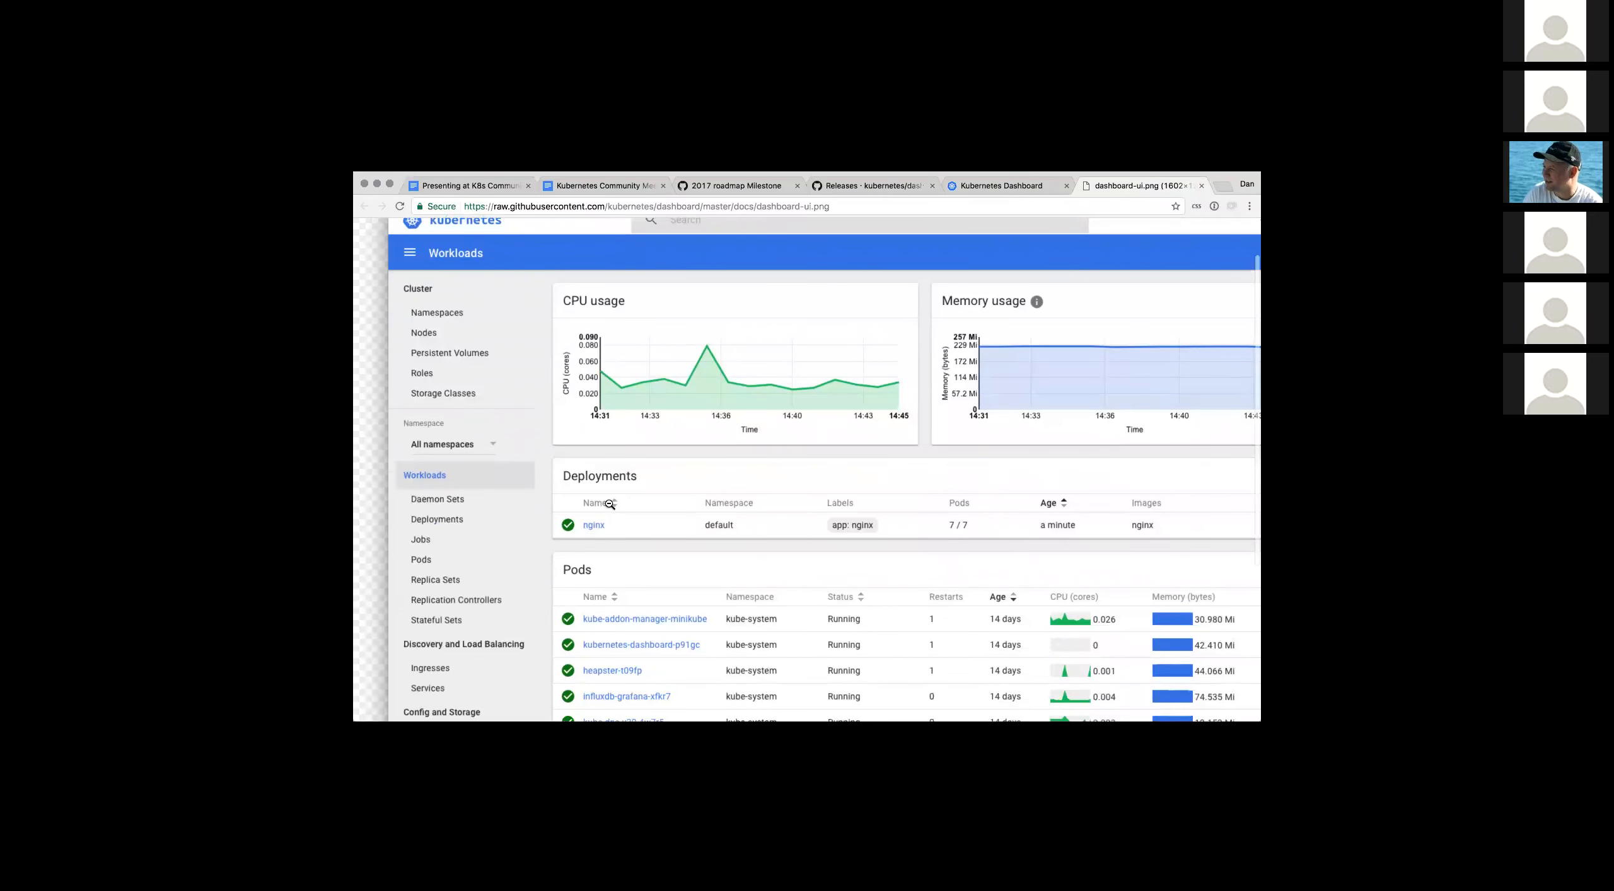
mouse_move(649, 552)
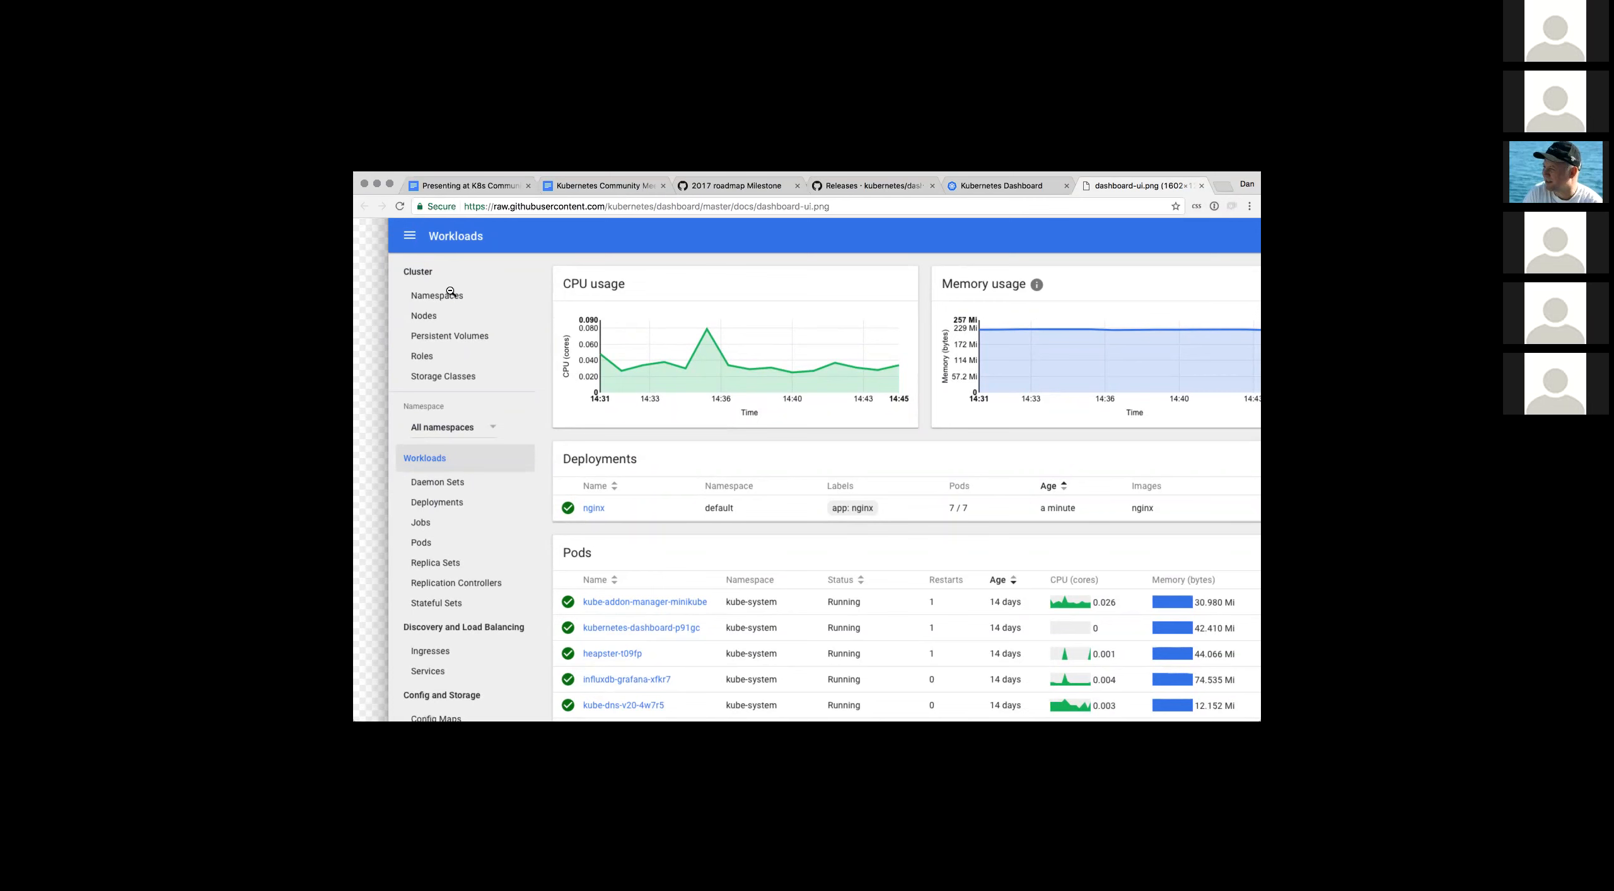
scroll("down", 3)
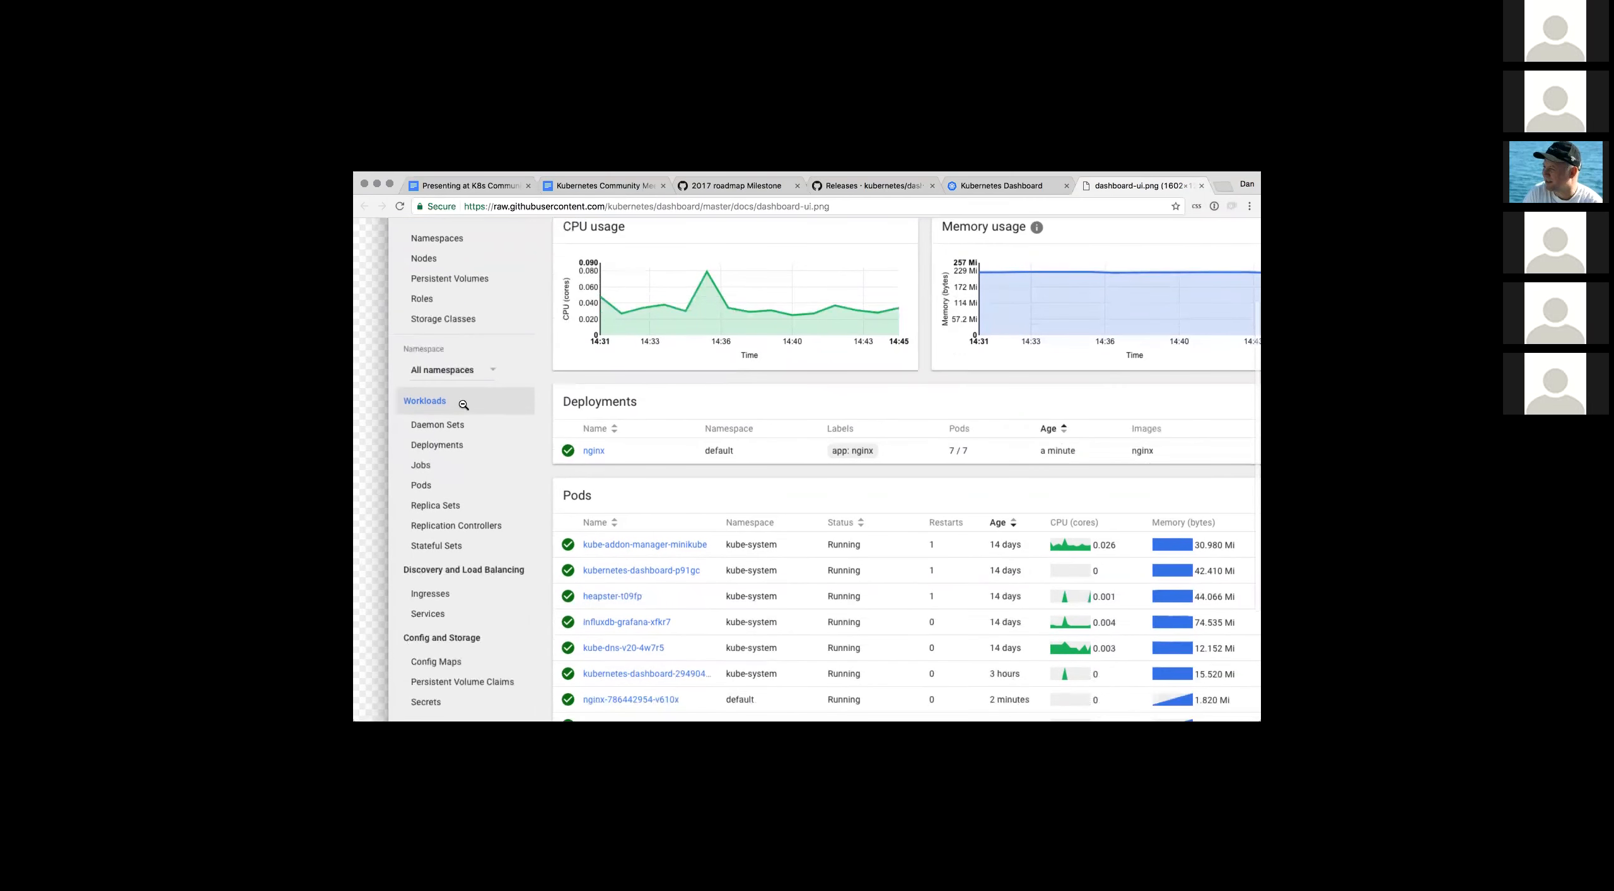
scroll("down", 3)
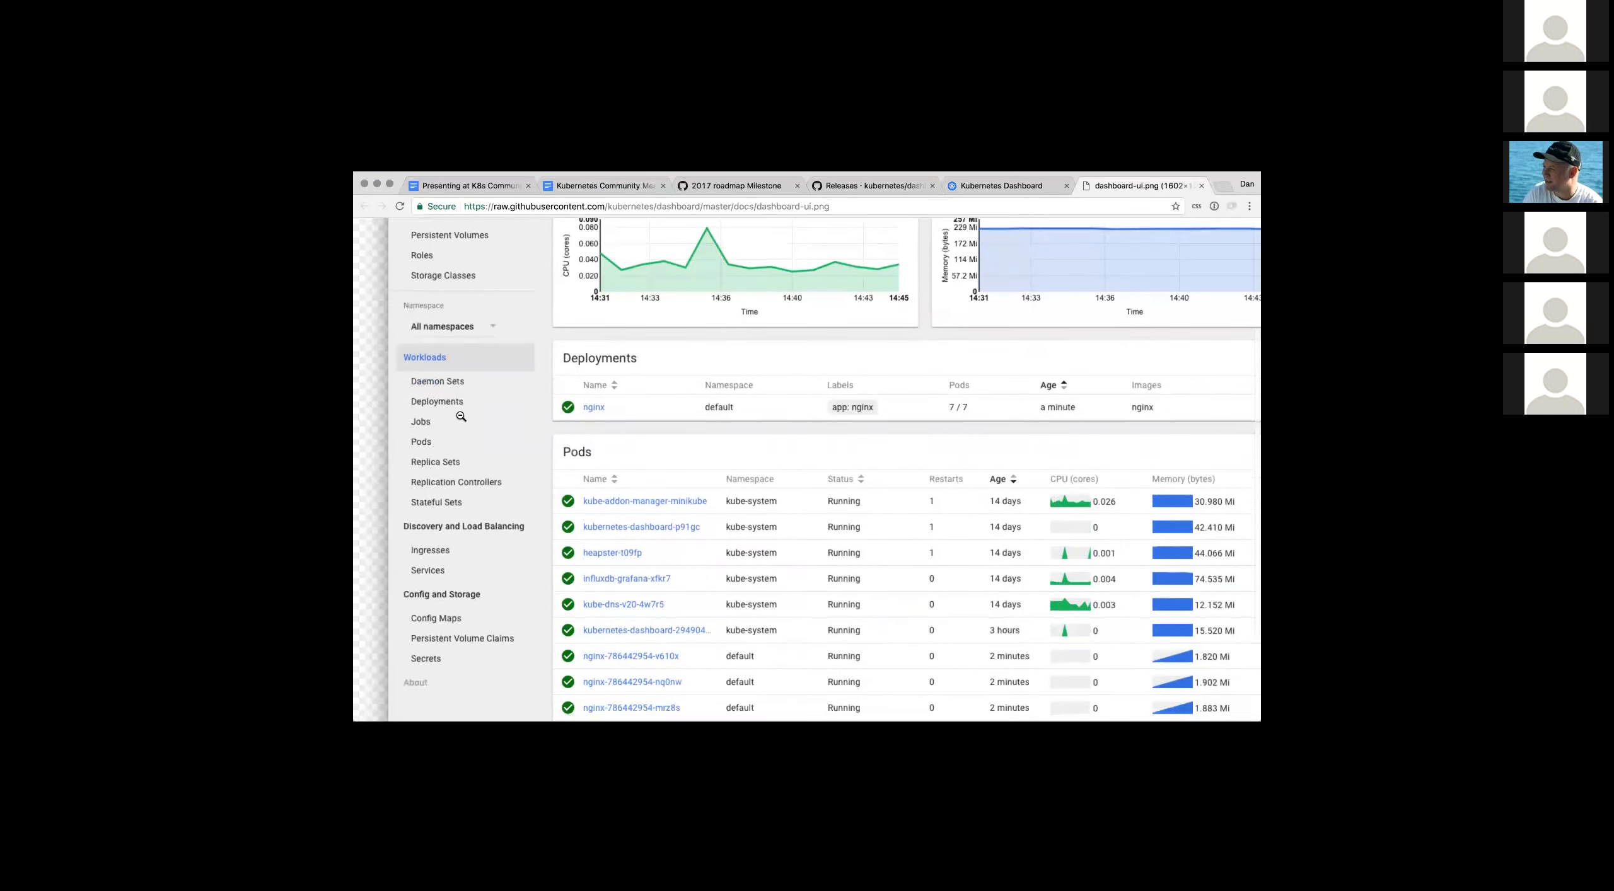
scroll("down", 3)
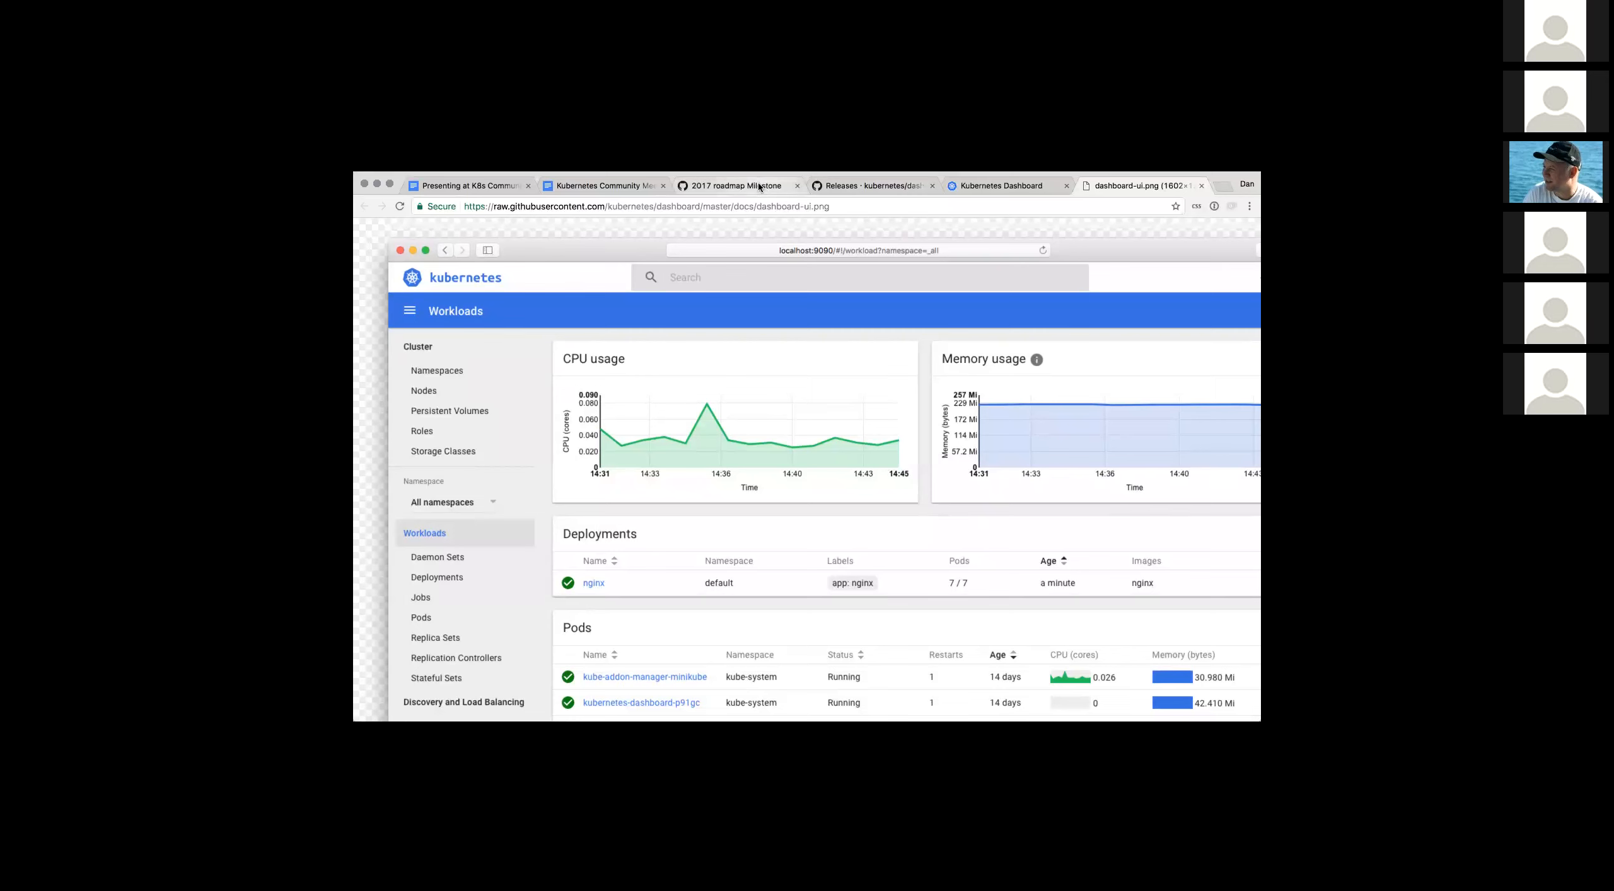
- Return to the notes and extend the navigation-order bullet with "ordering for consistency"
left_click(733, 185)
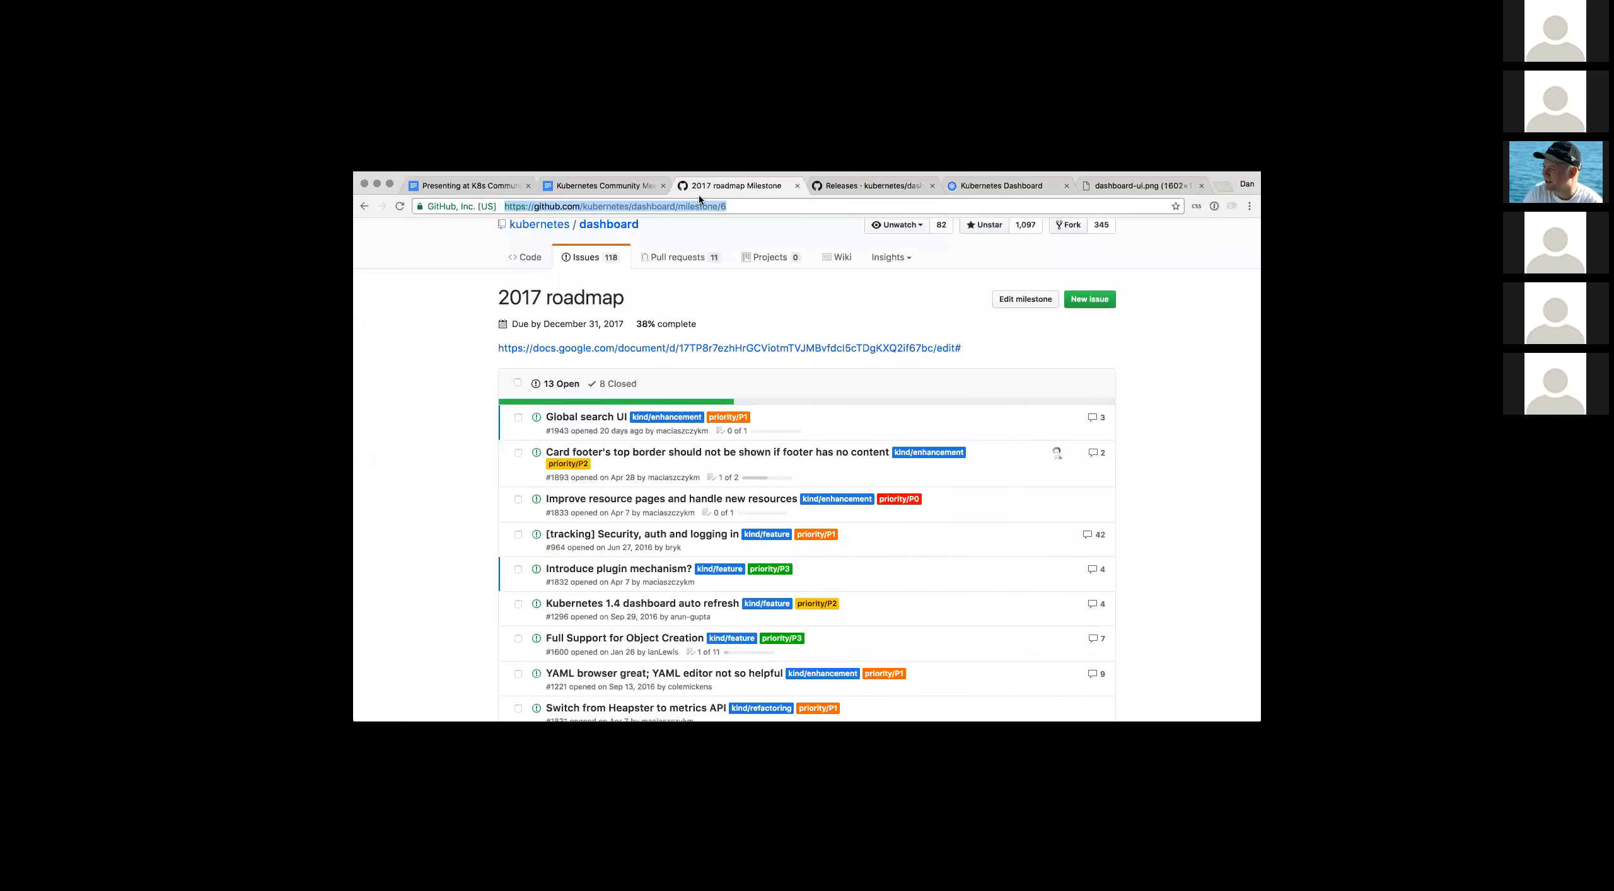
left_click(600, 186)
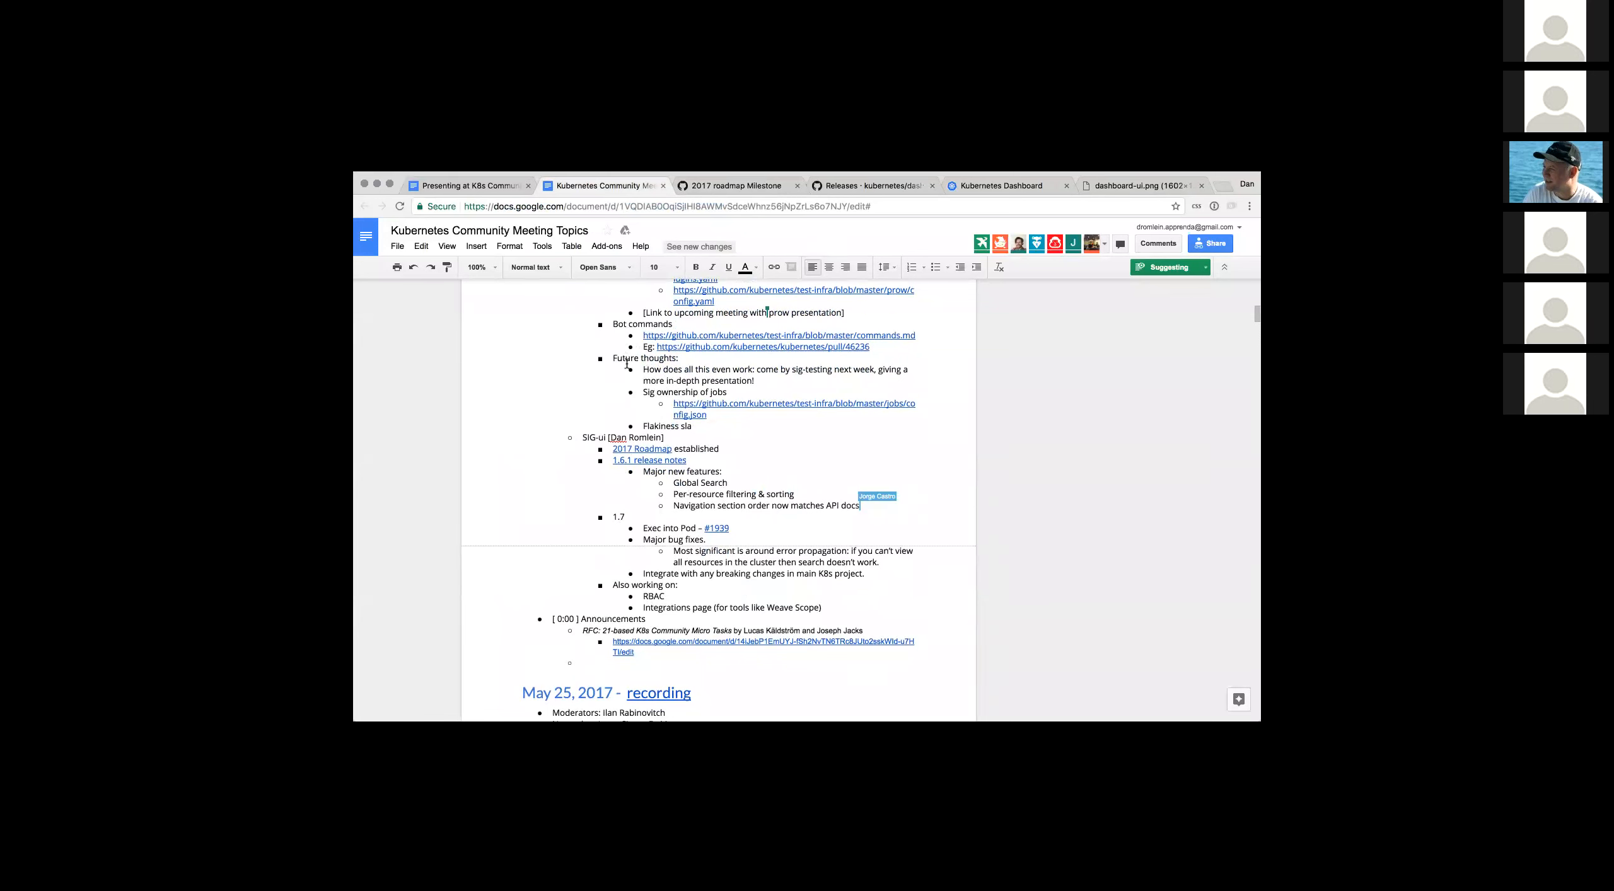
mouse_move(711, 267)
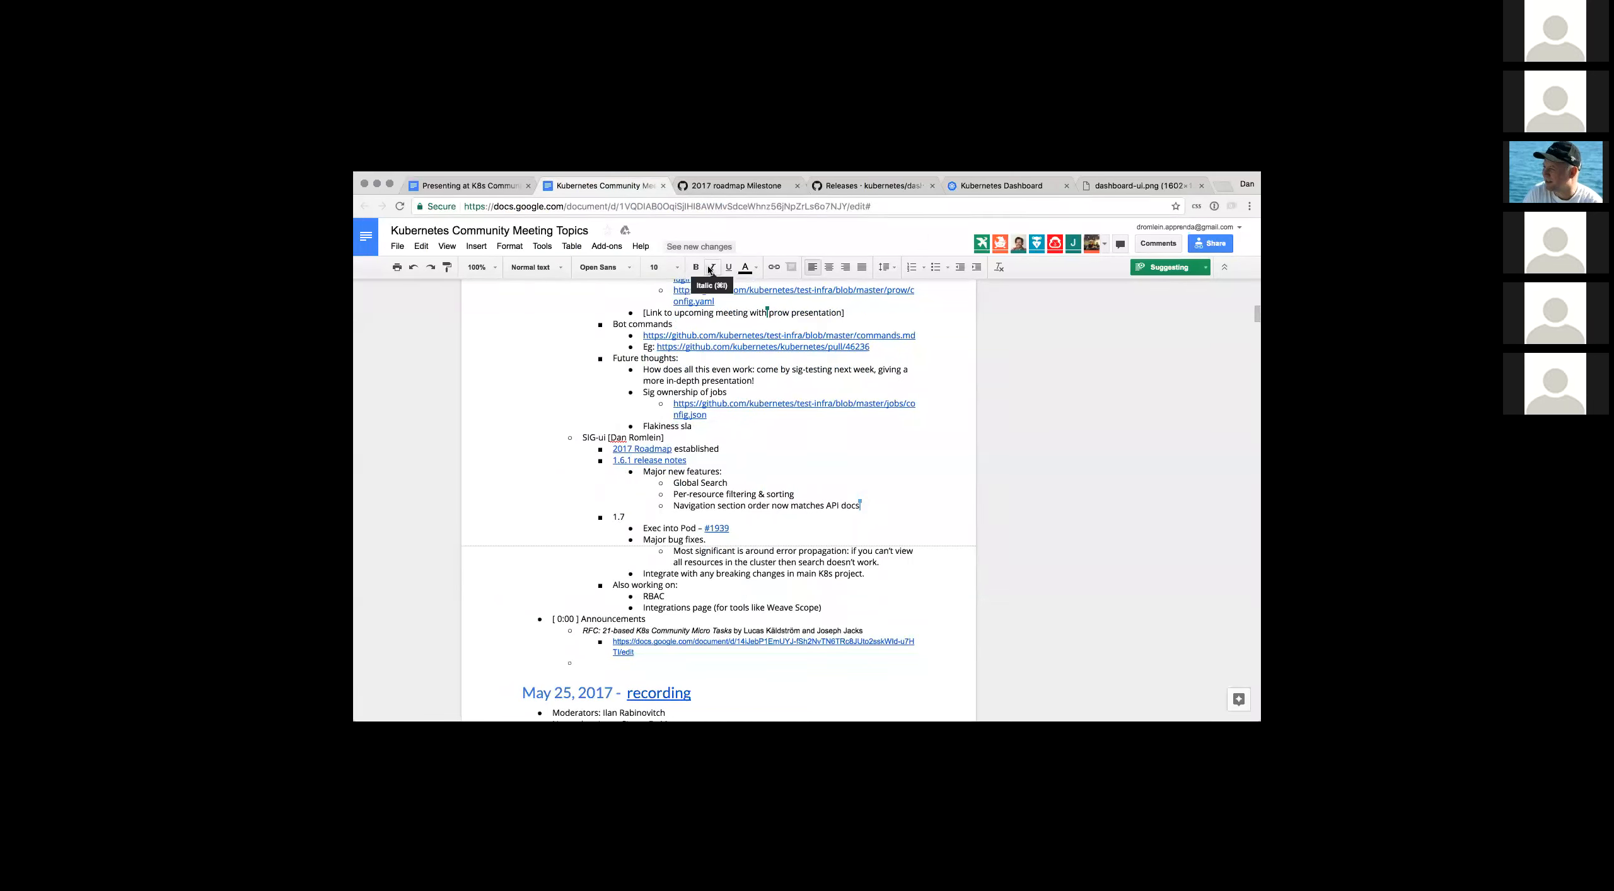
type("ordering for consistency")
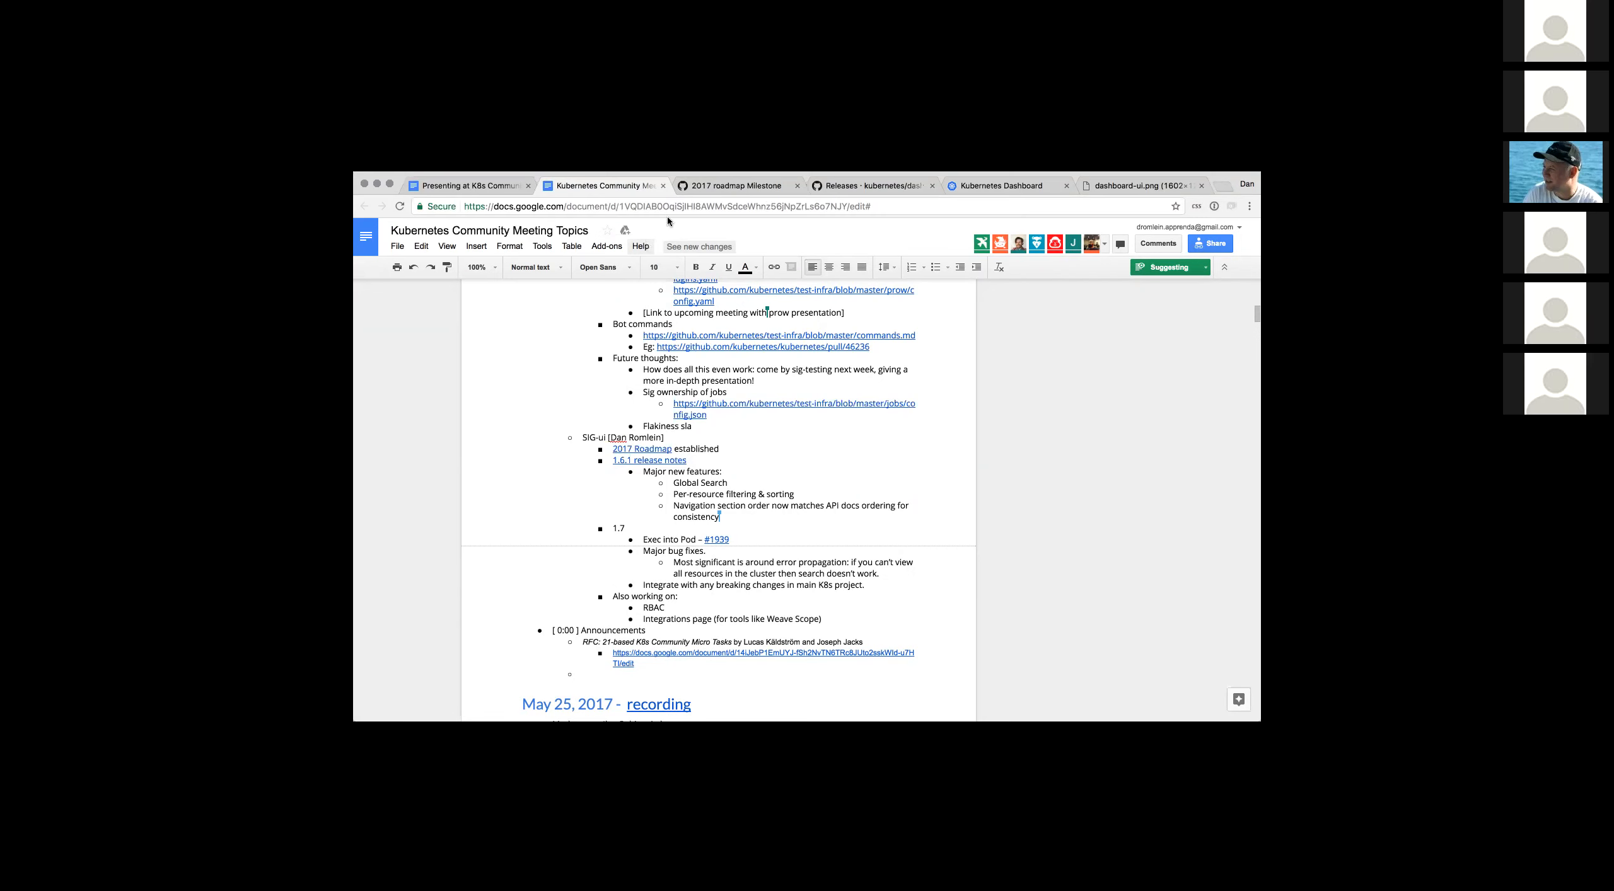
mouse_move(736, 186)
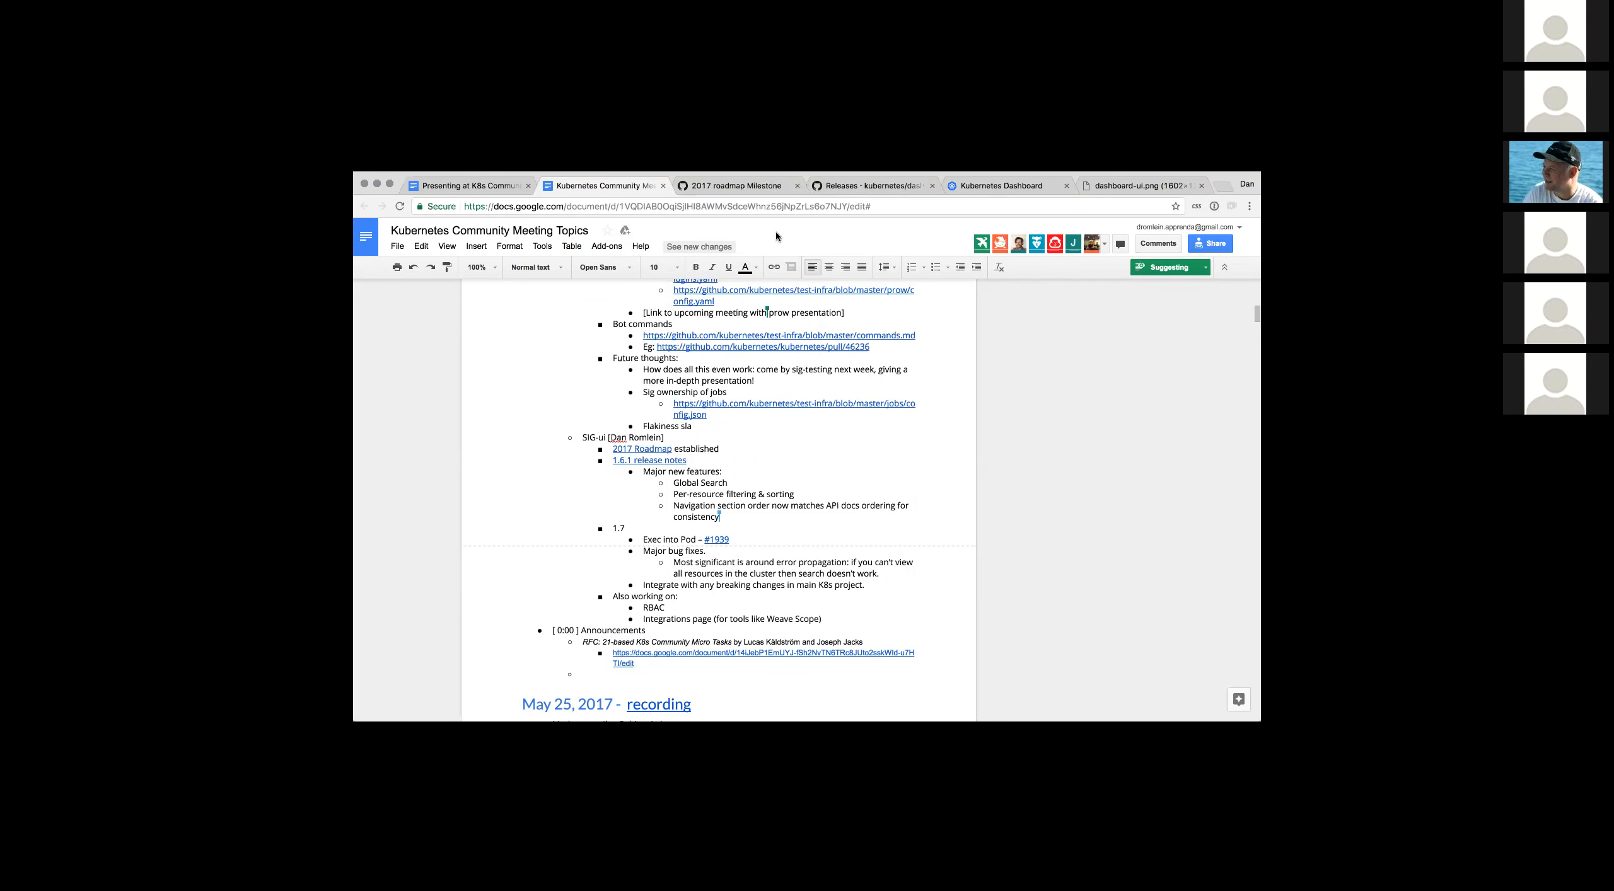
mouse_move(758, 530)
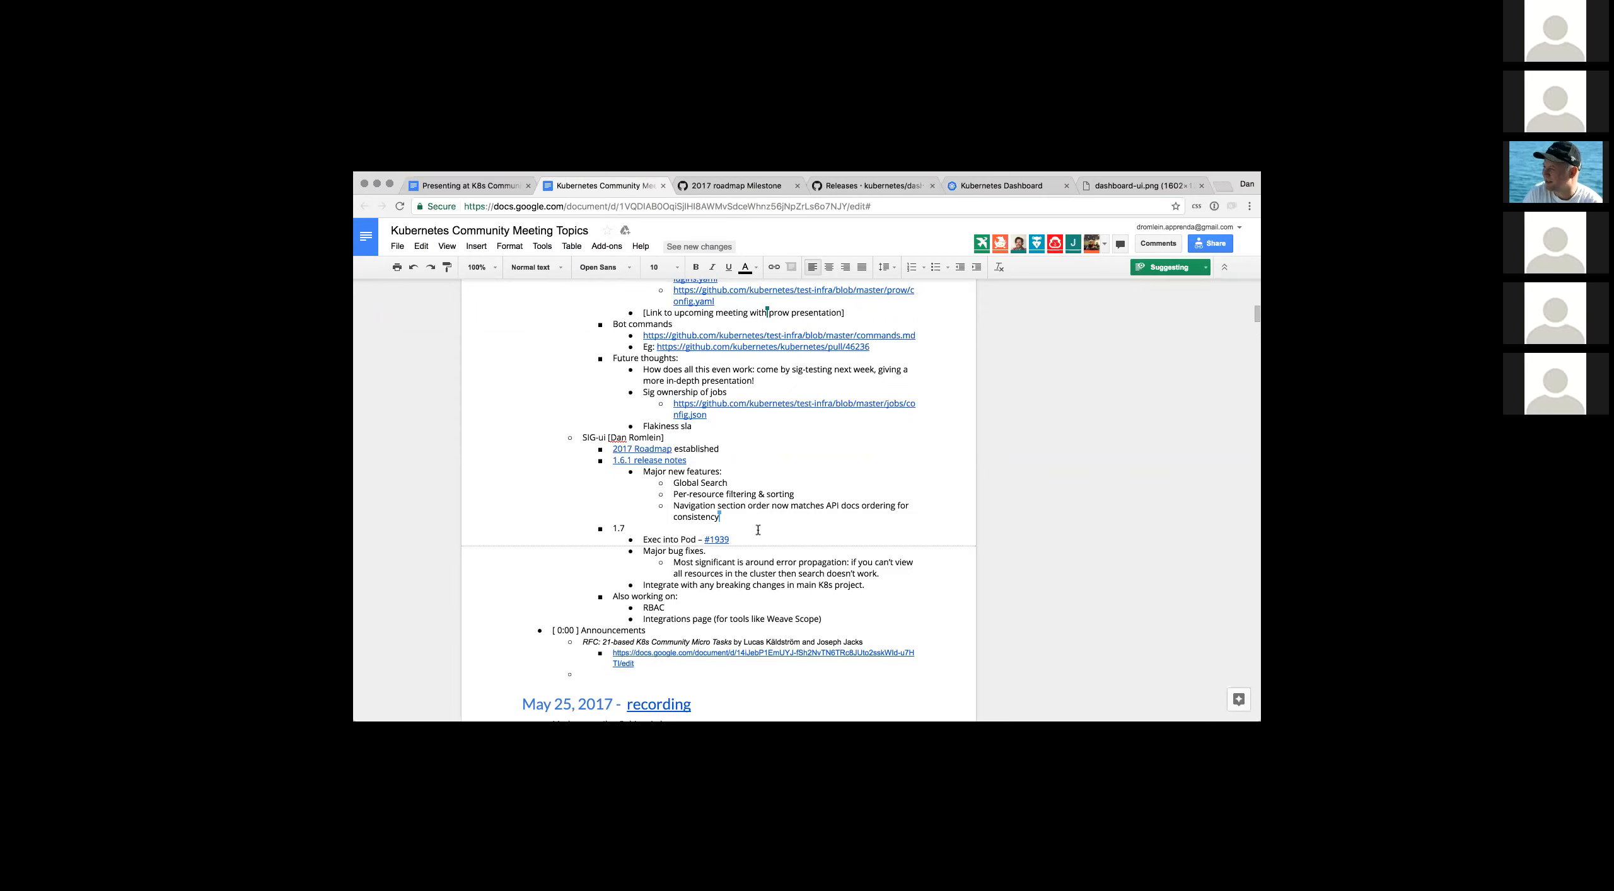
mouse_move(768, 557)
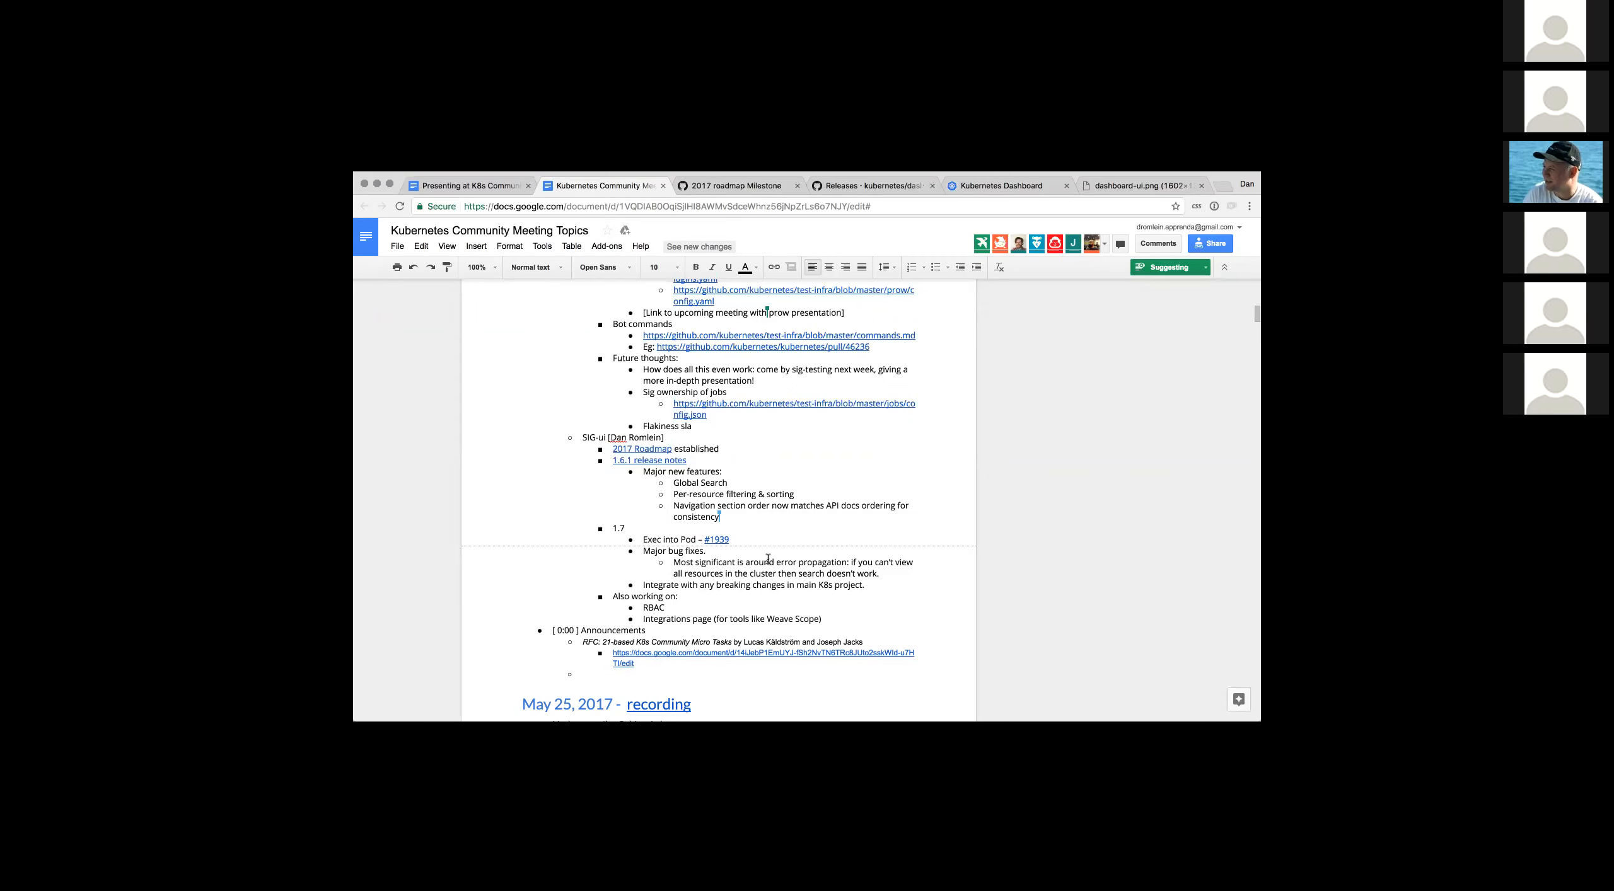